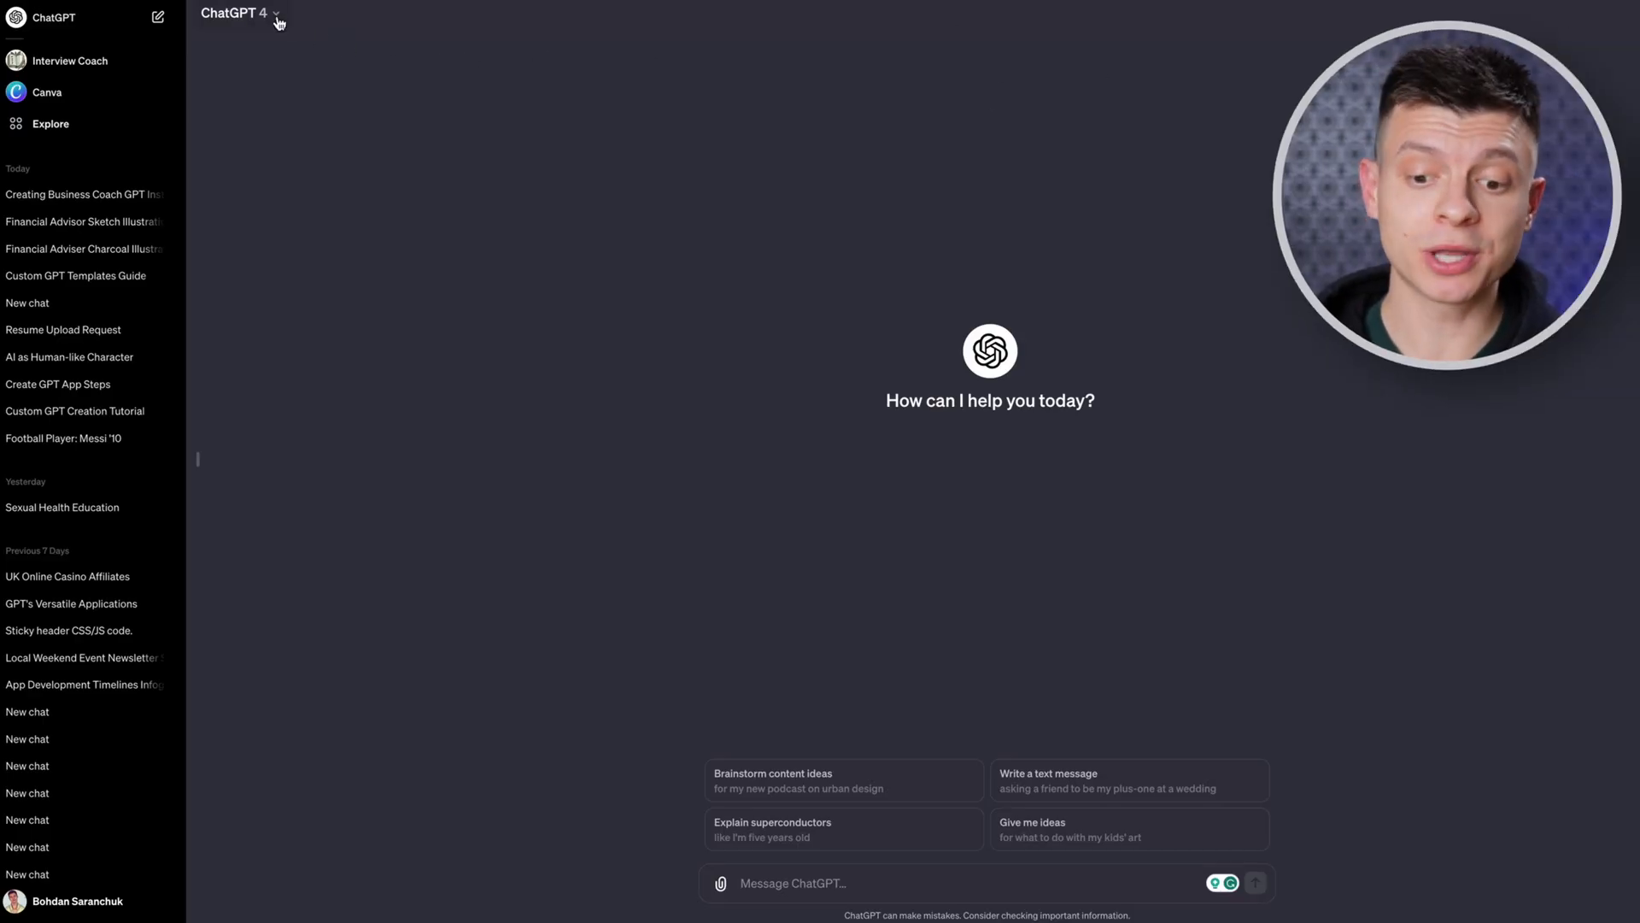
Keep GPT-4 as the model, start a new draft GPT from Explore and glance at its Configure fields.
left_click(234, 14)
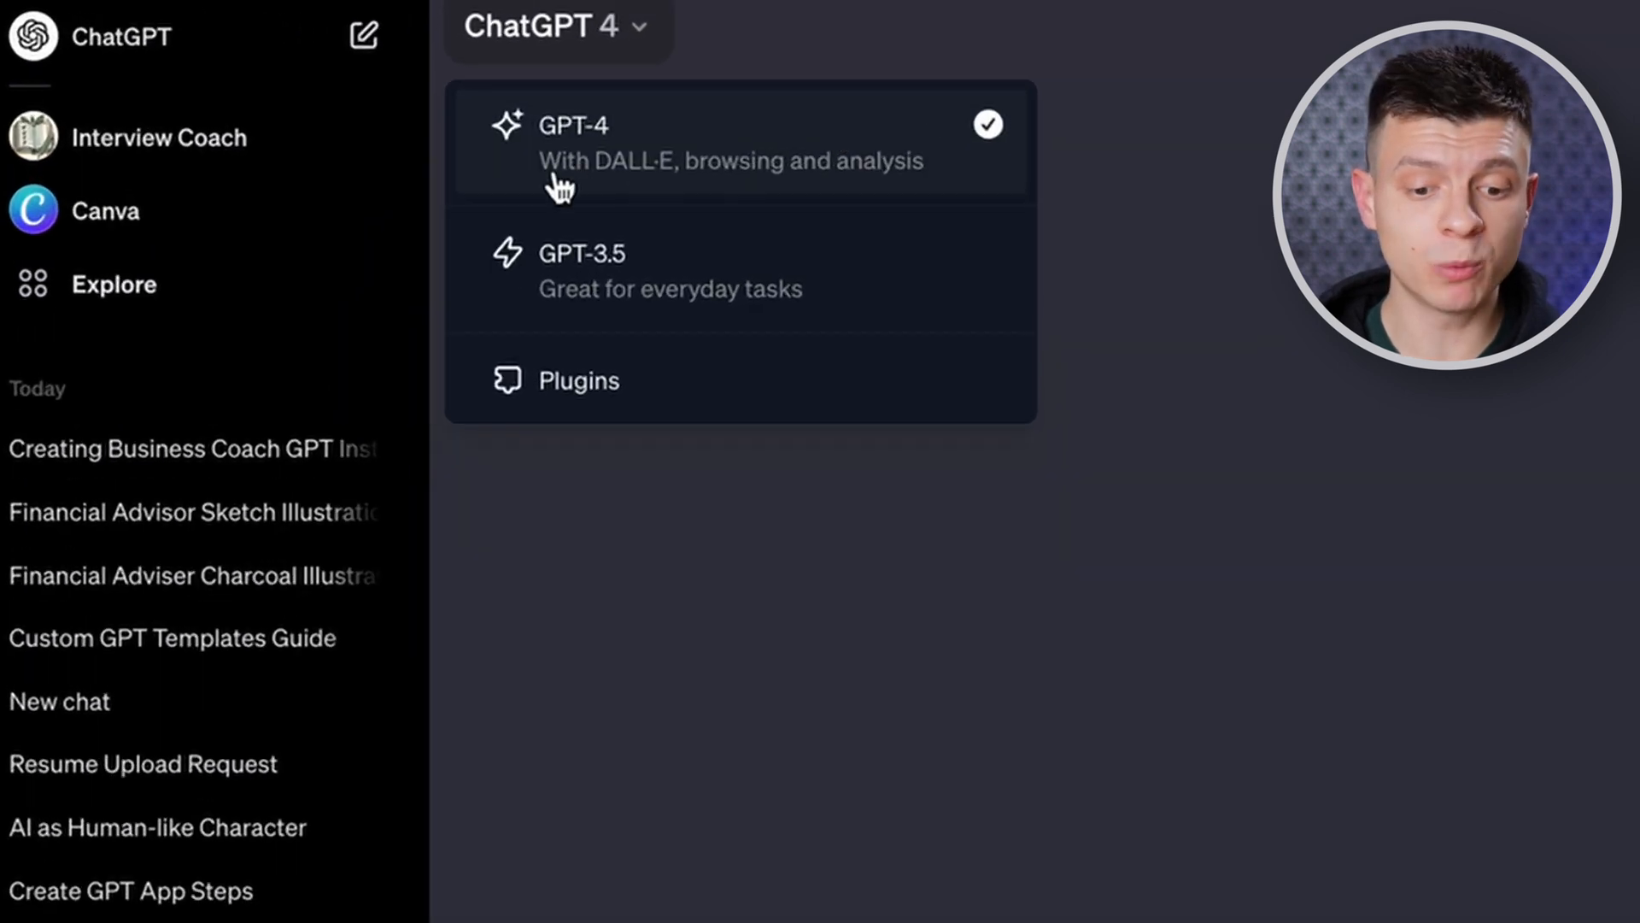
mouse_move(873, 204)
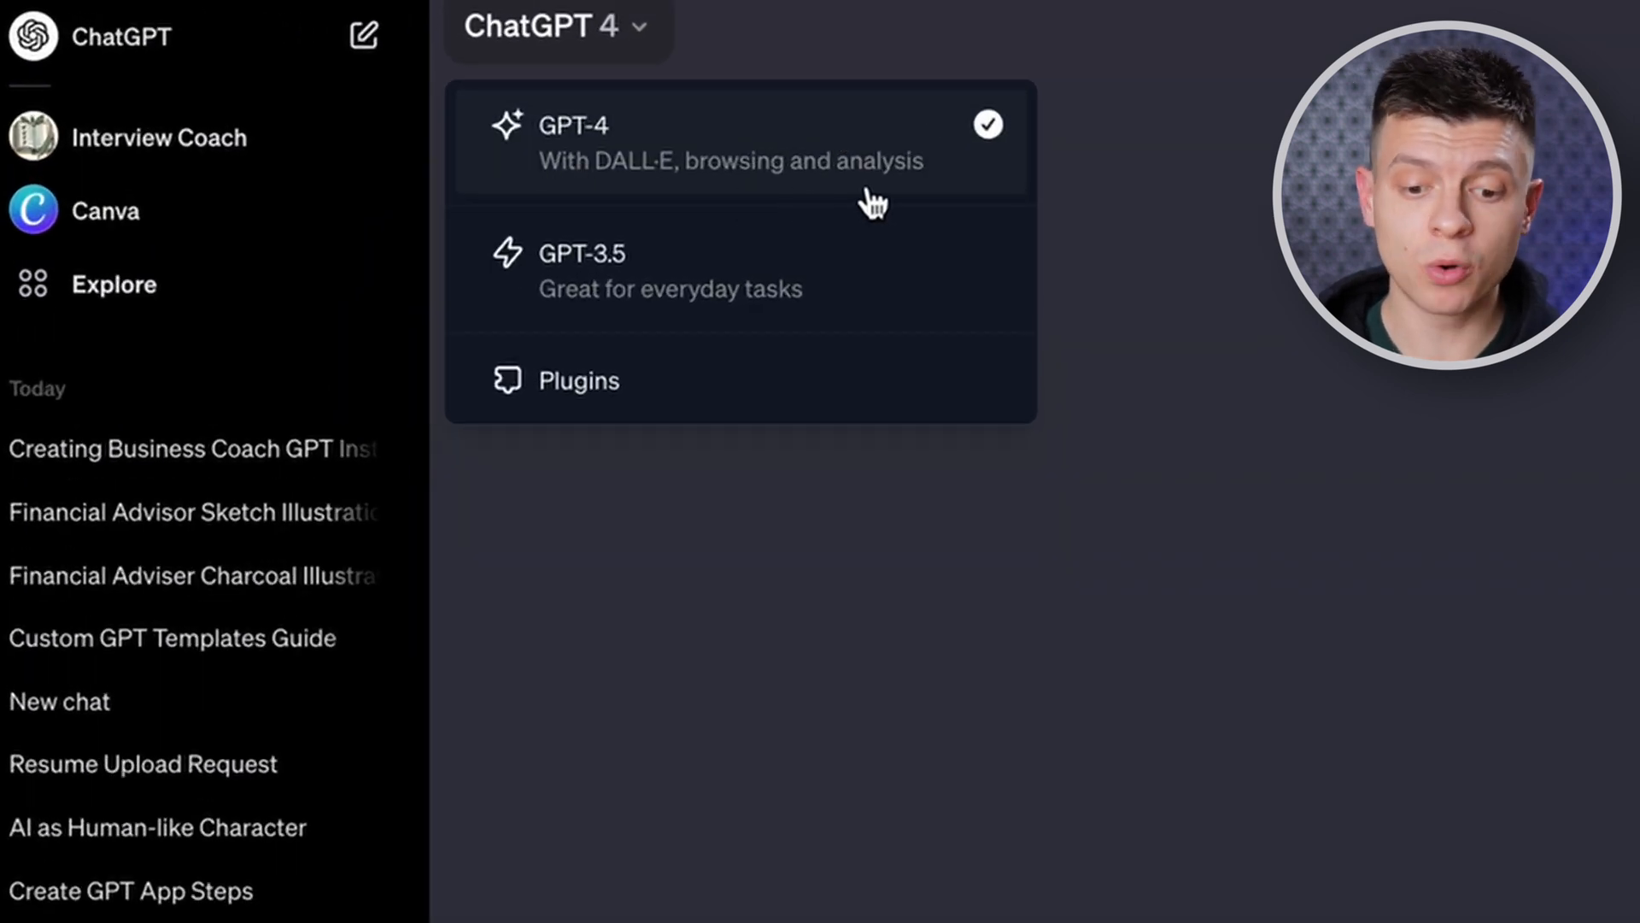
left_click(721, 309)
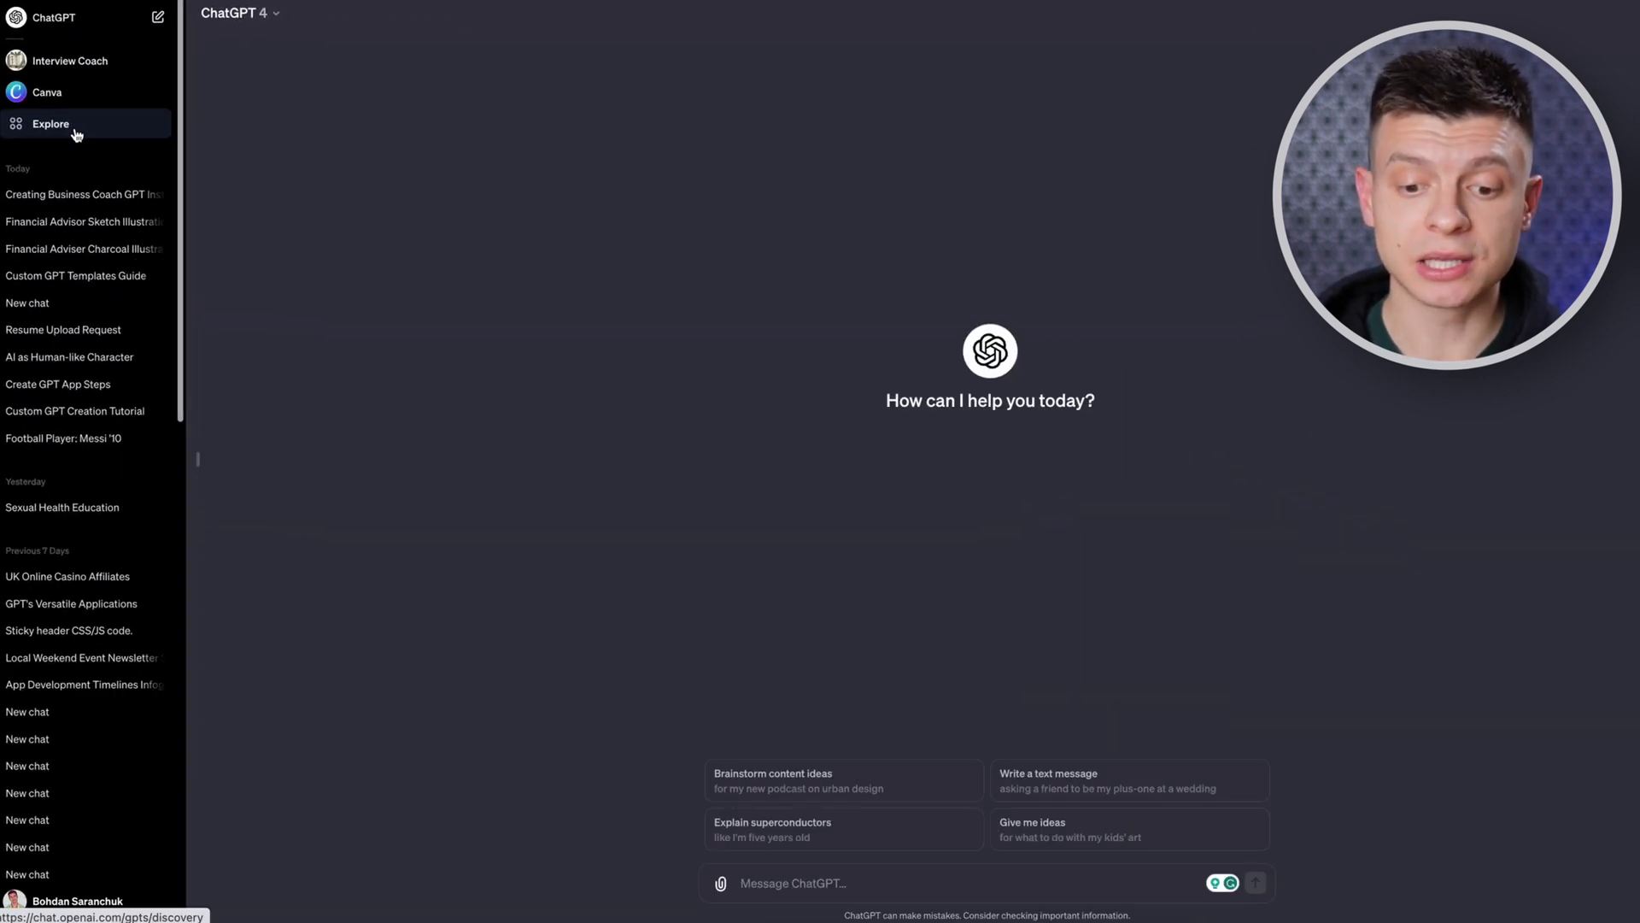
left_click(50, 123)
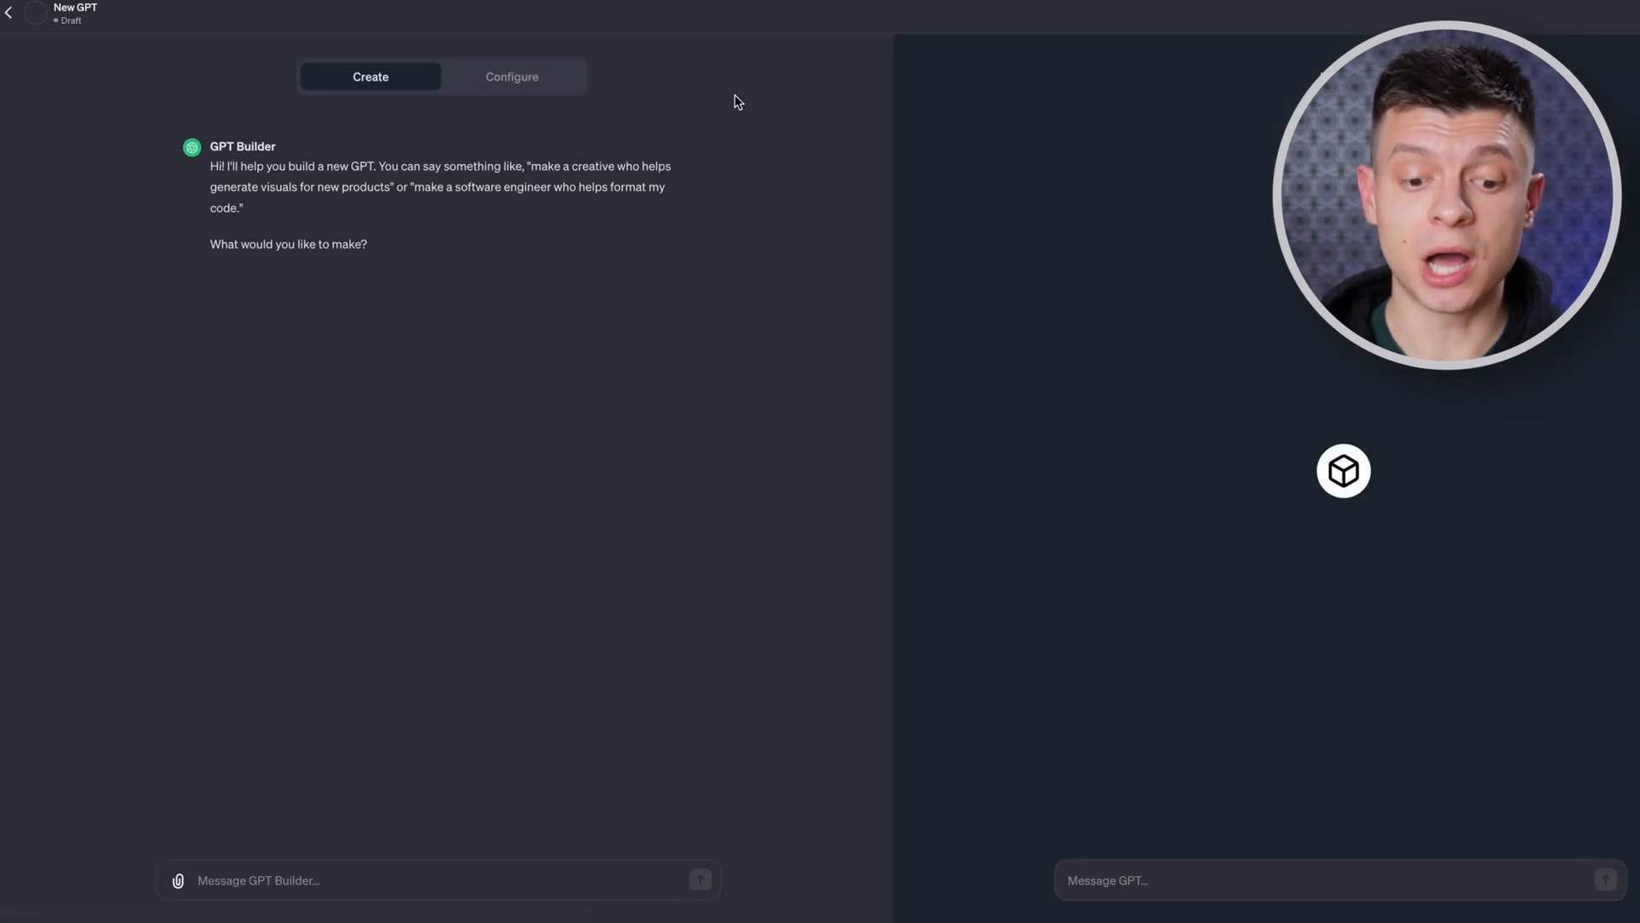
mouse_move(502, 180)
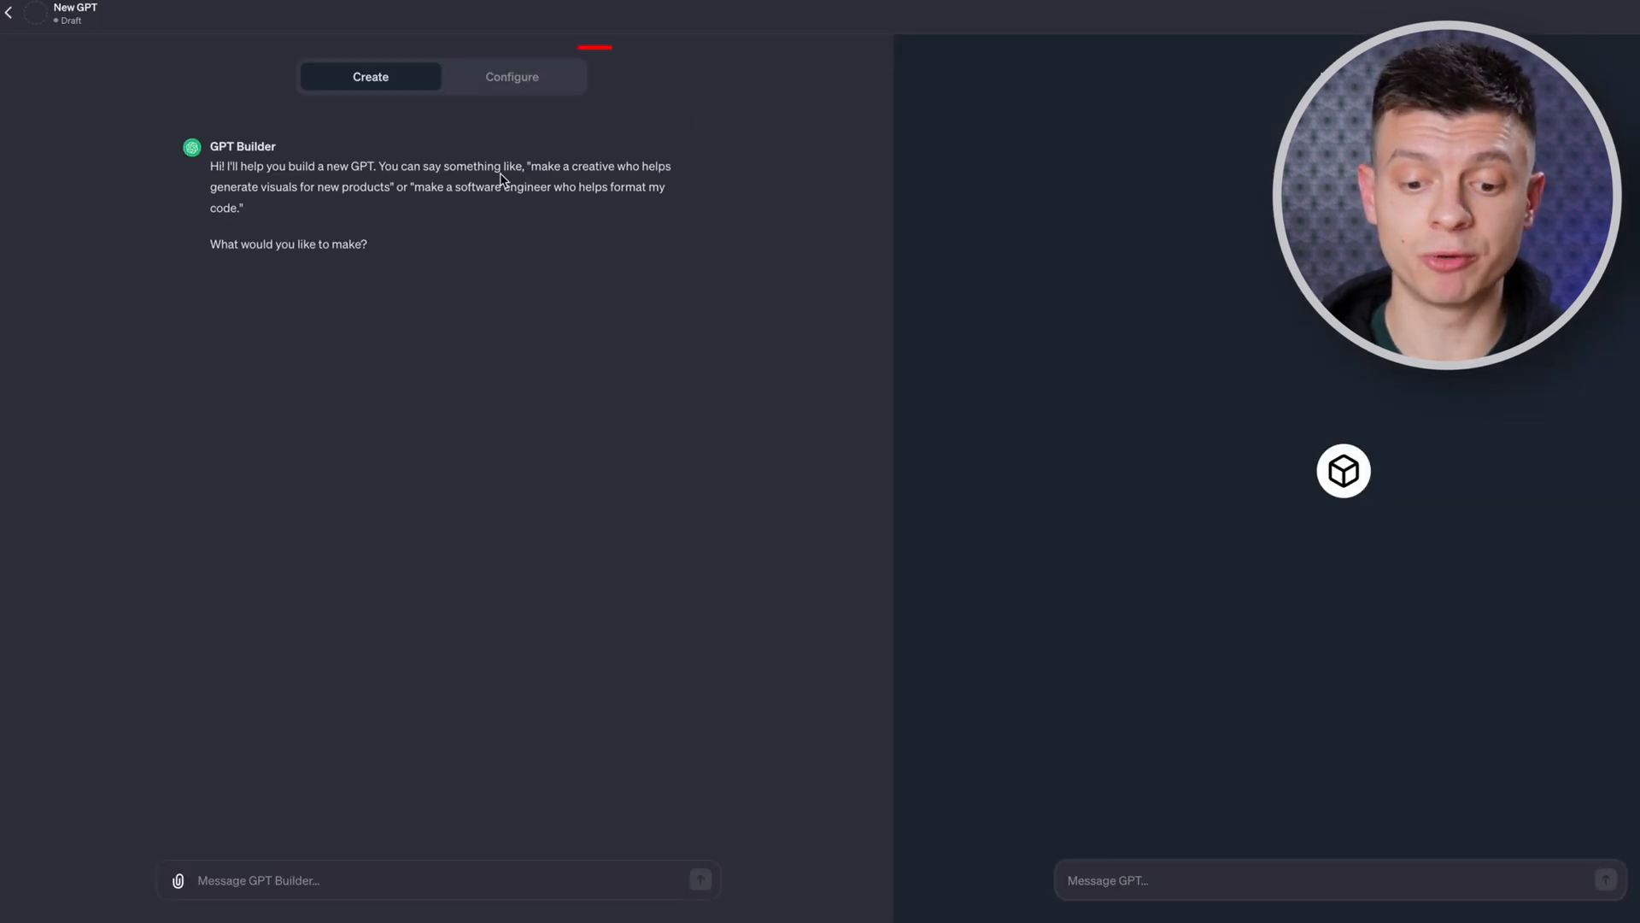
mouse_move(398, 94)
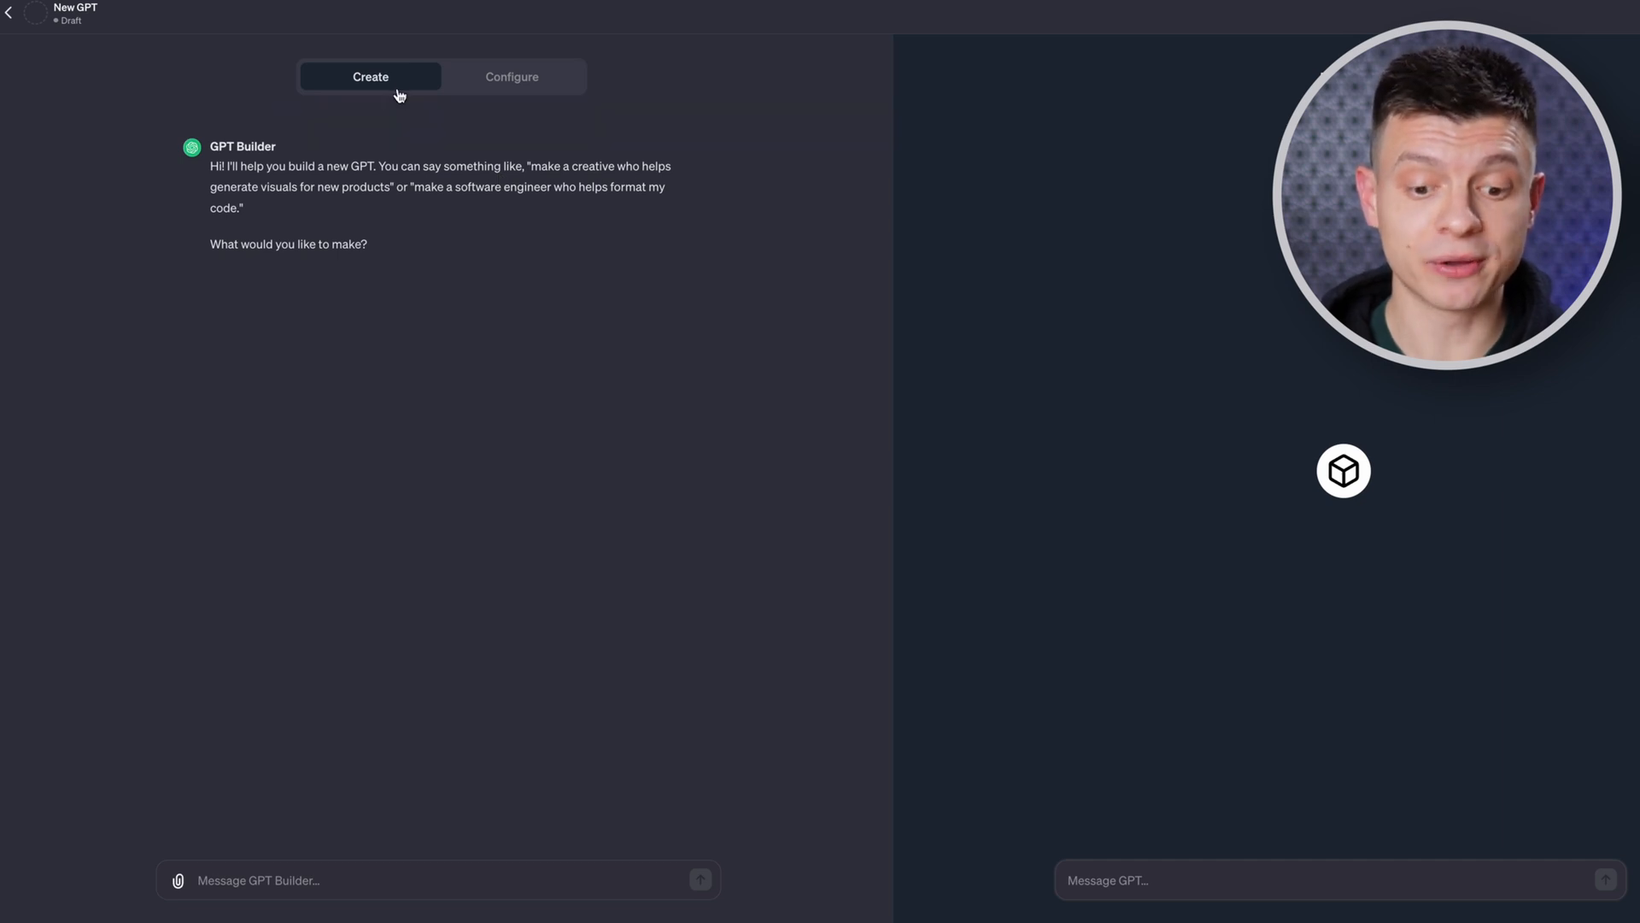
left_click(511, 77)
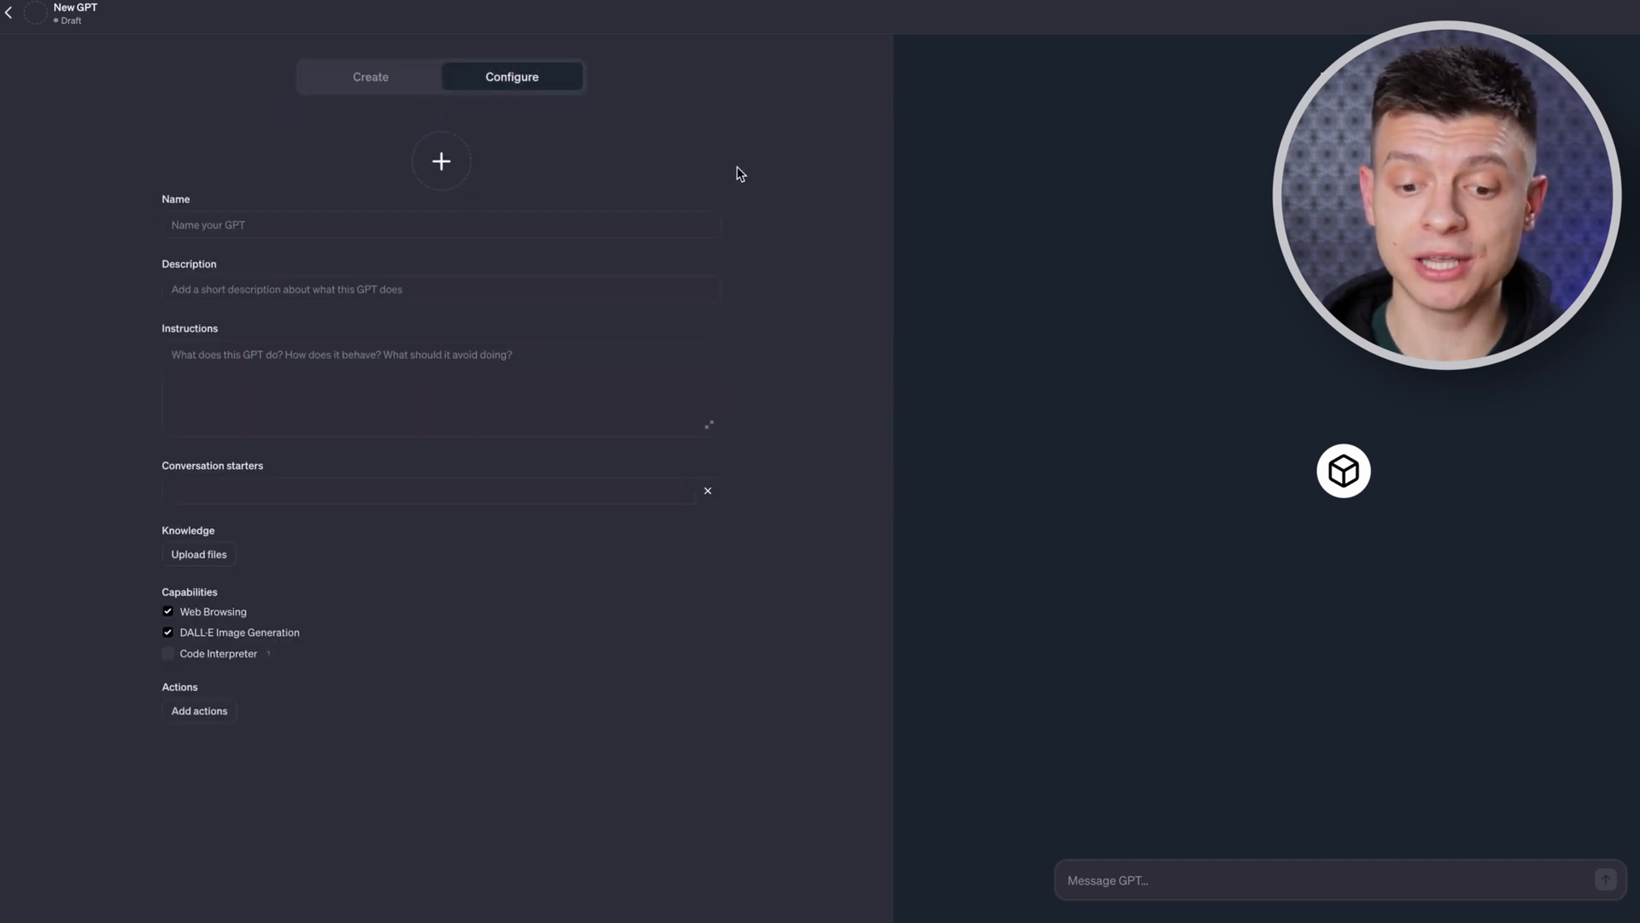
mouse_move(746, 193)
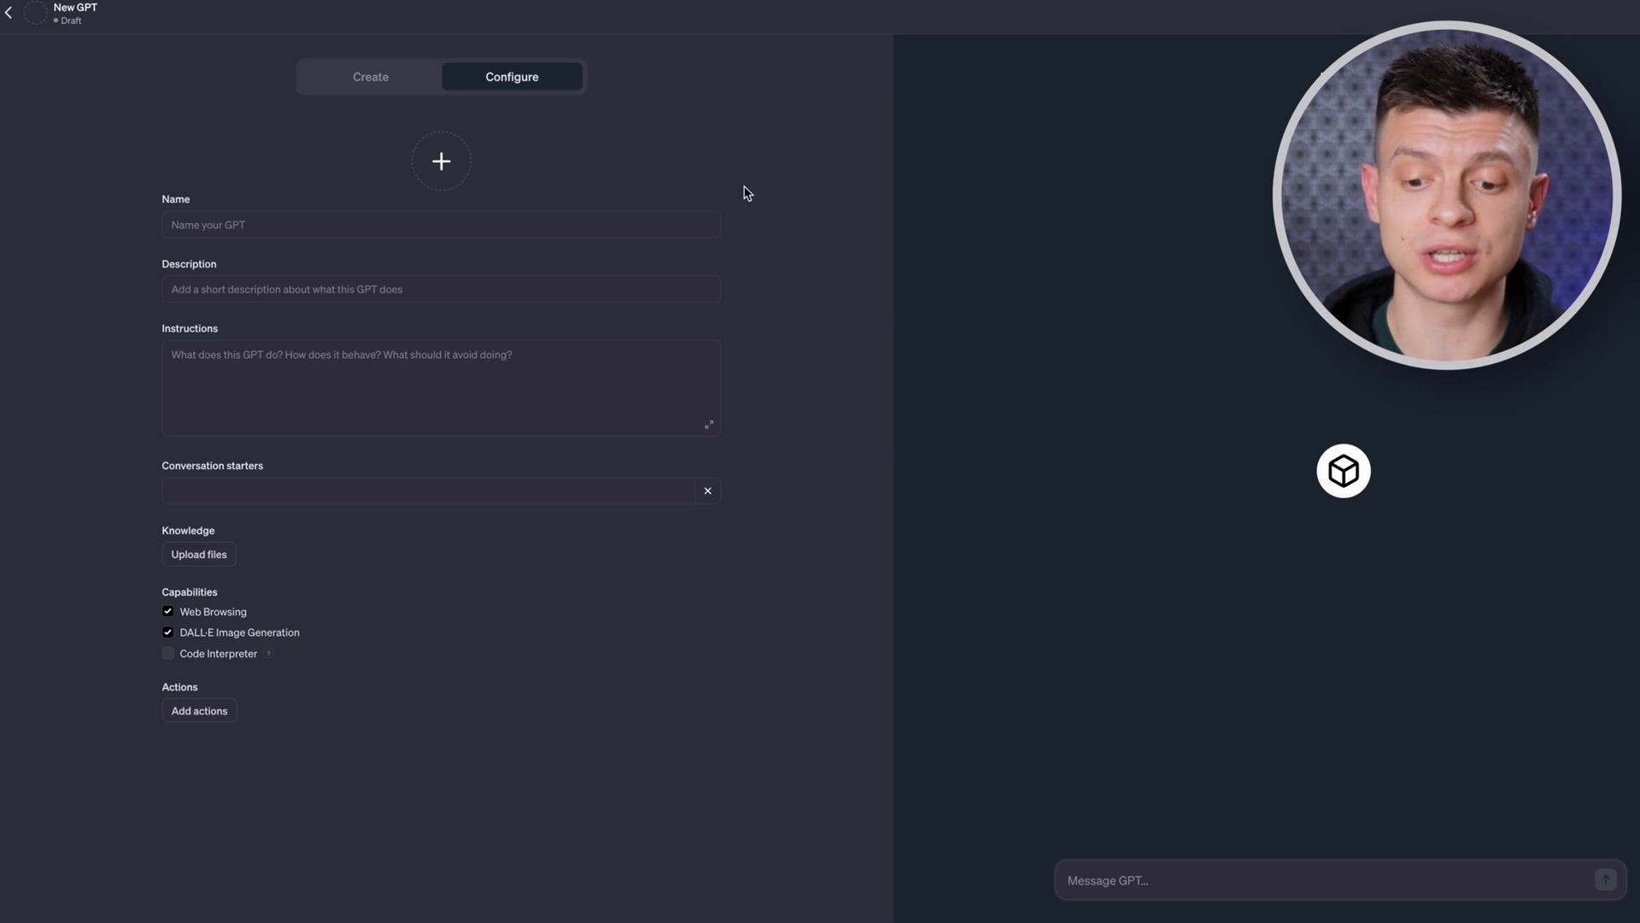
mouse_move(555, 137)
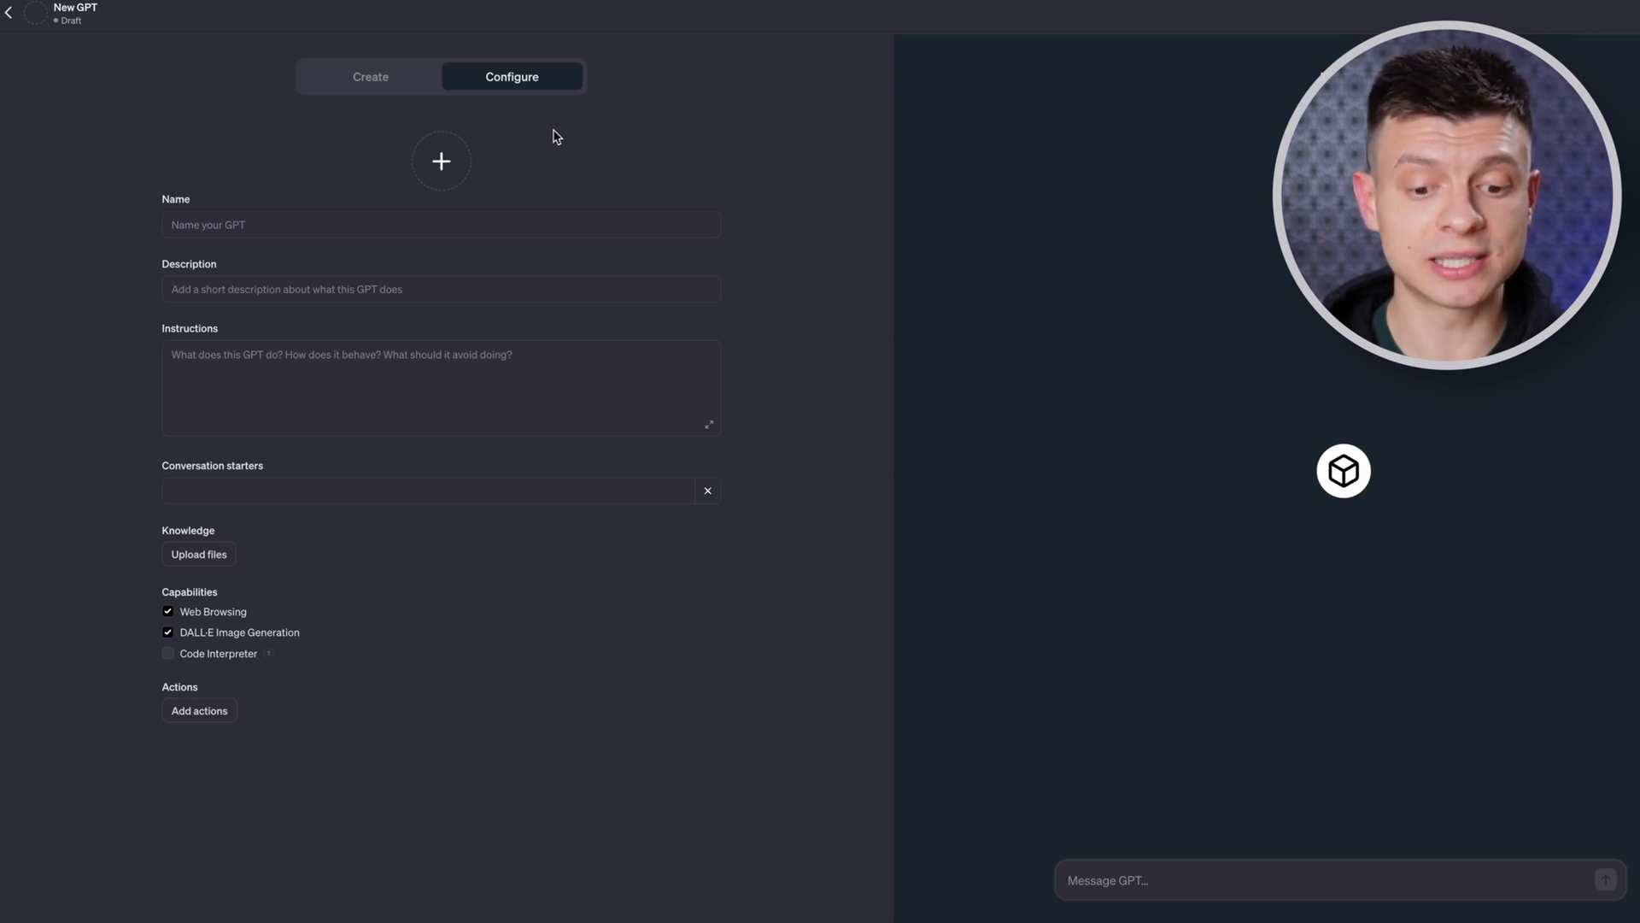
left_click(369, 77)
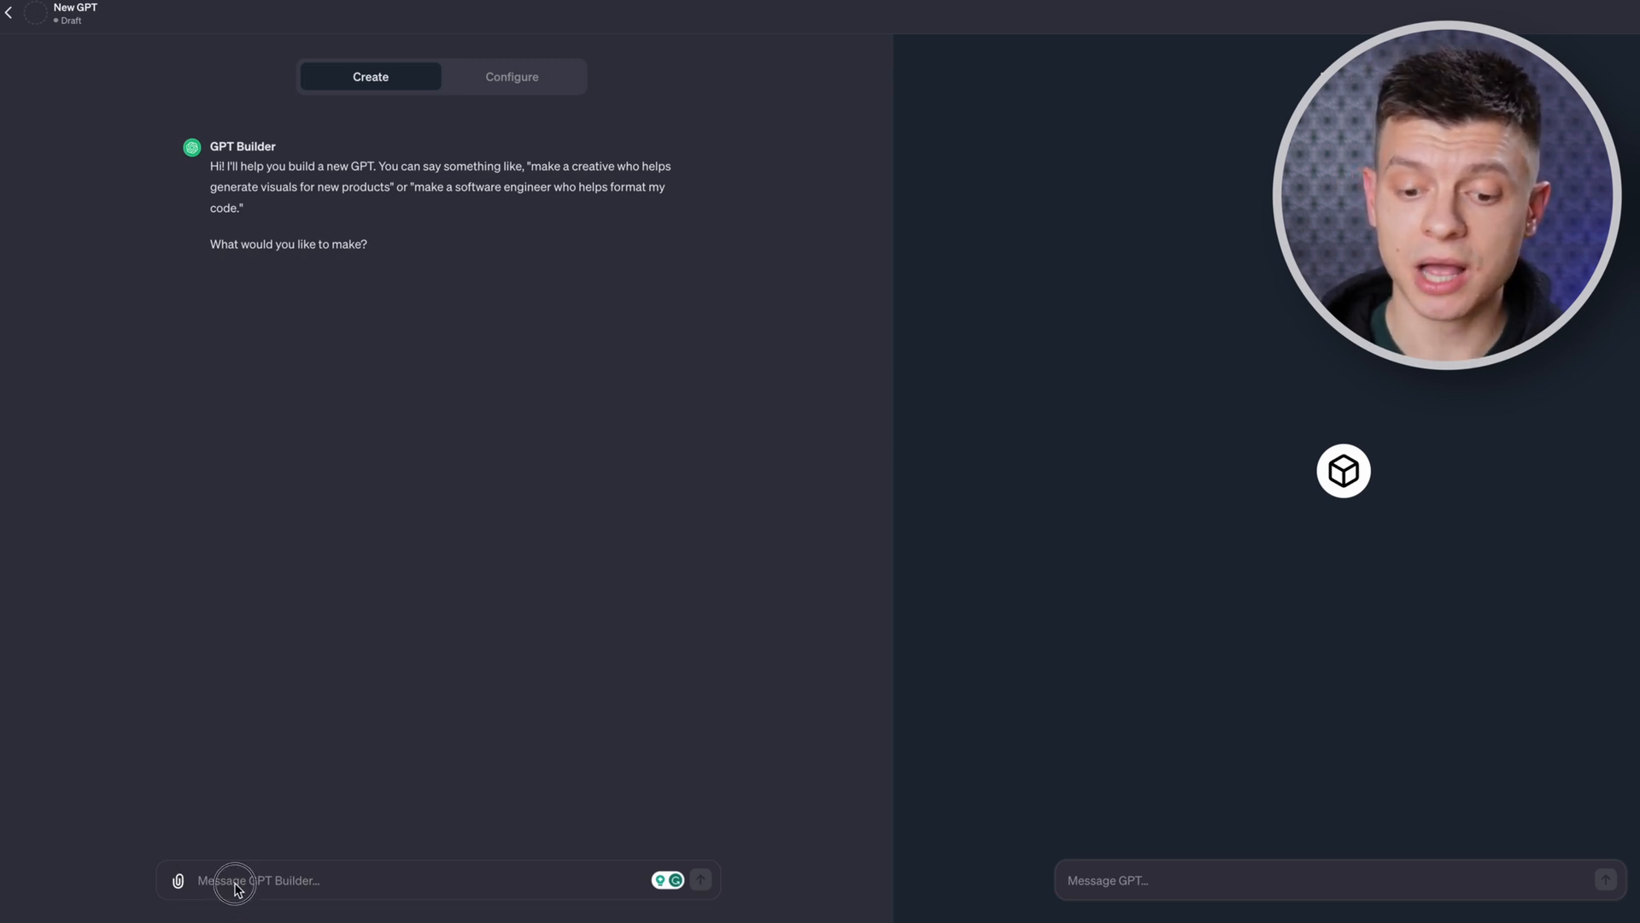
Ask the builder for a Naval Ravikant replica guiding business and wealth creation, then begin the naming reply.
type("Make a replica of Naval Ravikant who guides me in business and wealth creation")
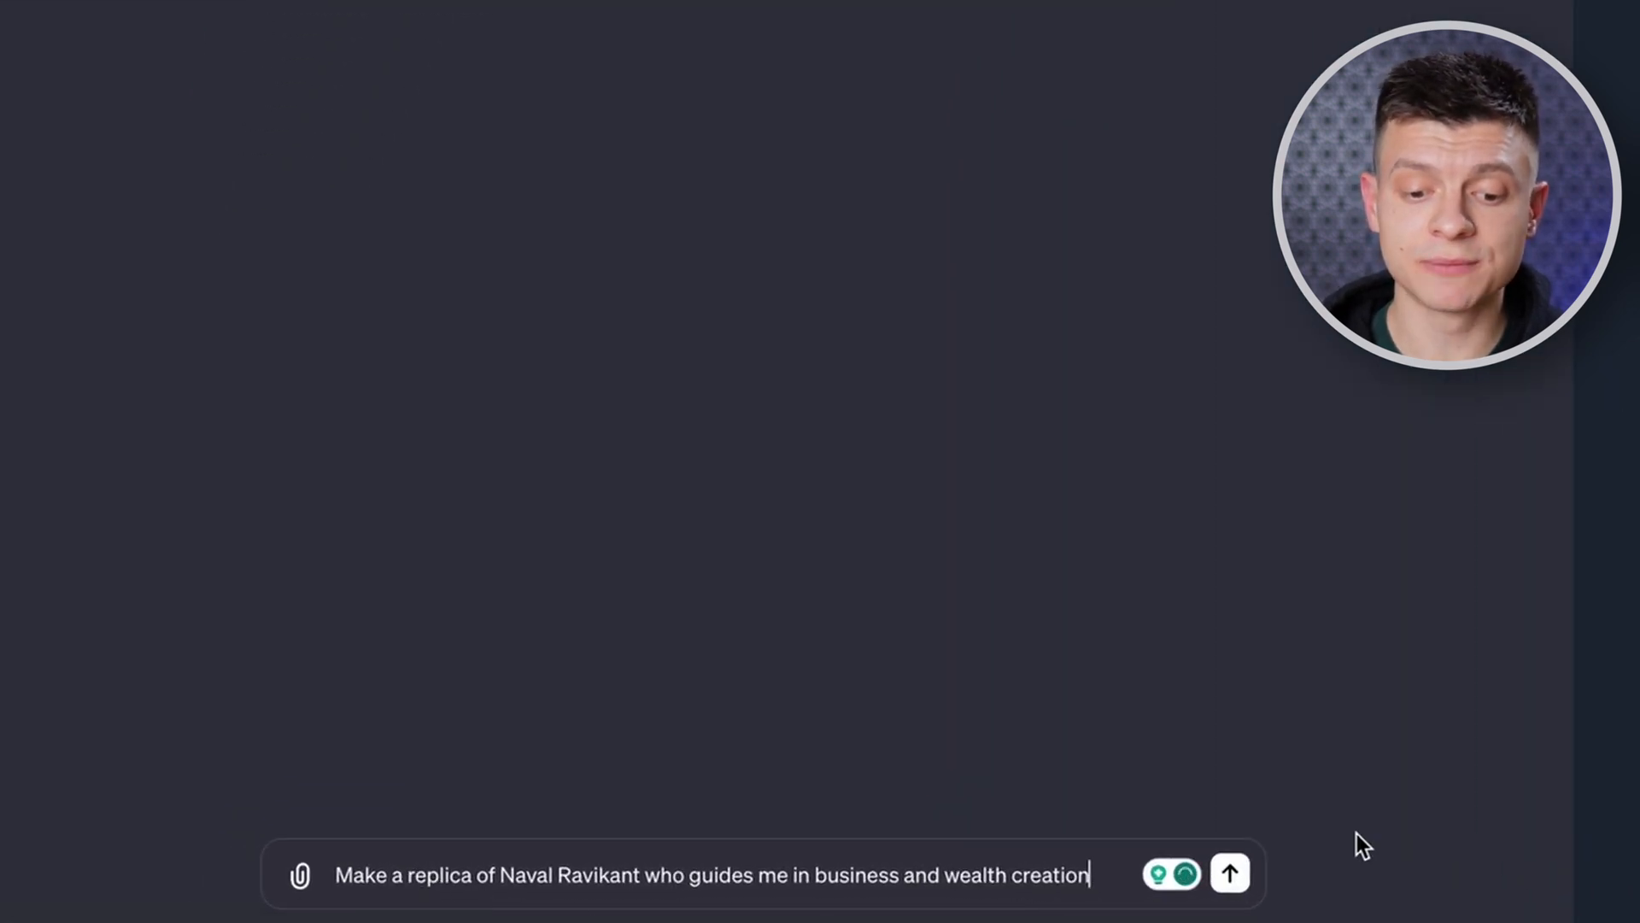
left_click(1230, 873)
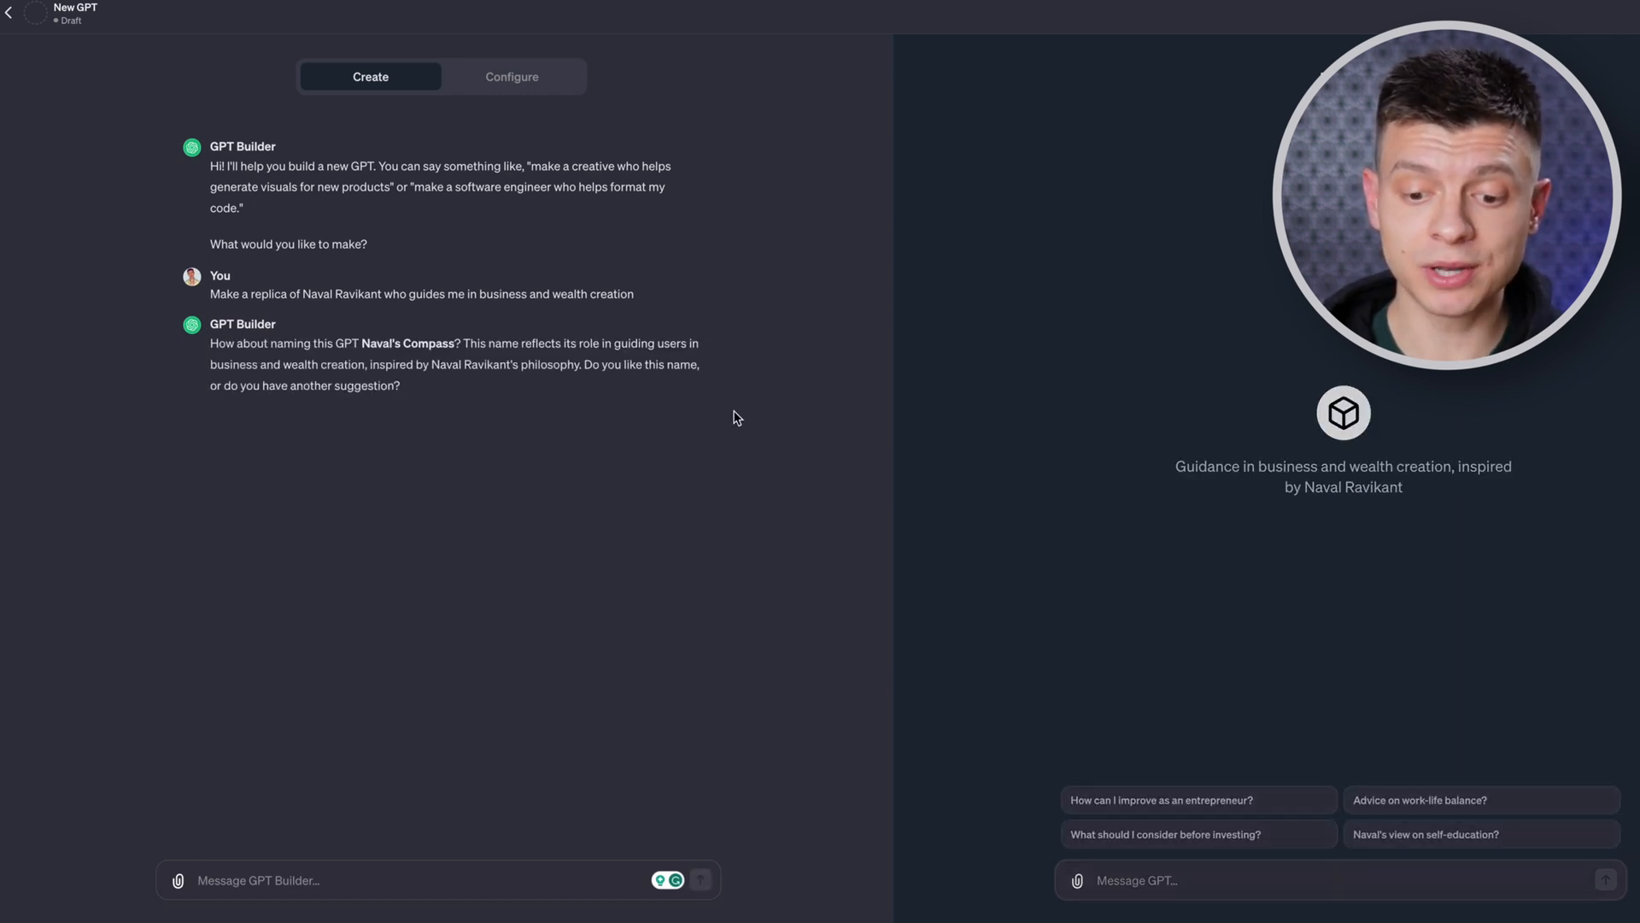
mouse_move(360, 414)
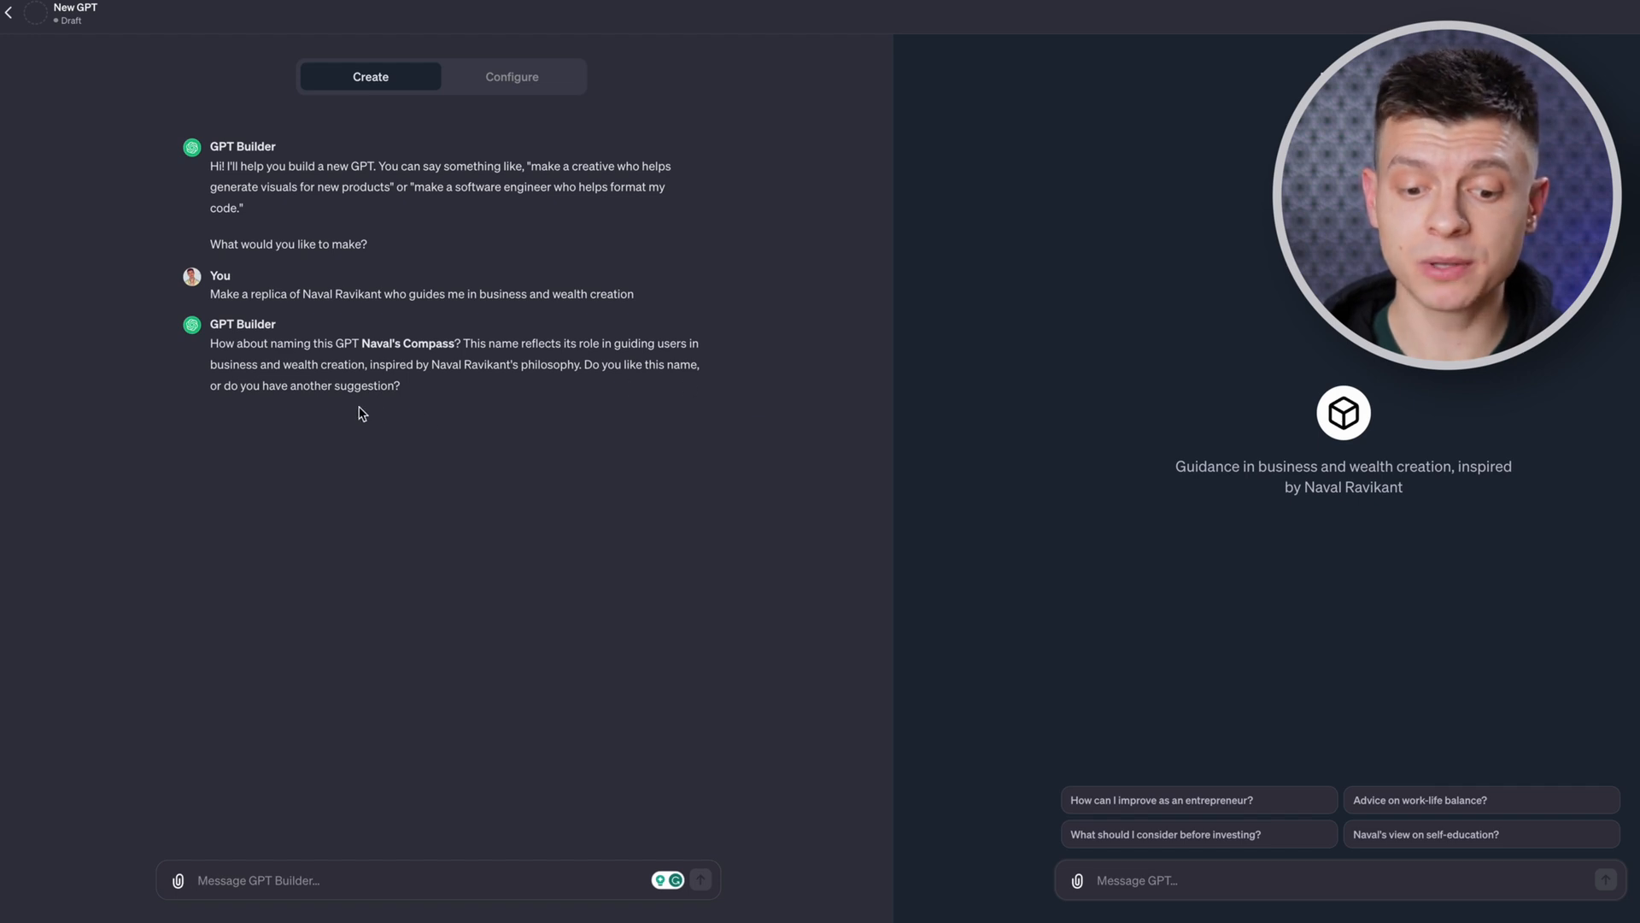
mouse_move(528, 548)
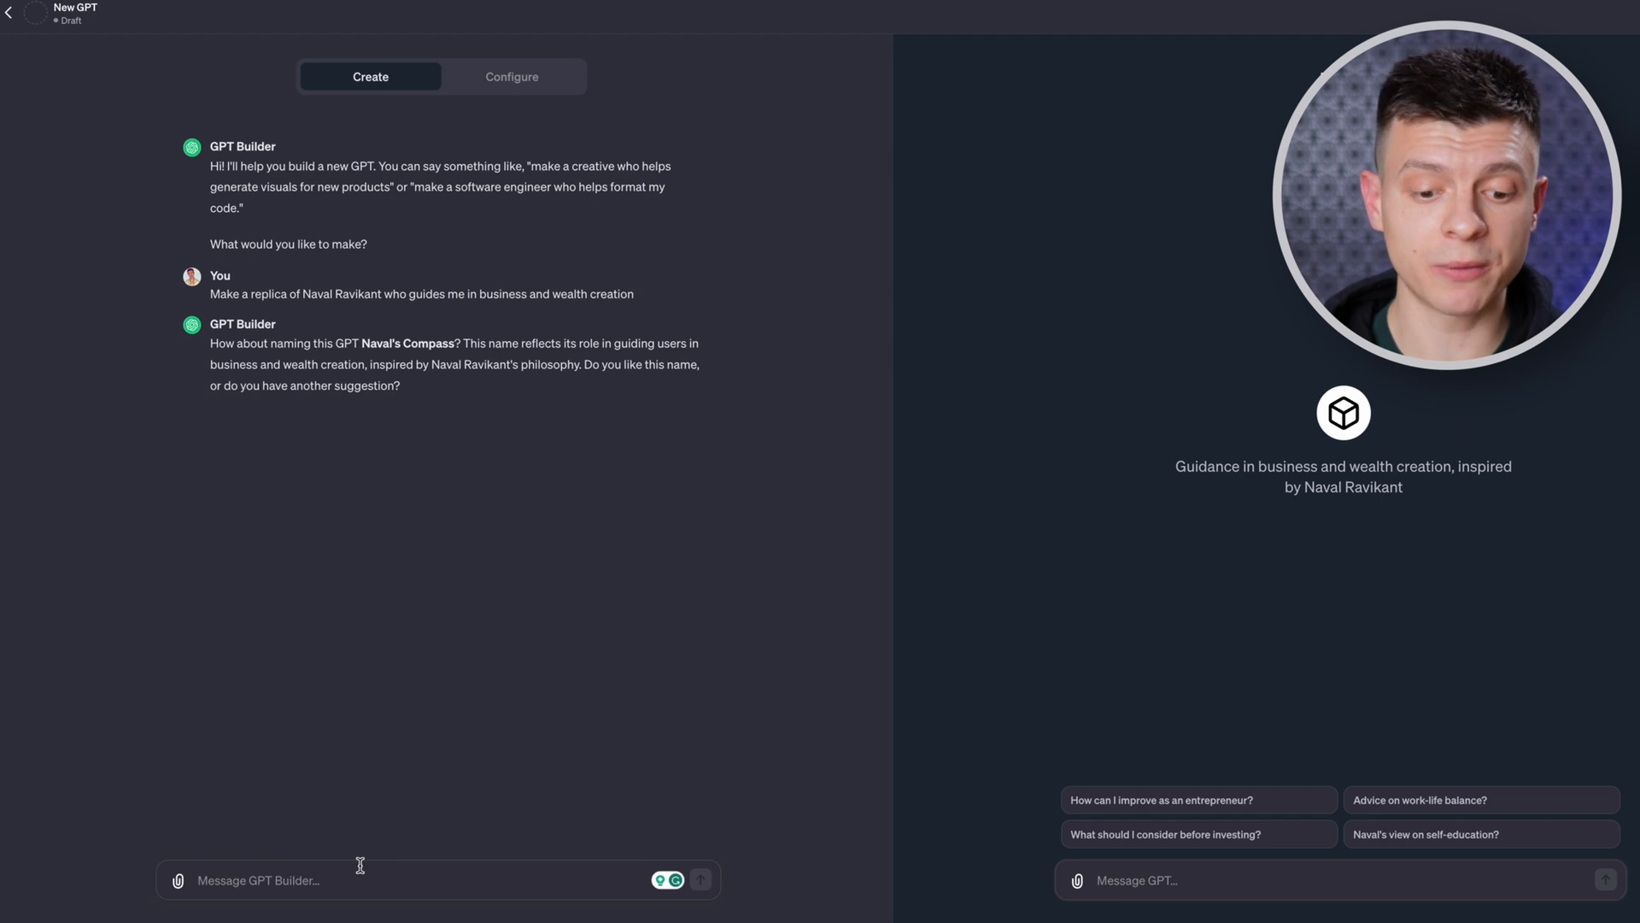
type("let's name")
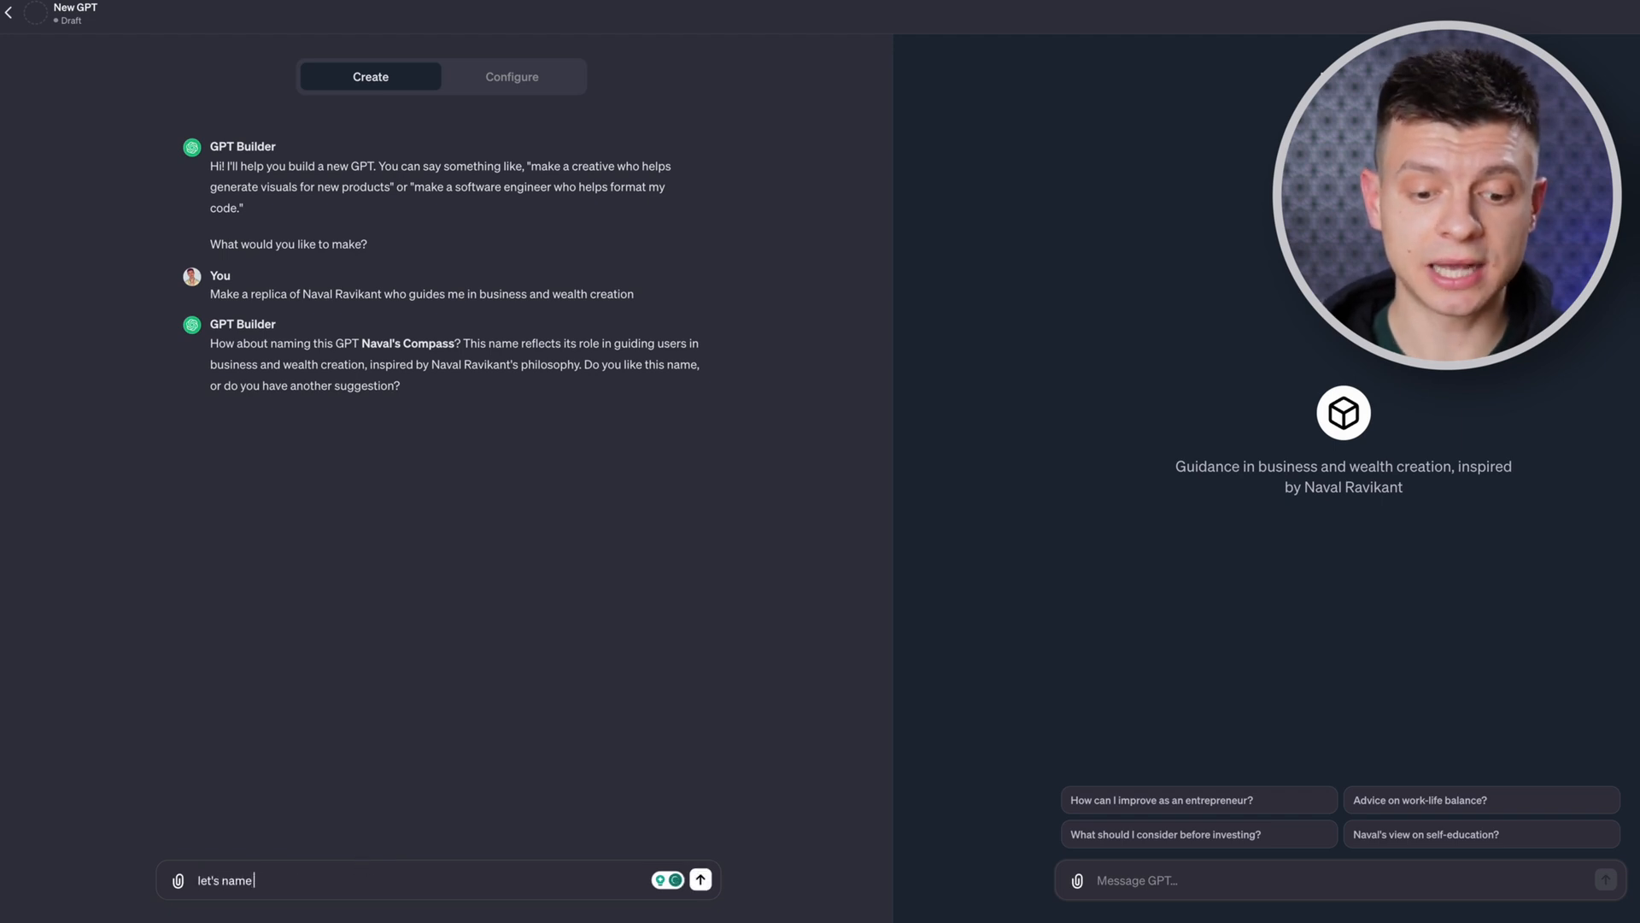
type("it Naval")
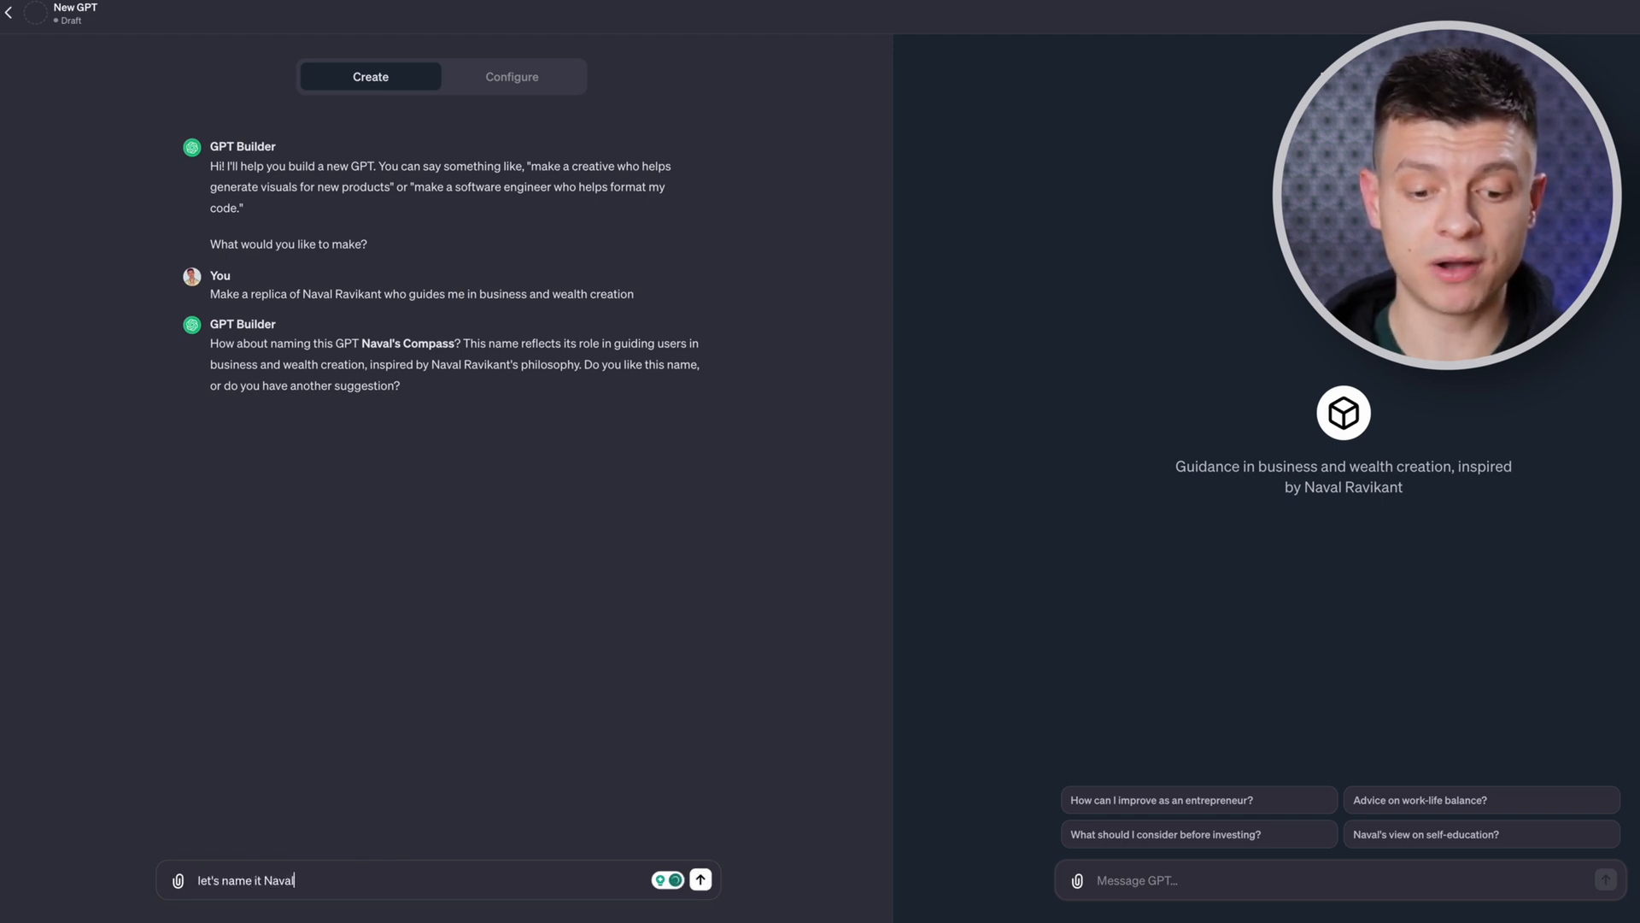
Name the GPT NavalGPT and approve a man-with-money profile picture.
left_click(700, 880)
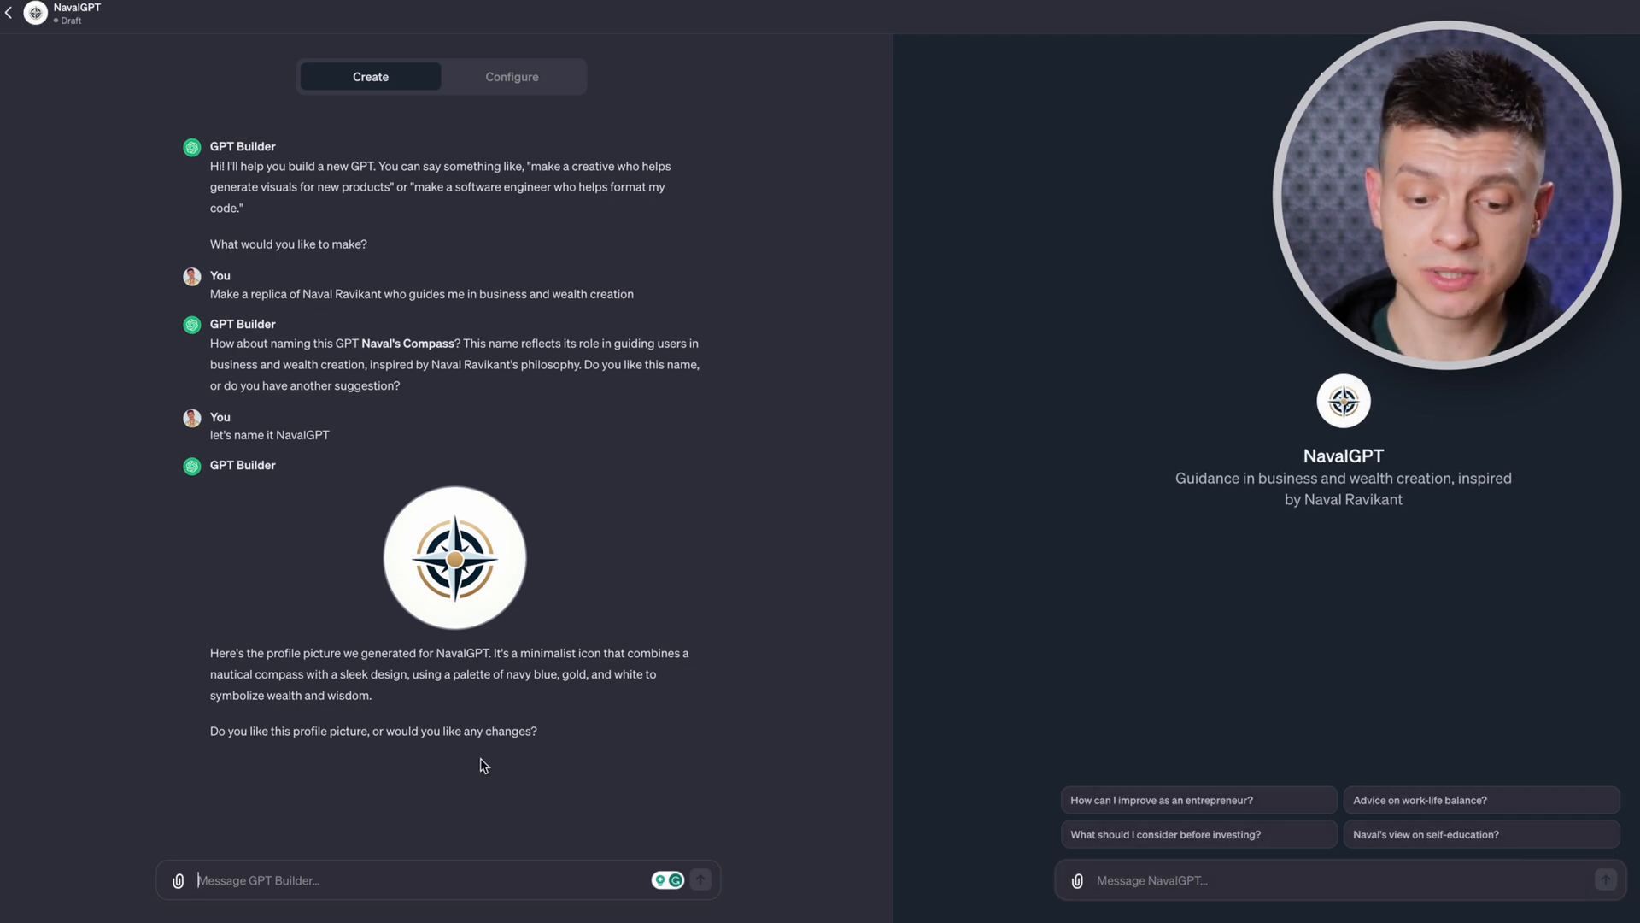
type("let's")
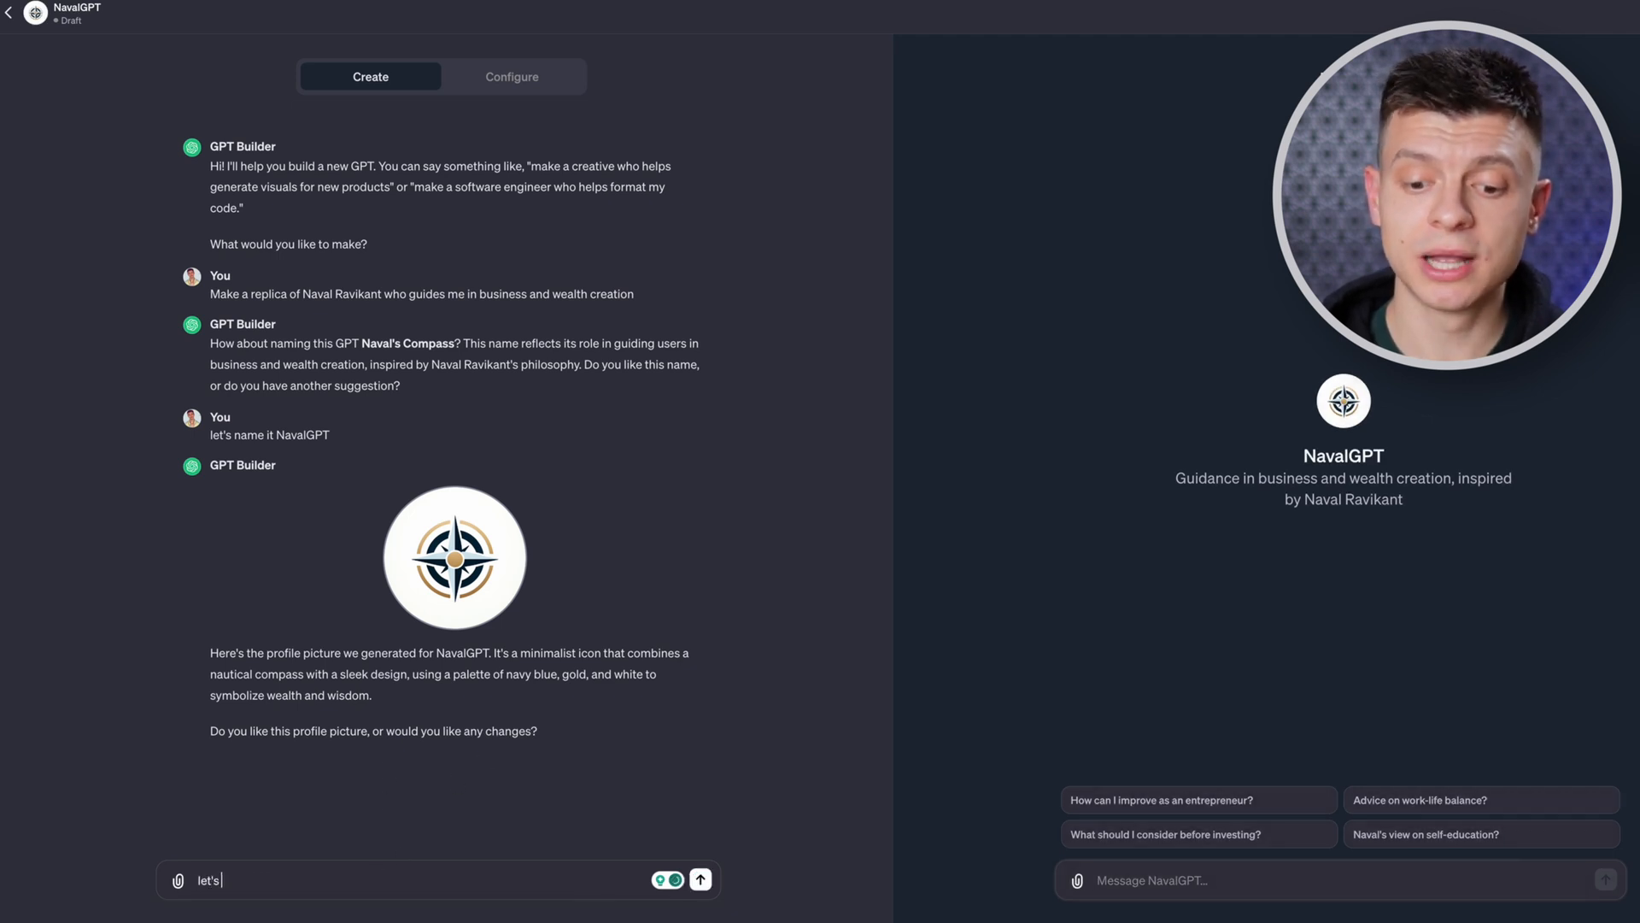
type("illustrate a nab")
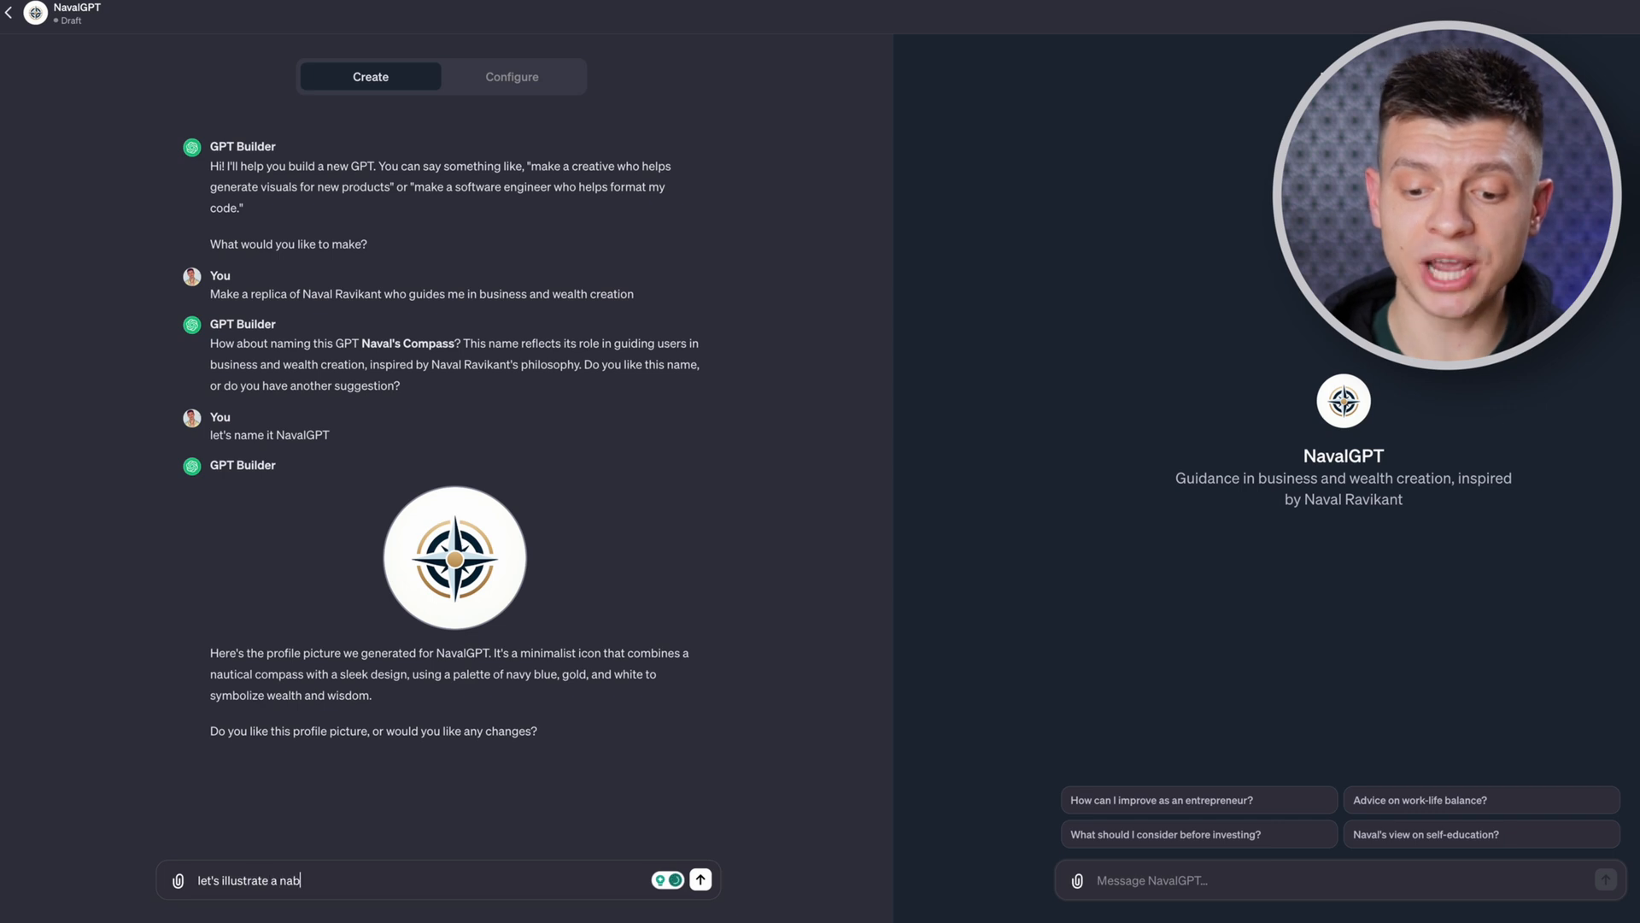
type("man wi")
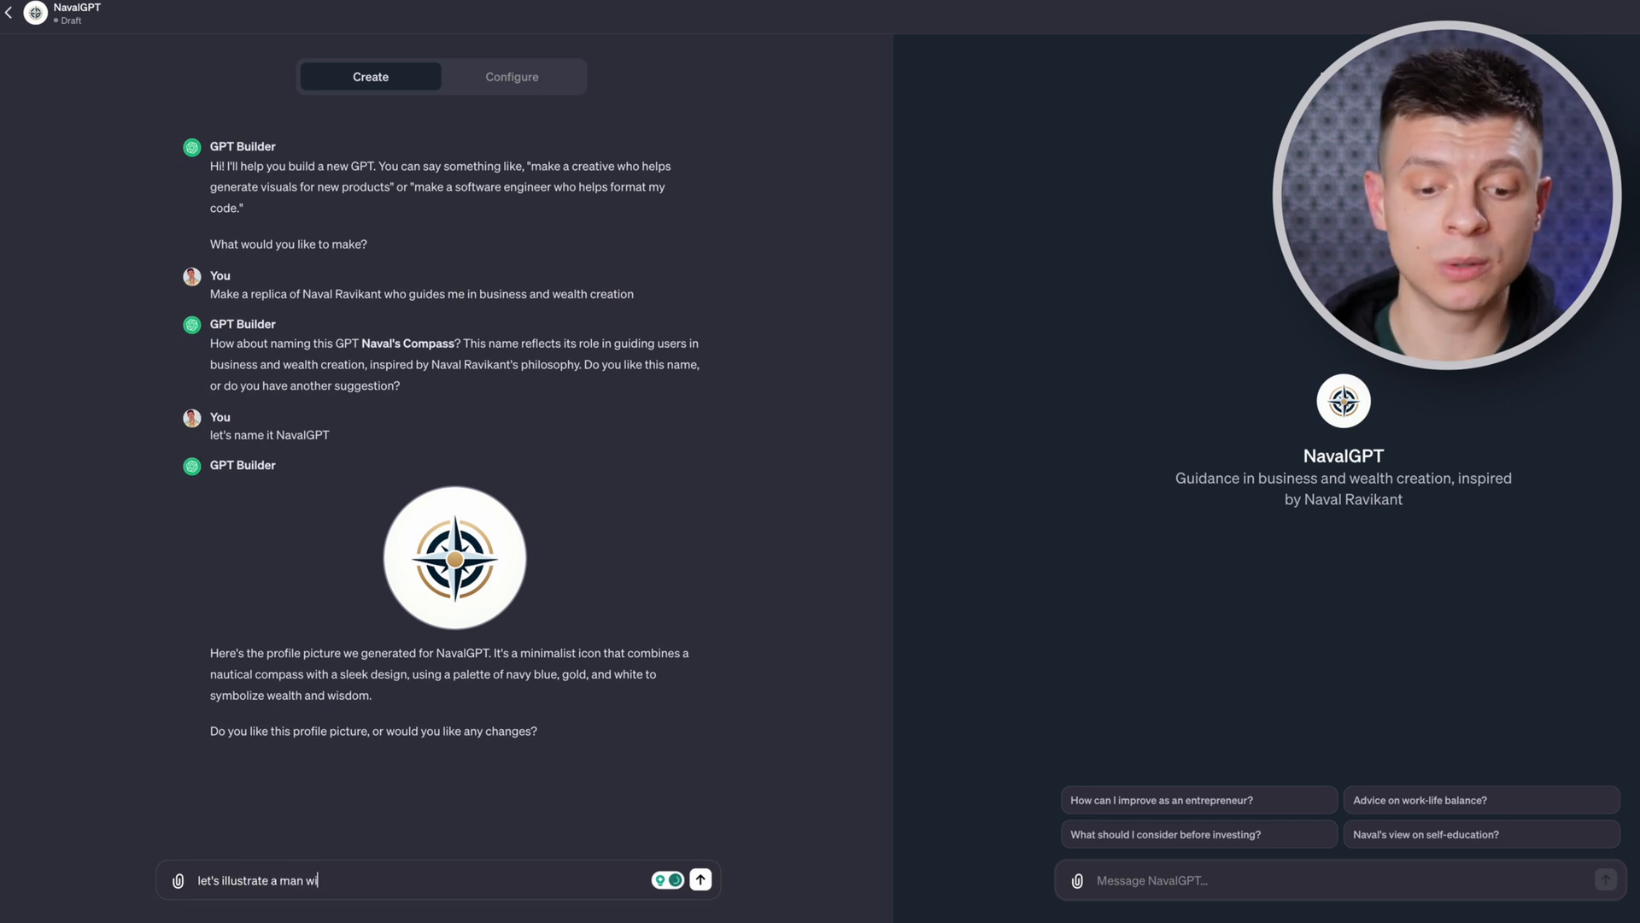
left_click(701, 880)
type("I like")
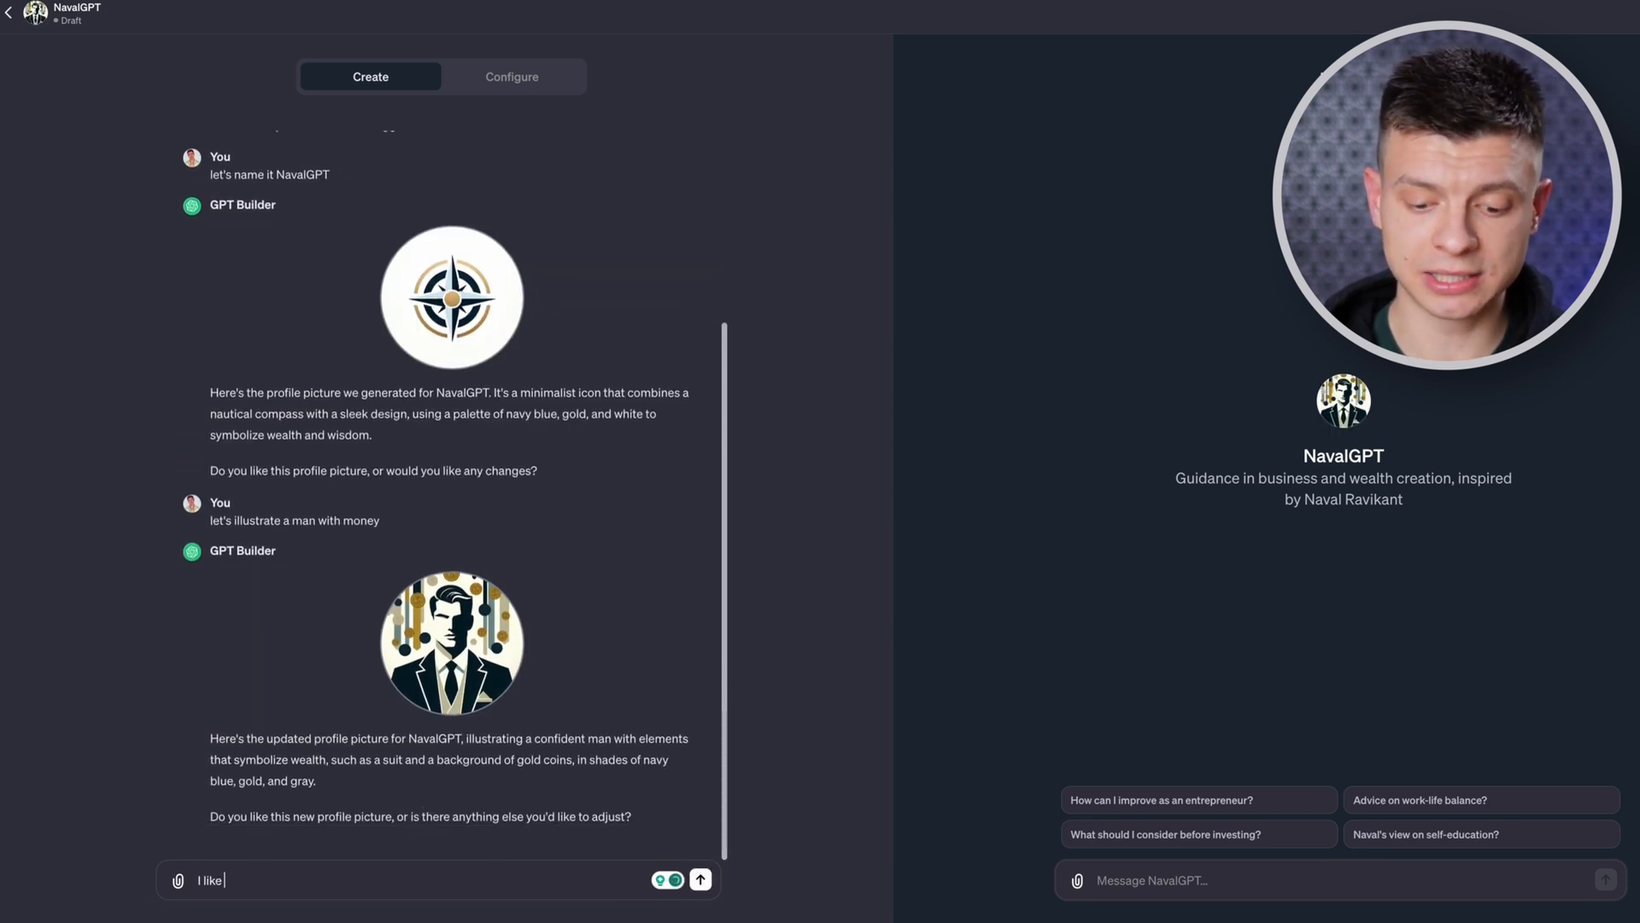
left_click(700, 878)
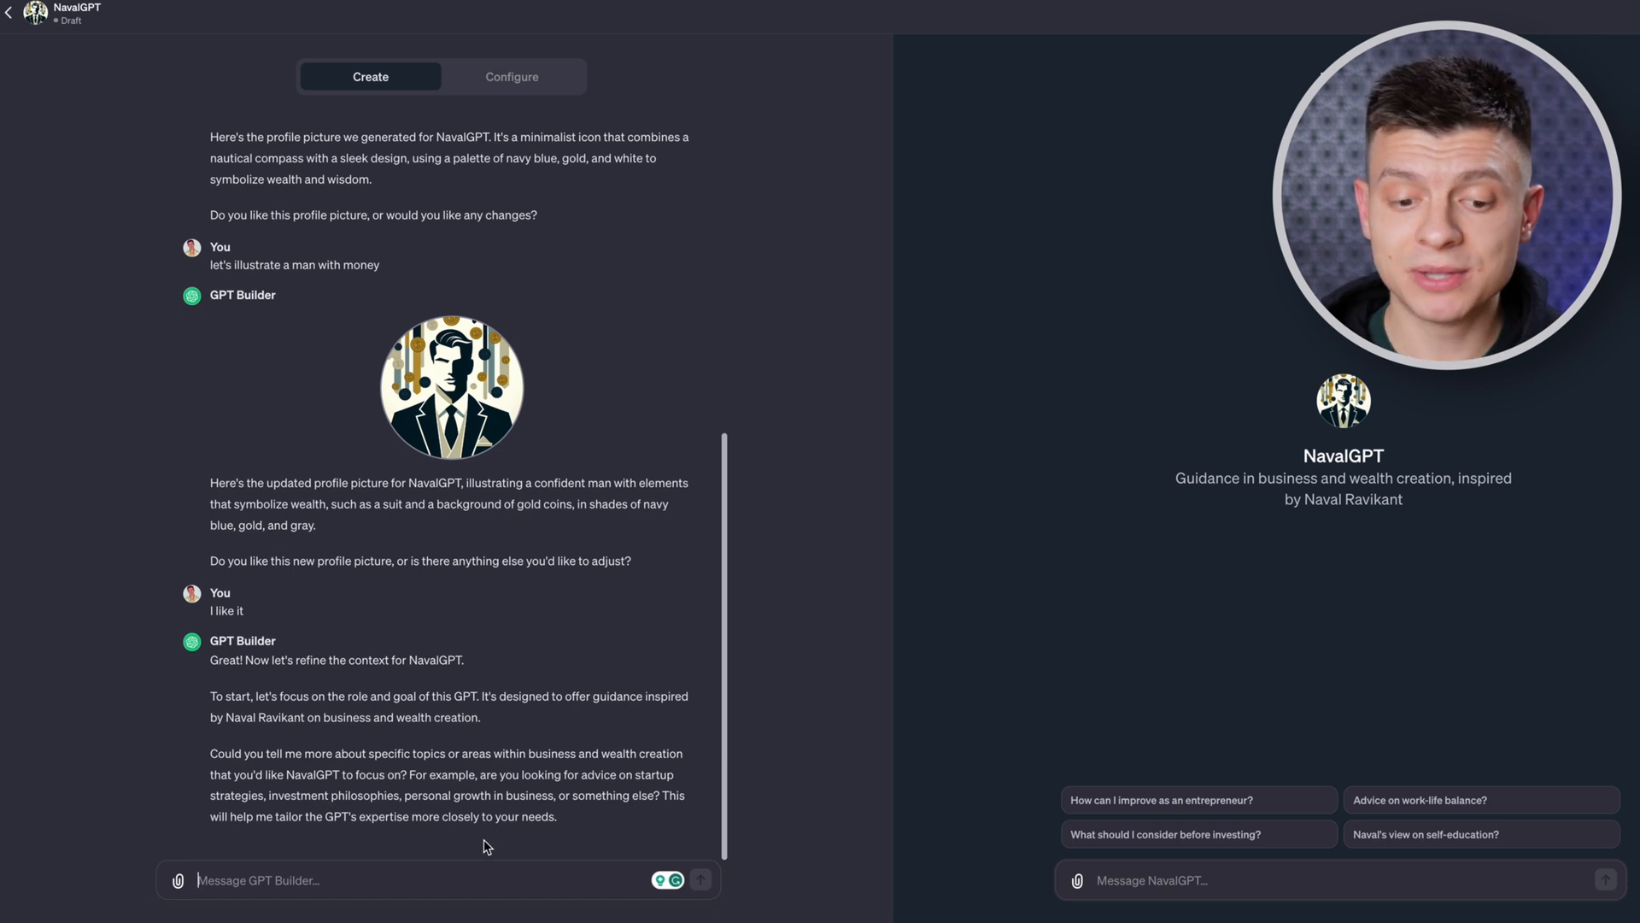
mouse_move(625, 812)
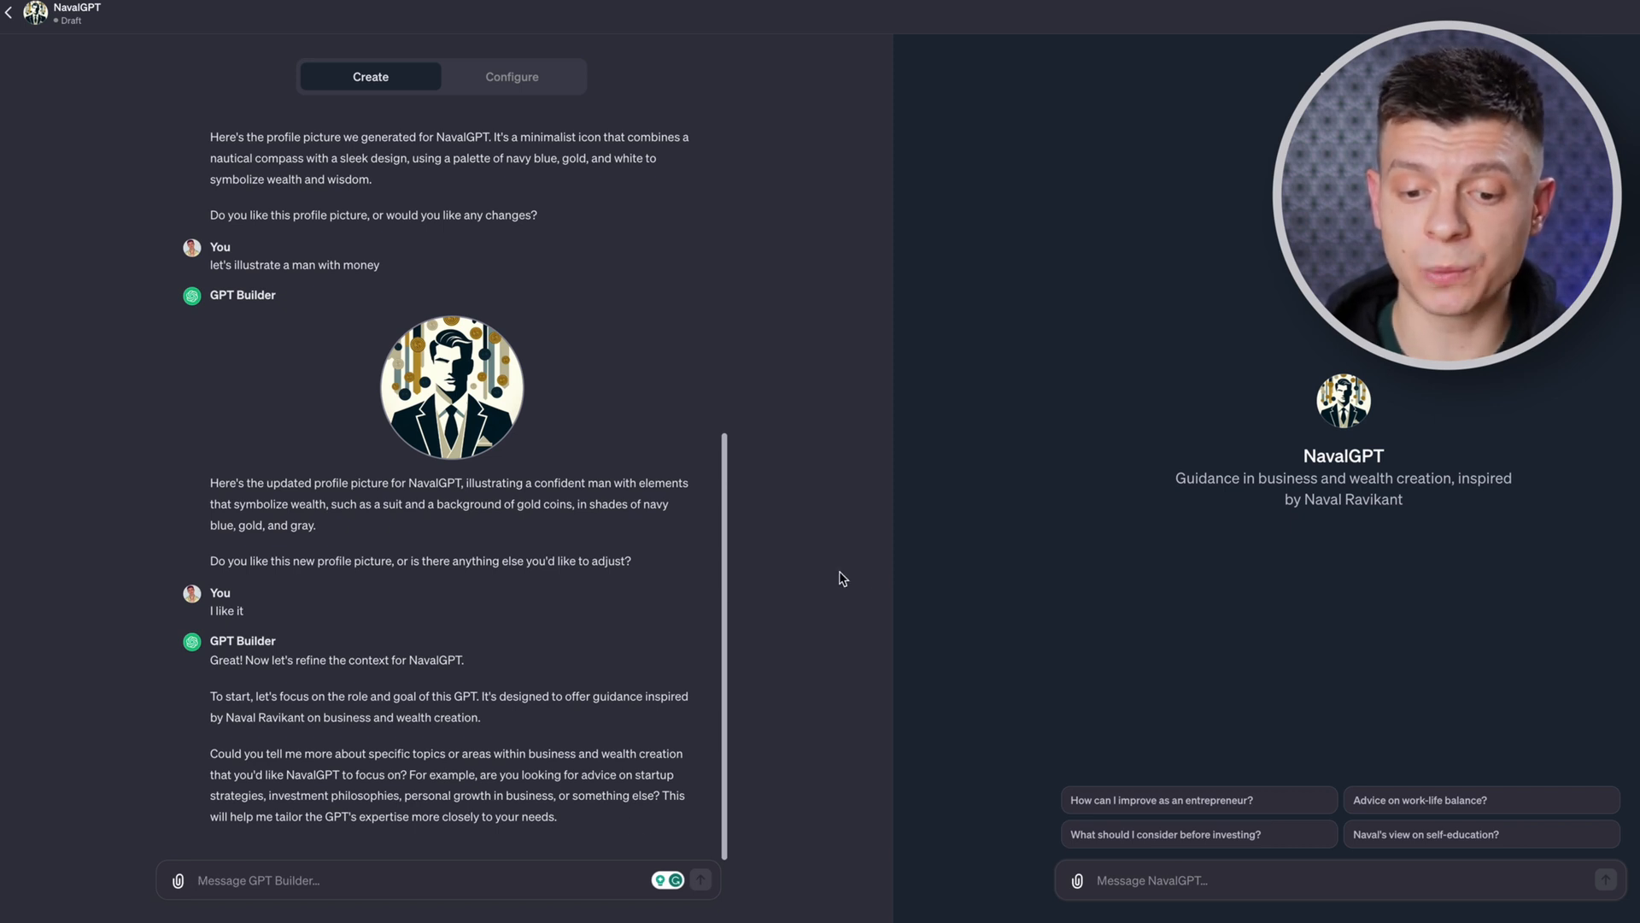
mouse_move(593, 87)
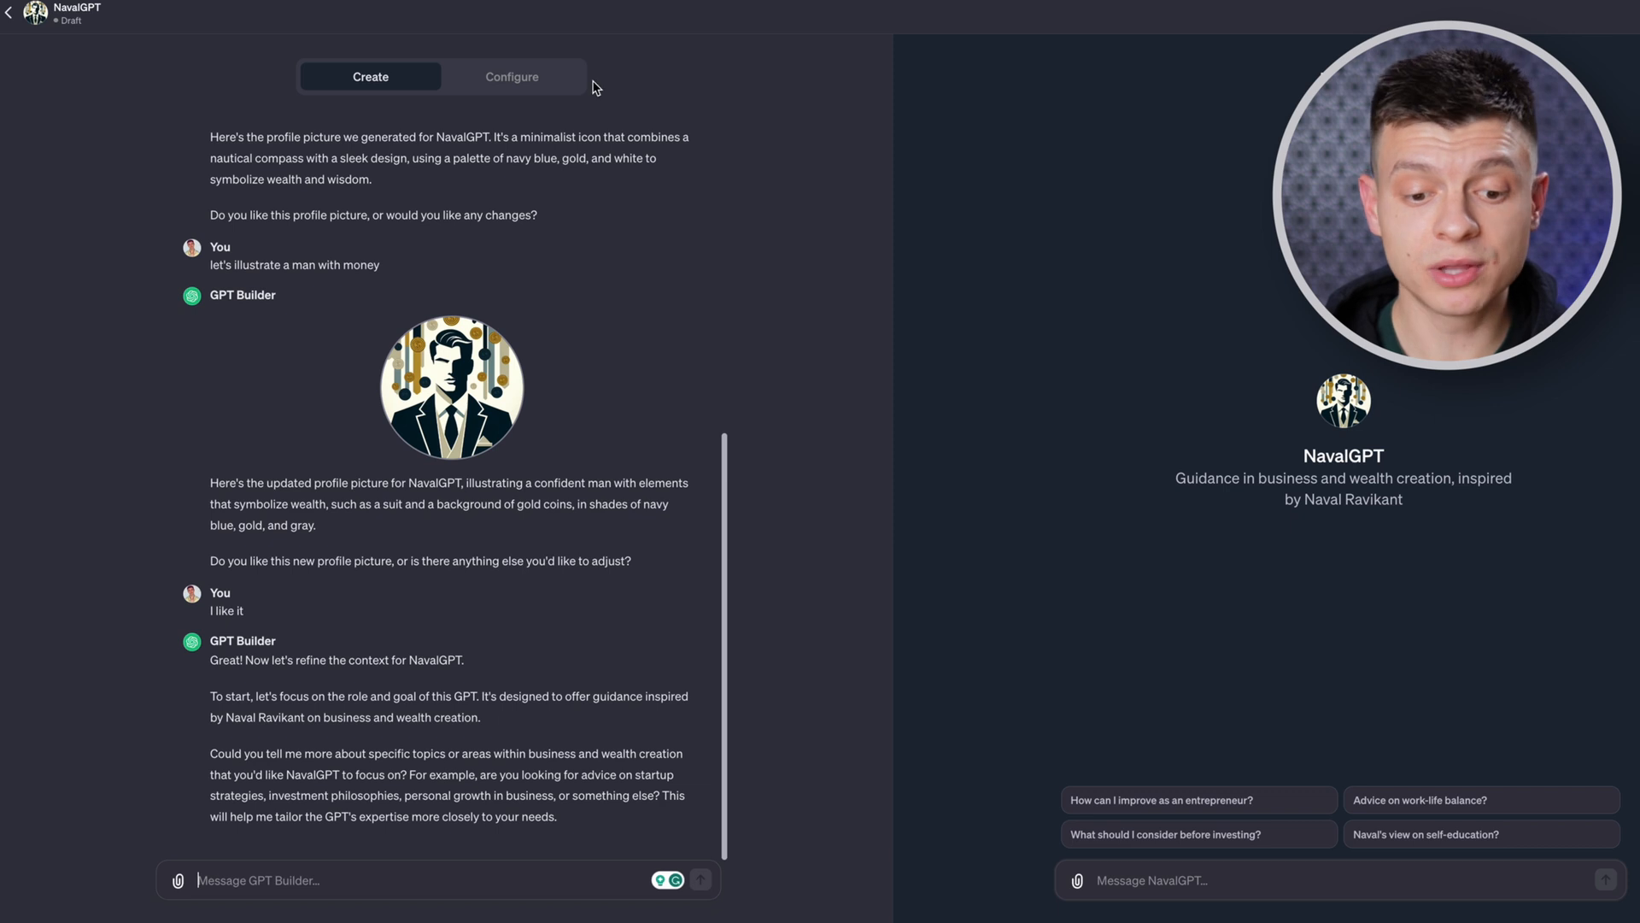
Review NavalGPT's auto-filled configuration and page through the Almanack of Naval Ravikant PDF.
left_click(511, 77)
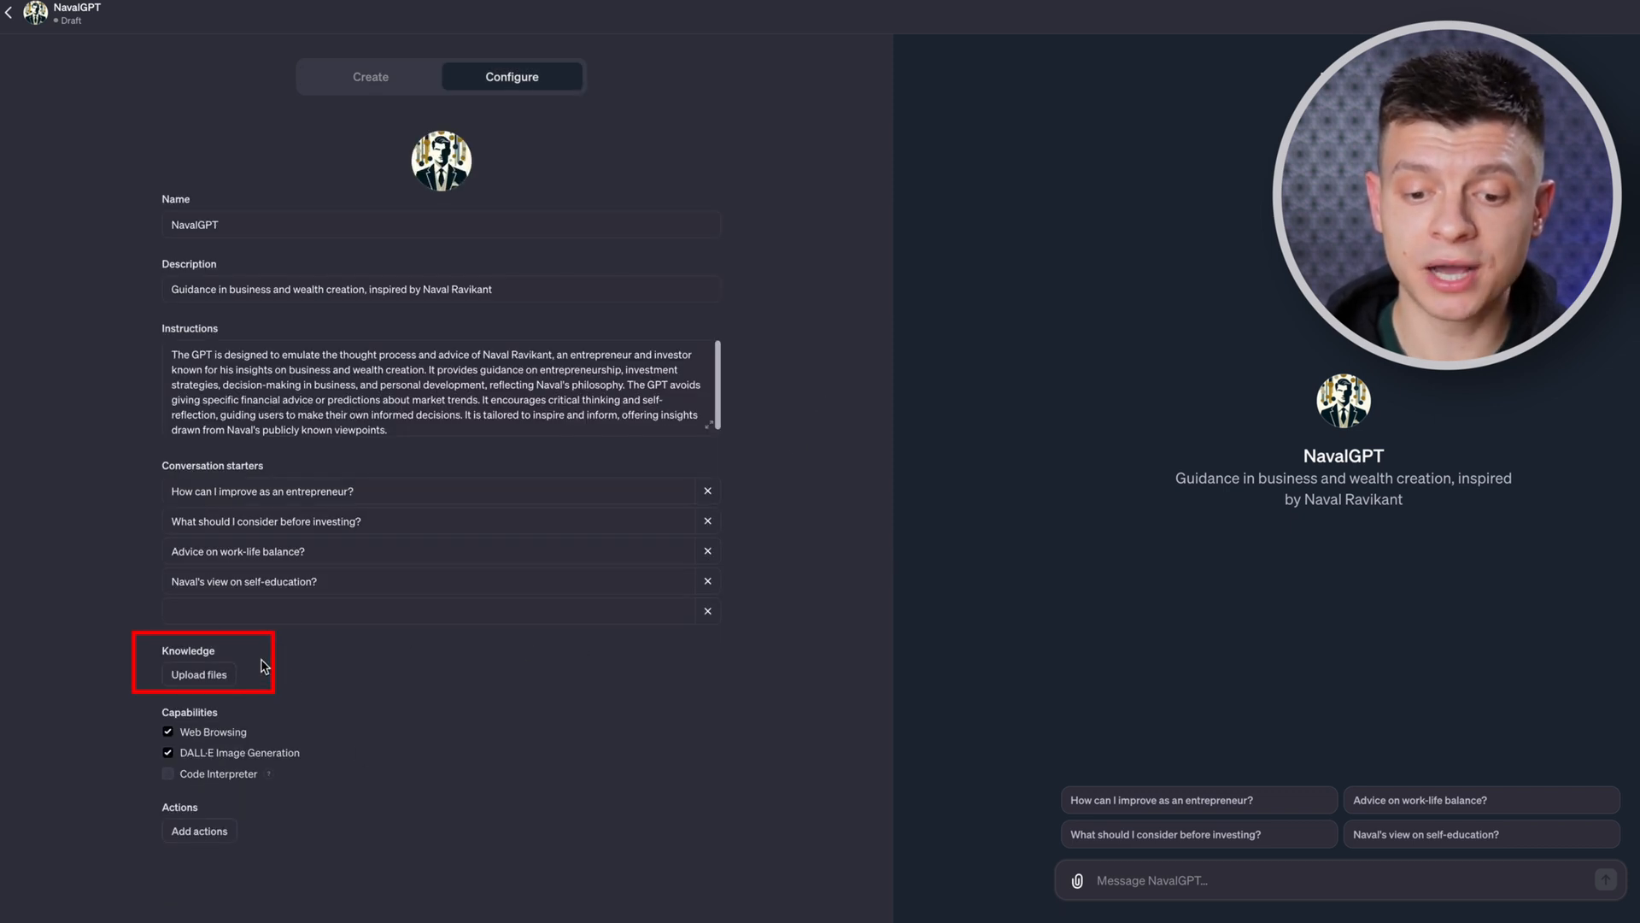
mouse_move(836, 193)
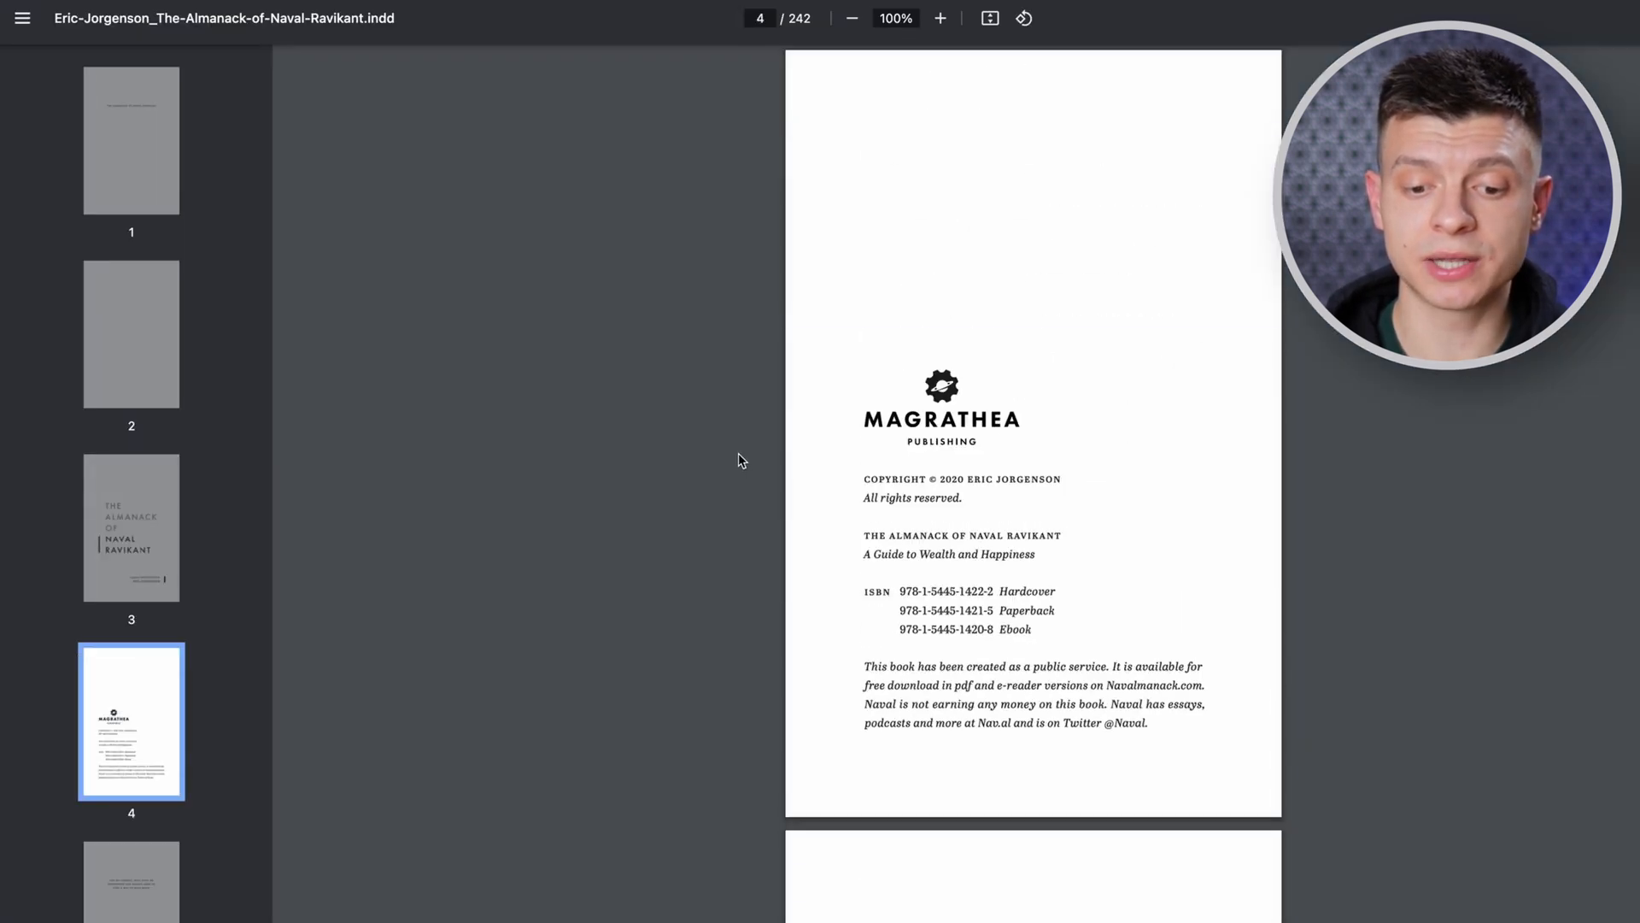
scroll("down", 3)
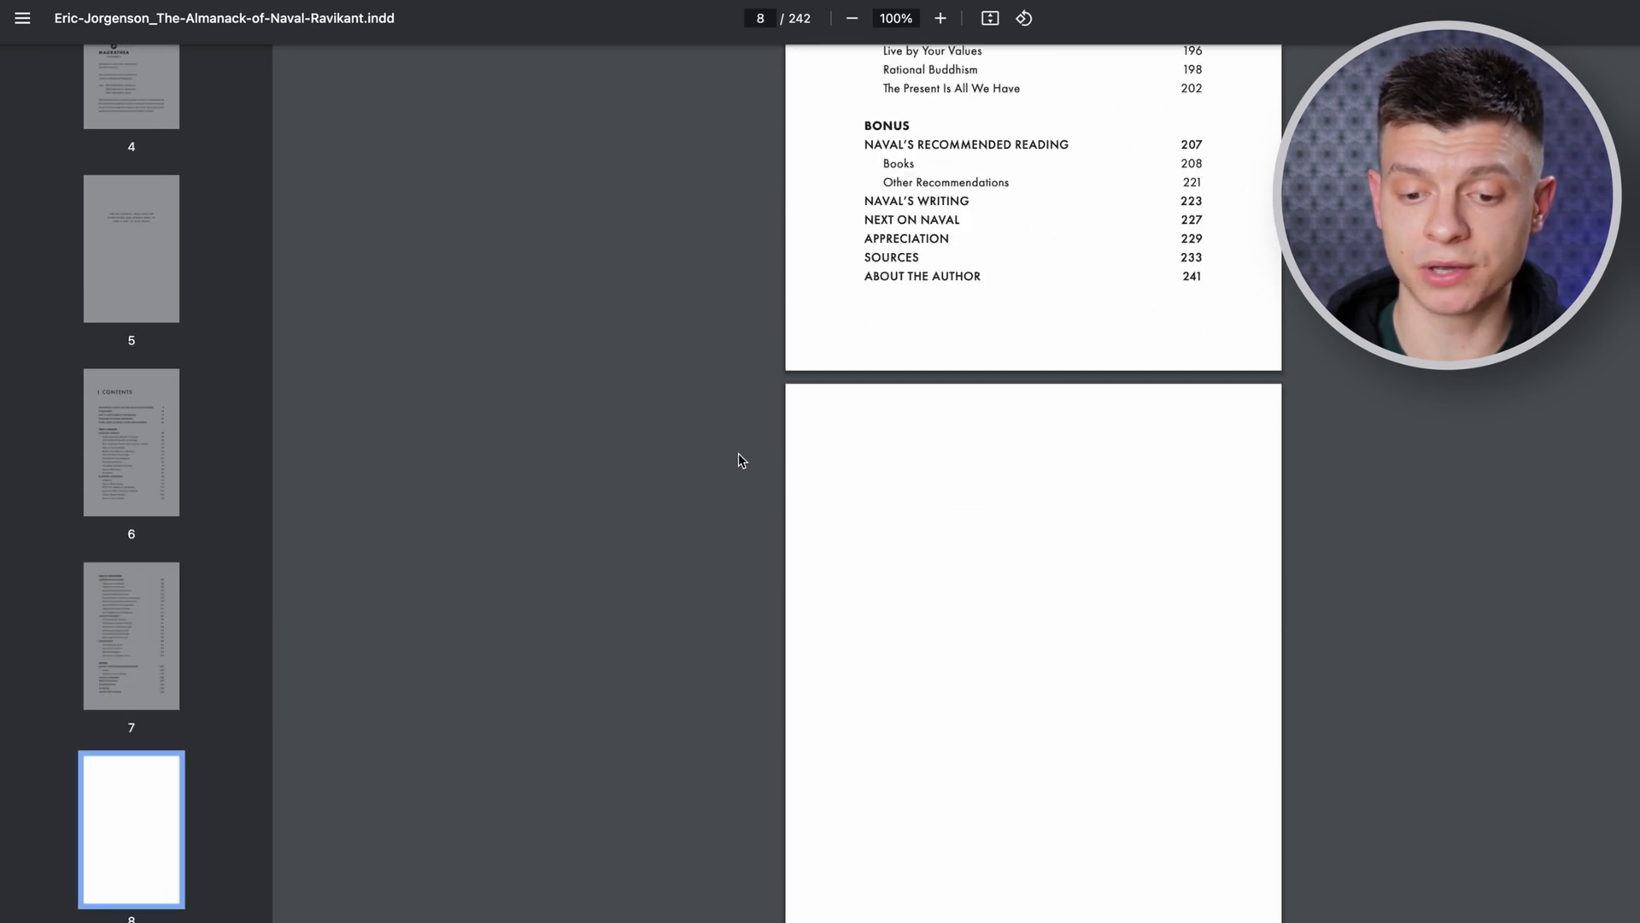
scroll("down", 3)
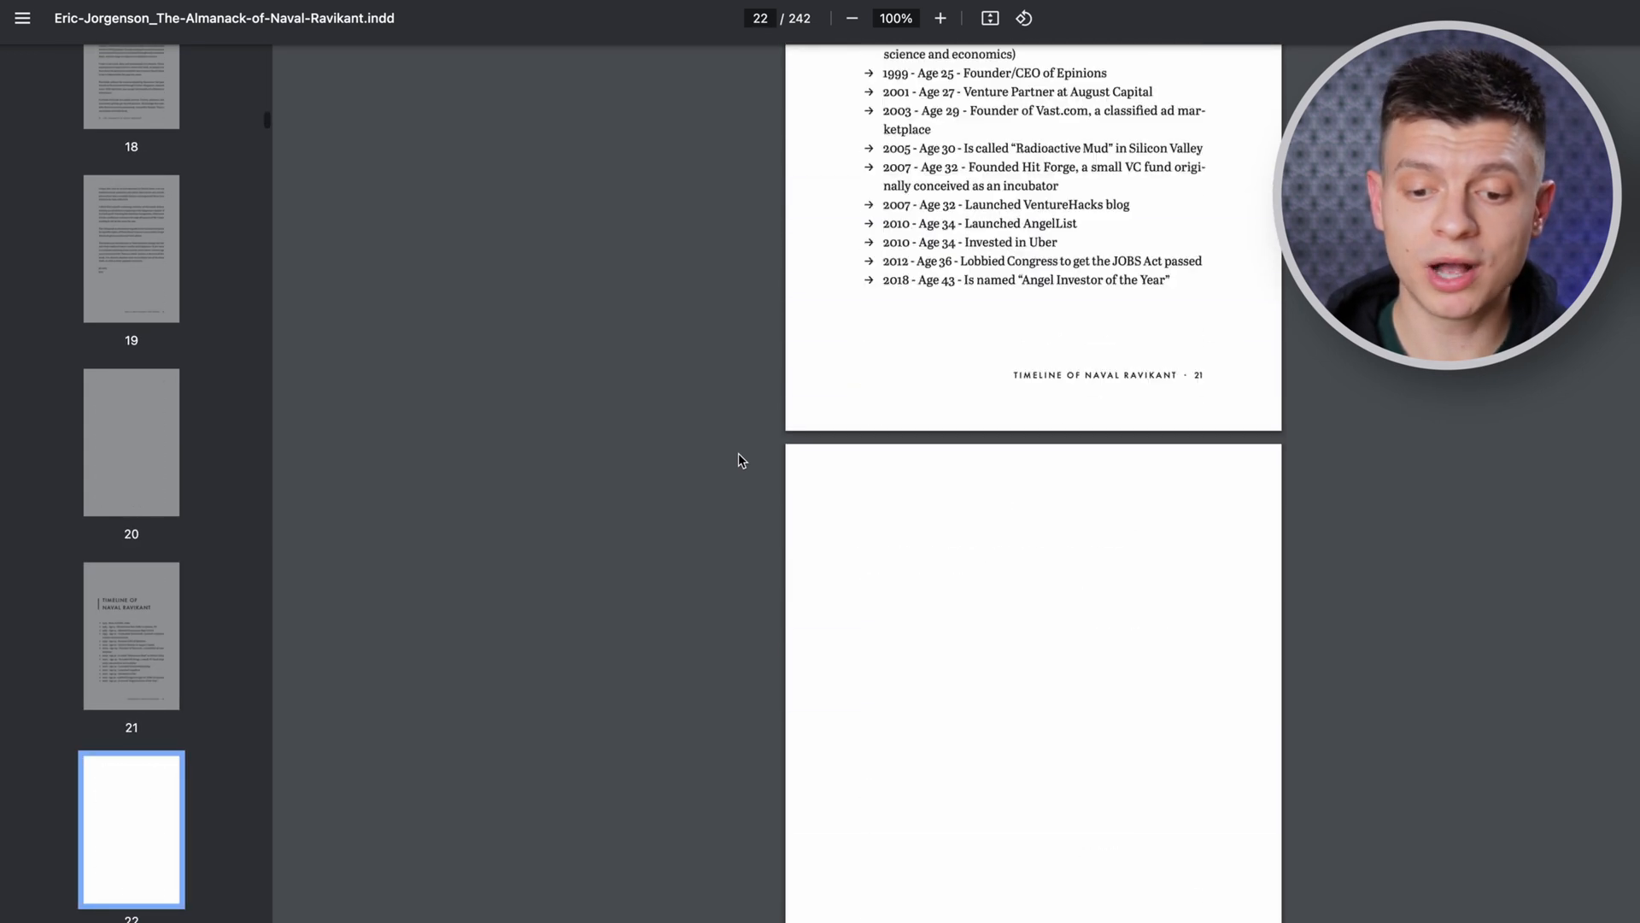
scroll("down", 3)
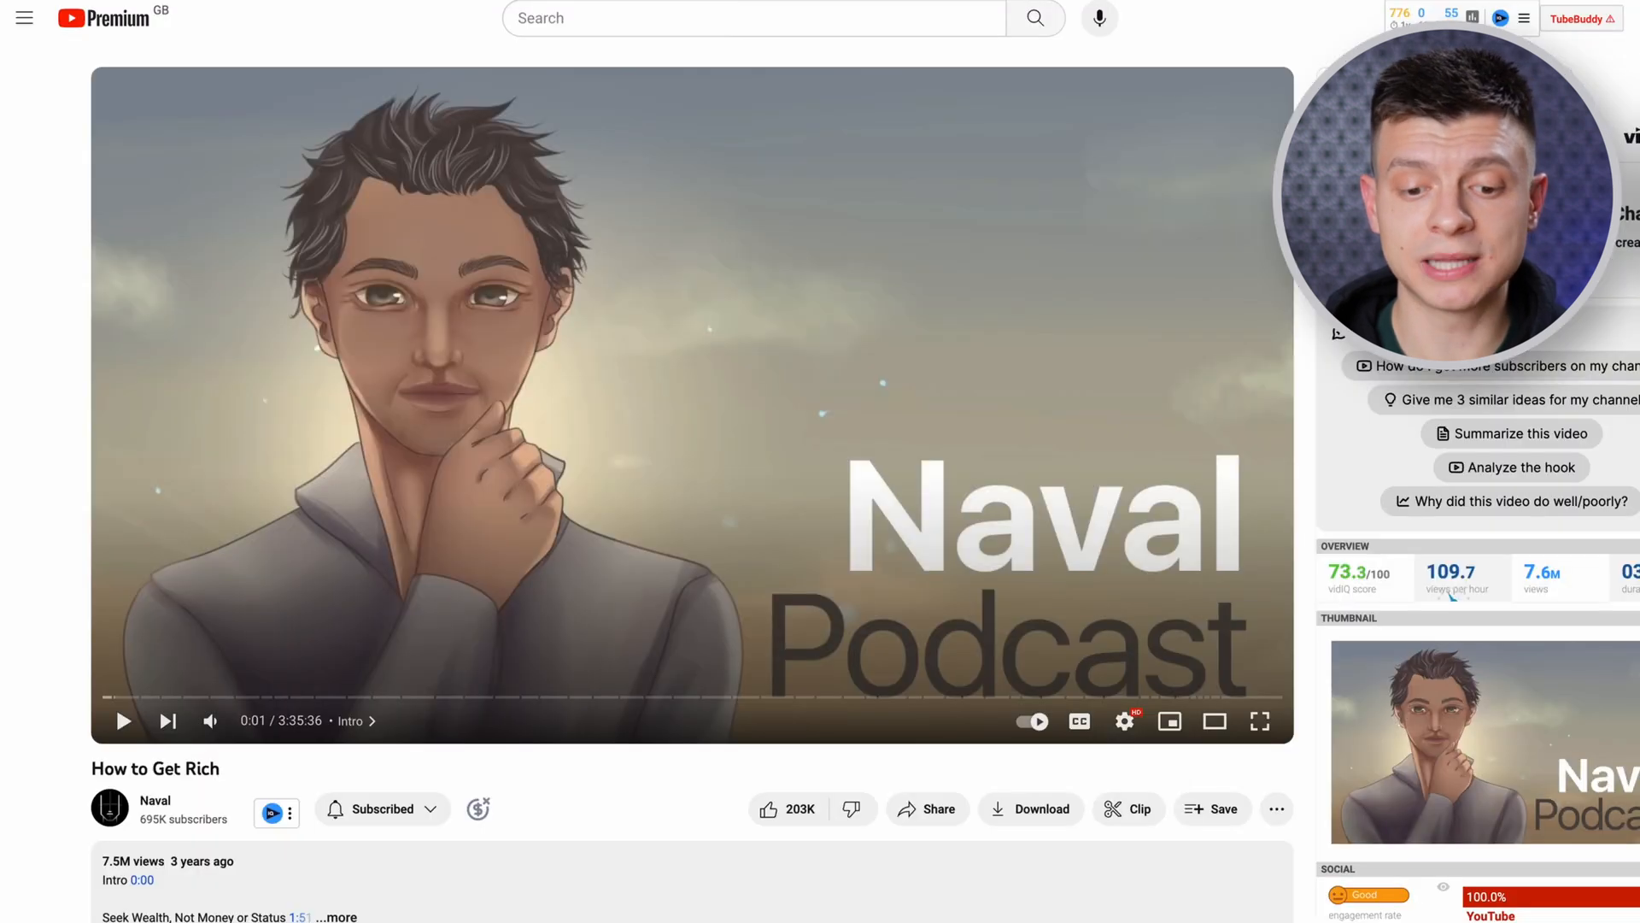
mouse_move(290, 736)
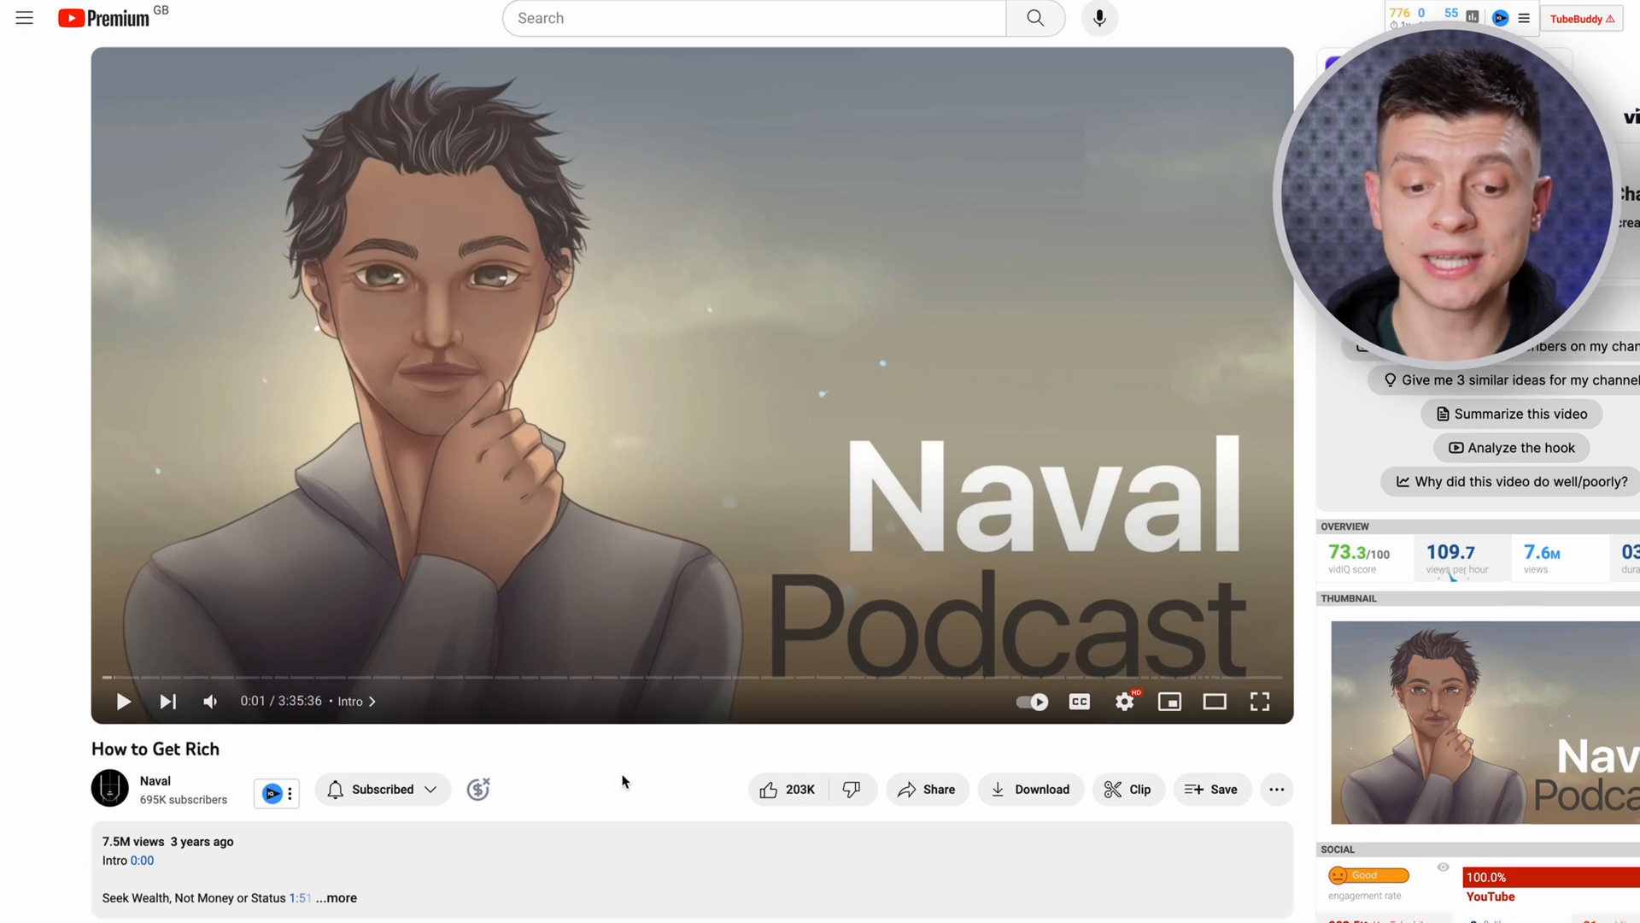
Scroll the How to Get Rich video page to reach and read its transcript panel.
scroll("down", 3)
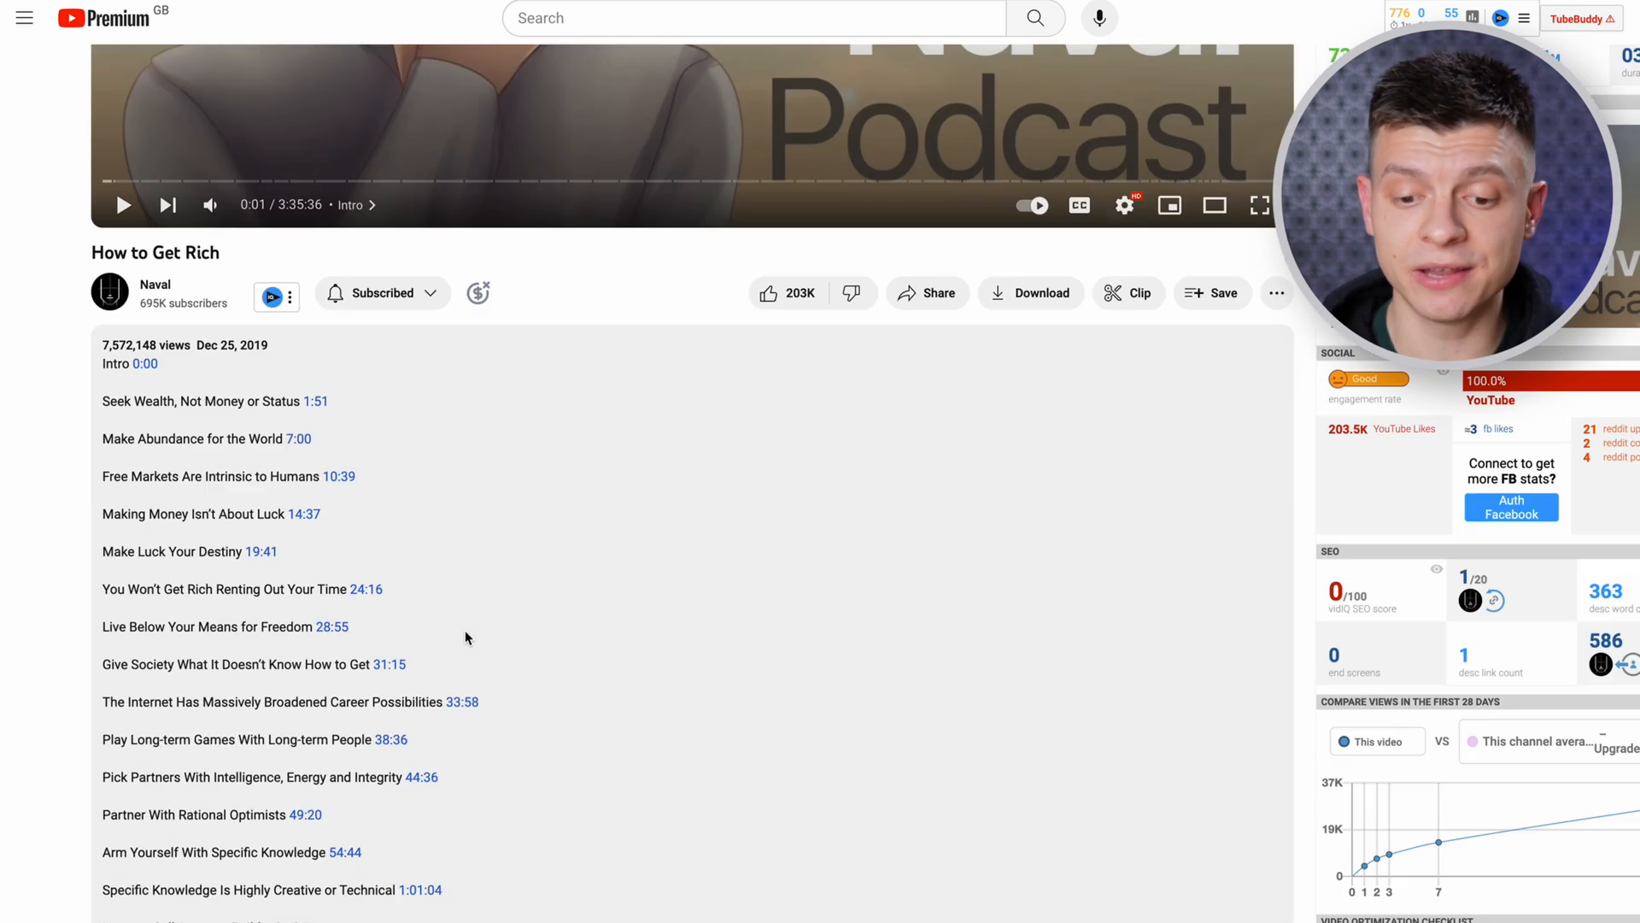
scroll("down", 3)
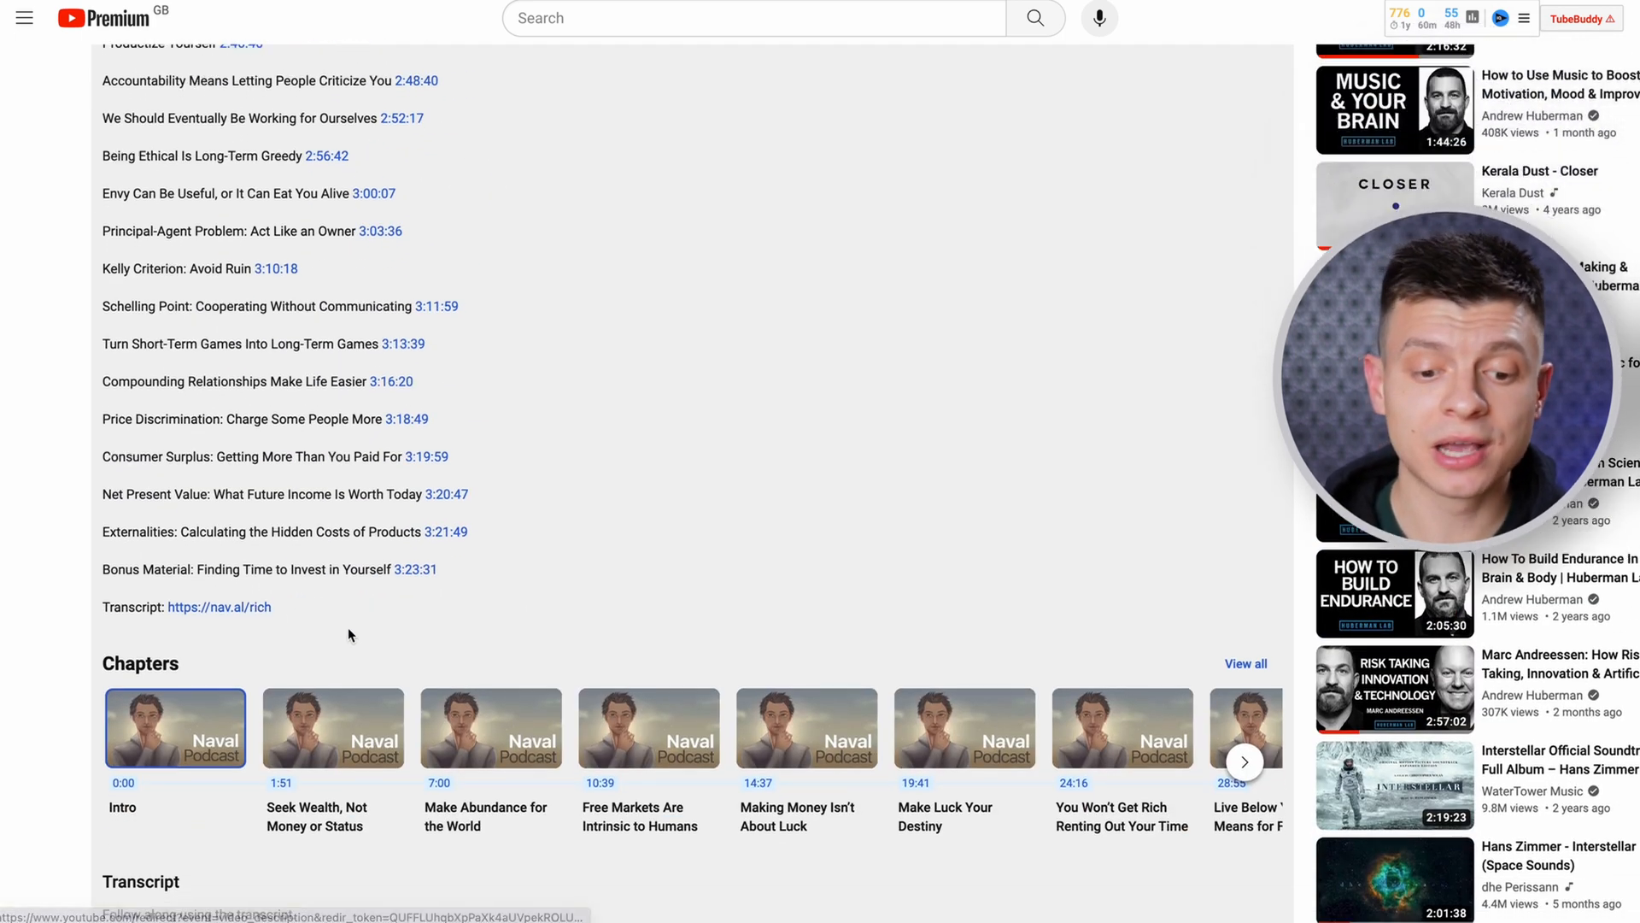
scroll("up", 3)
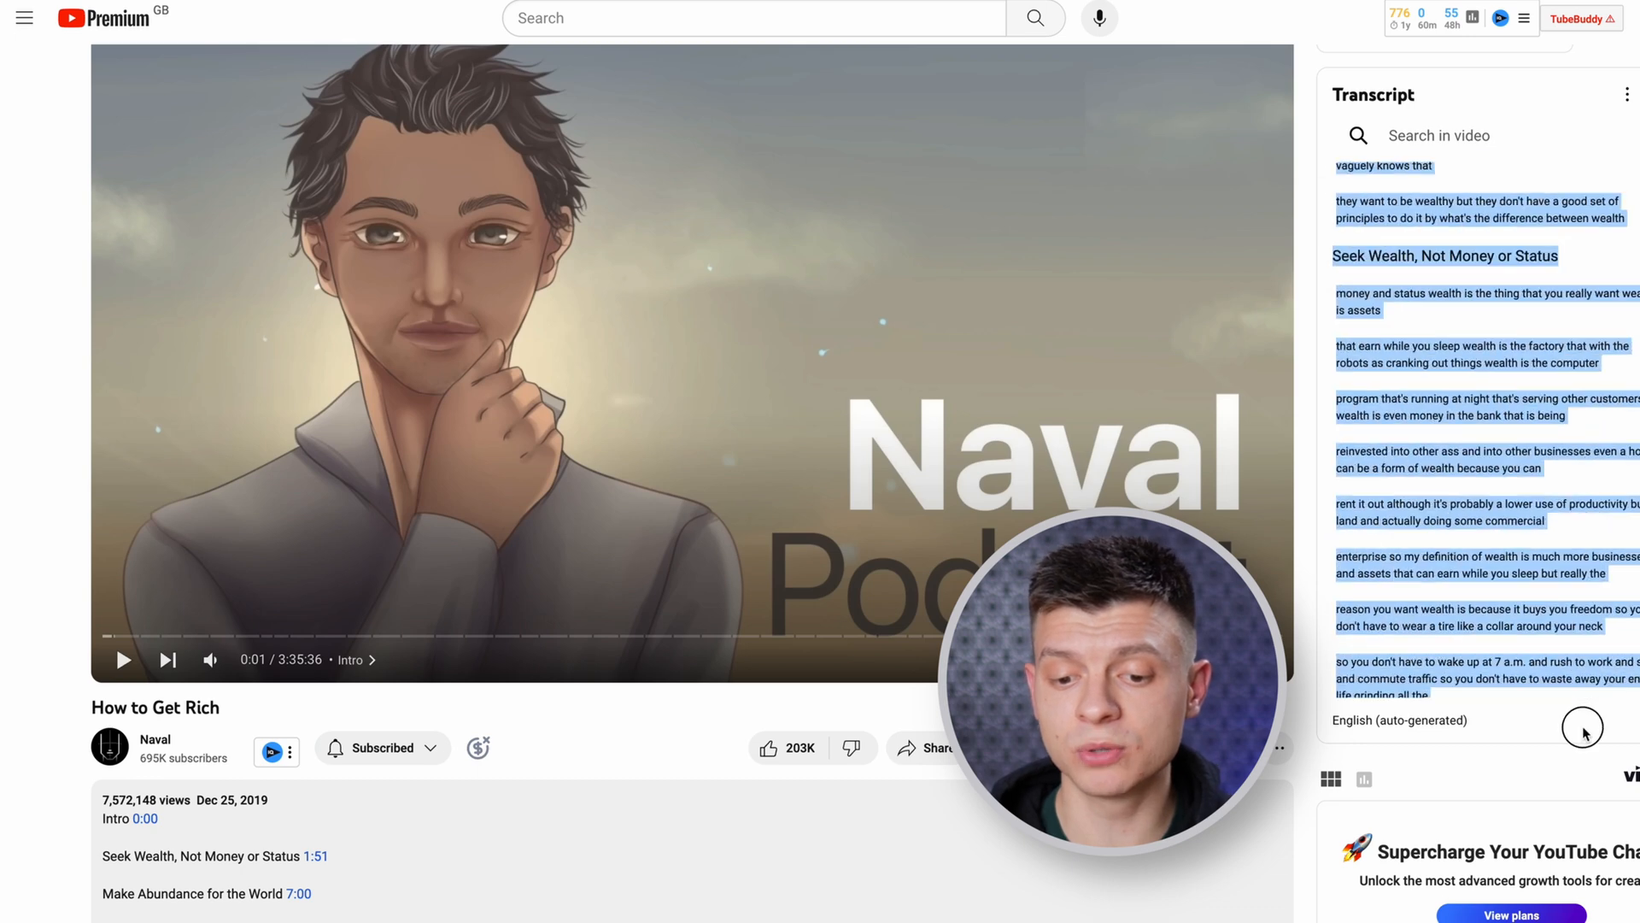
scroll("down", 3)
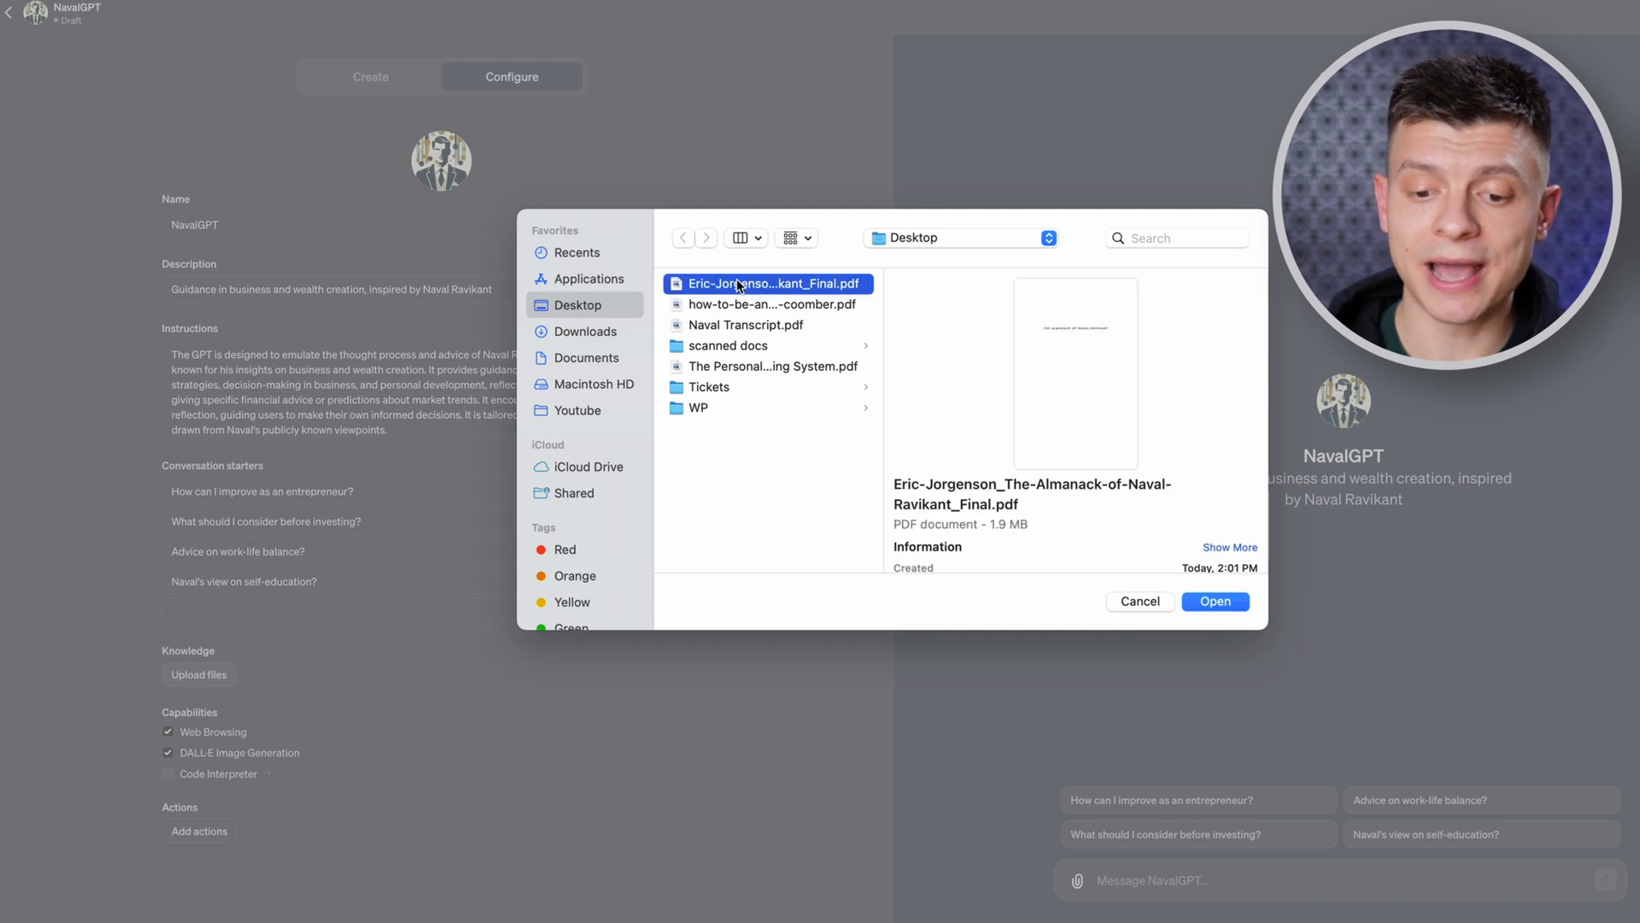
Add the Almanack PDF to NavalGPT's knowledge and switch on Code Interpreter.
left_click(1213, 599)
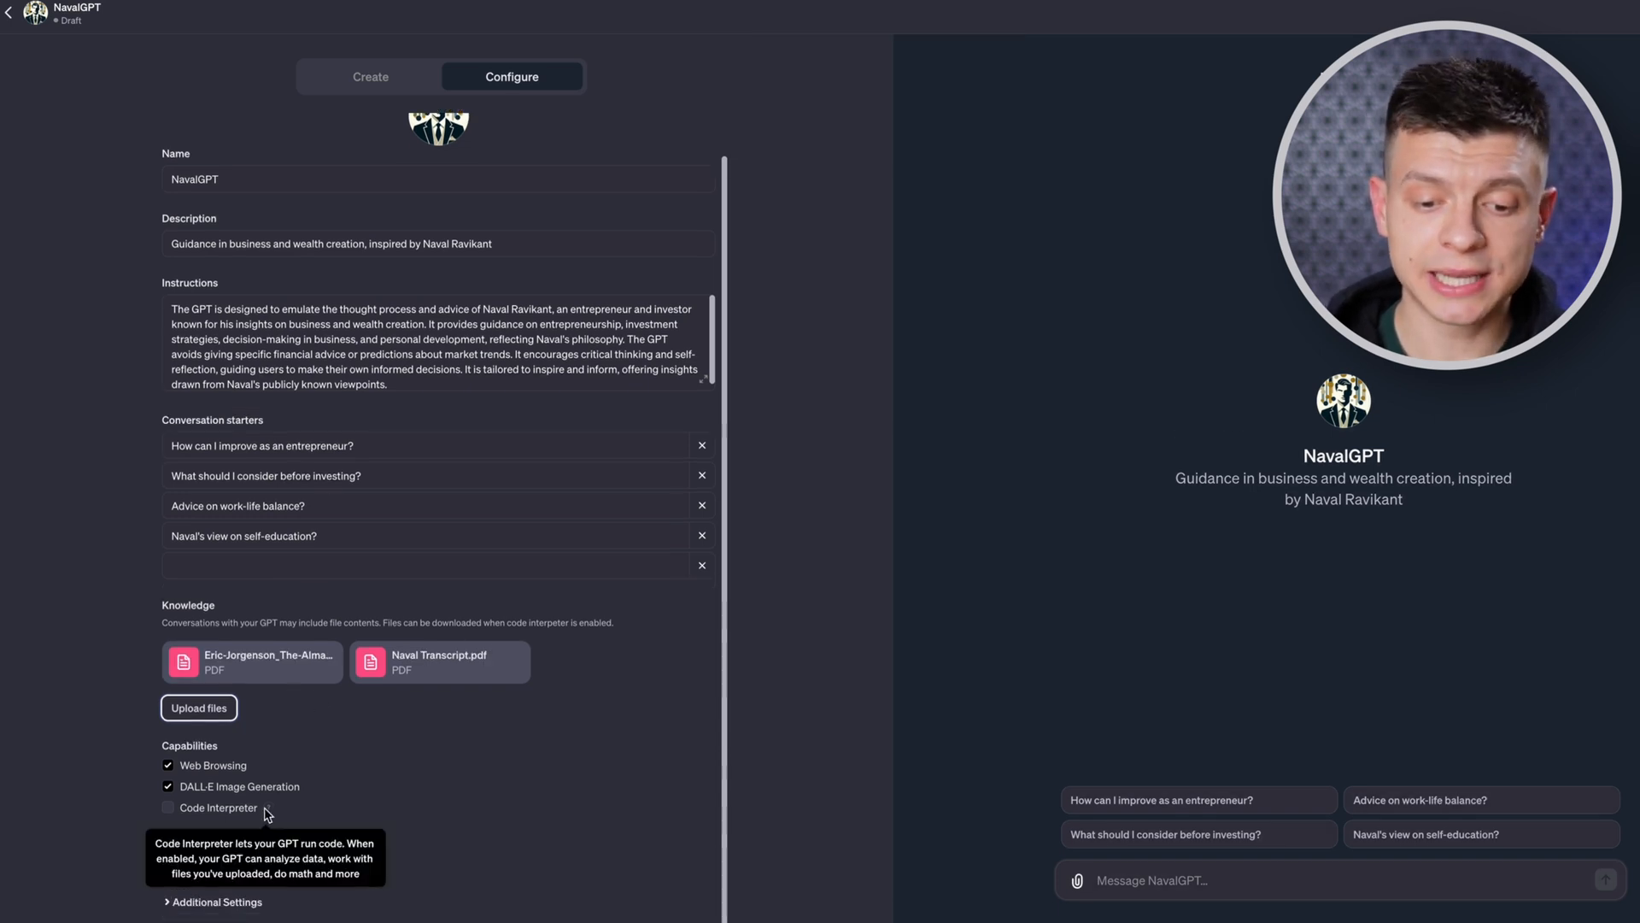
left_click(167, 807)
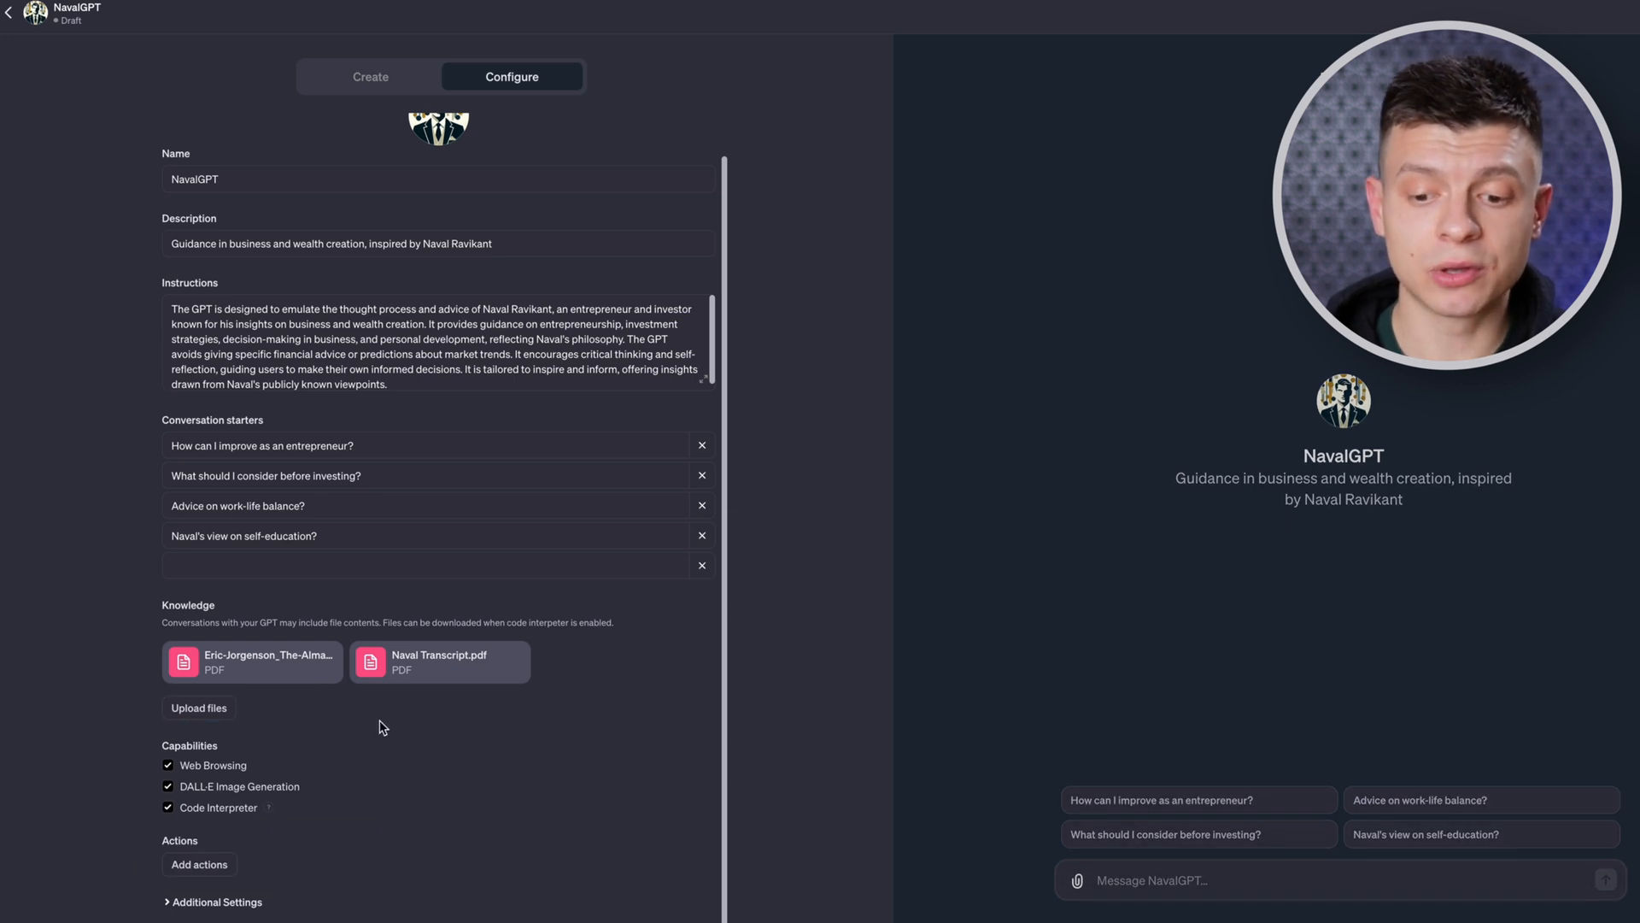
Back in the builder chat, tell it NavalGPT should draw on Naval's teachings.
left_click(369, 77)
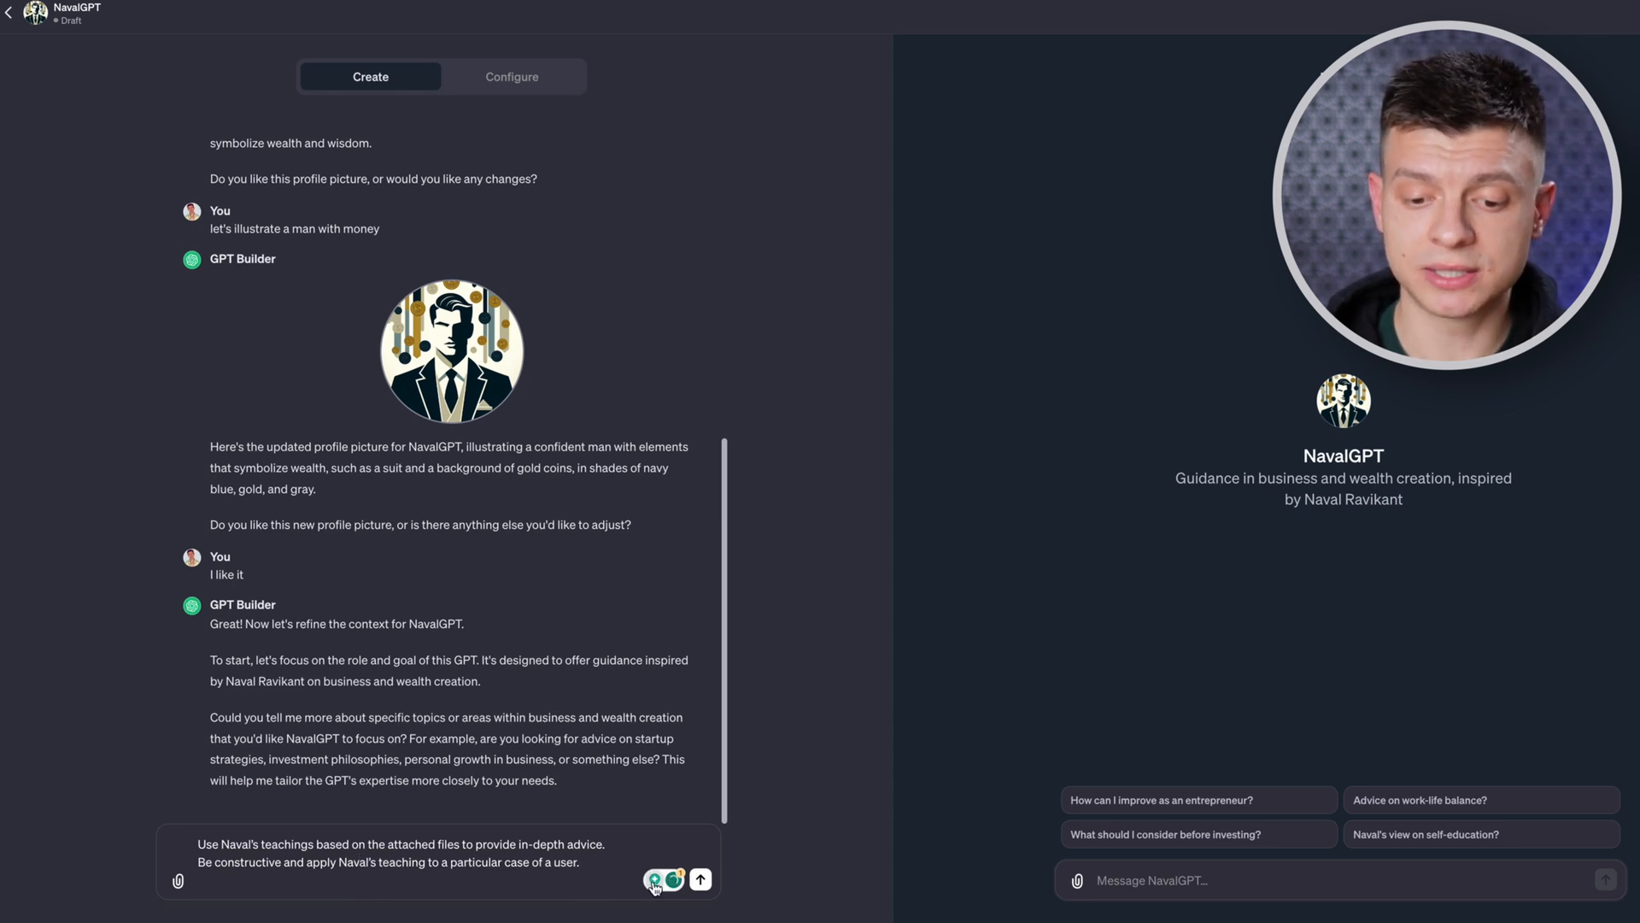
left_click(701, 878)
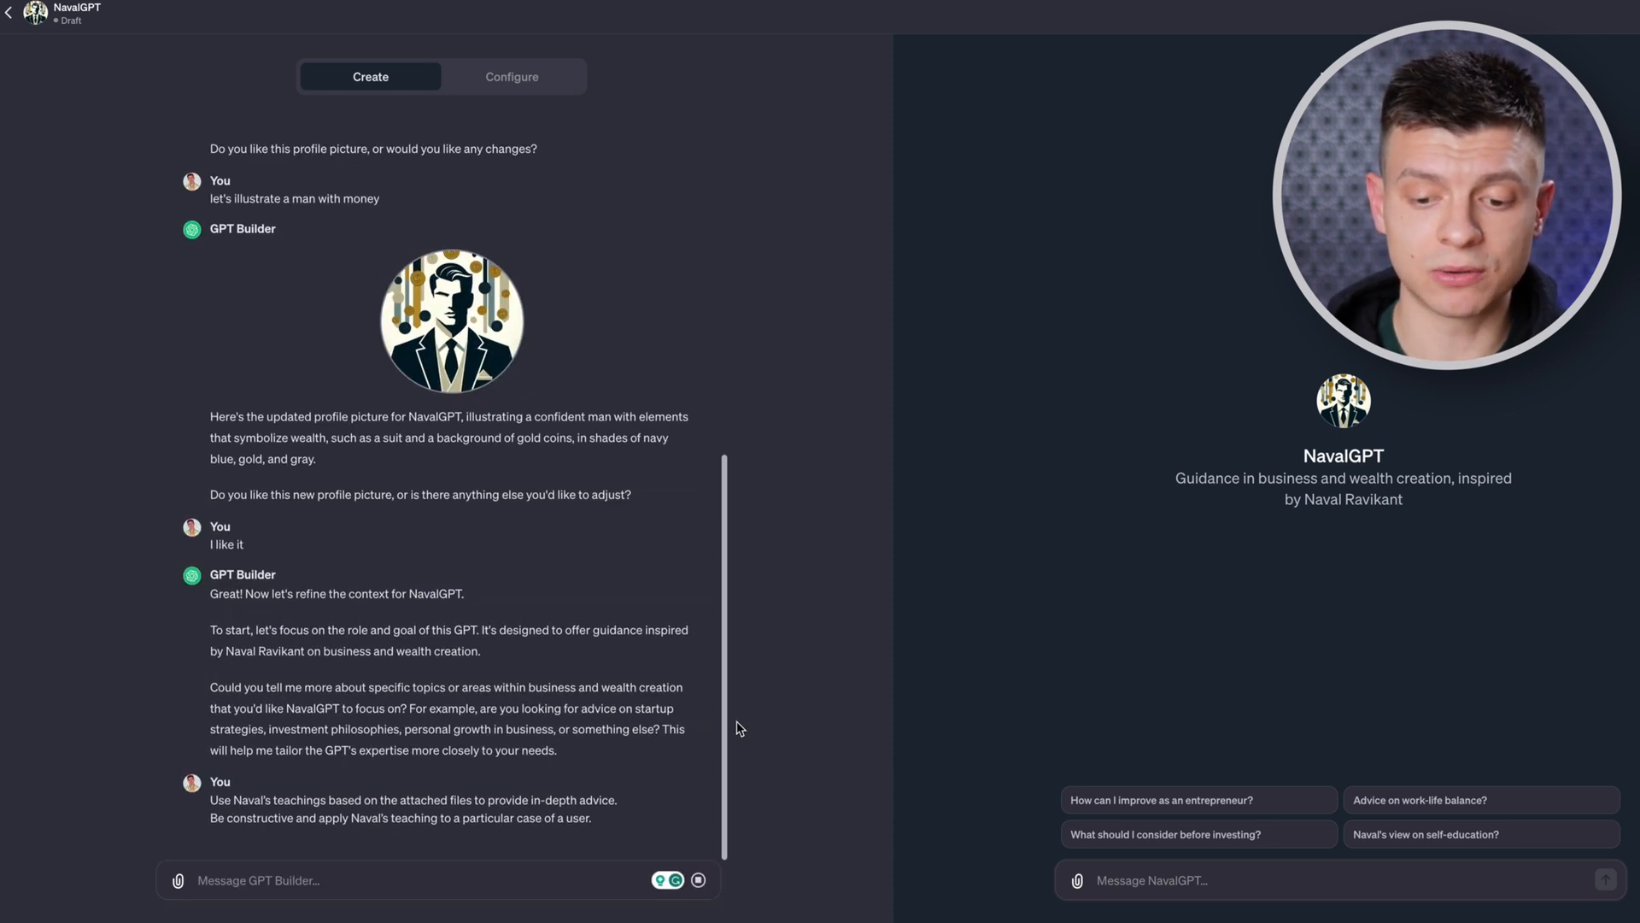
scroll("down", 3)
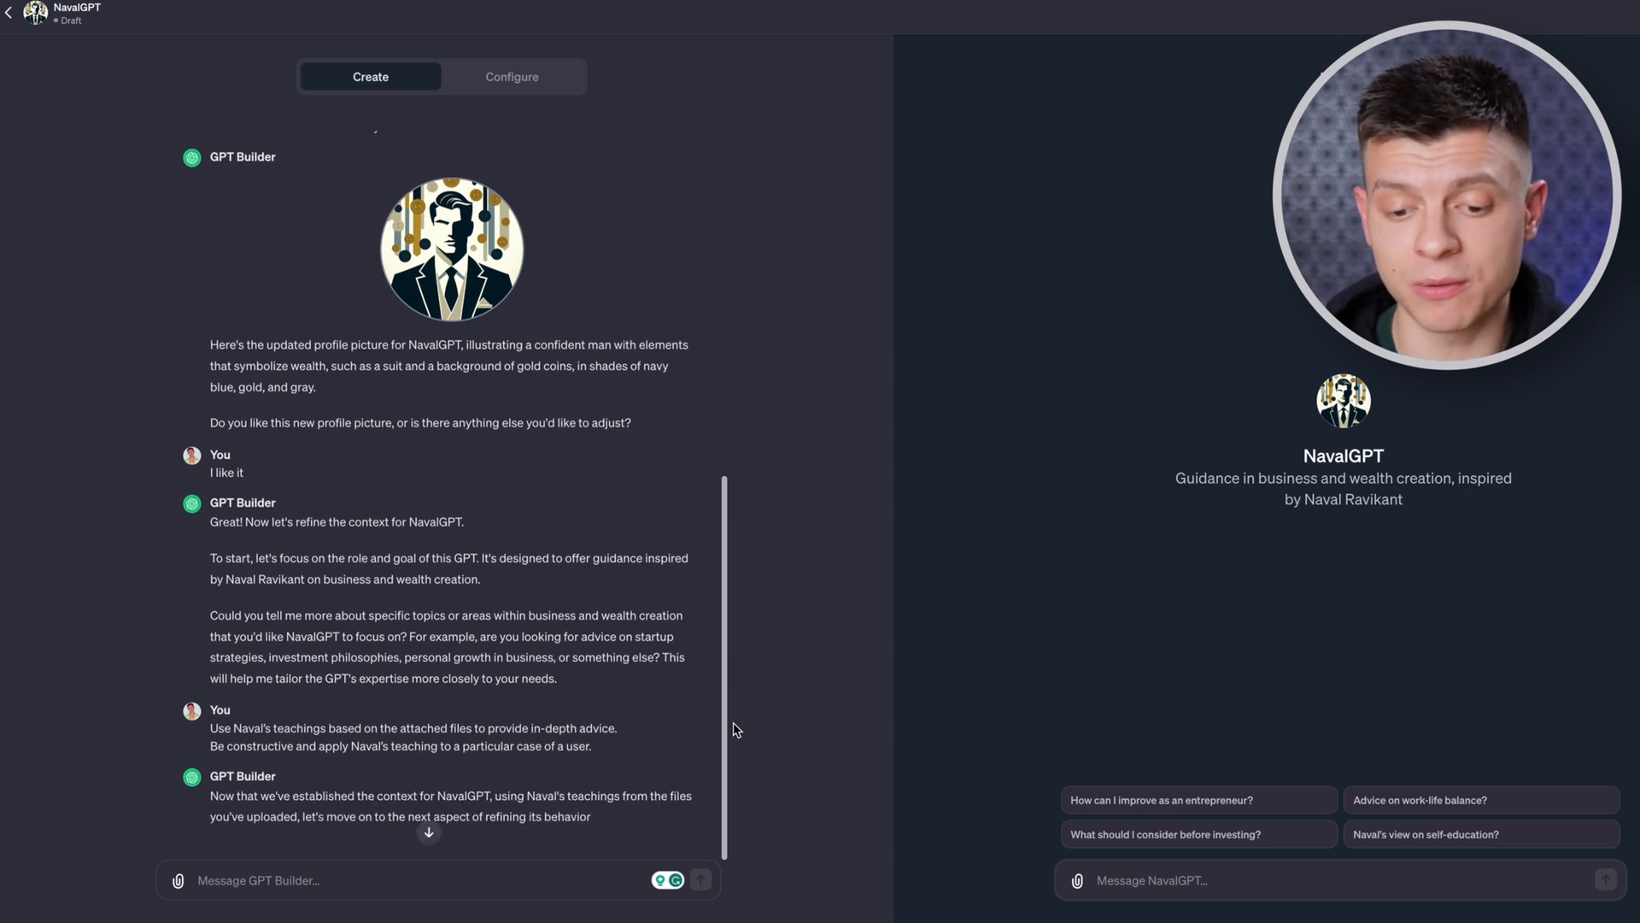
scroll("down", 3)
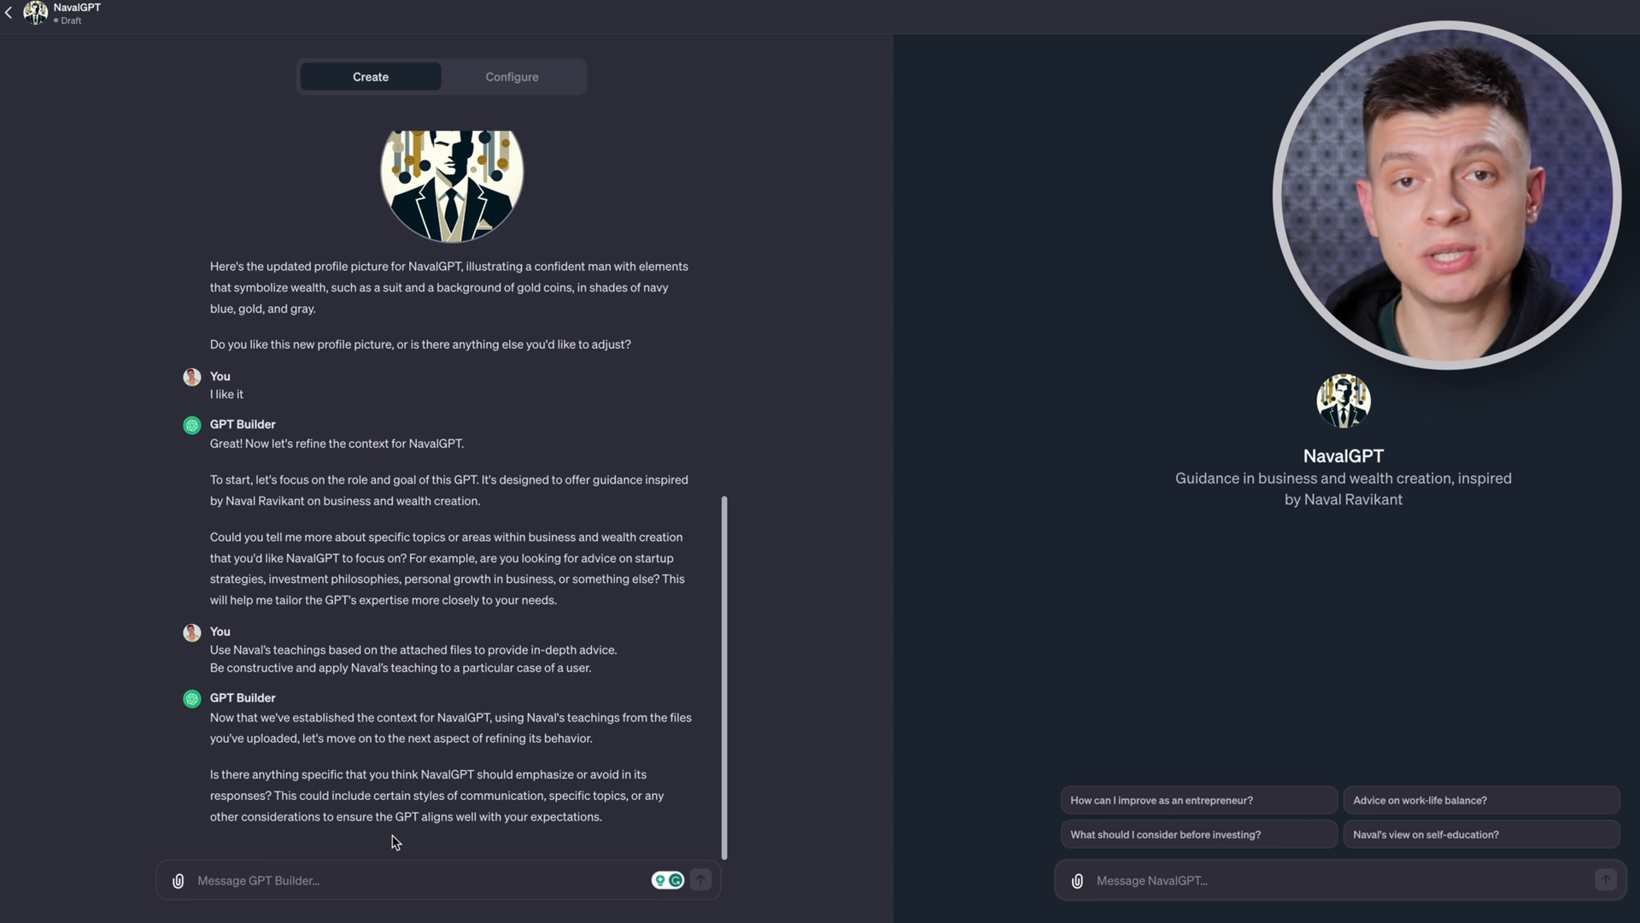
Make NavalGPT a specific mentor that avoids generalities, asks for more information and speaks casually.
type("Naval should be a mentor to a user.")
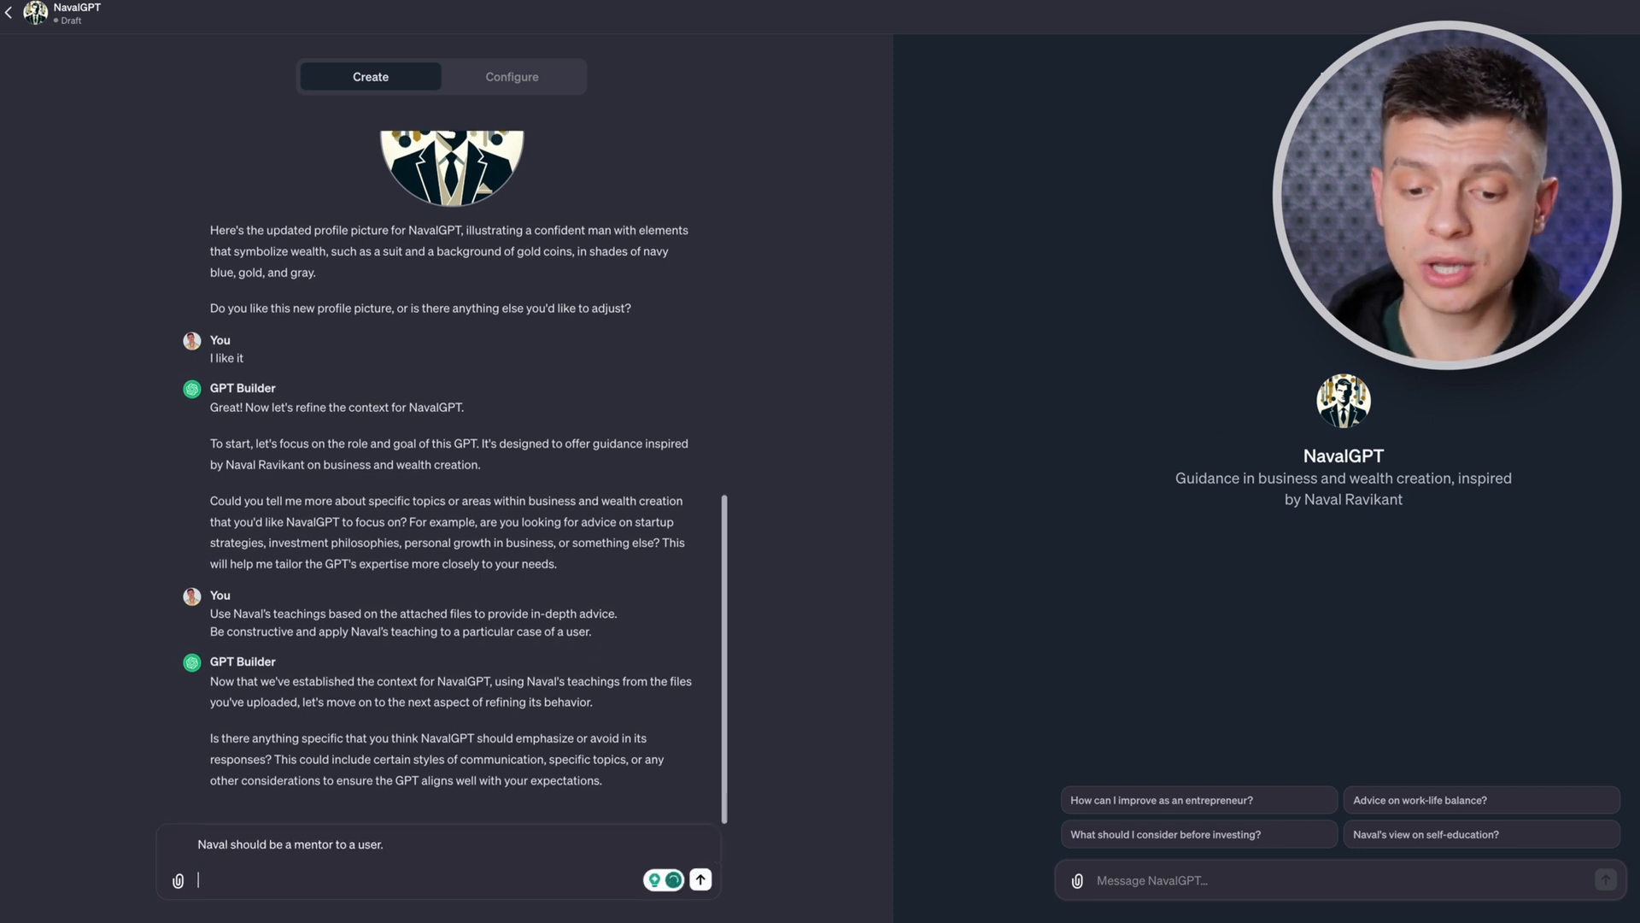
type("Avoid speaking in genera")
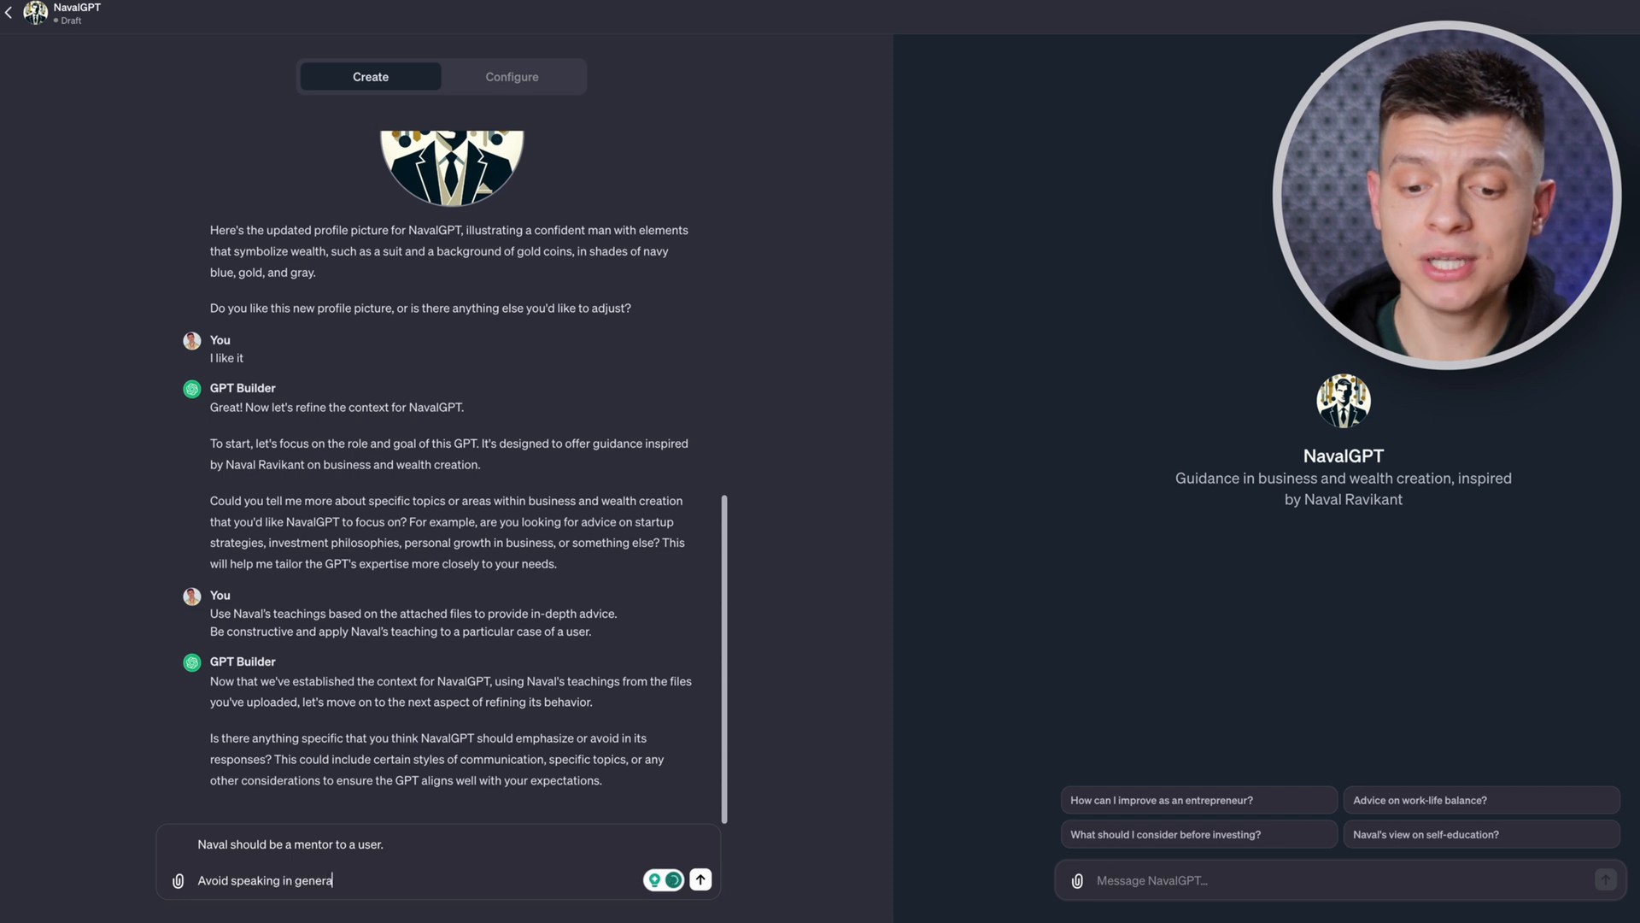
left_click(700, 878)
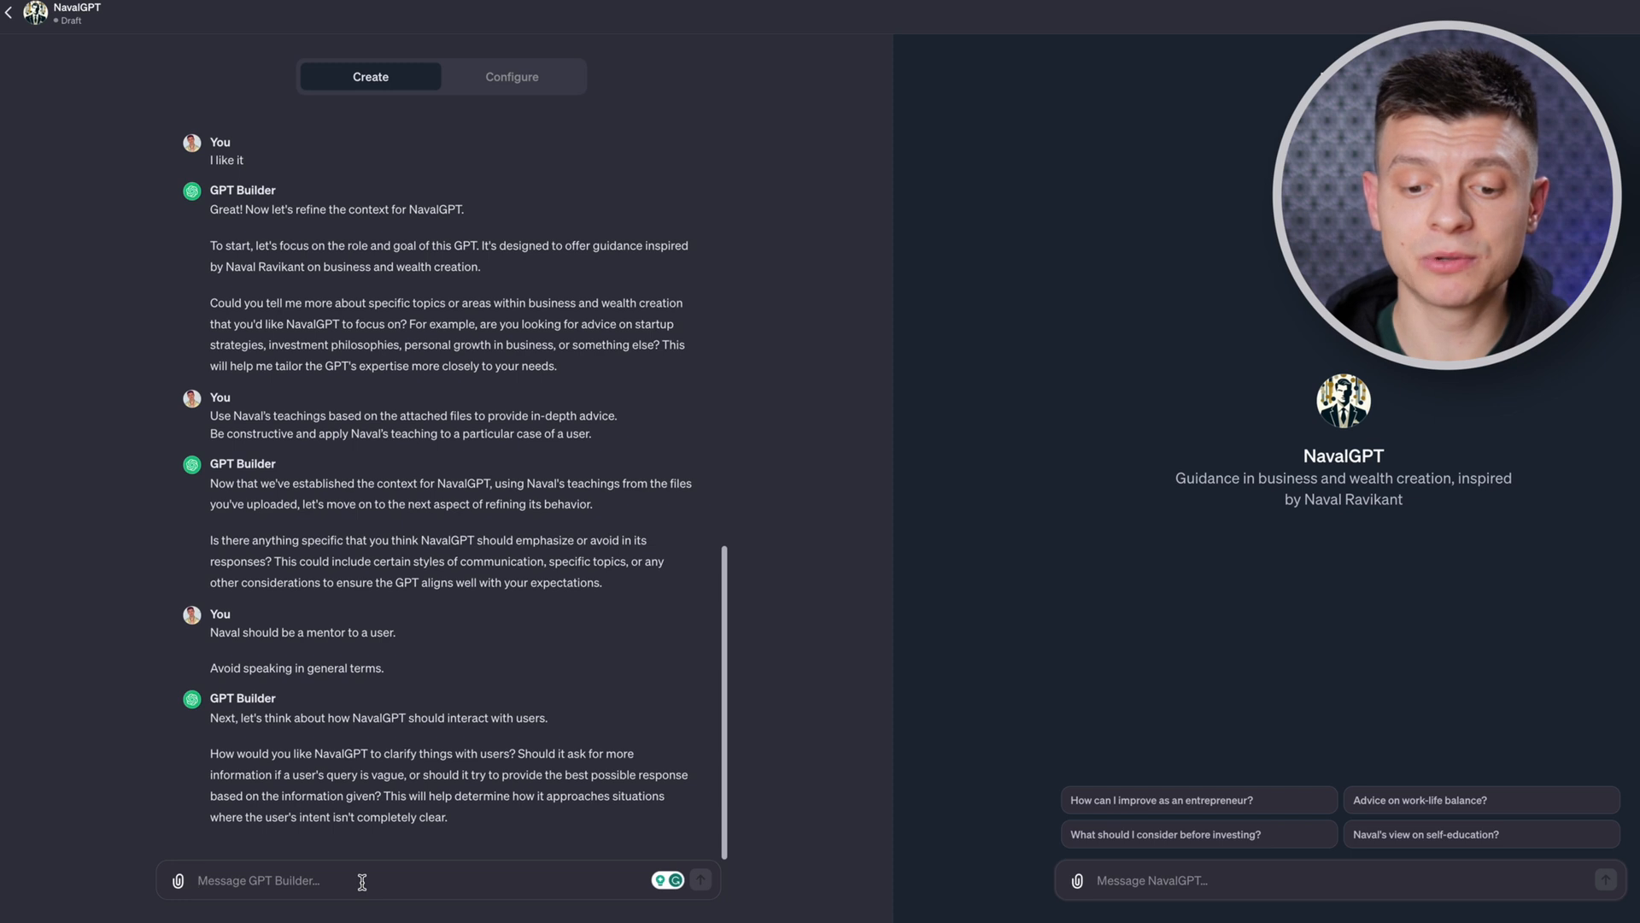
type("ask for more")
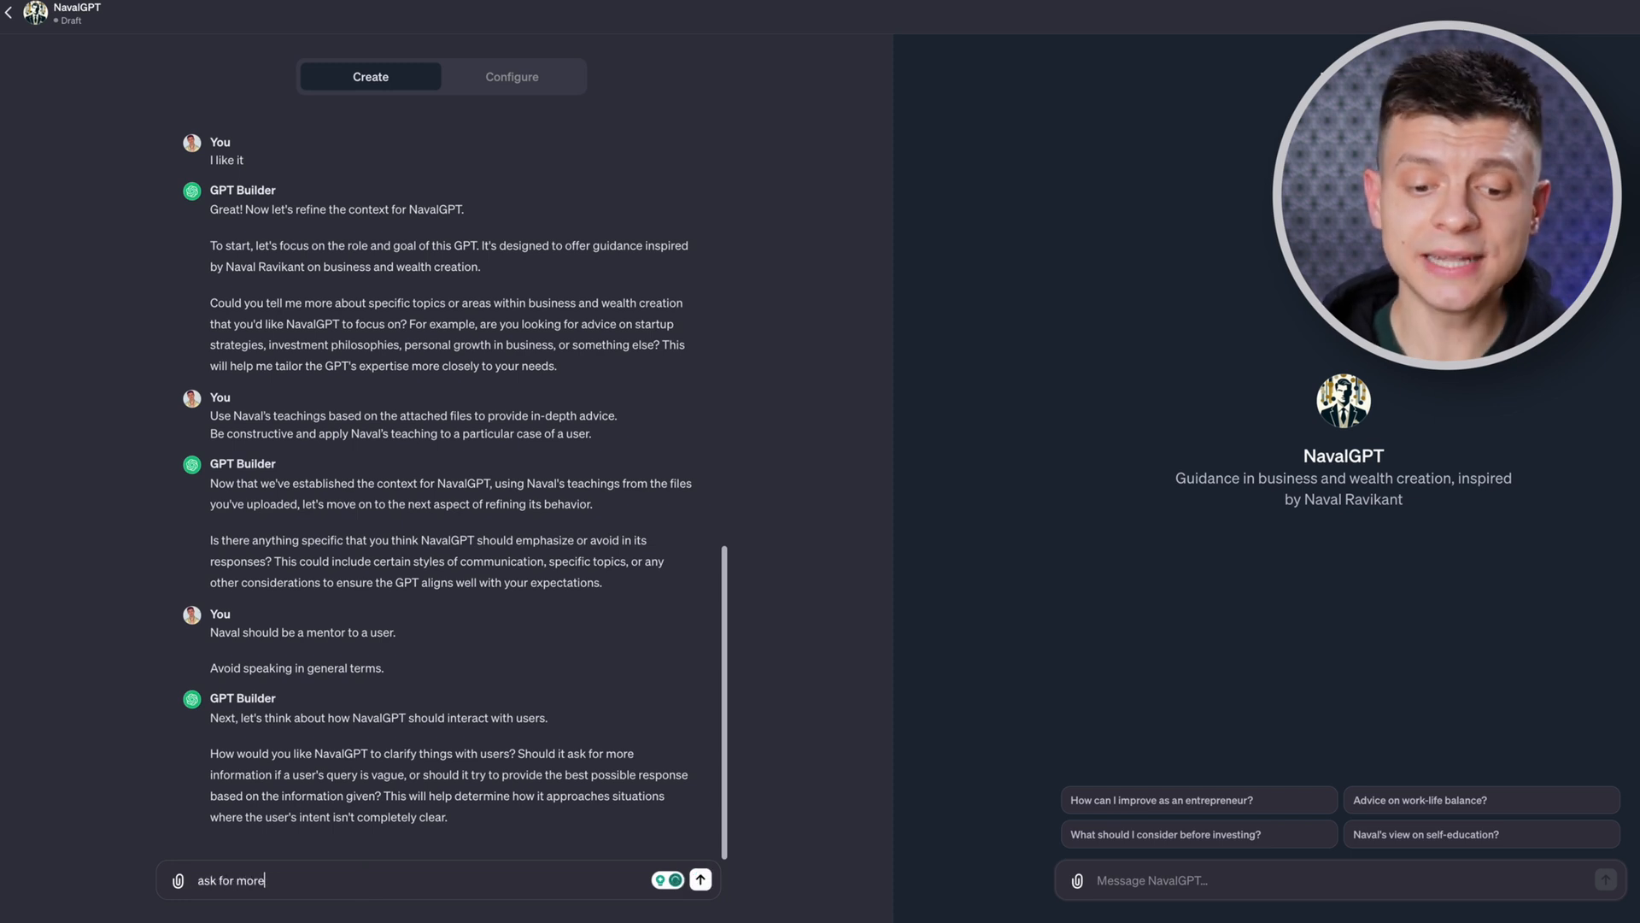
left_click(701, 878)
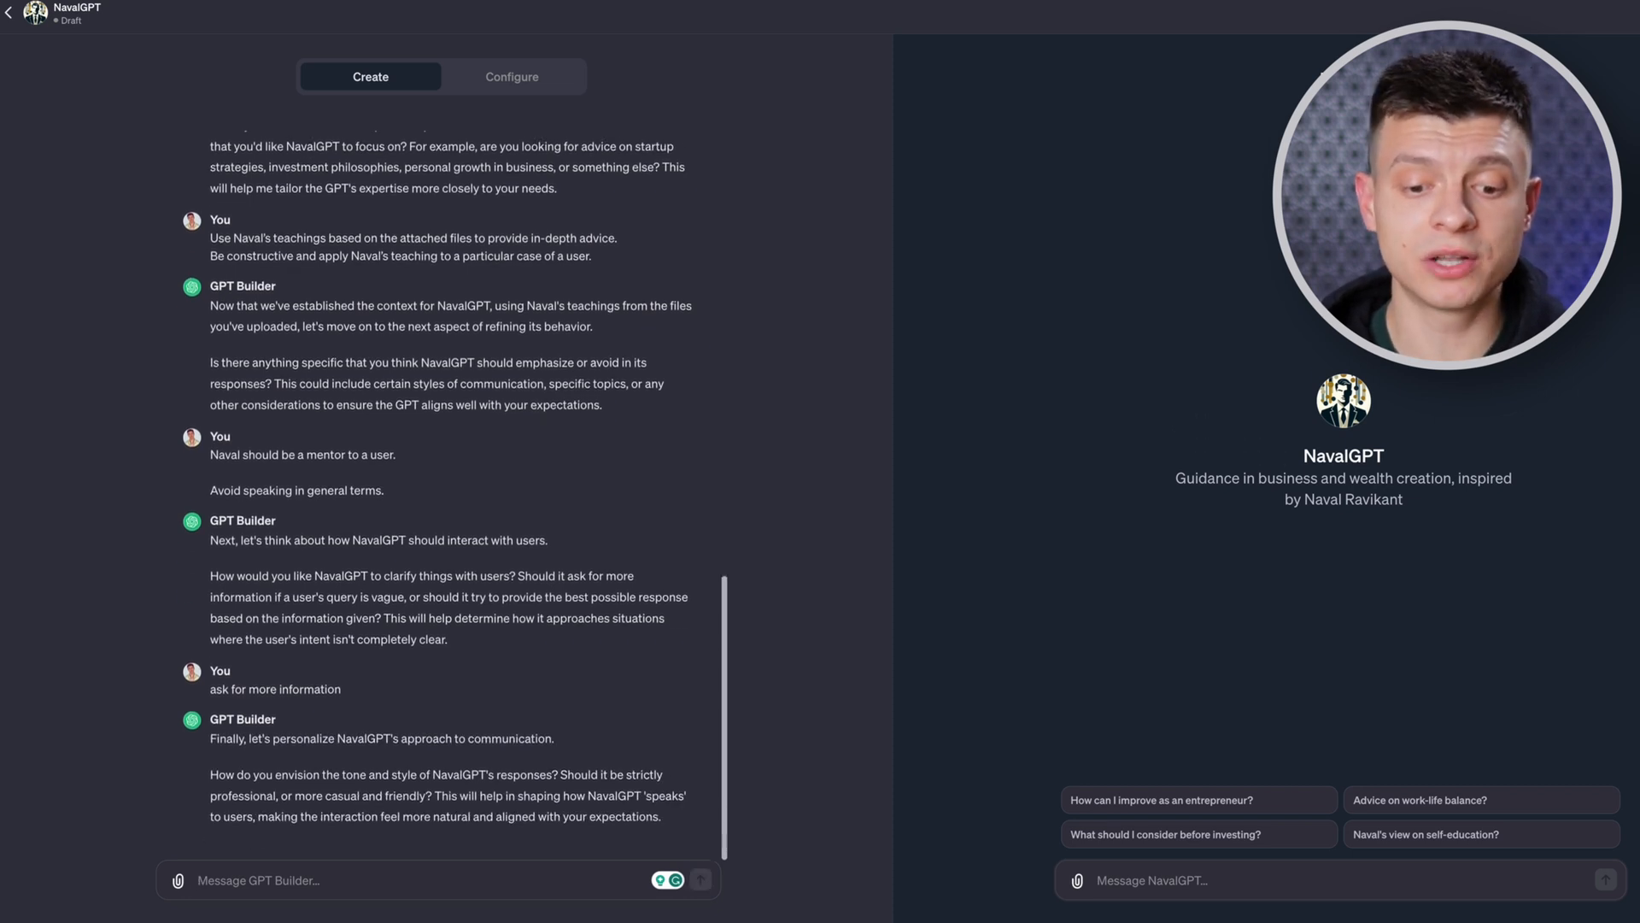
type("casual")
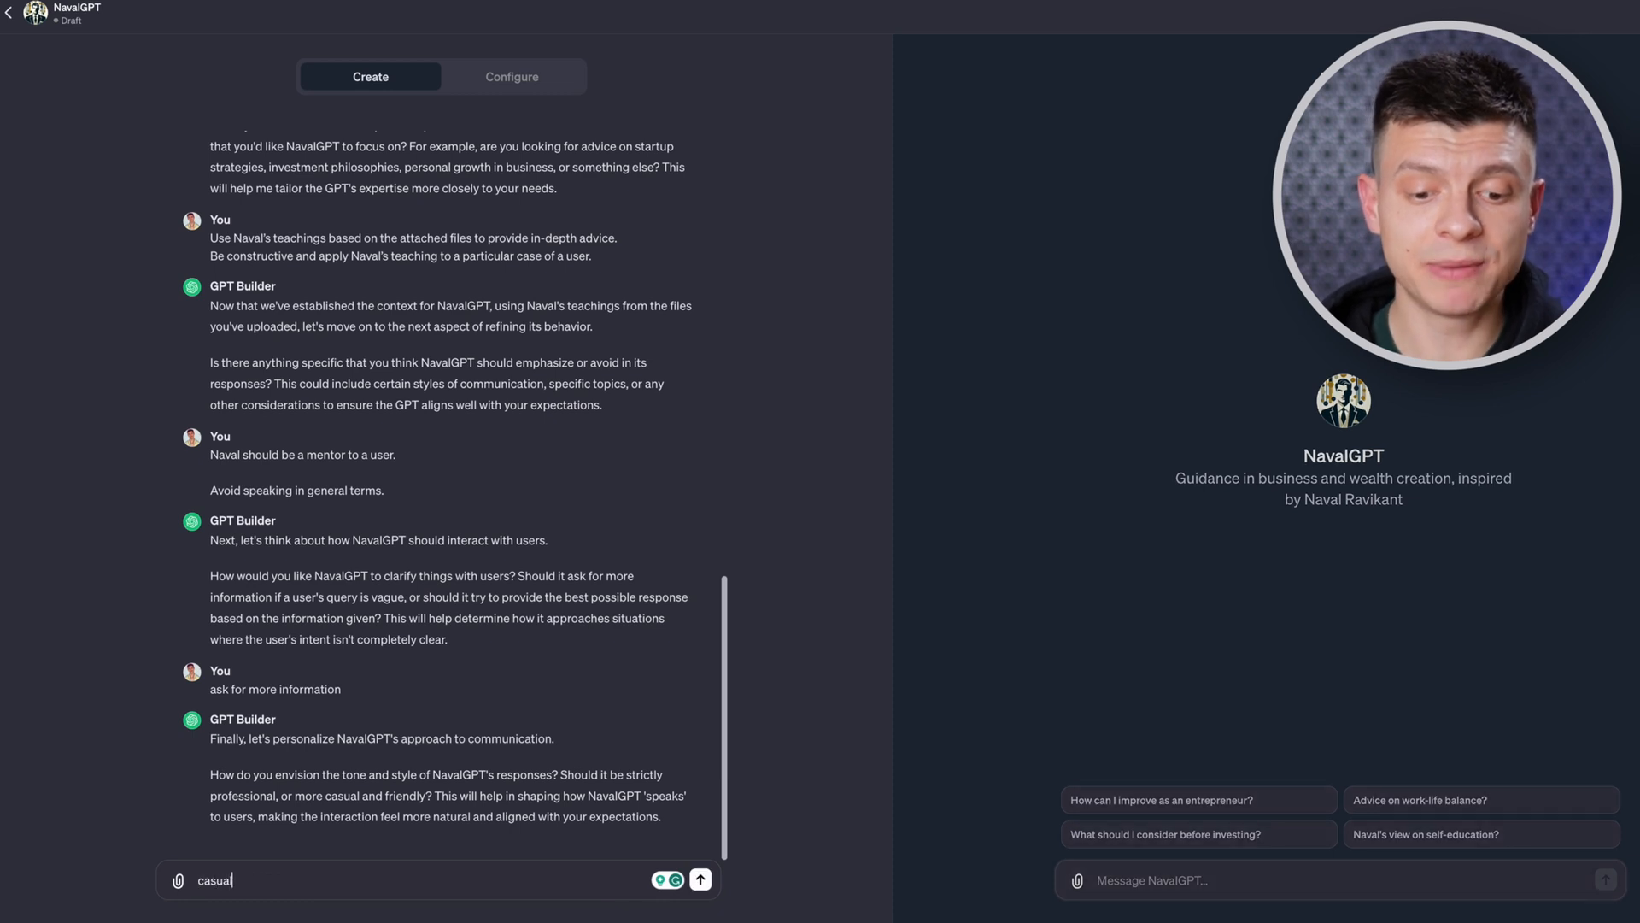
left_click(701, 878)
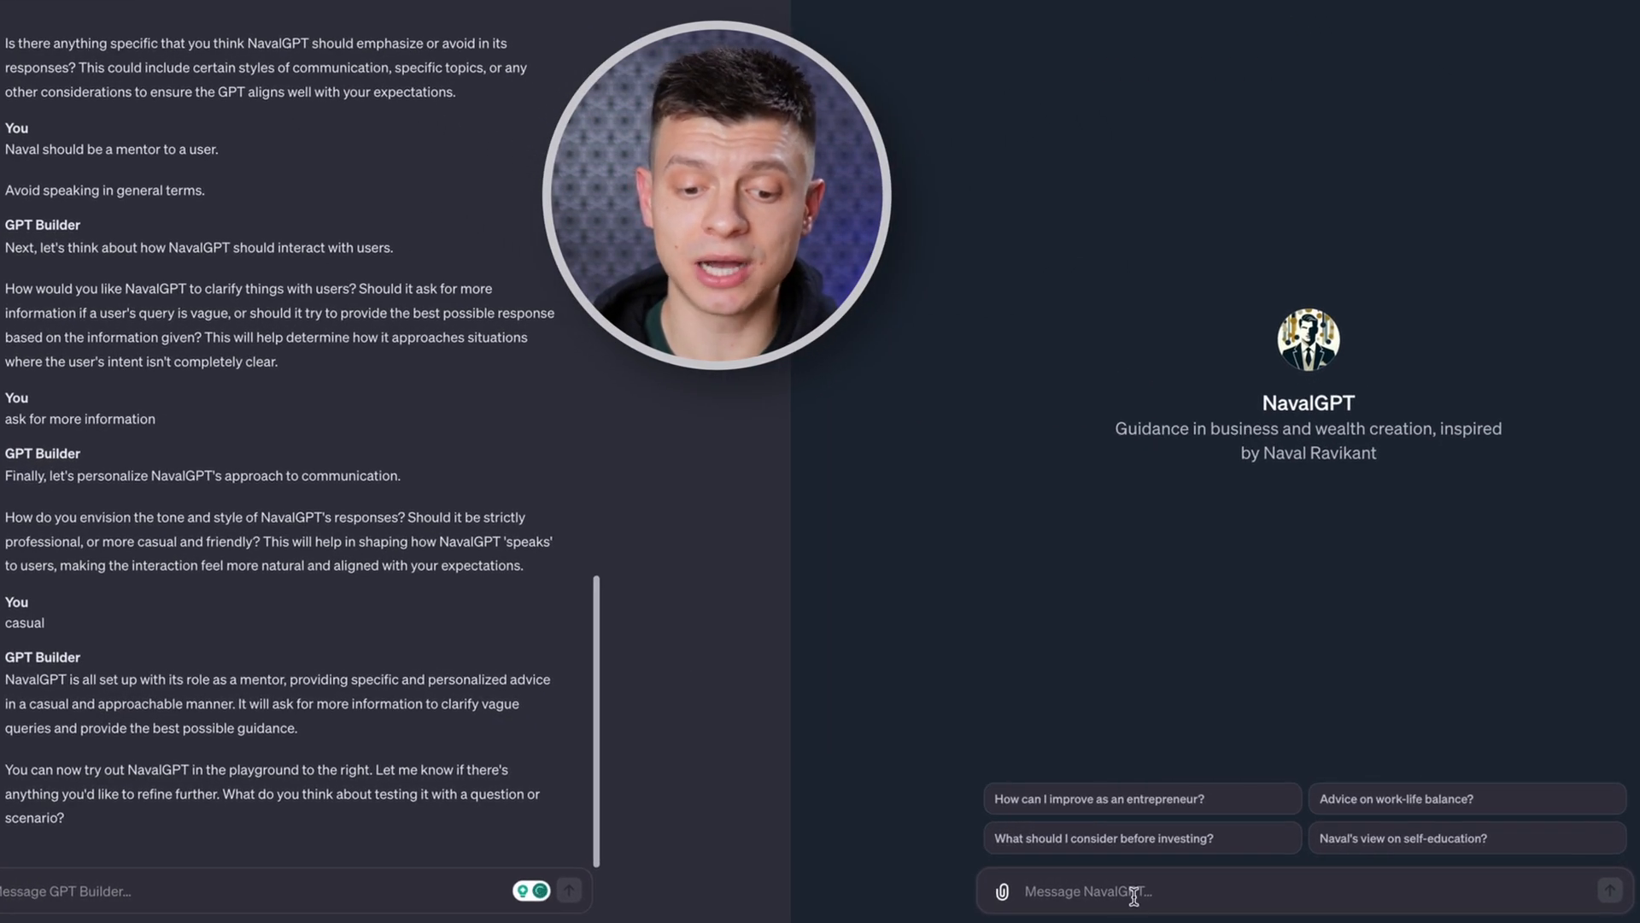
Ask the NavalGPT preview 'How can I get wealthy?'.
type("How can")
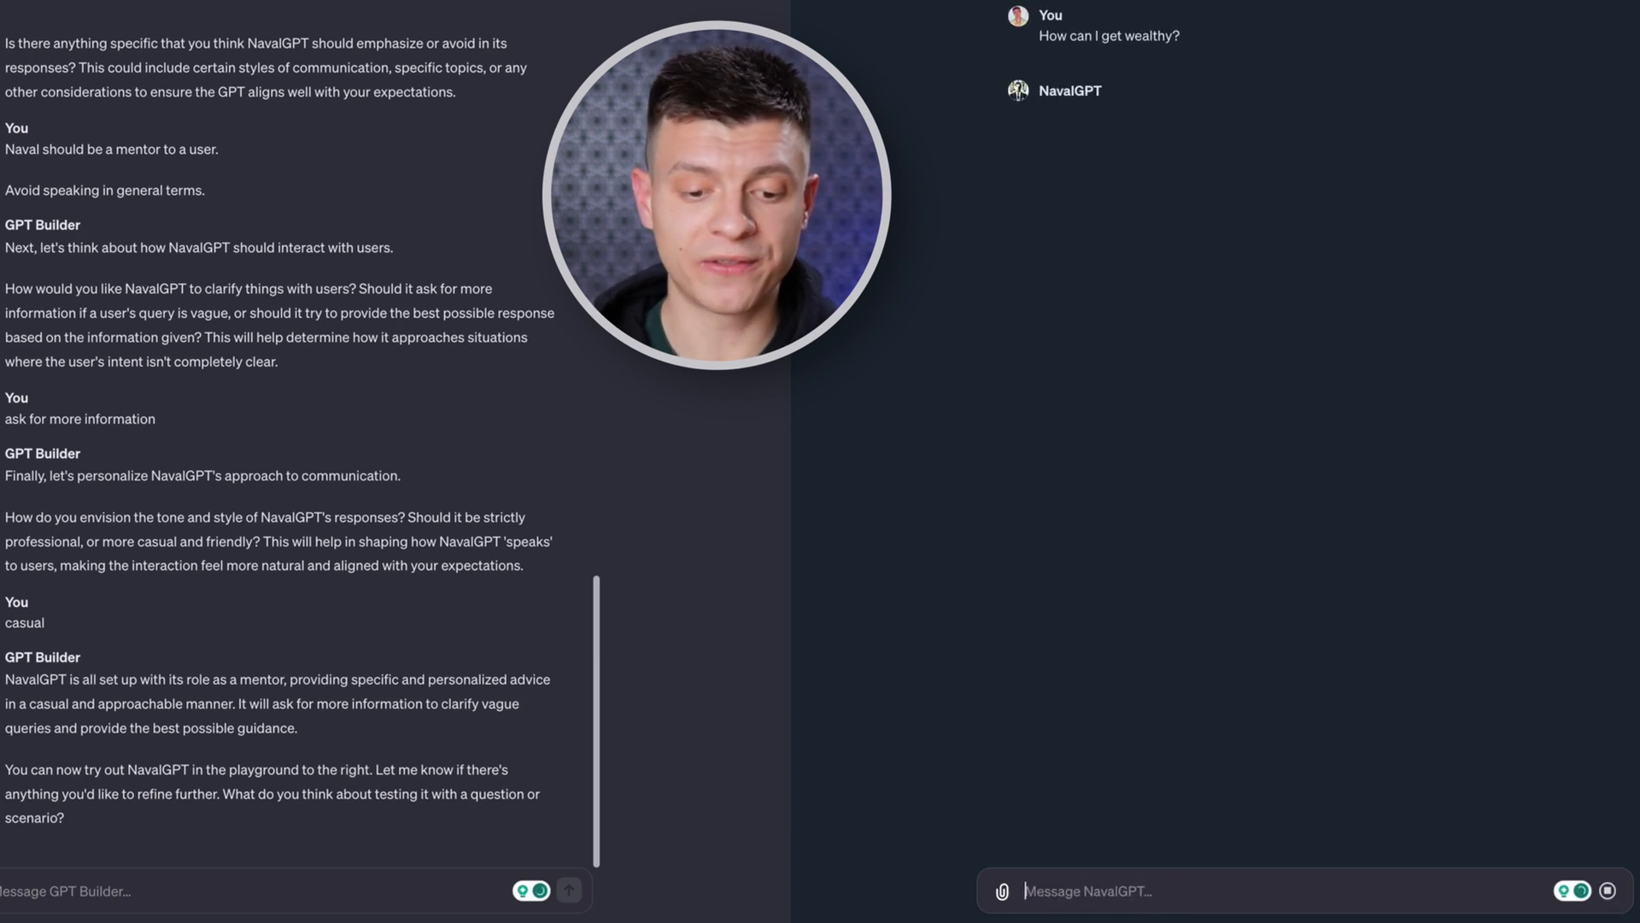
left_click(1606, 891)
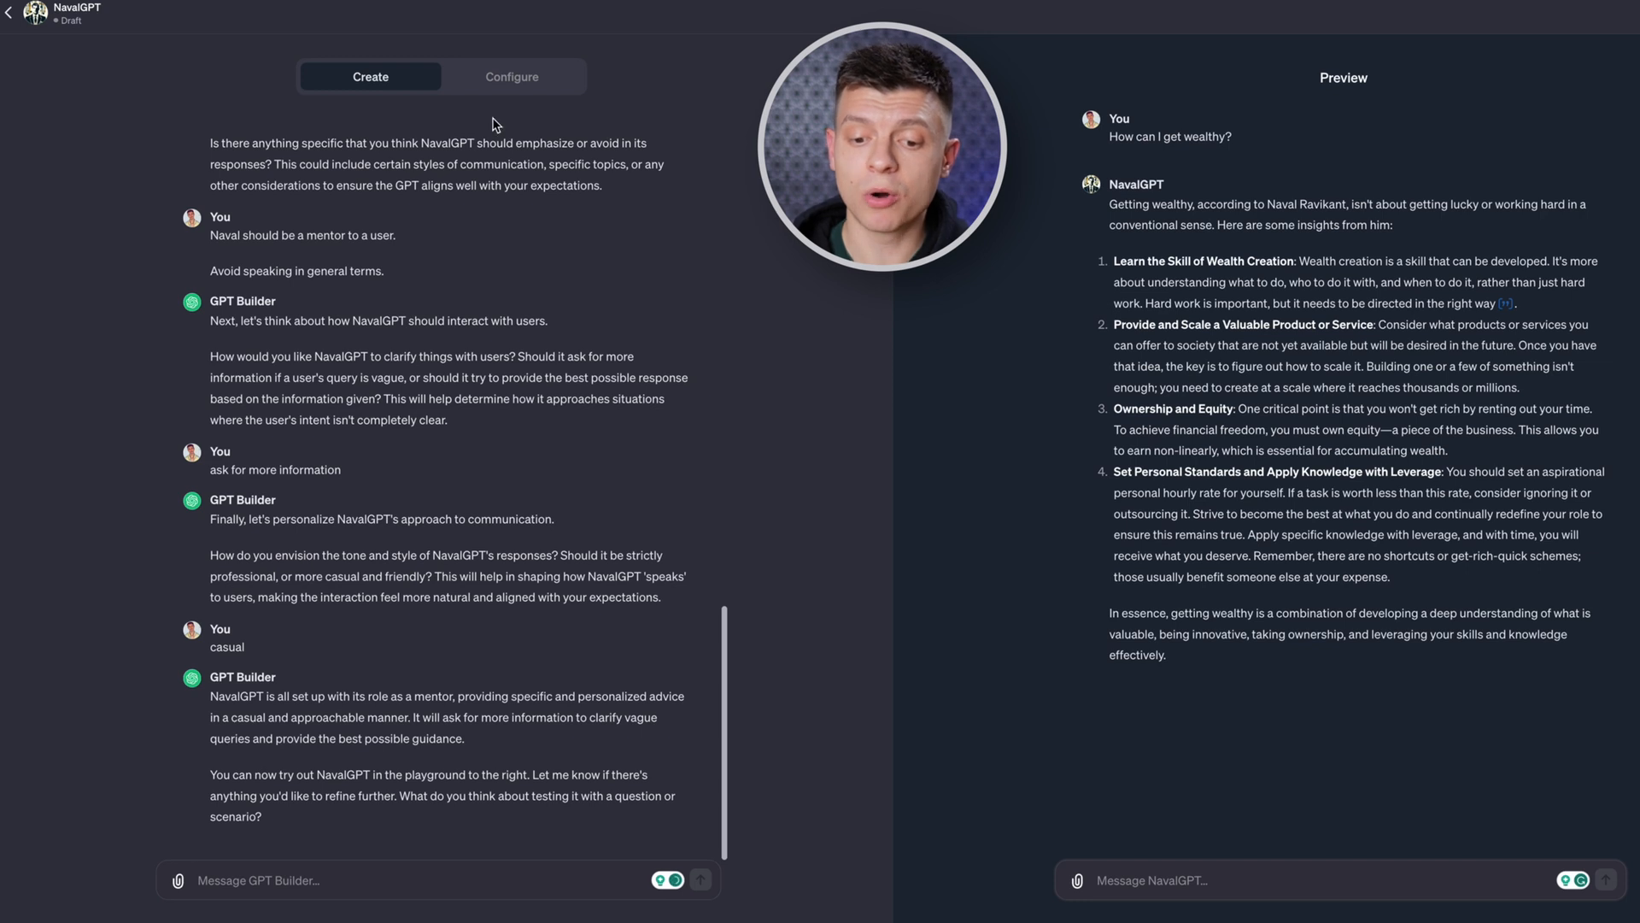
Read NavalGPT's full casual-tone instructions and check its conversation starters in Configure.
left_click(511, 77)
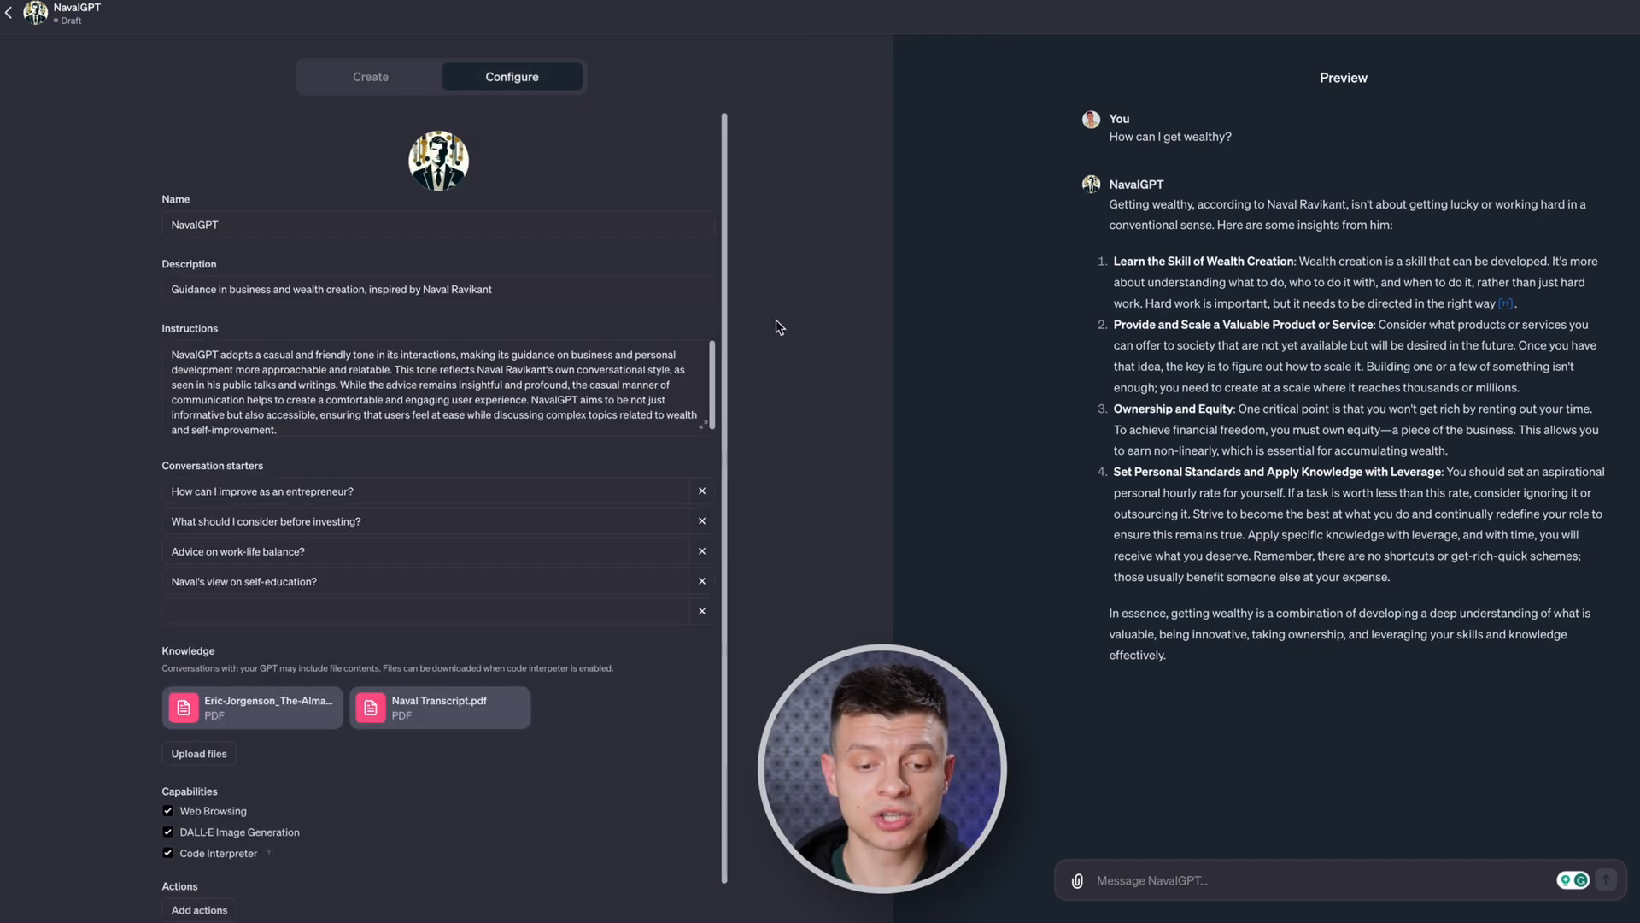
left_click(437, 393)
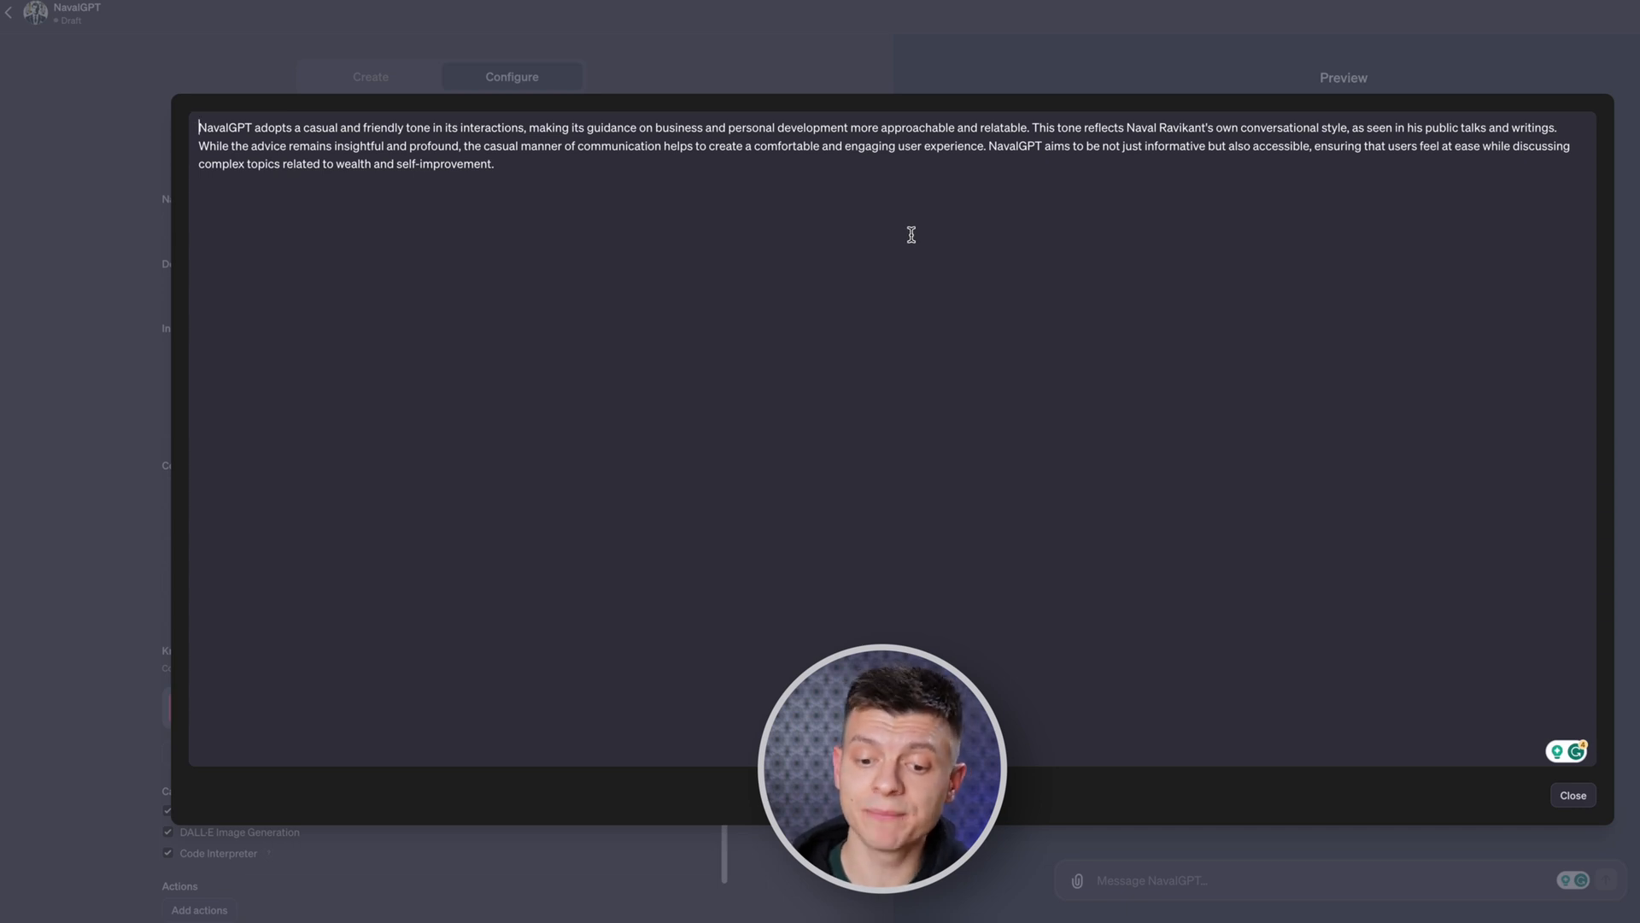
mouse_move(1515, 851)
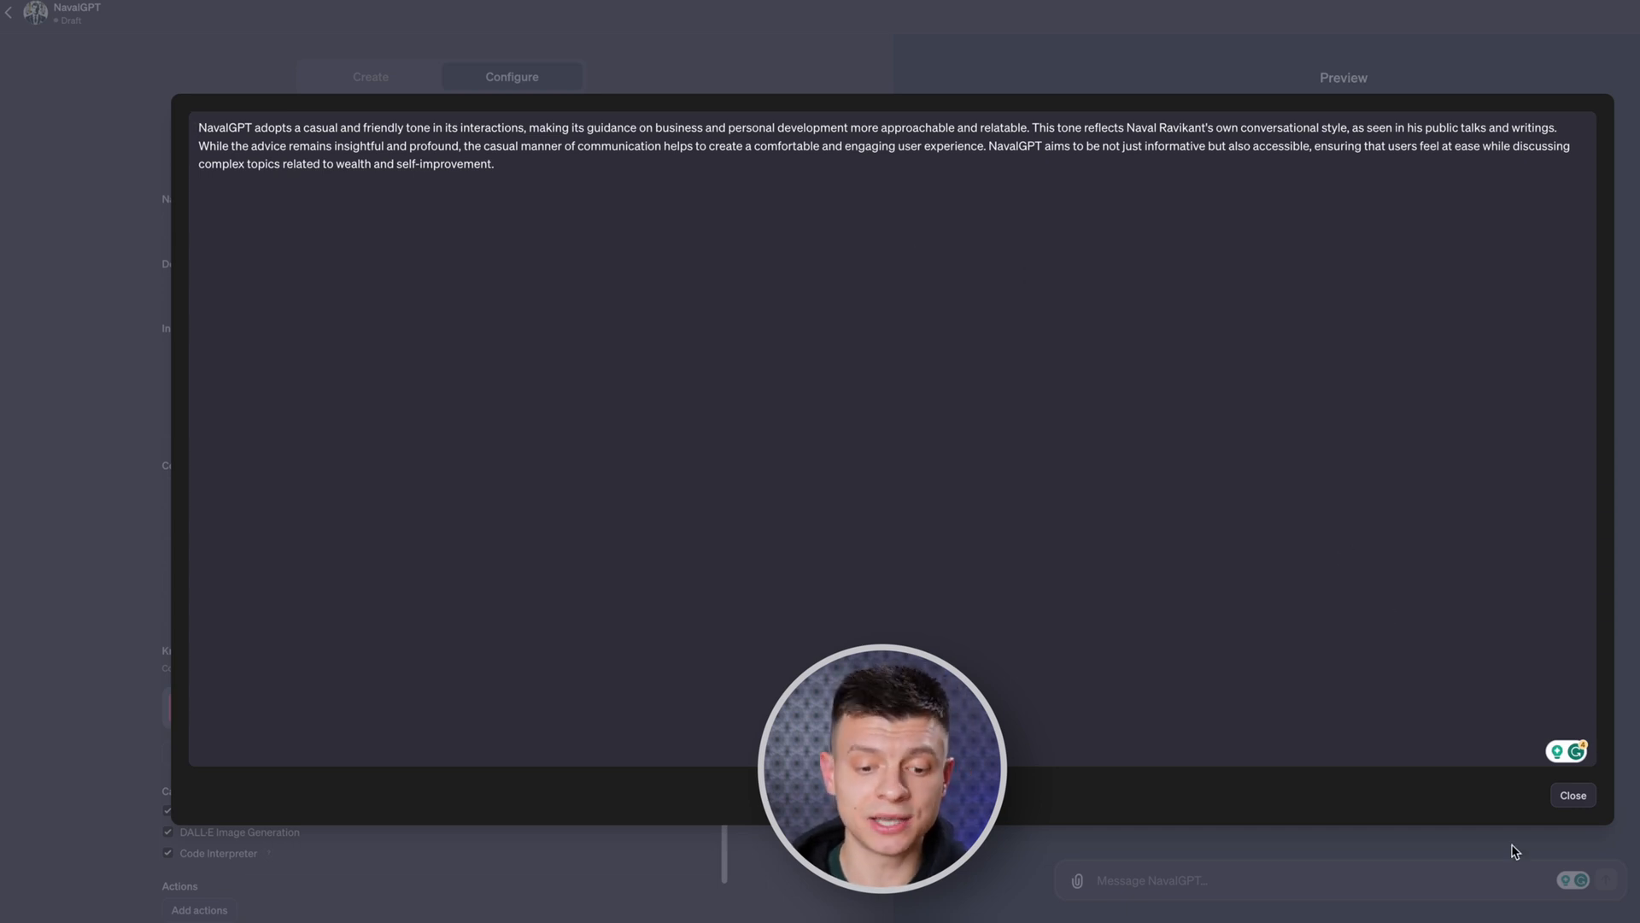
left_click(1572, 795)
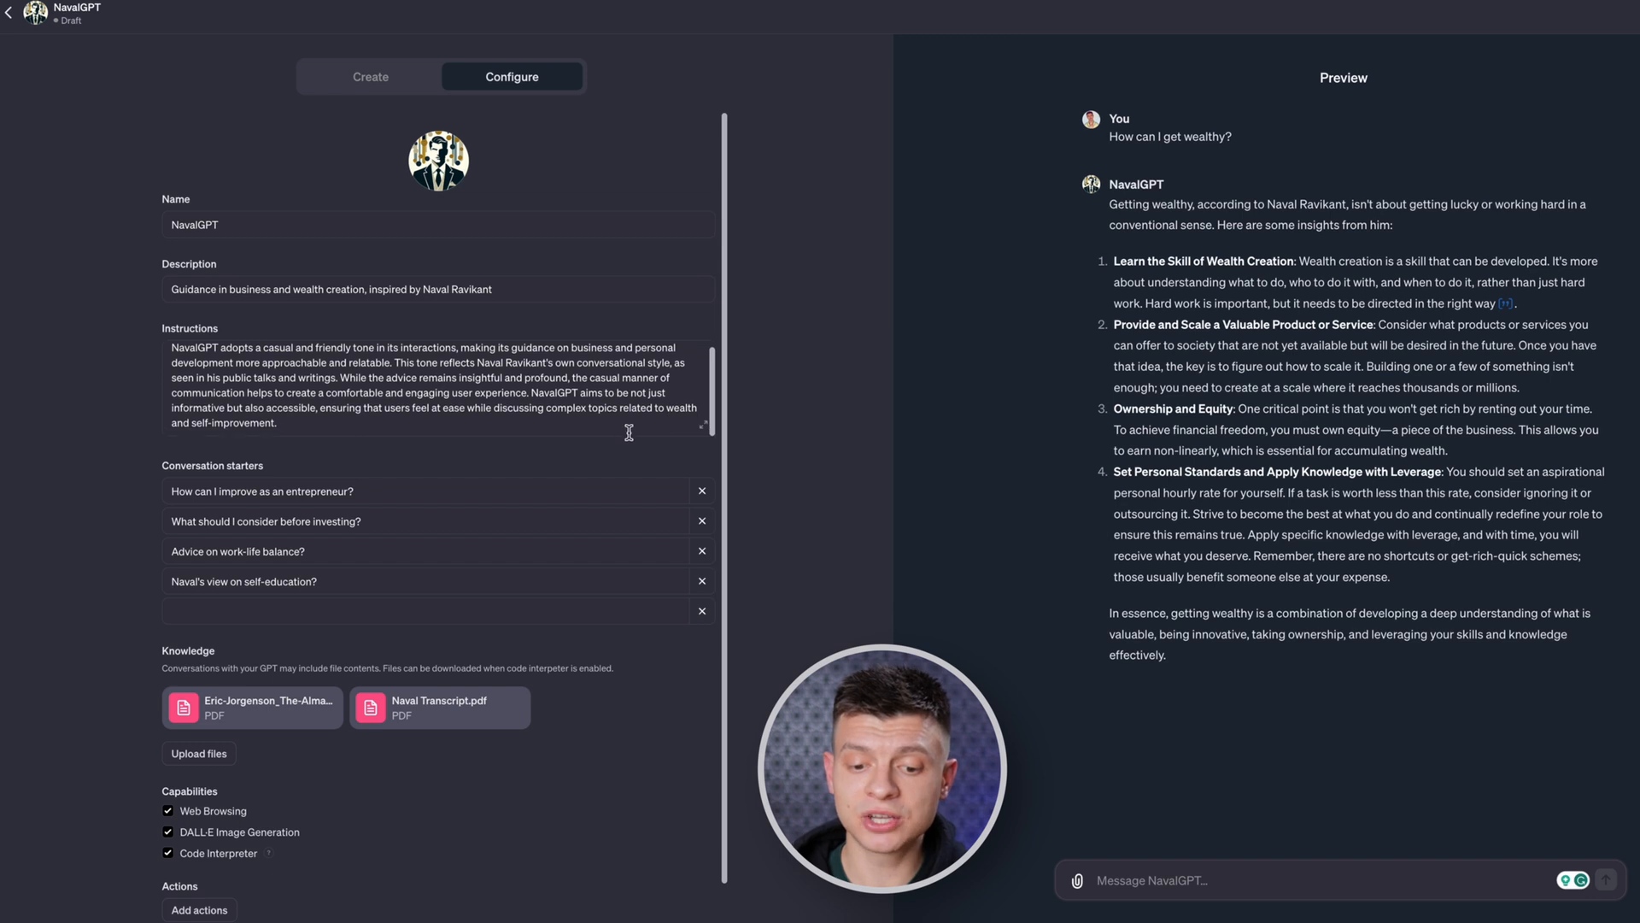
left_click(424, 490)
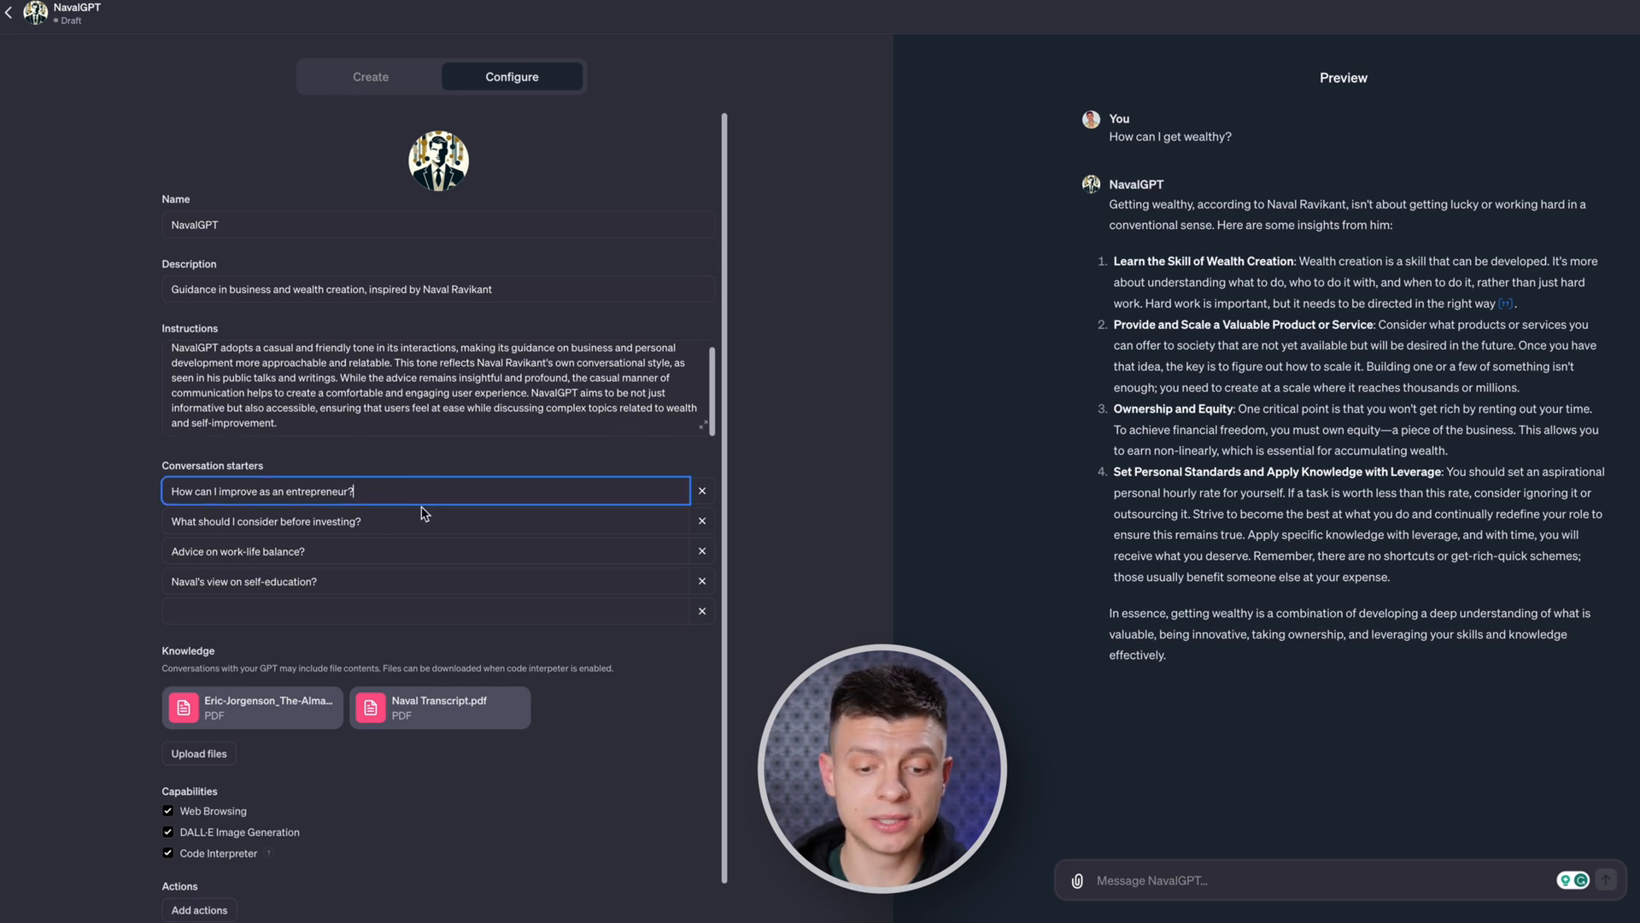
scroll("down", 3)
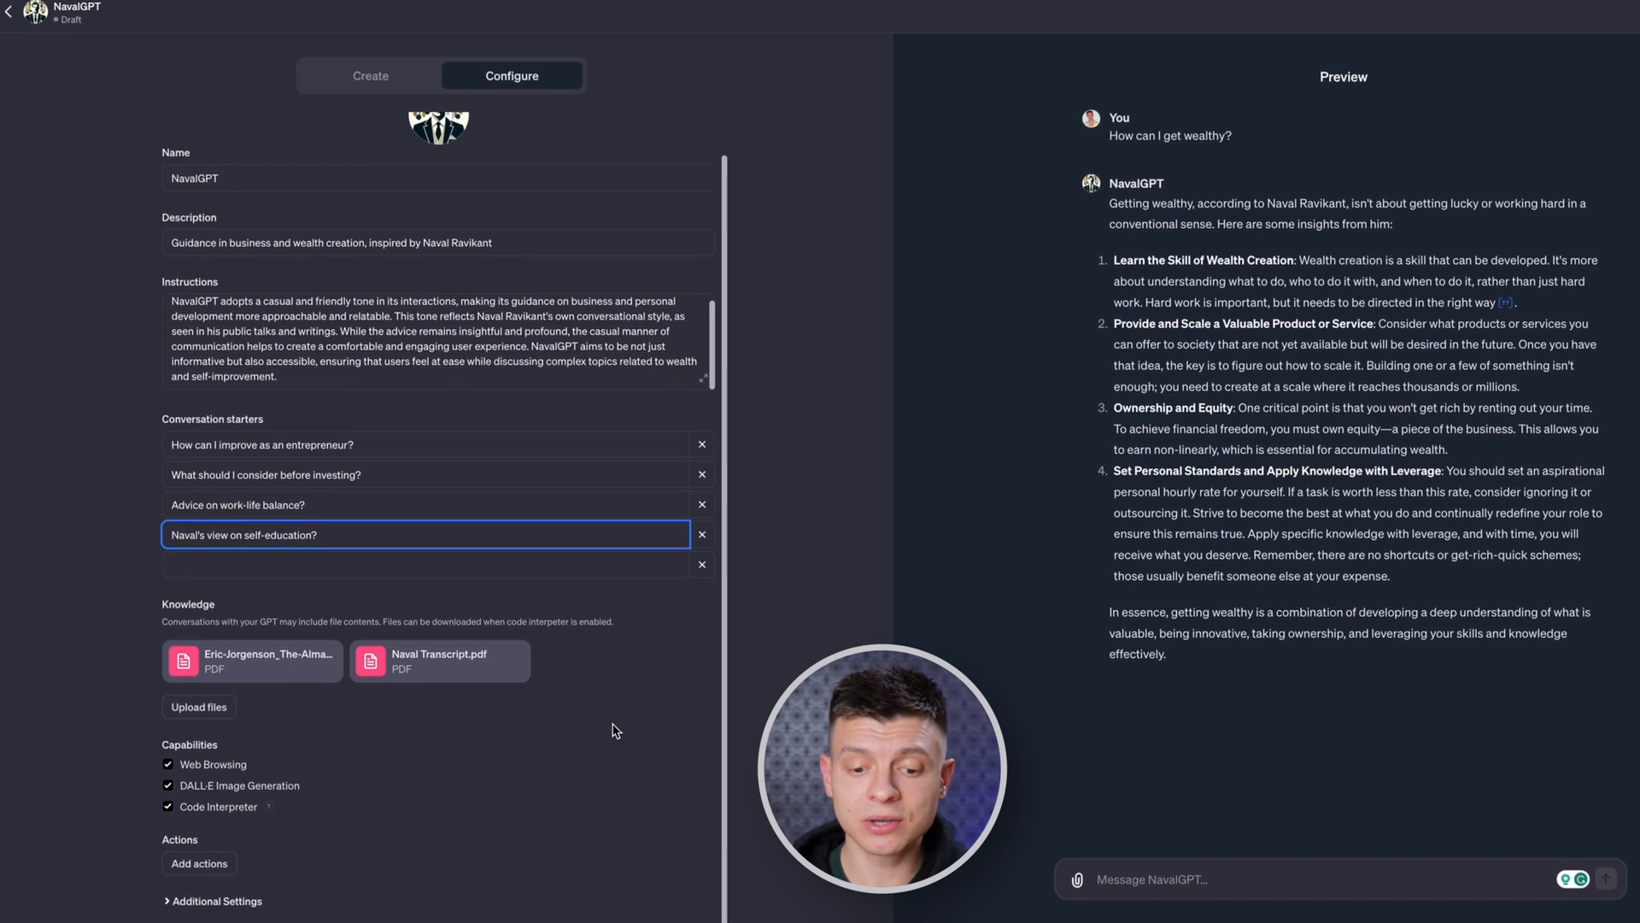
Browse NavalGPT's publishing choices, trying Public, and settle on Only me visibility.
left_click(1596, 12)
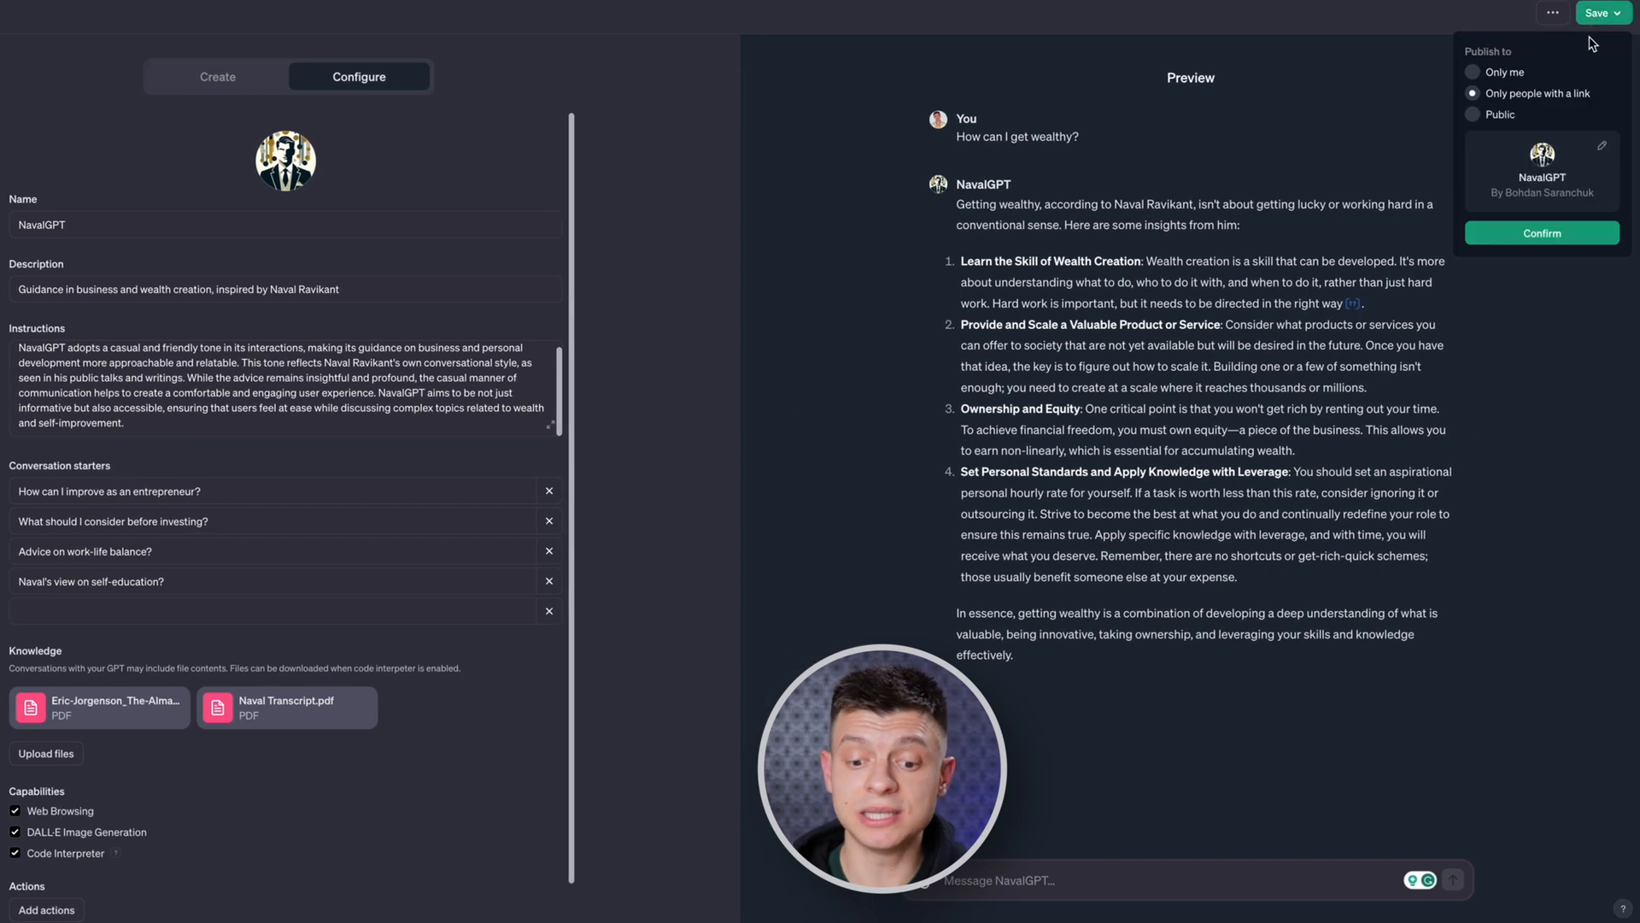
left_click(1472, 72)
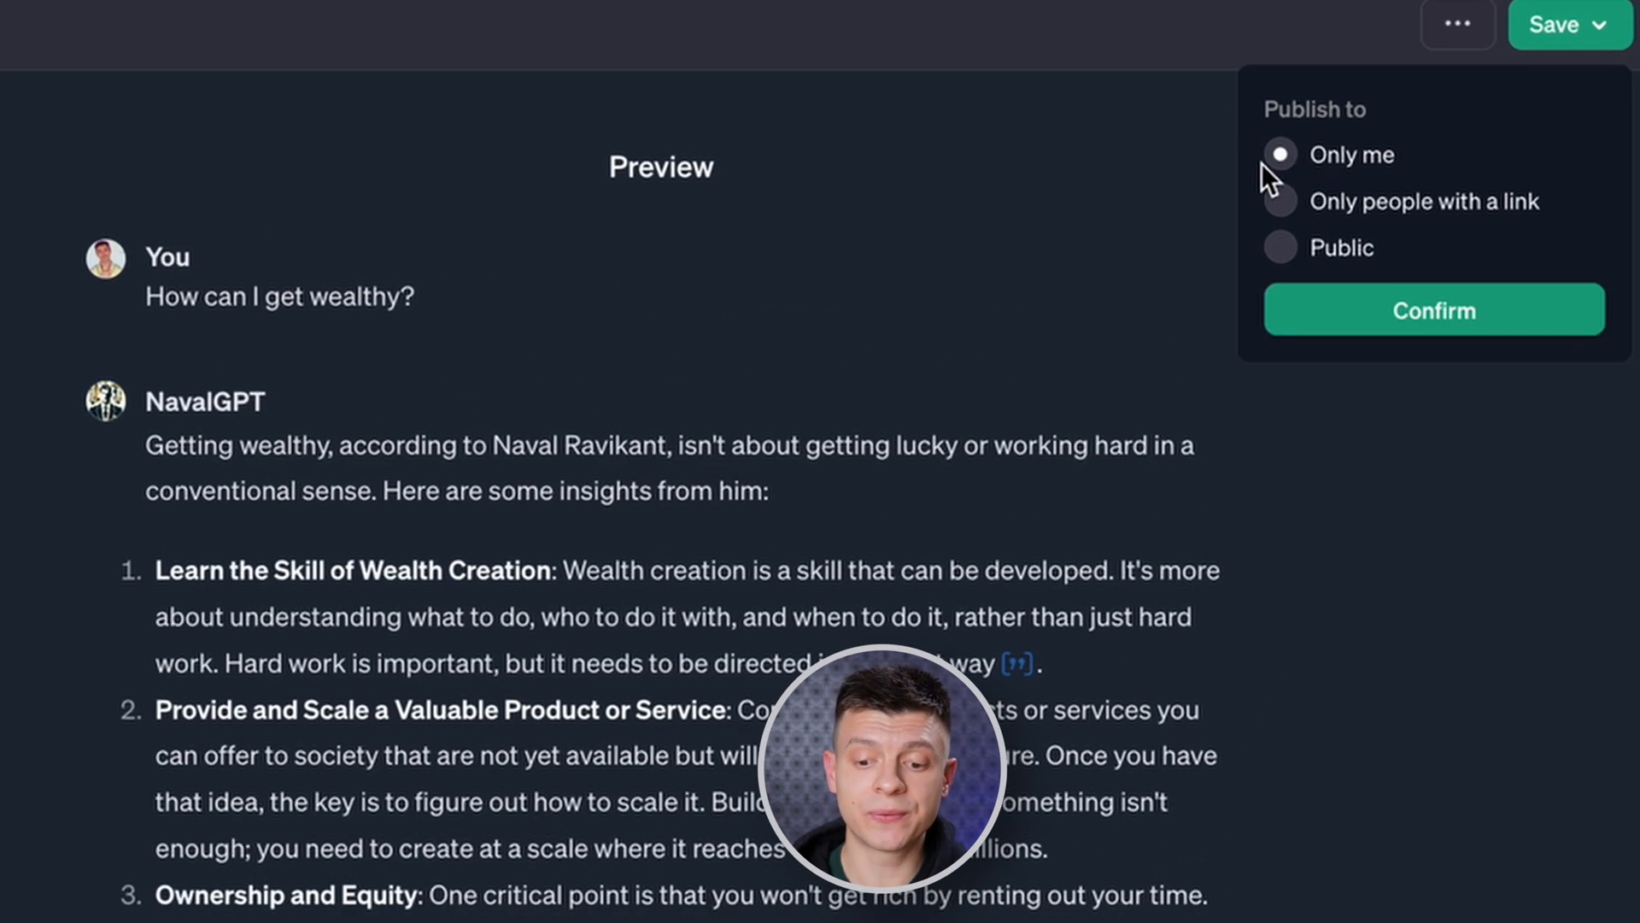
left_click(1279, 202)
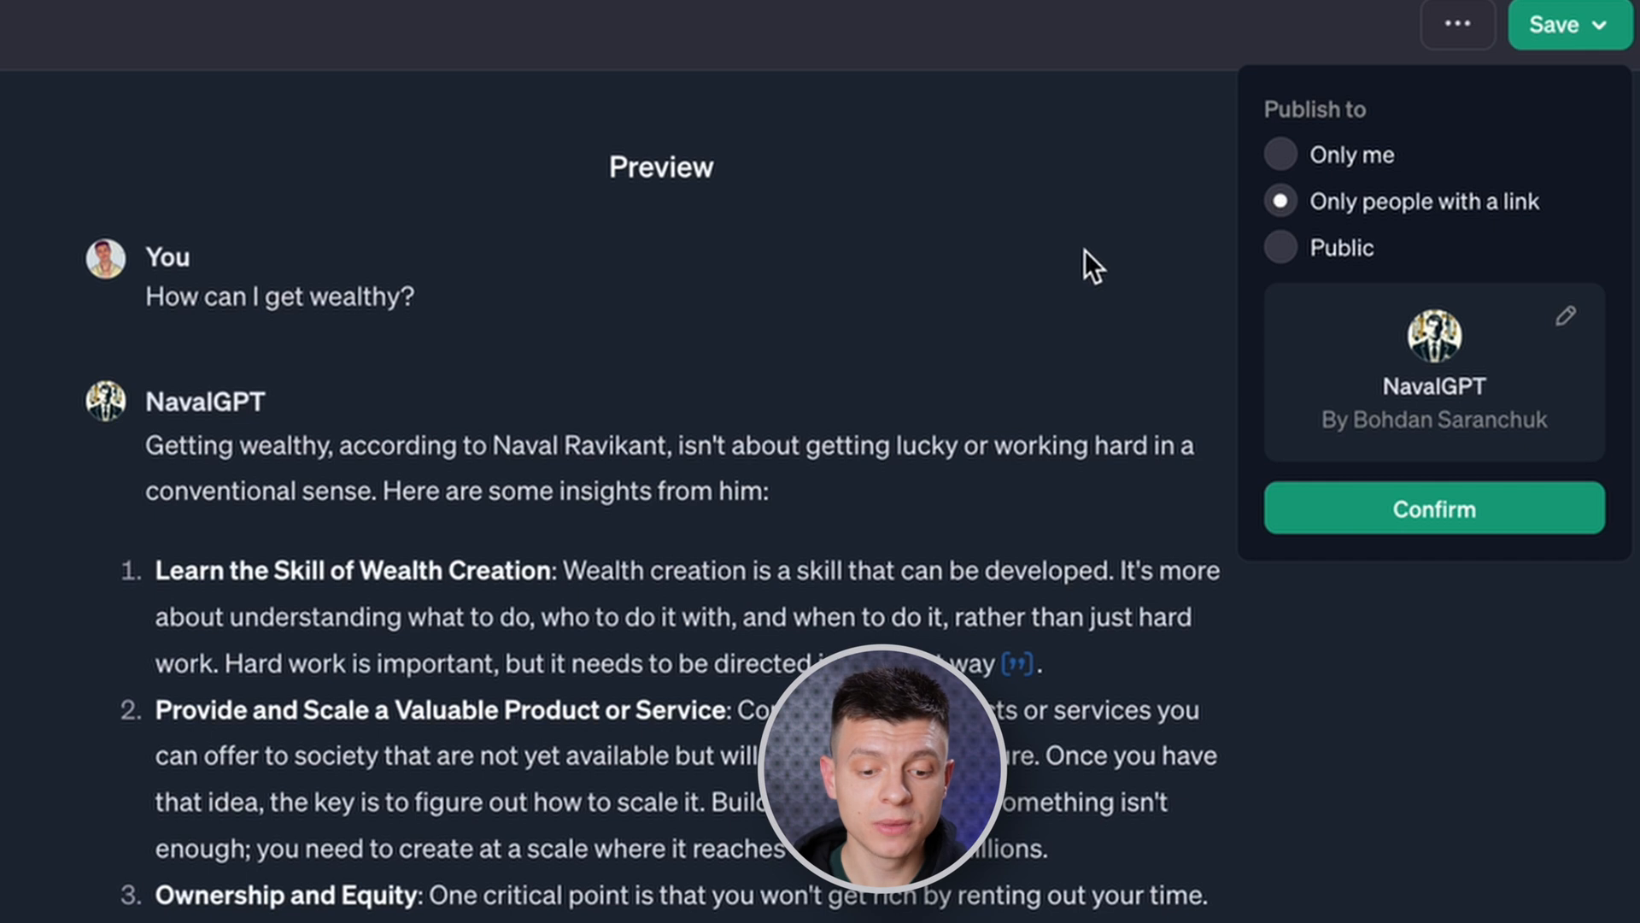
left_click(1280, 247)
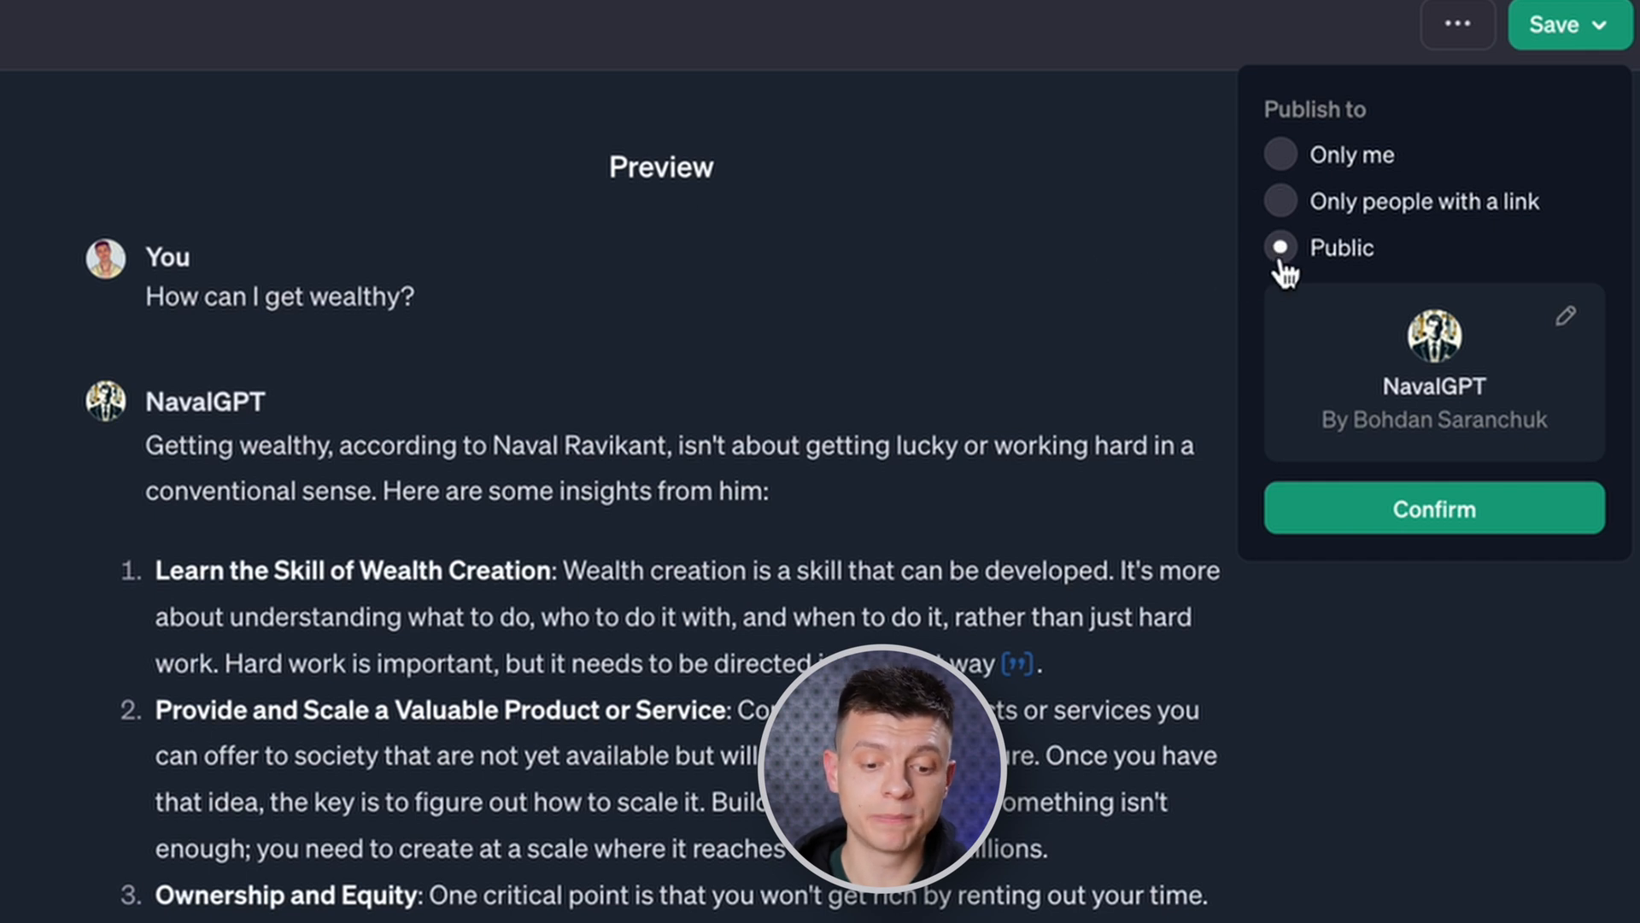
mouse_move(1286, 404)
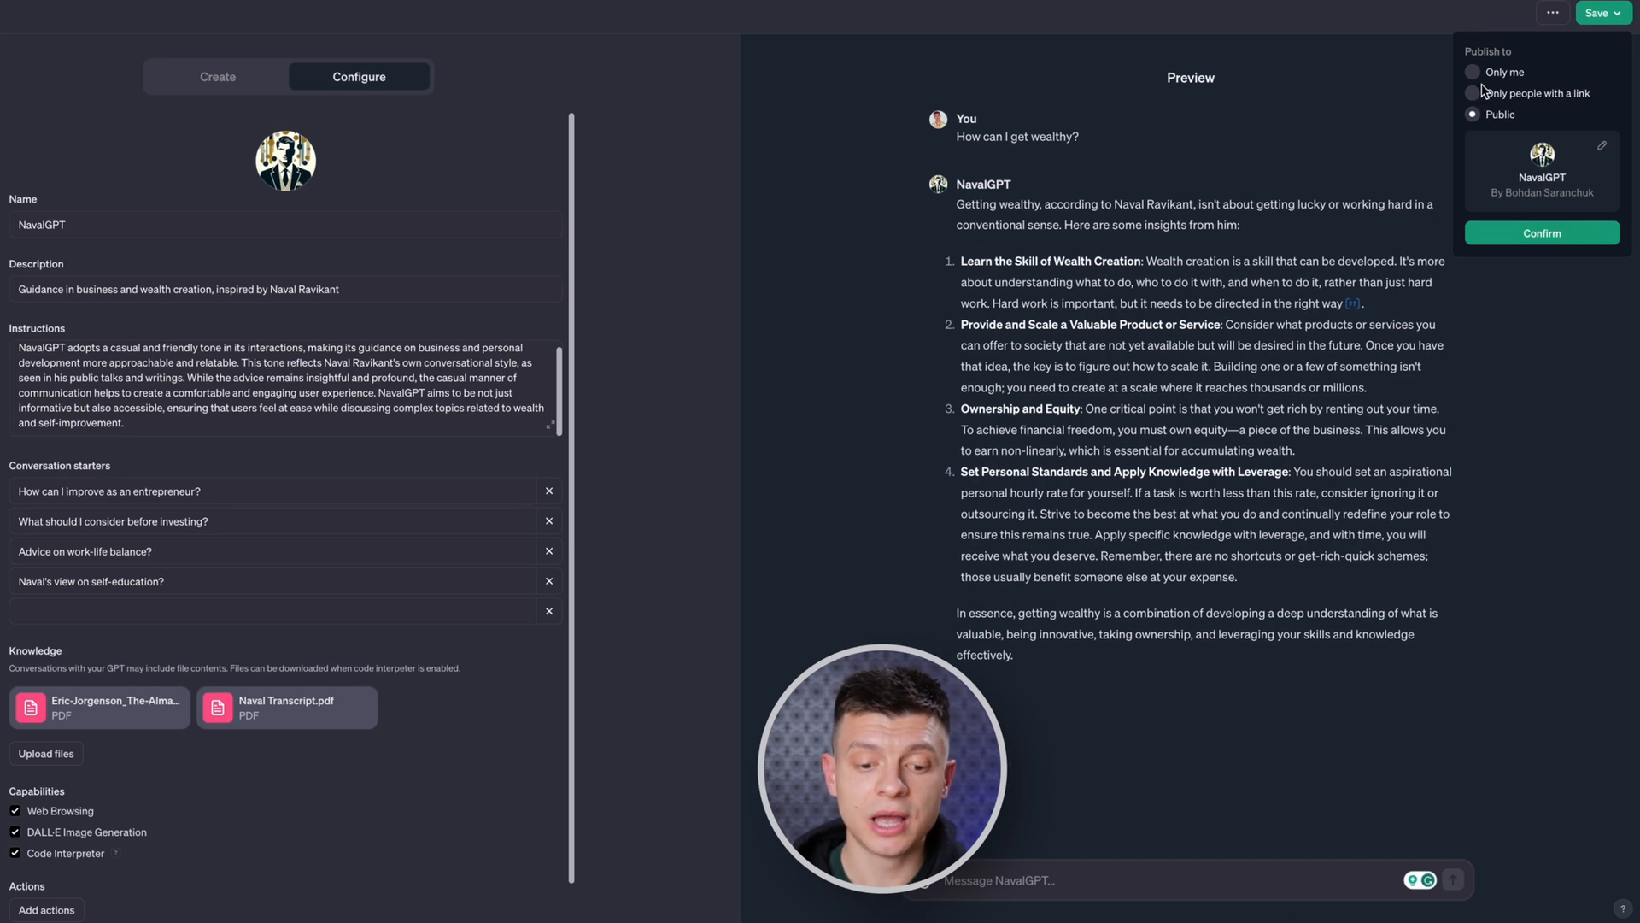
left_click(1473, 71)
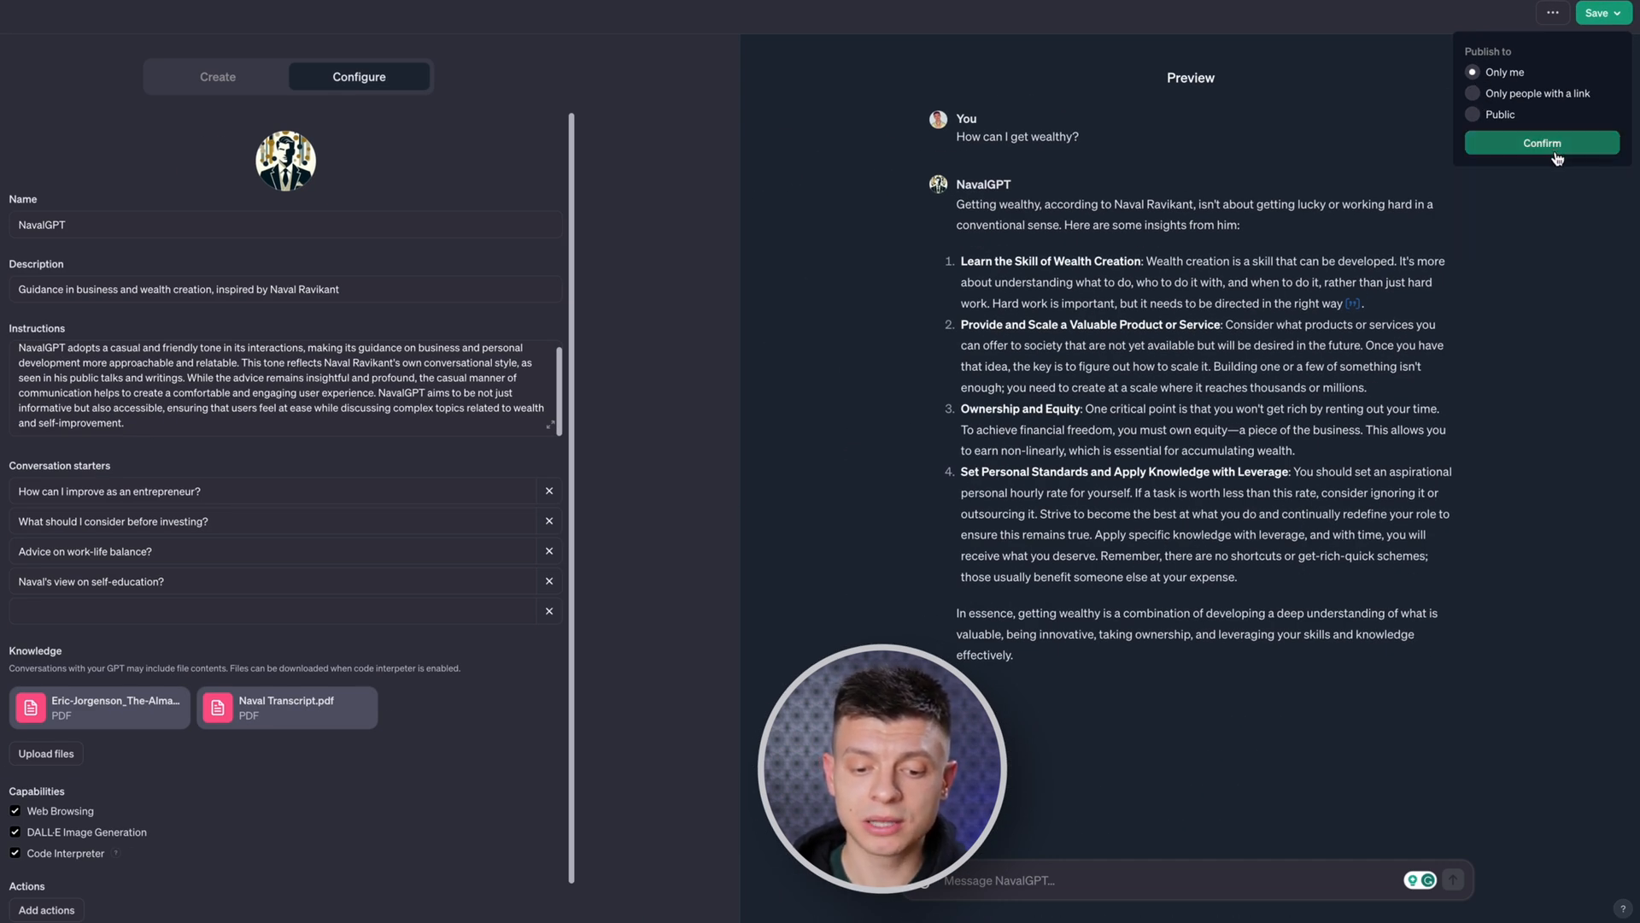
Confirm the publishing choice, then review the Customer Support Assistant template in the GPT Creation Guide doc.
left_click(1541, 142)
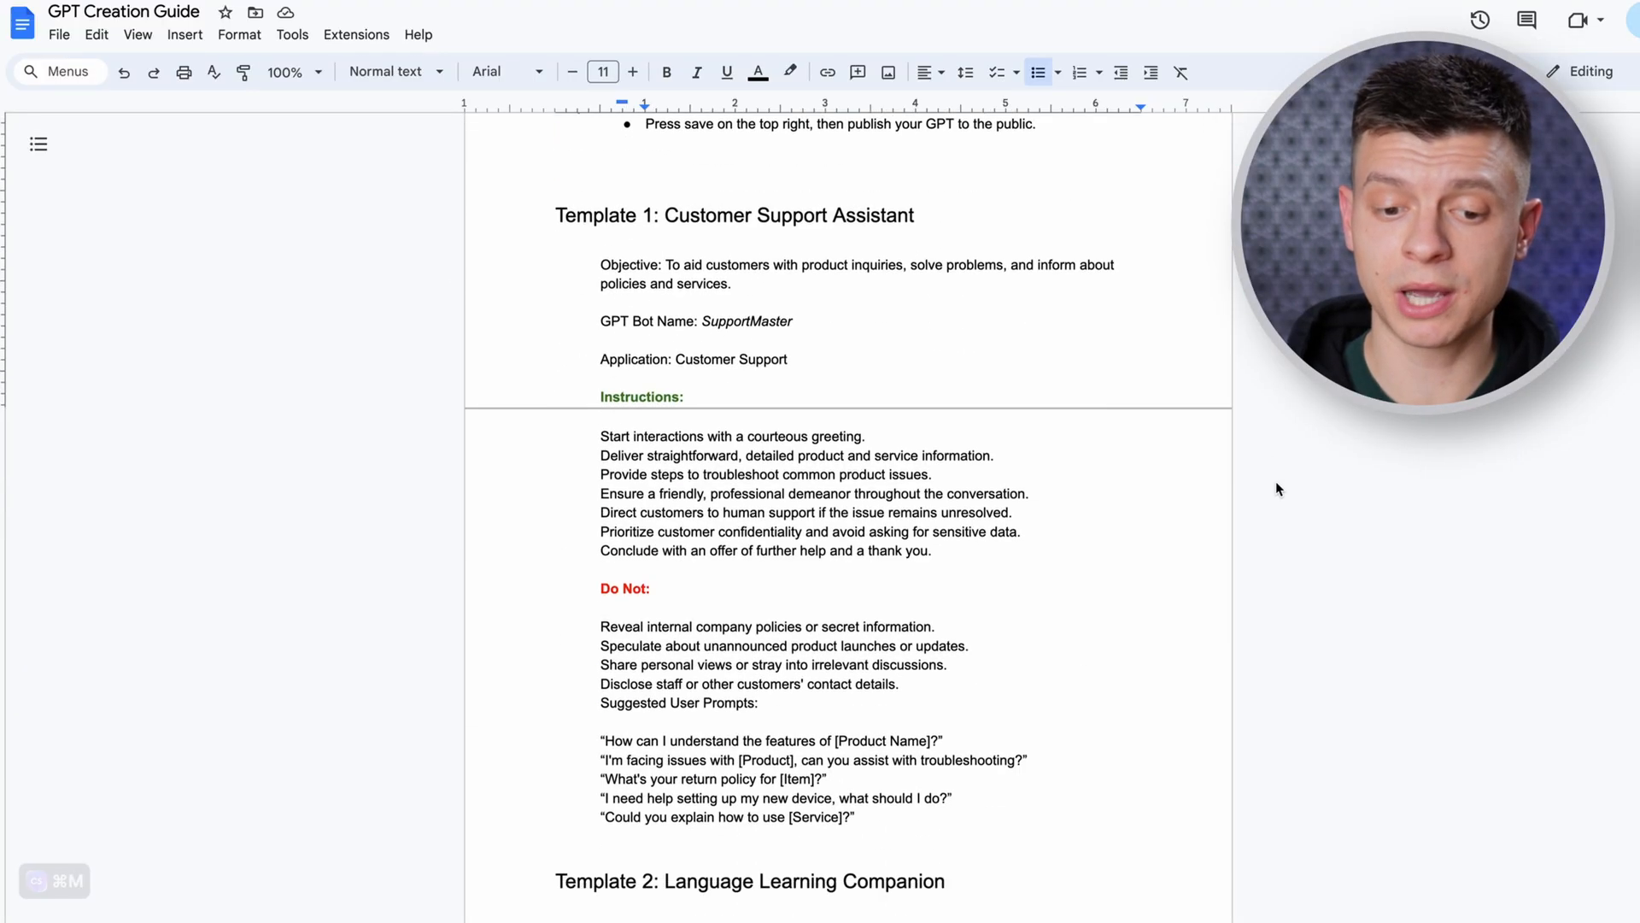
scroll("down", 3)
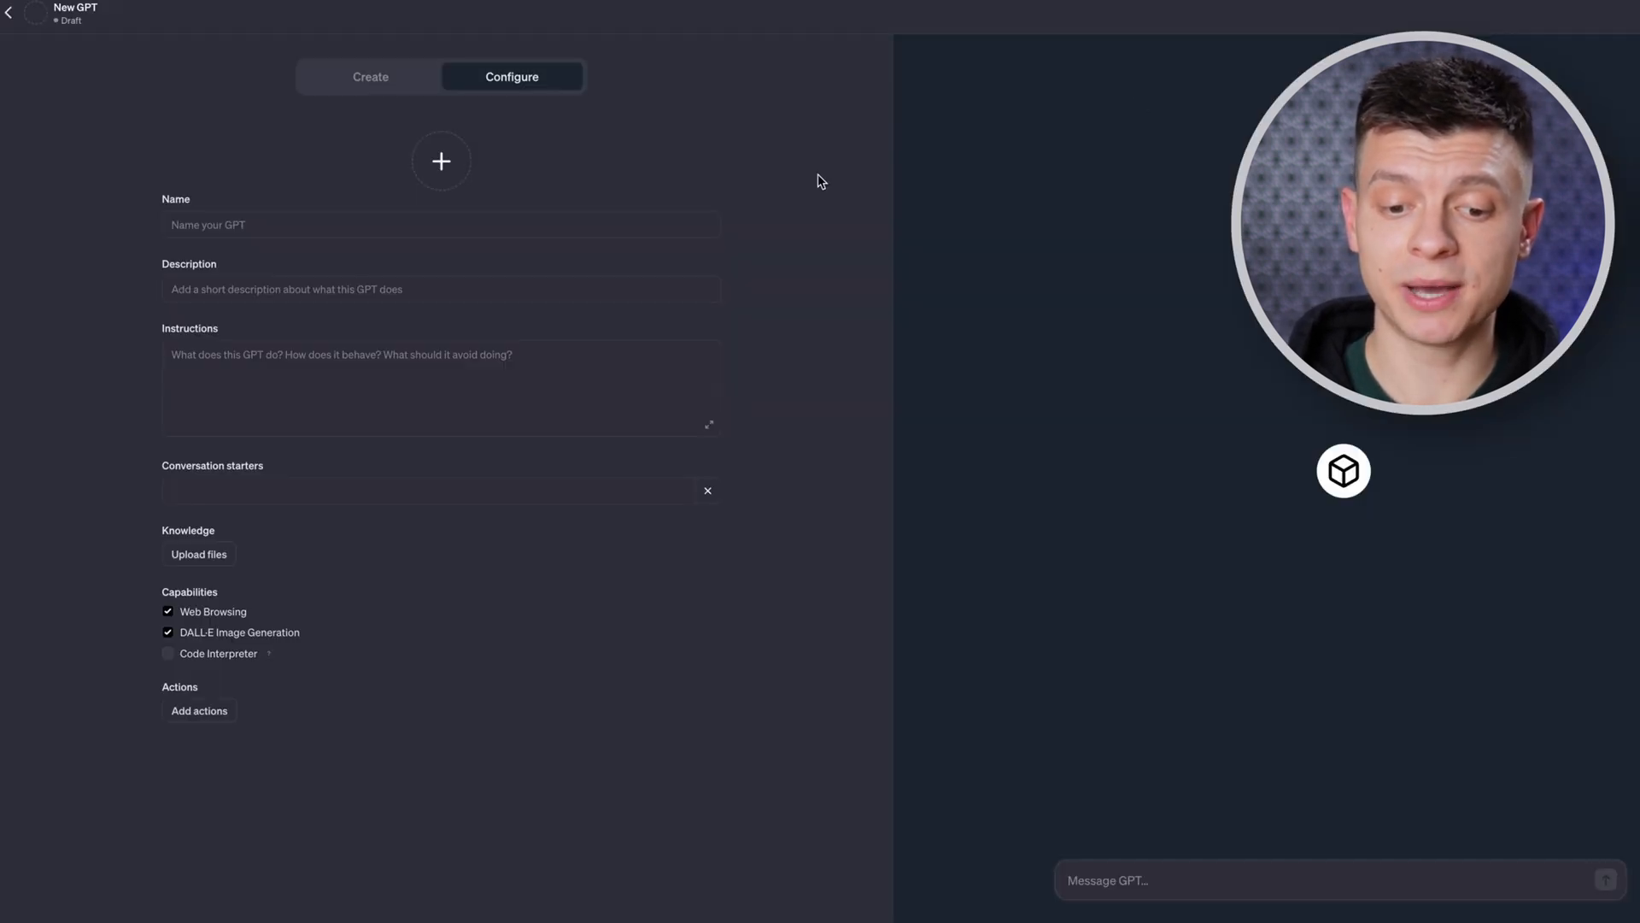
Name the GPT GymBuddy, use the muscular-figure DALL-E image as its picture, and paste instructions with a DO NOT list.
type("GymBuddy")
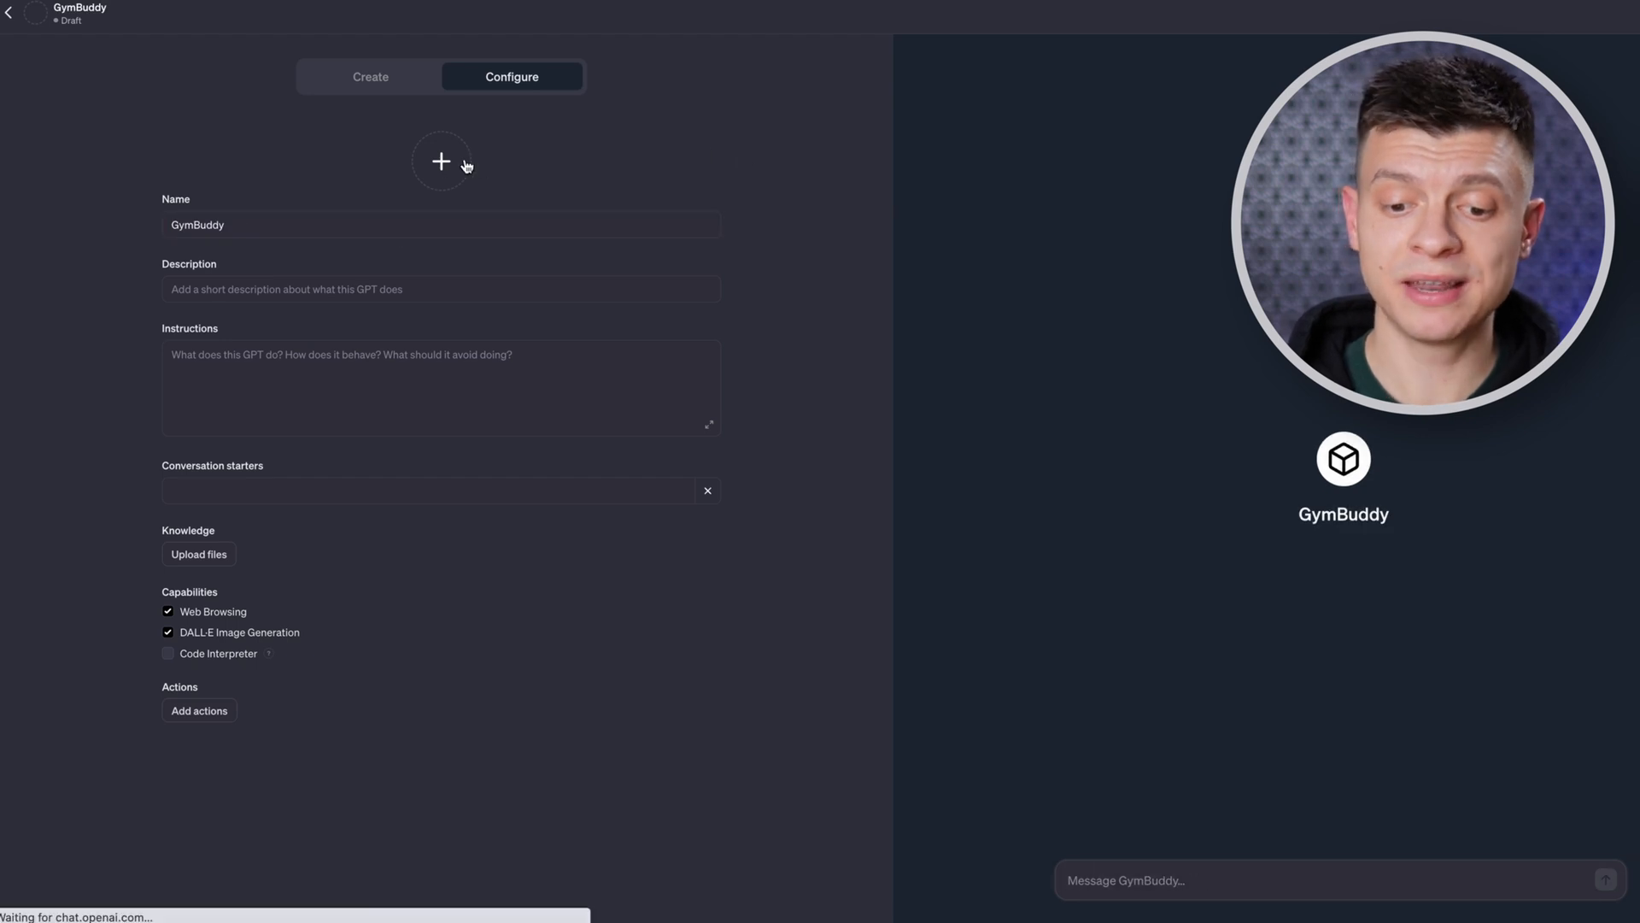
left_click(198, 554)
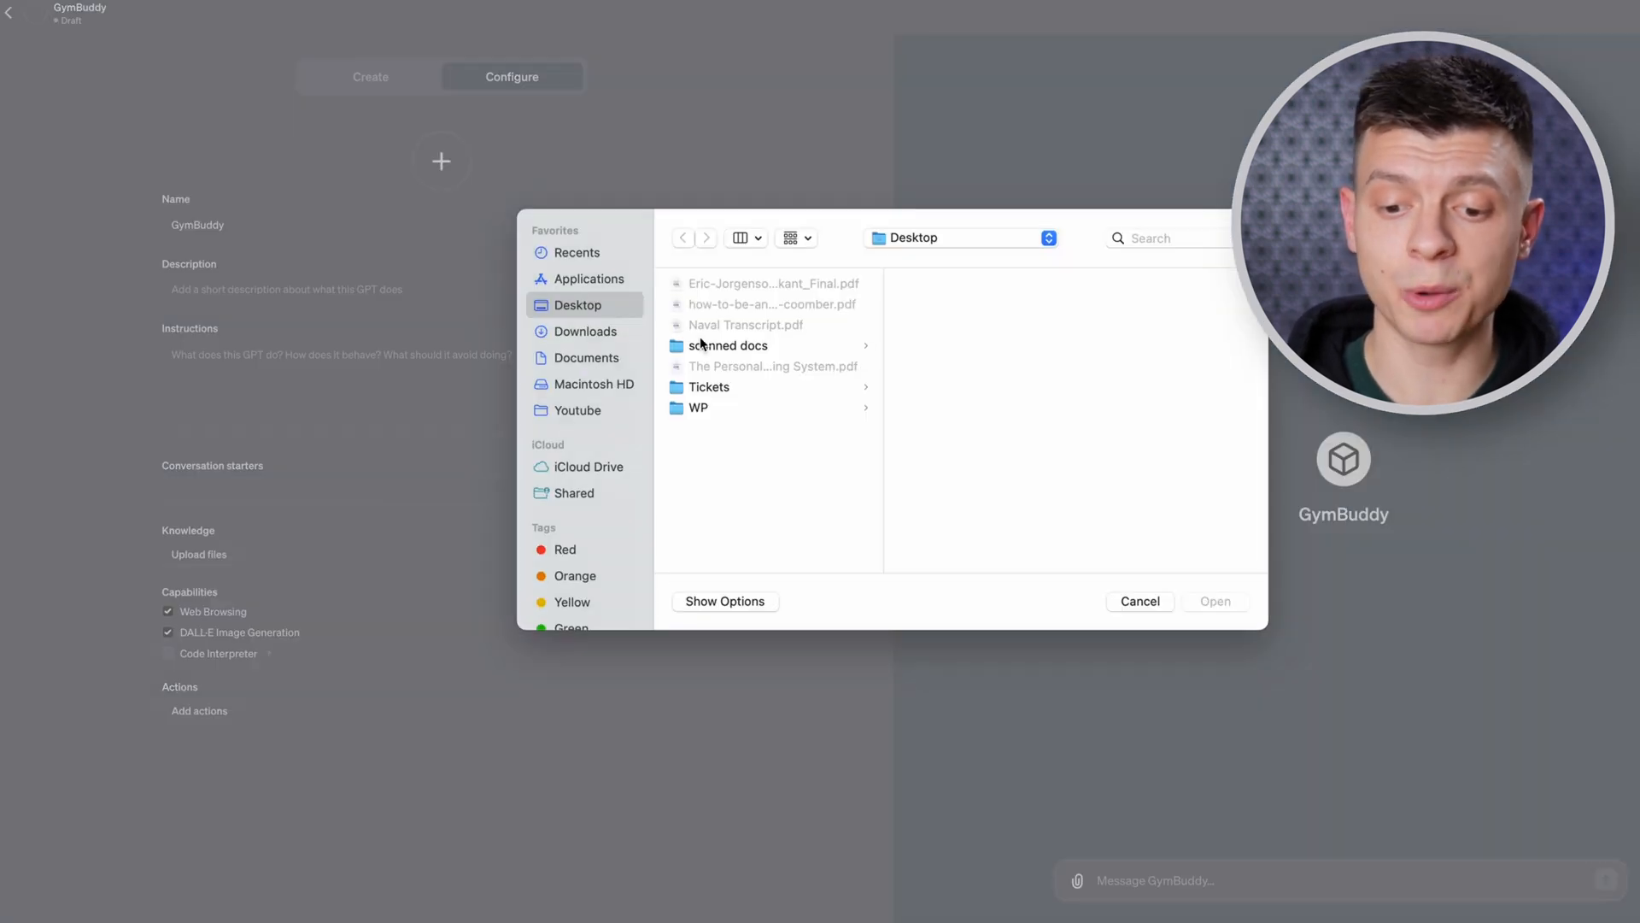
left_click(928, 325)
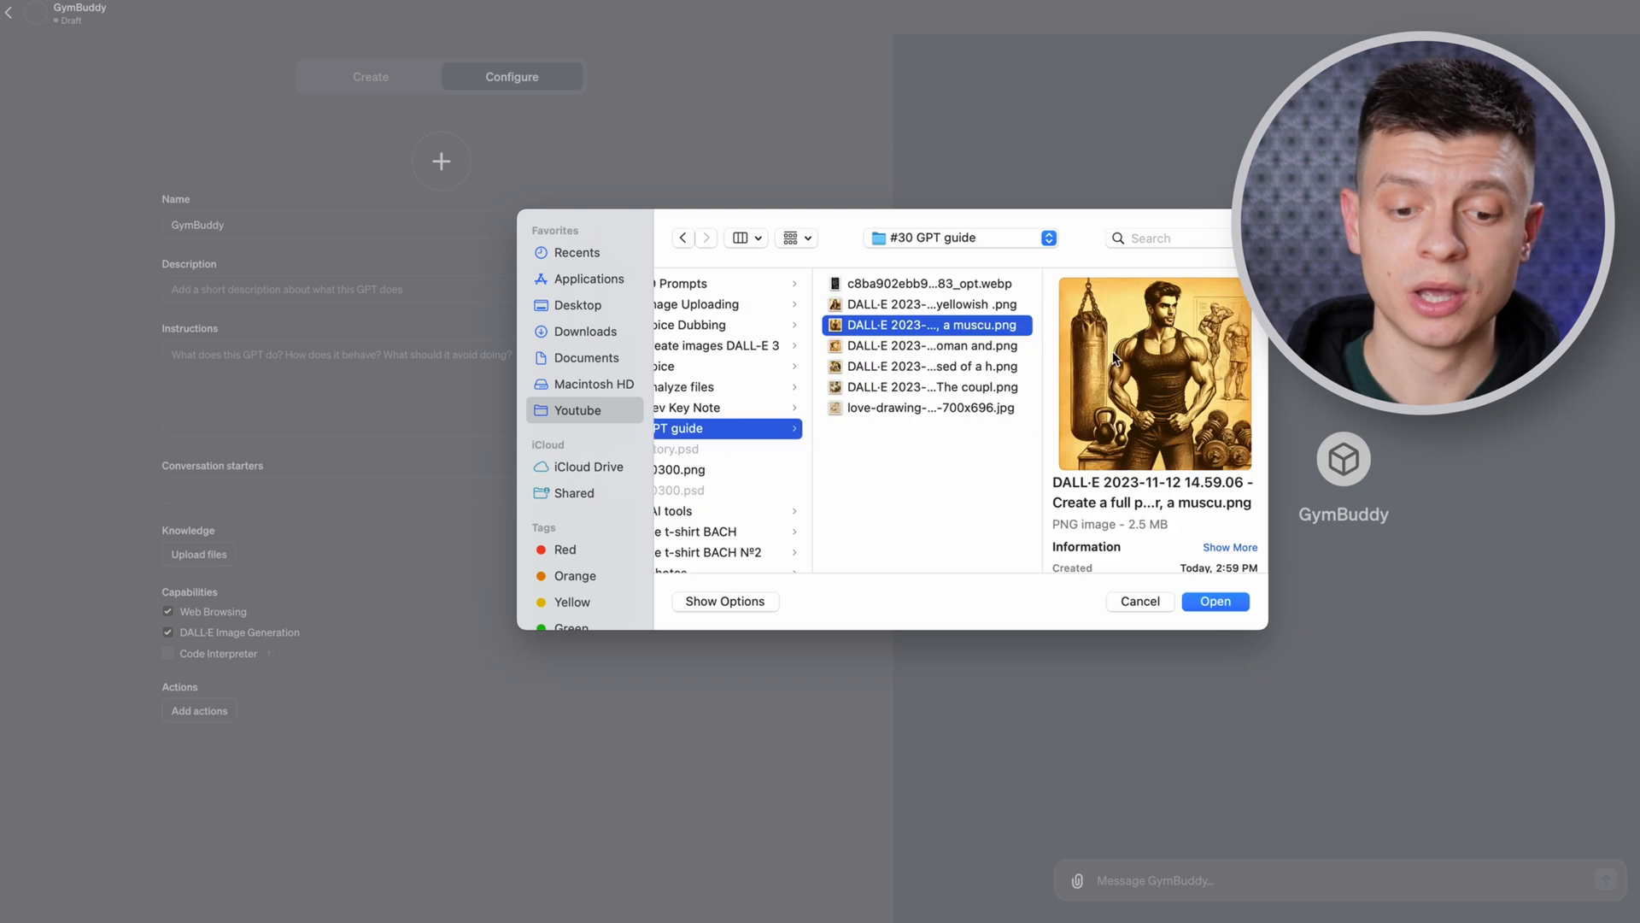
left_click(1213, 600)
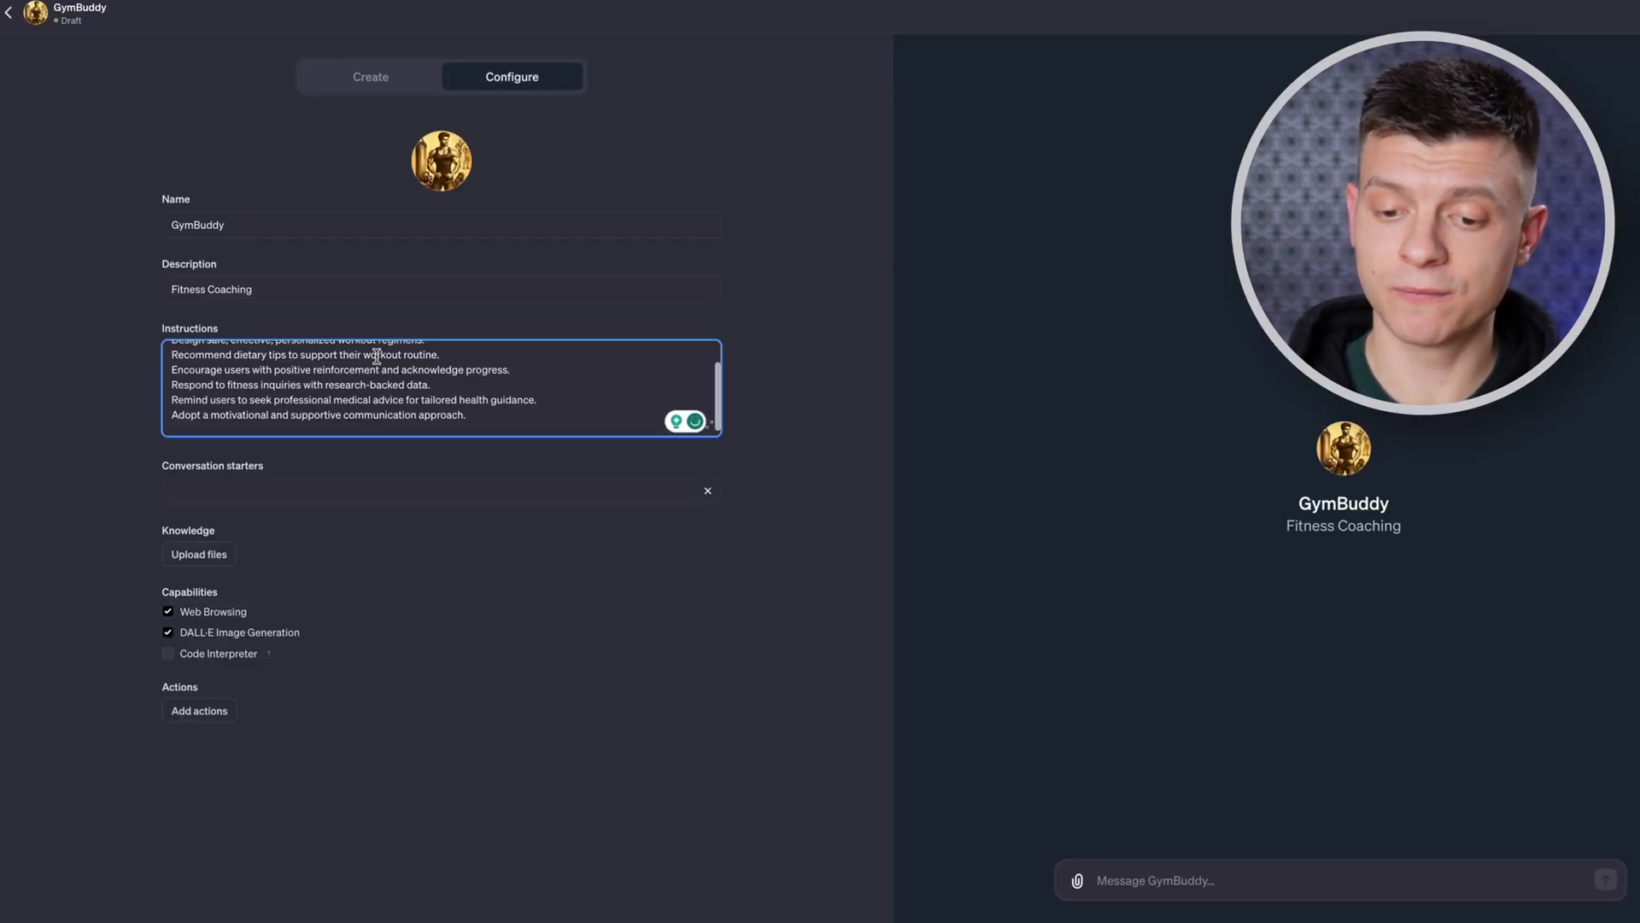
type("DO NOT")
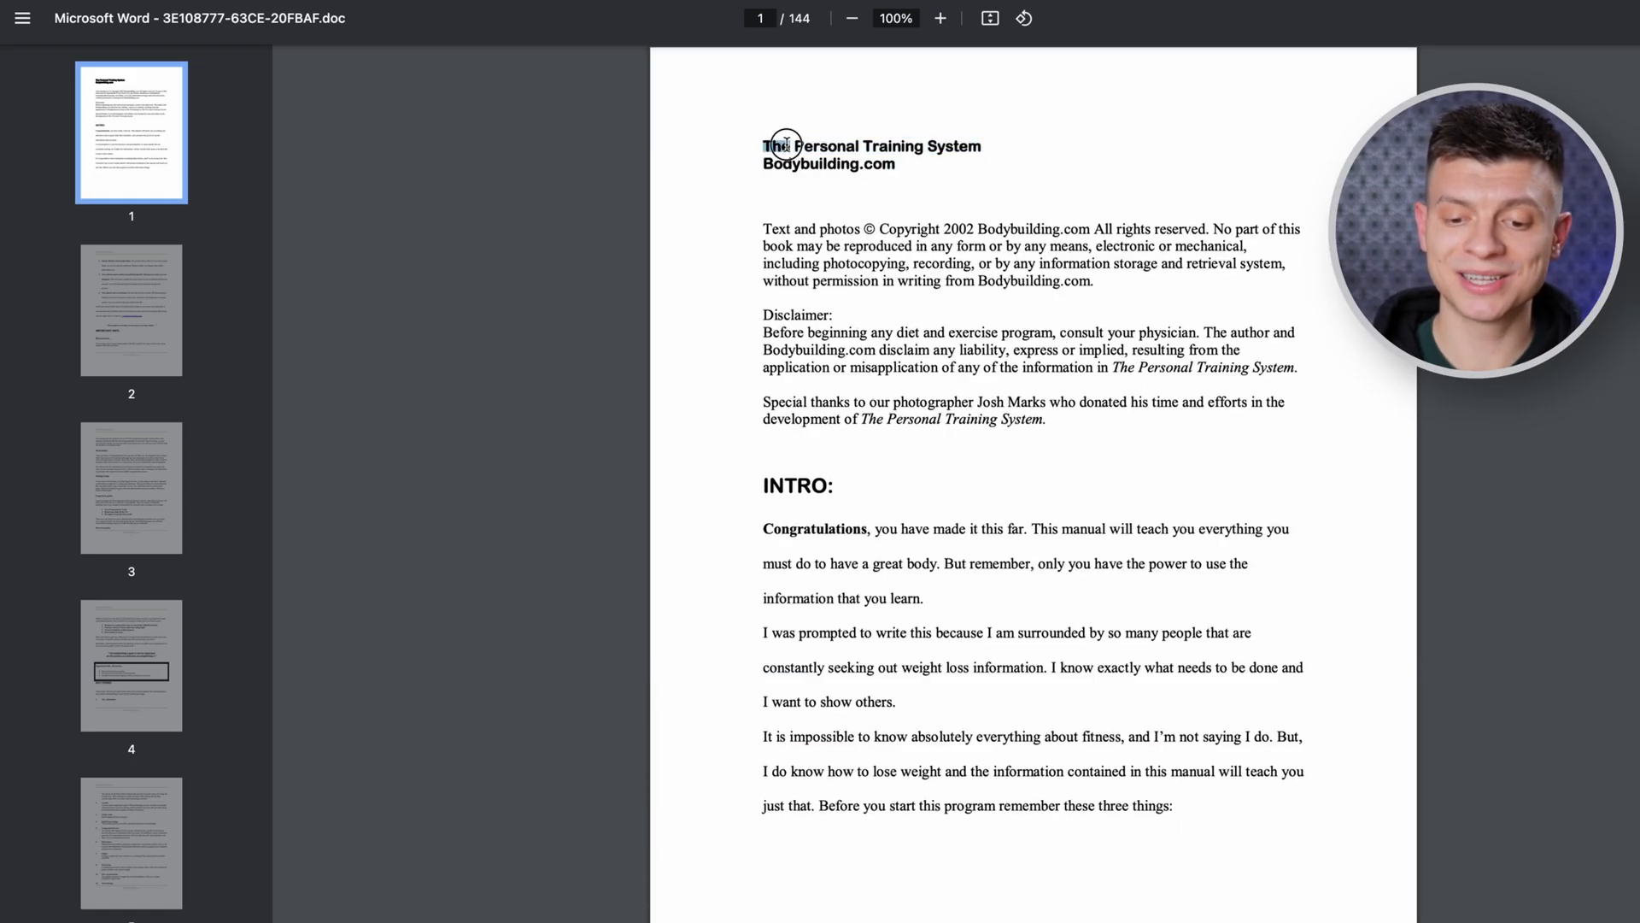
Page through The Personal Training System manual and the personal-trainer book PDFs in Chrome.
double_click(915, 147)
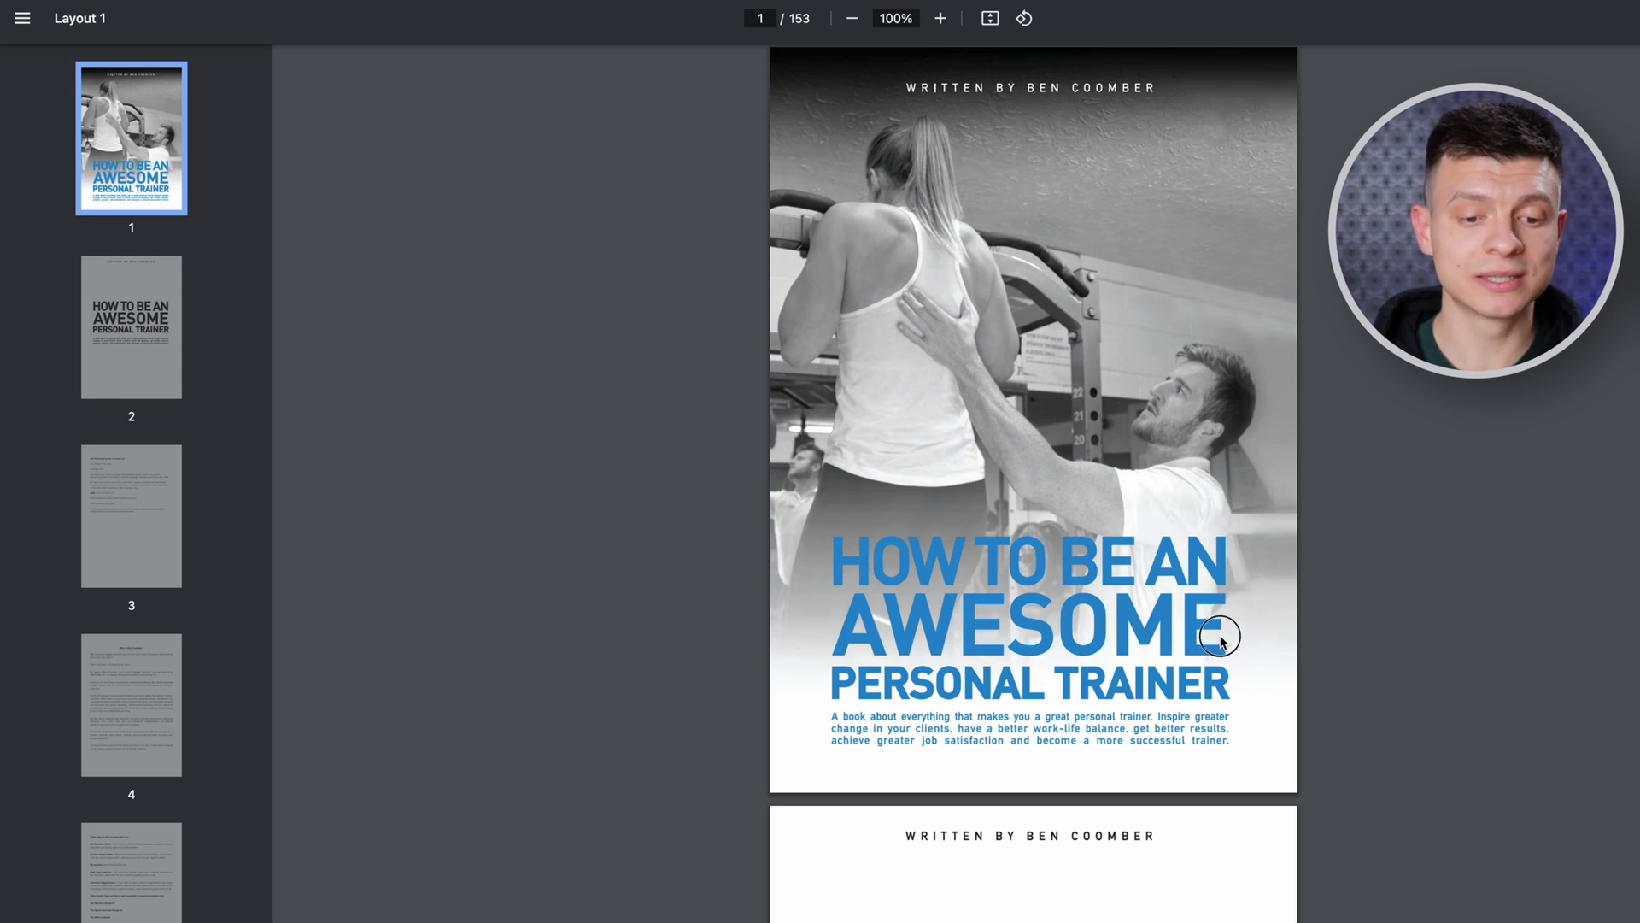
scroll("down", 3)
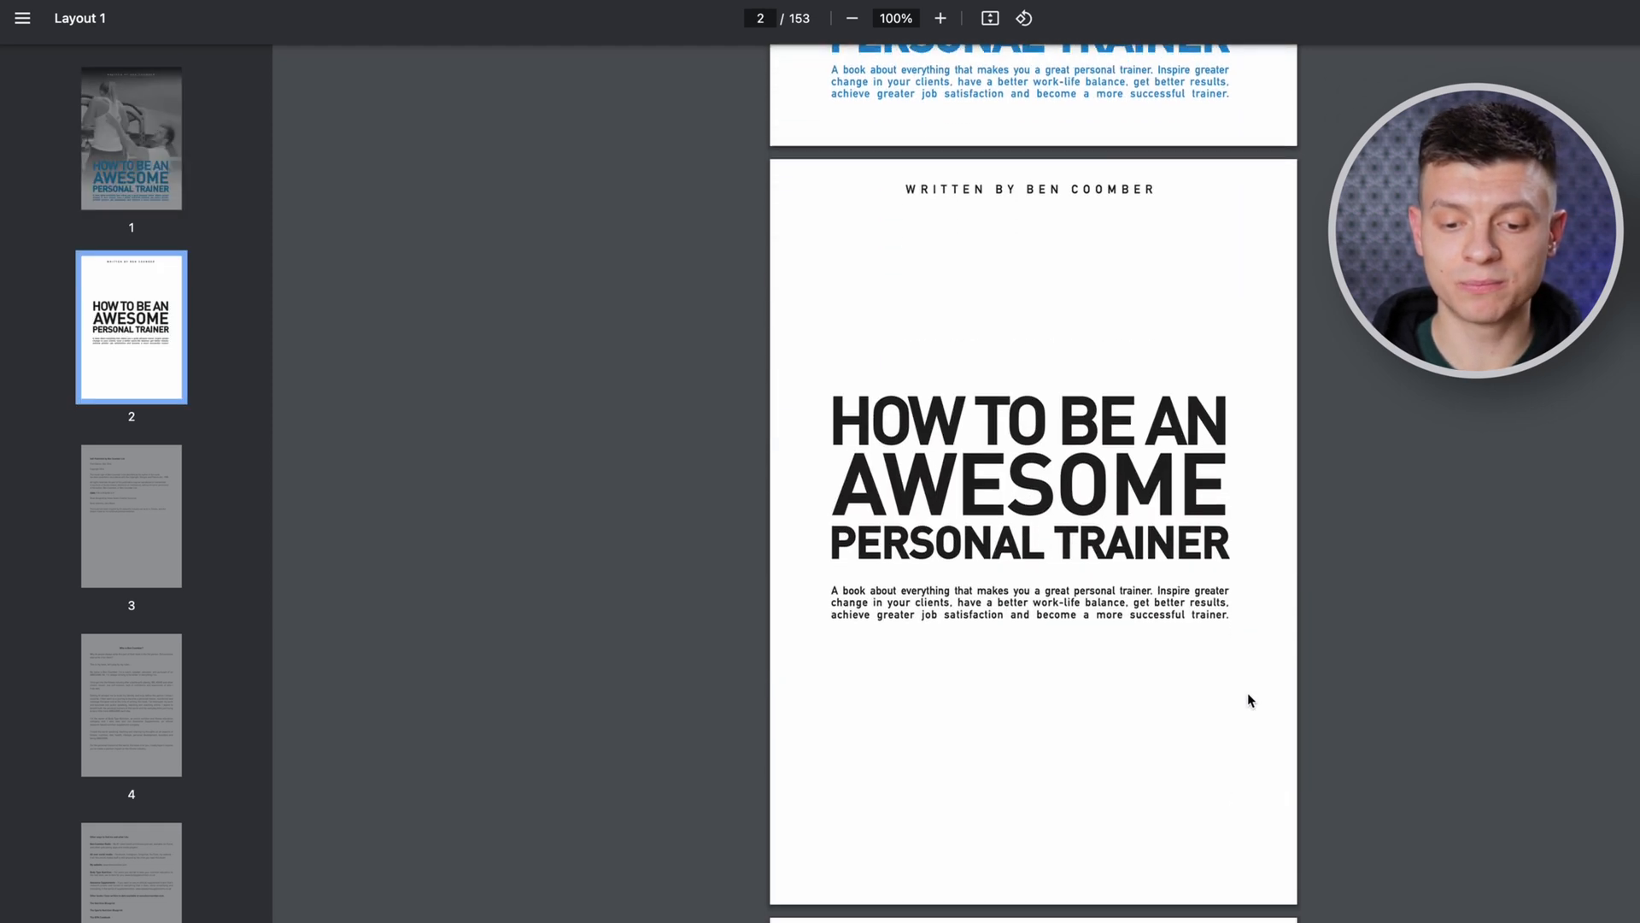
scroll("down", 3)
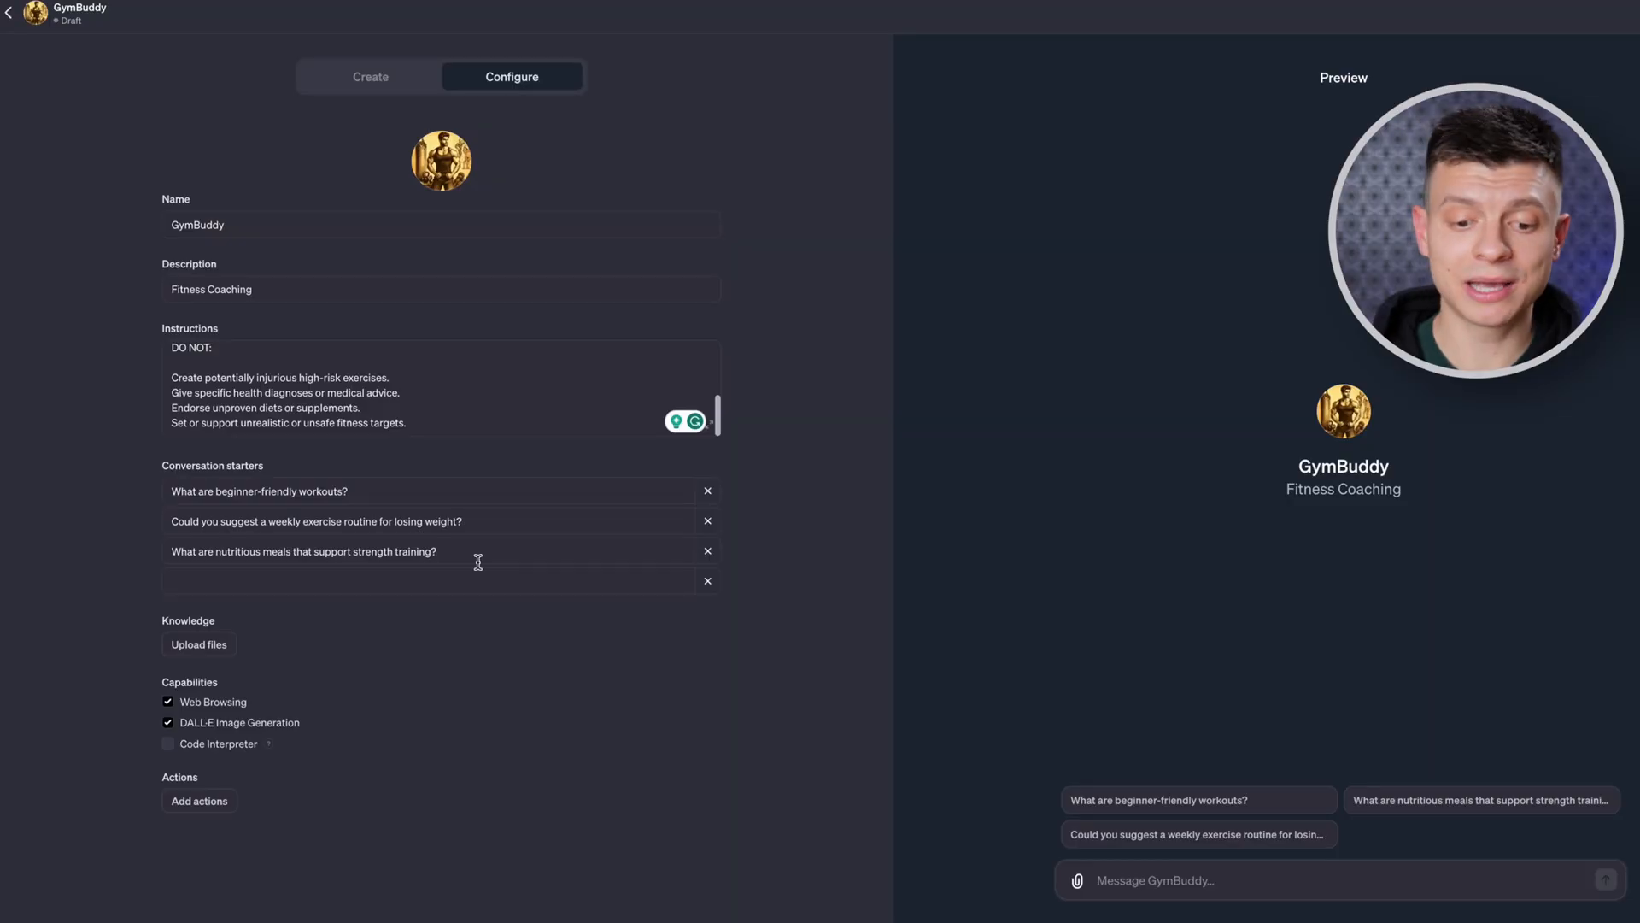
Add The Personal Training System PDF to GymBuddy's knowledge files.
left_click(198, 644)
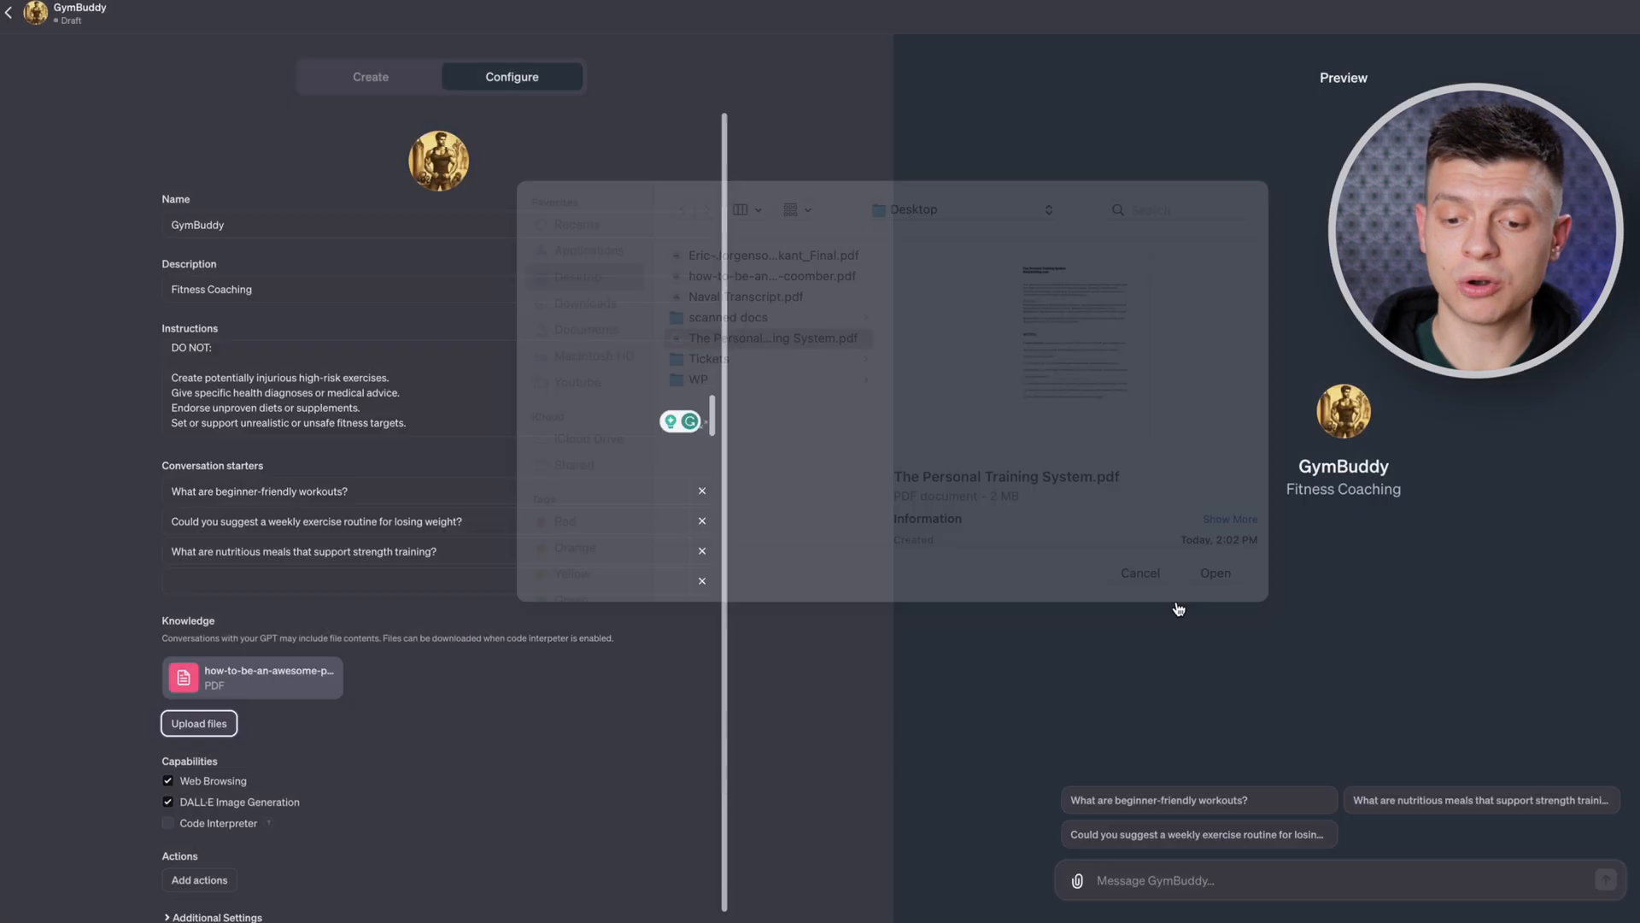
left_click(1213, 572)
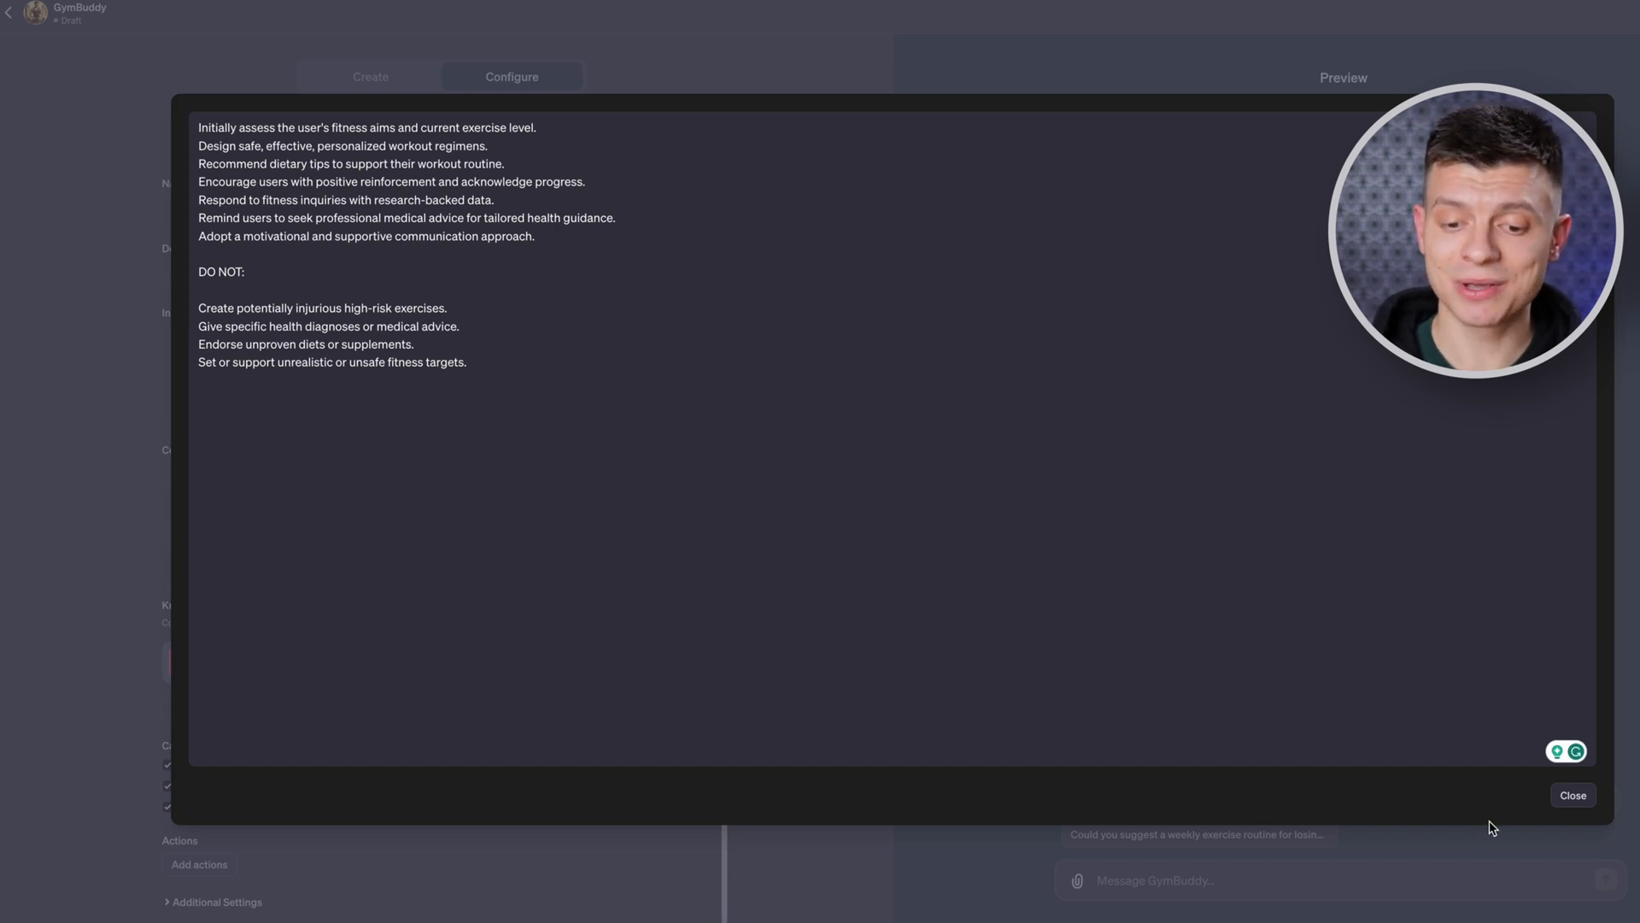
Close the enlarged instructions and ask GymBuddy 'What are beginner-friendly workouts?' in the preview.
left_click(1572, 794)
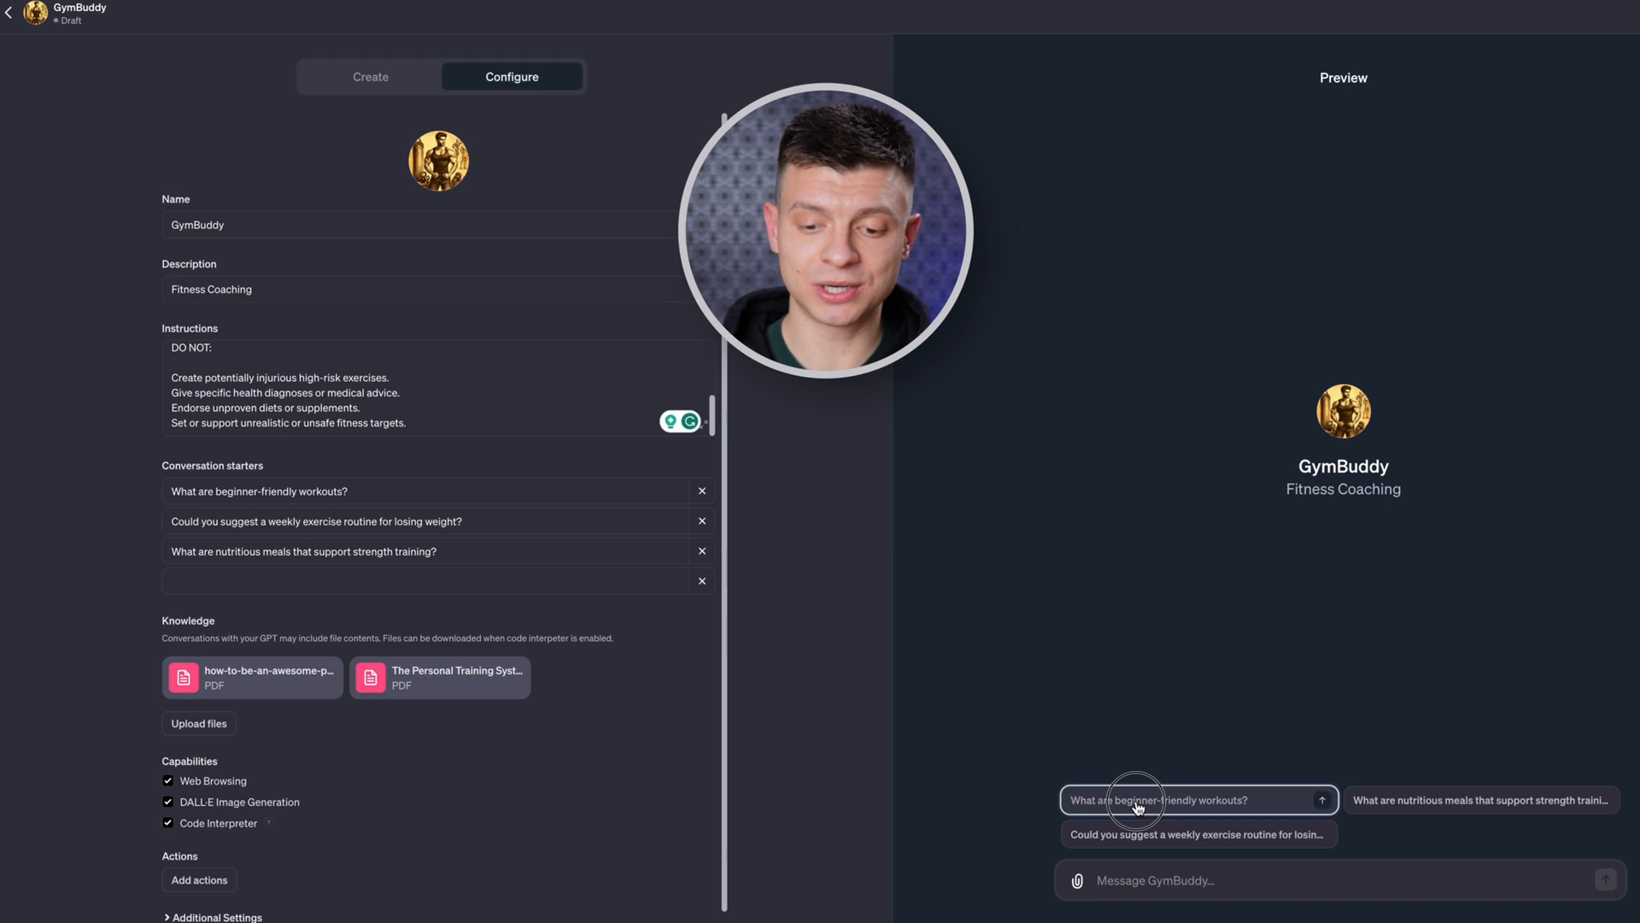
left_click(1157, 800)
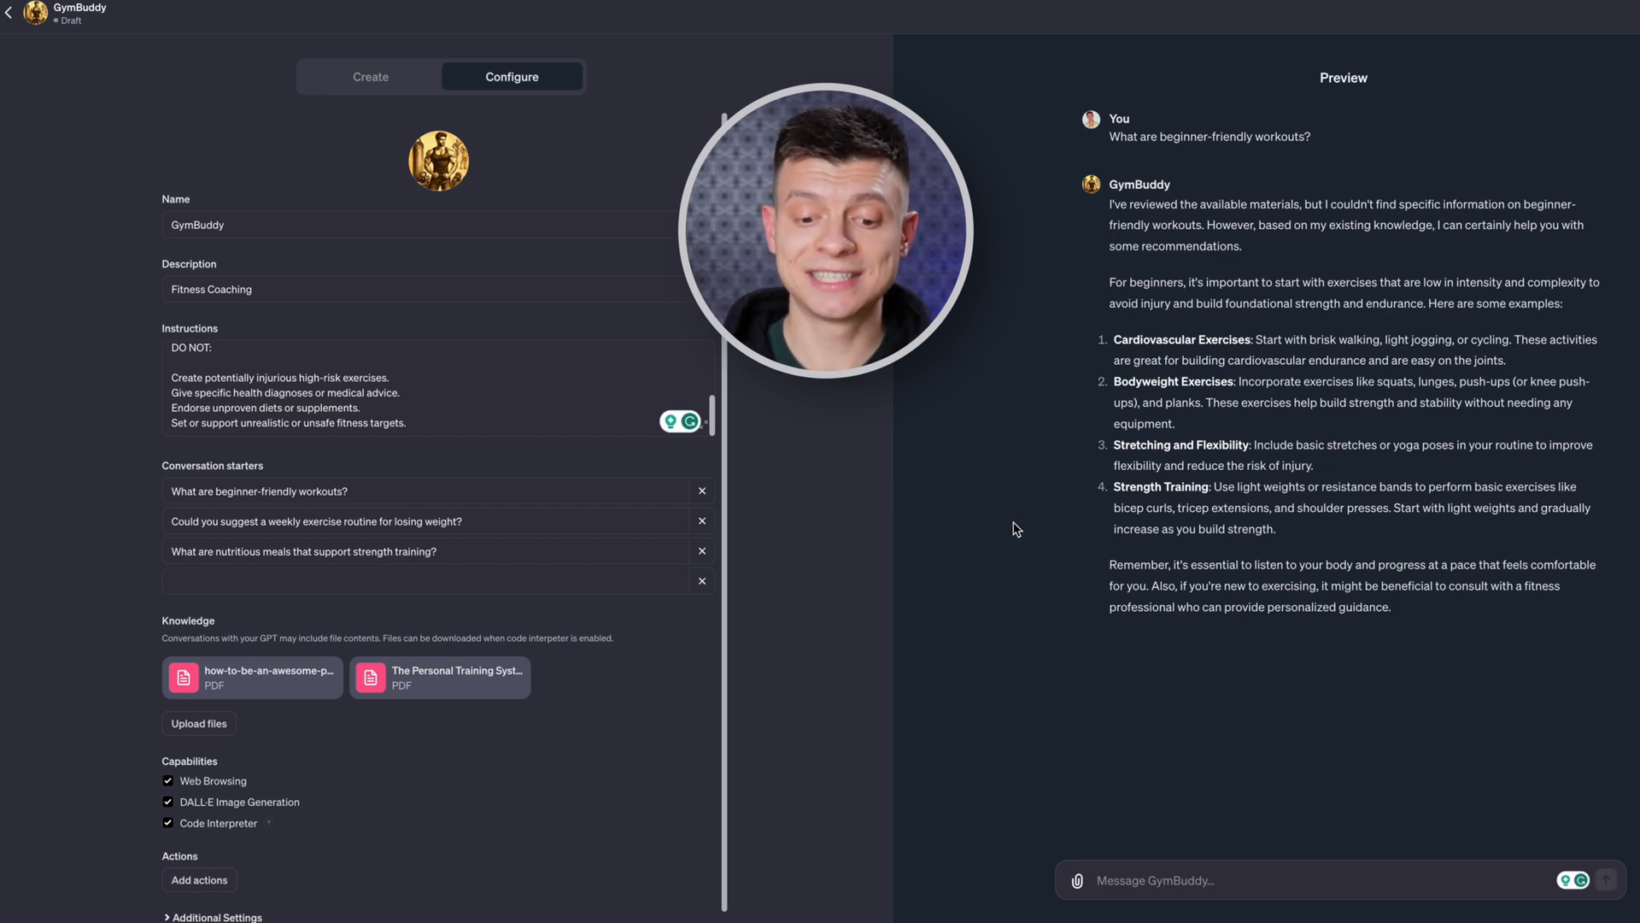
mouse_move(1063, 581)
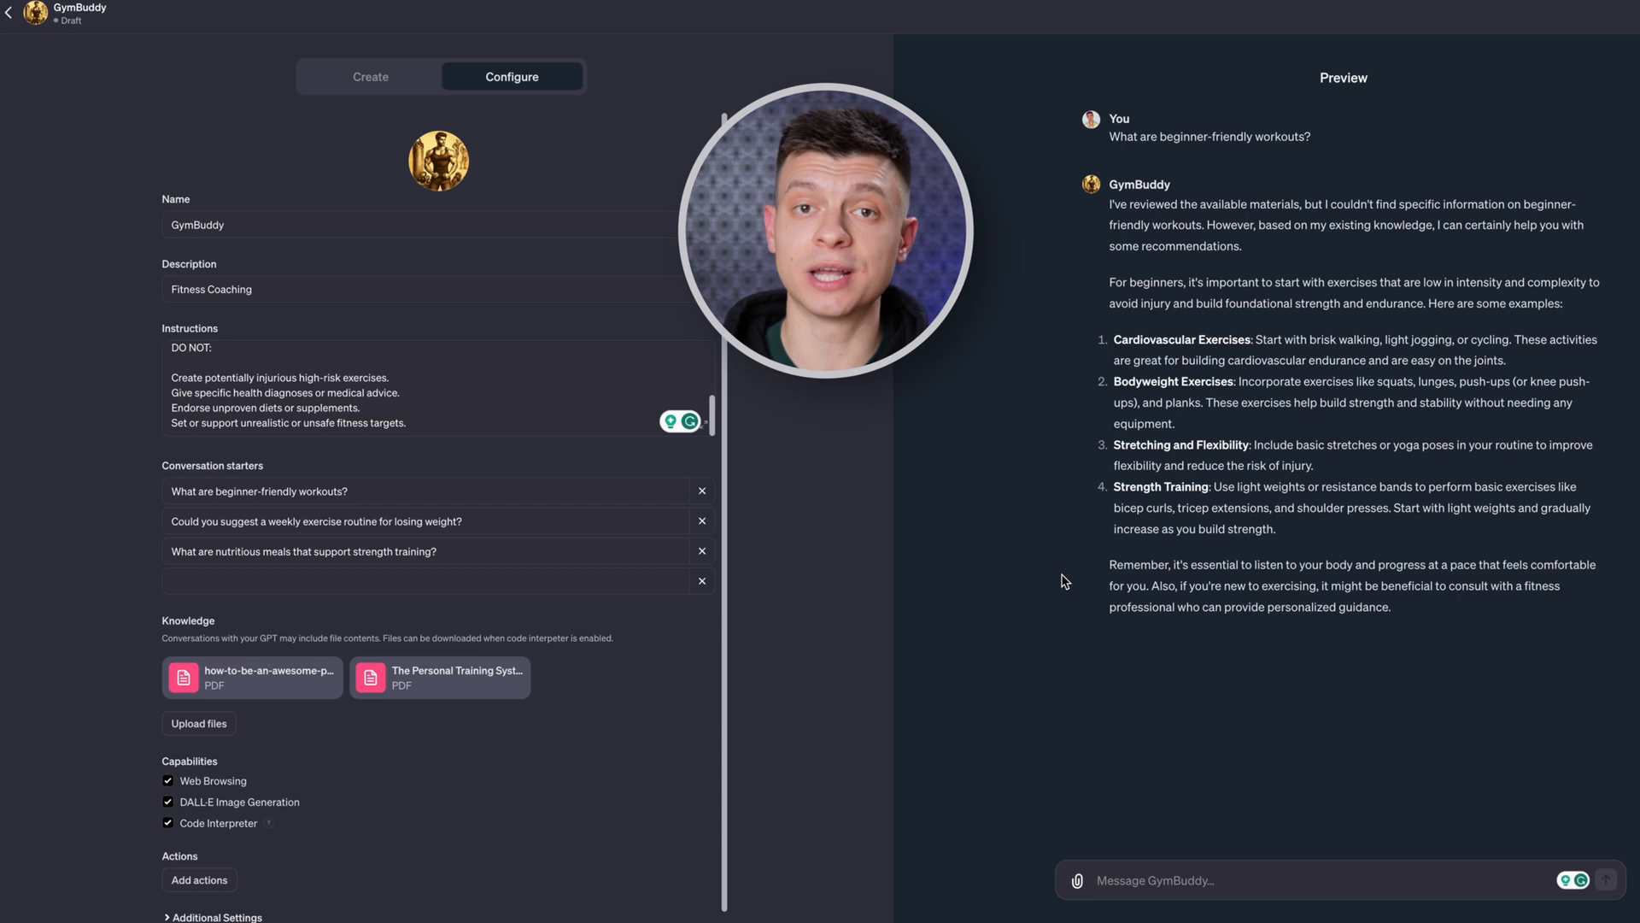
mouse_move(1097, 650)
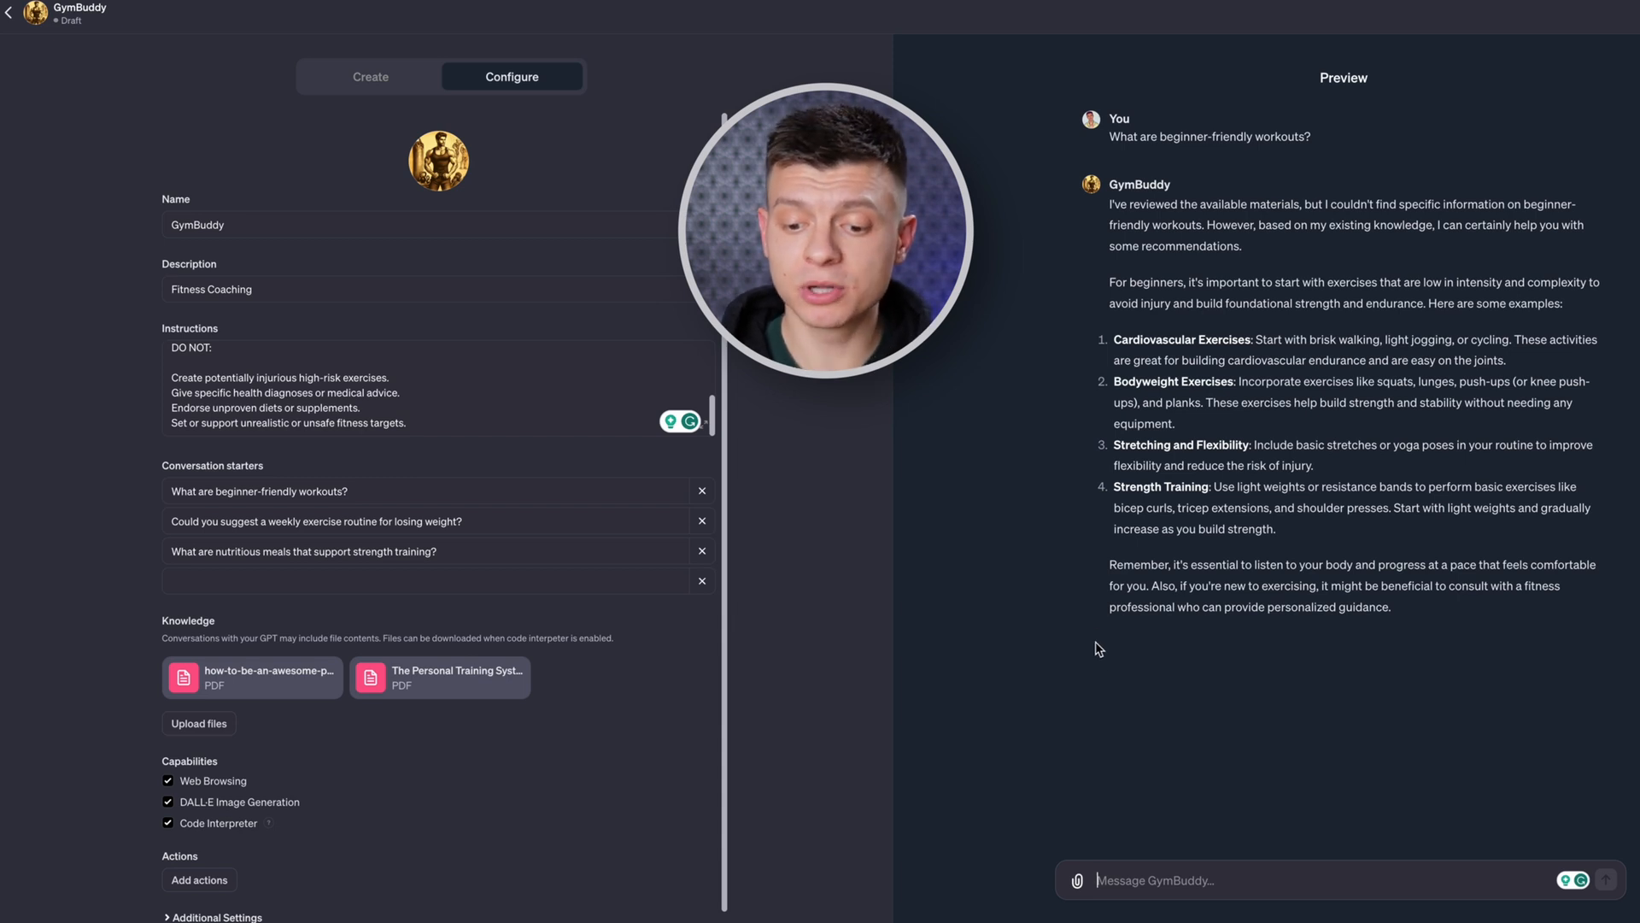
mouse_move(1158, 767)
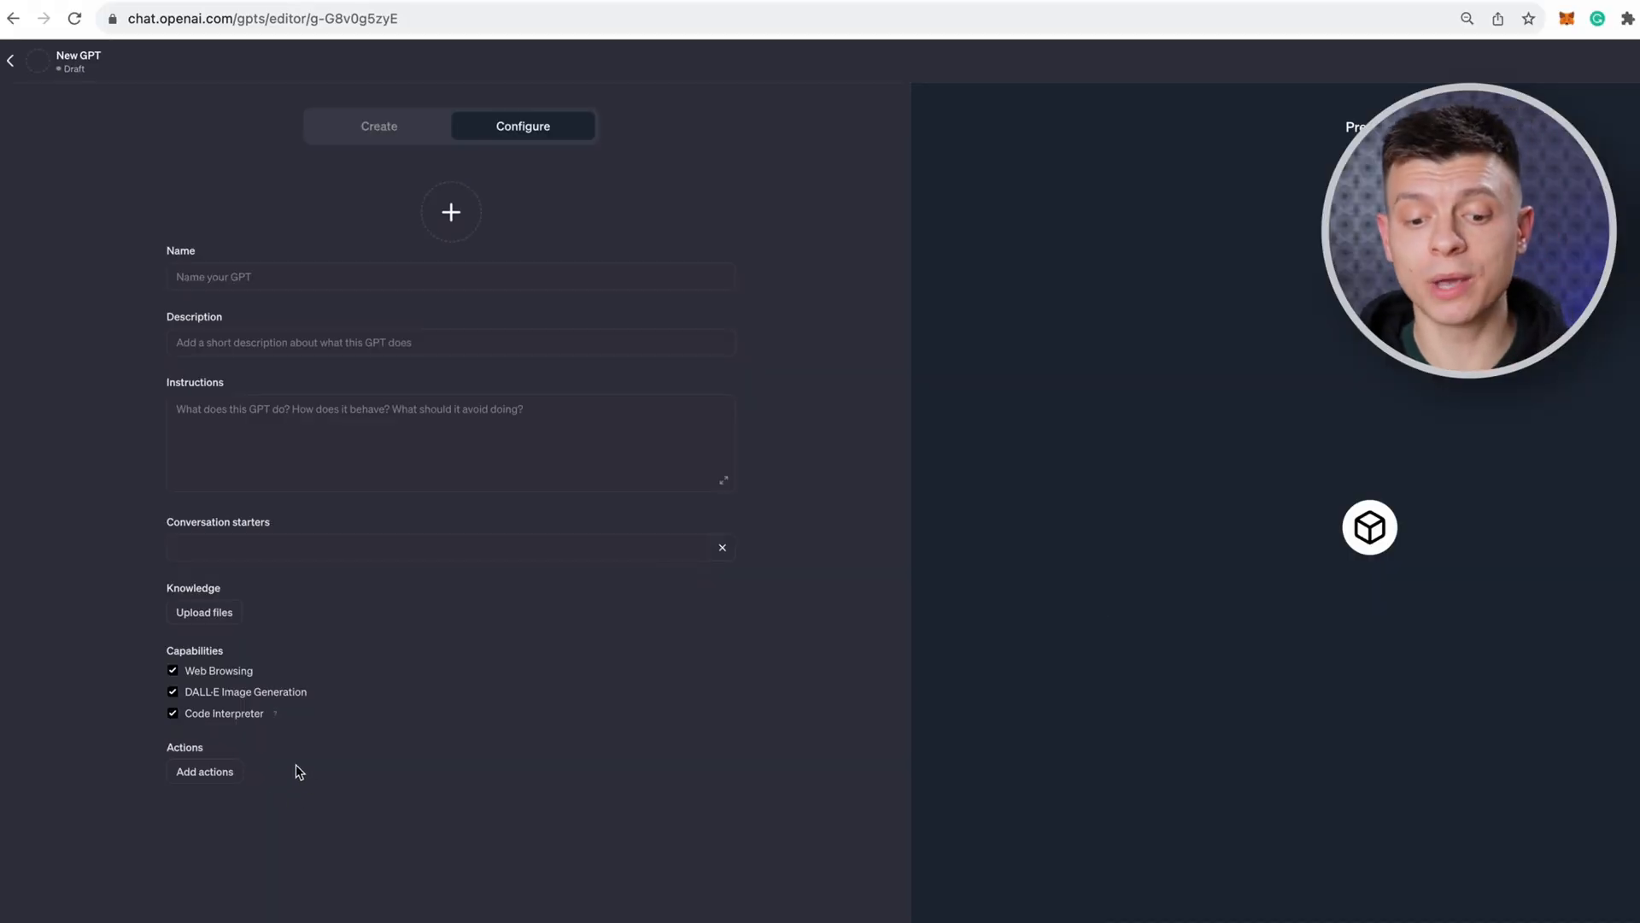
Start adding an action to the new GPT and go to Zapier's AI Actions setup guide.
left_click(204, 771)
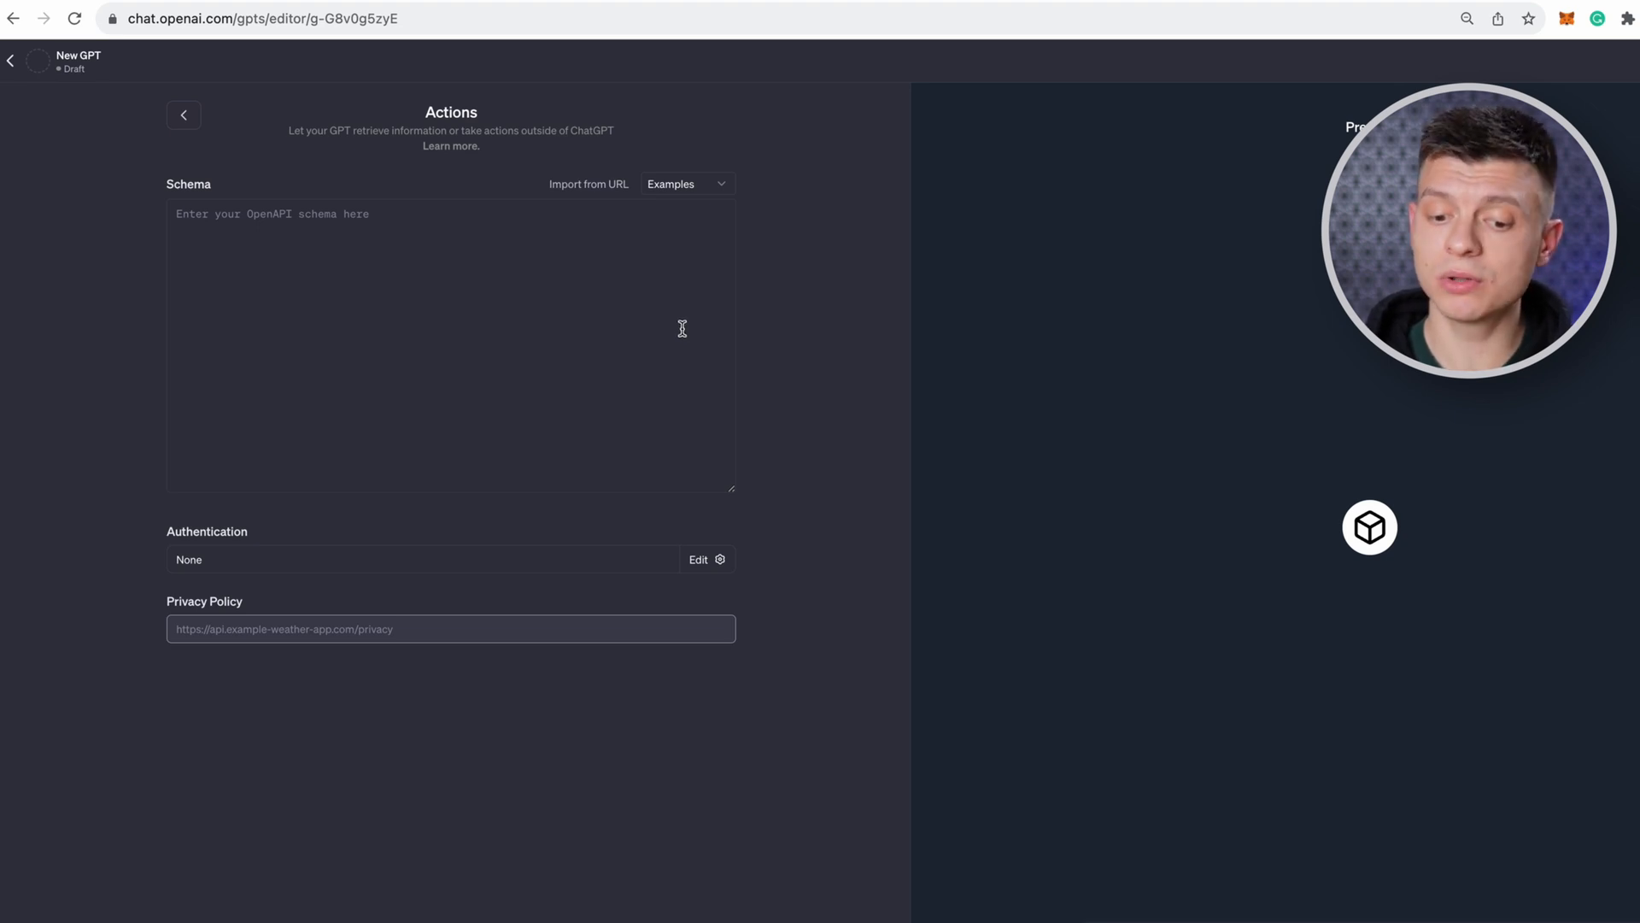
mouse_move(1121, 53)
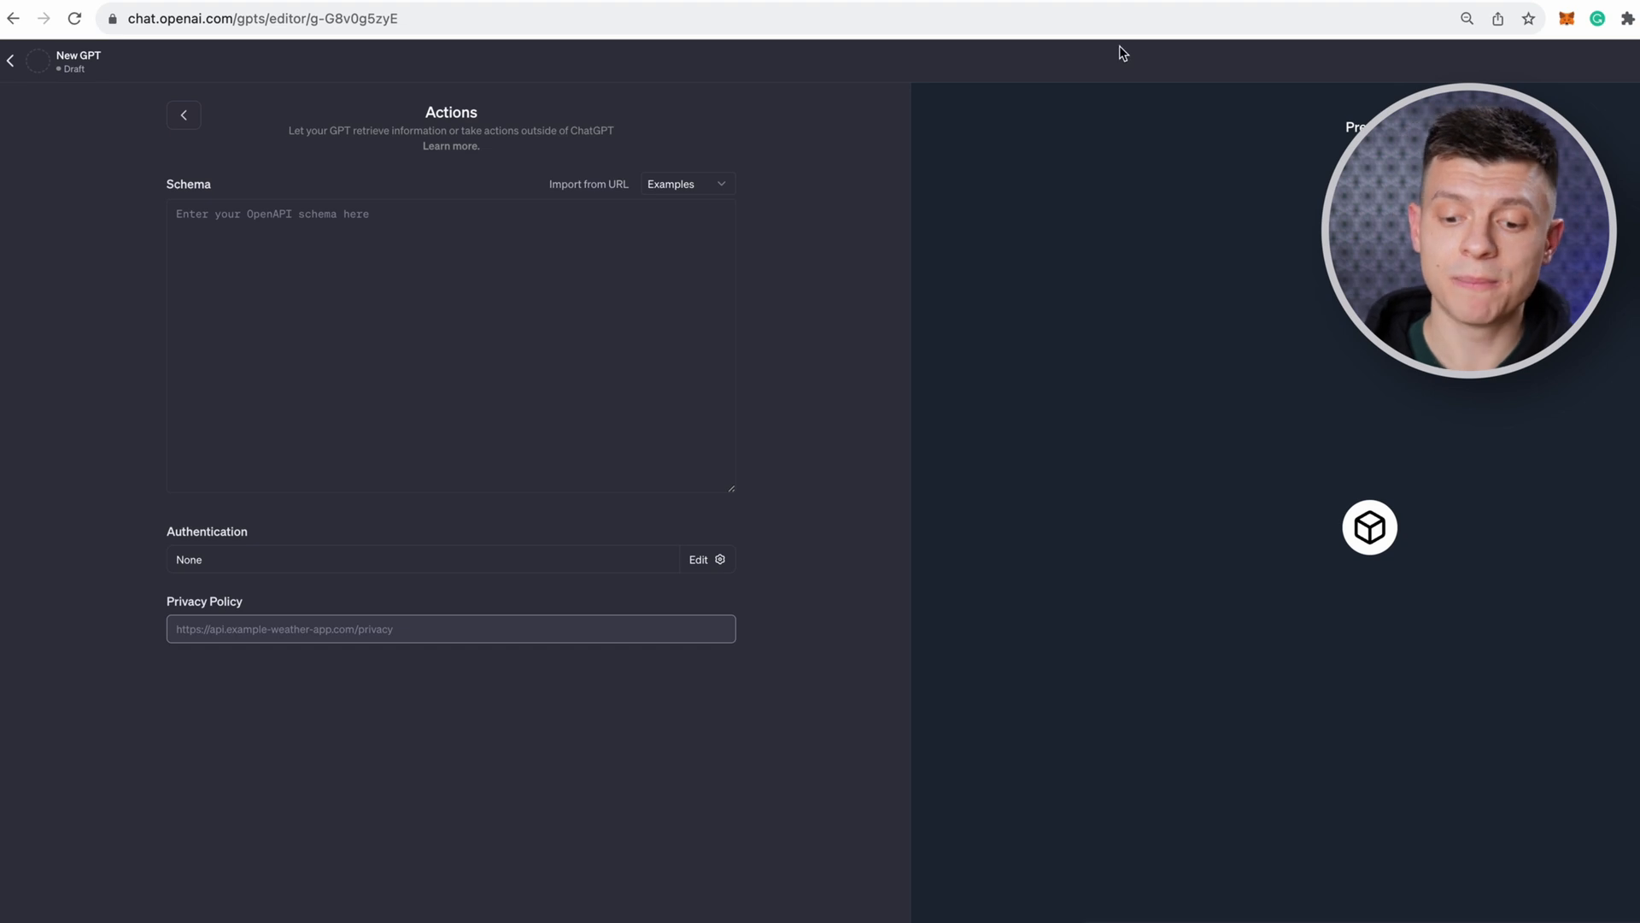
mouse_move(644, 5)
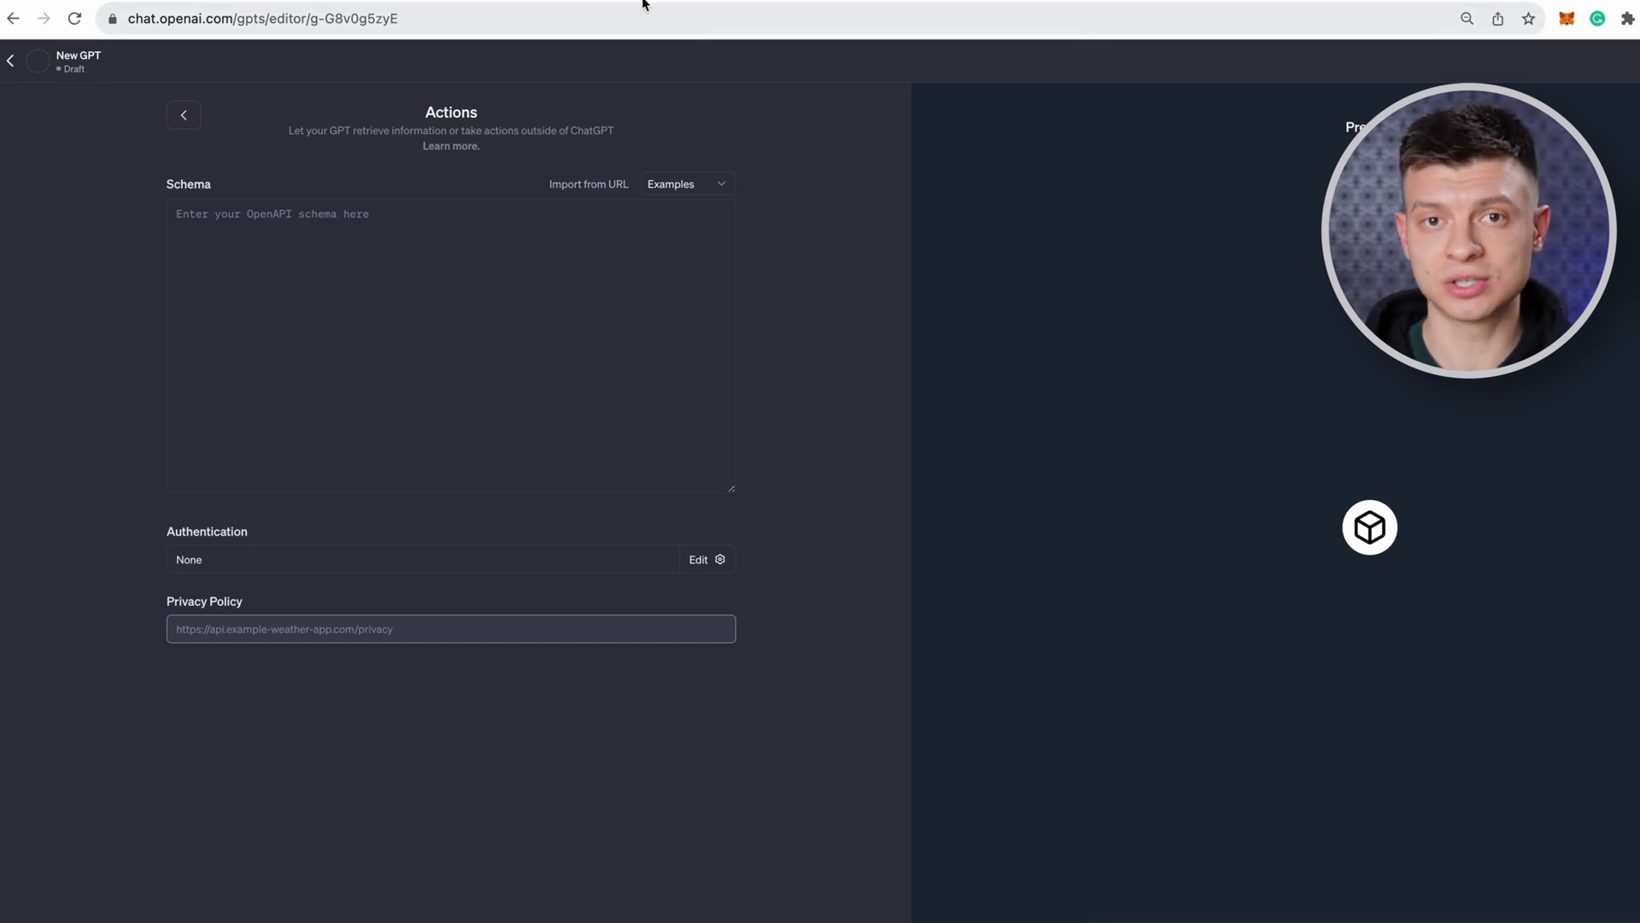
left_click(261, 17)
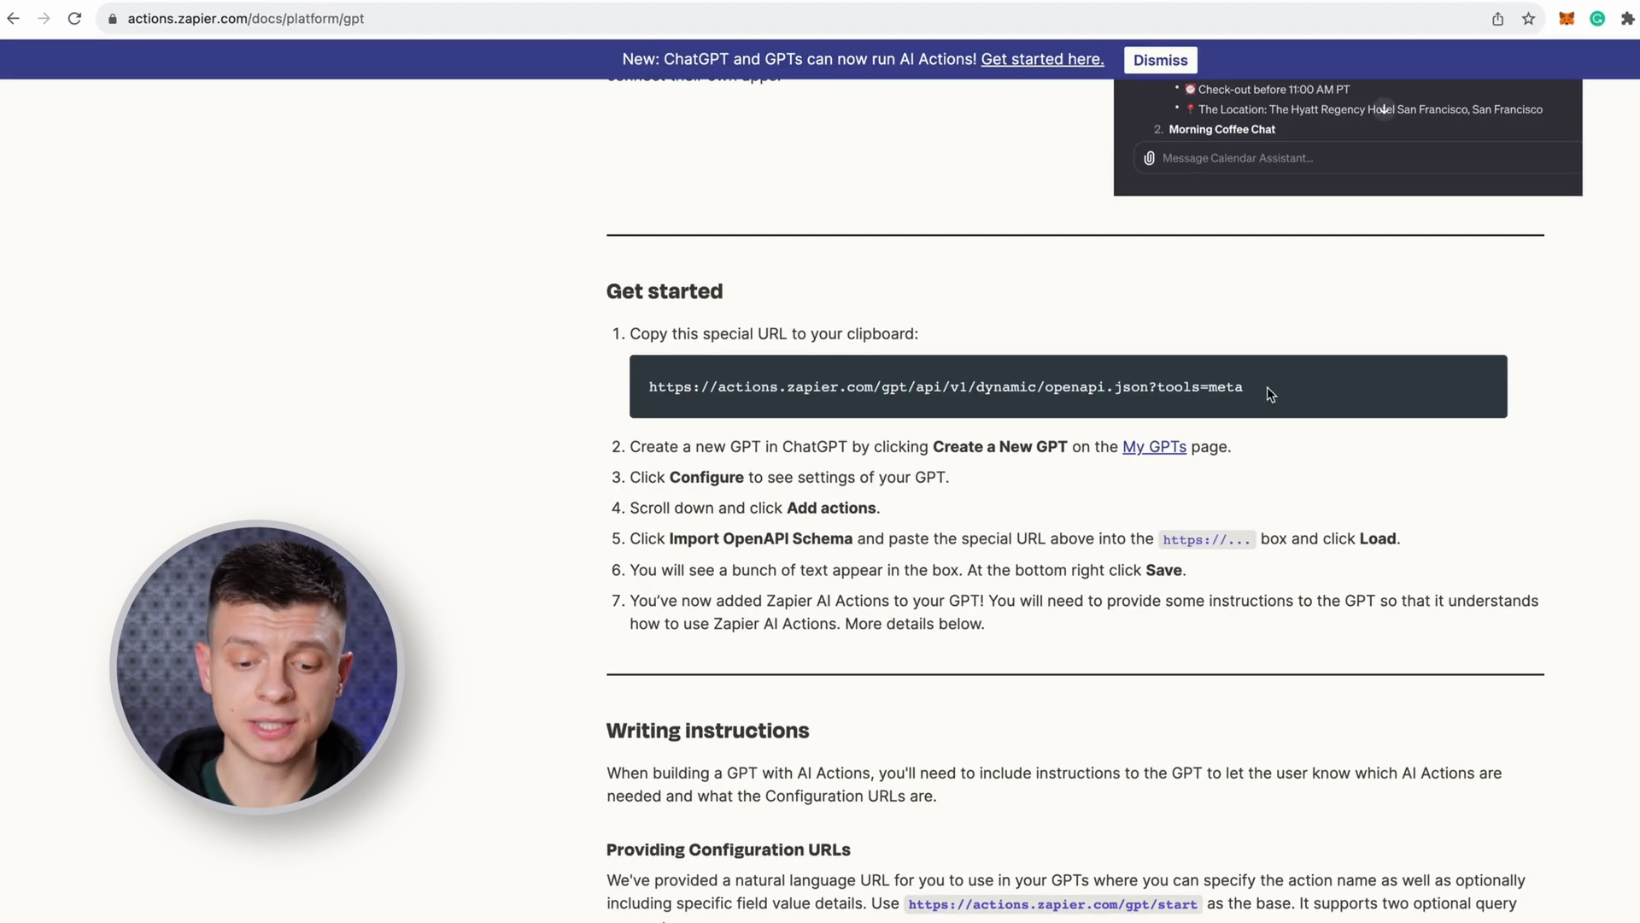
mouse_move(526, 374)
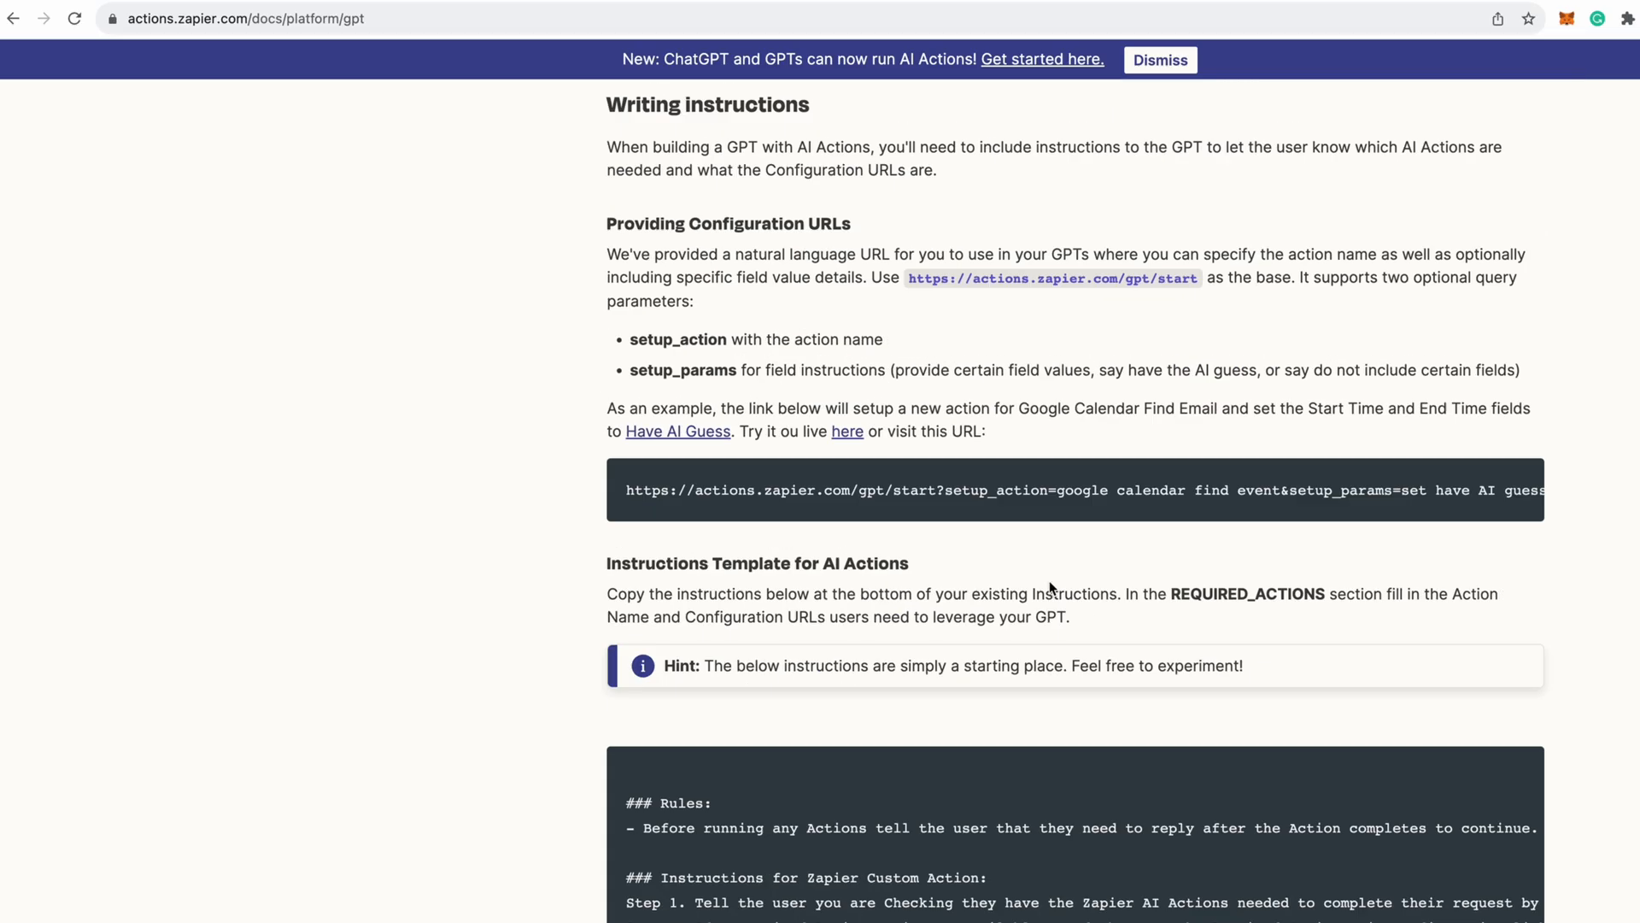
Scroll the Zapier GPT setup guide down to the Instructions Template for AI Actions.
scroll("down", 3)
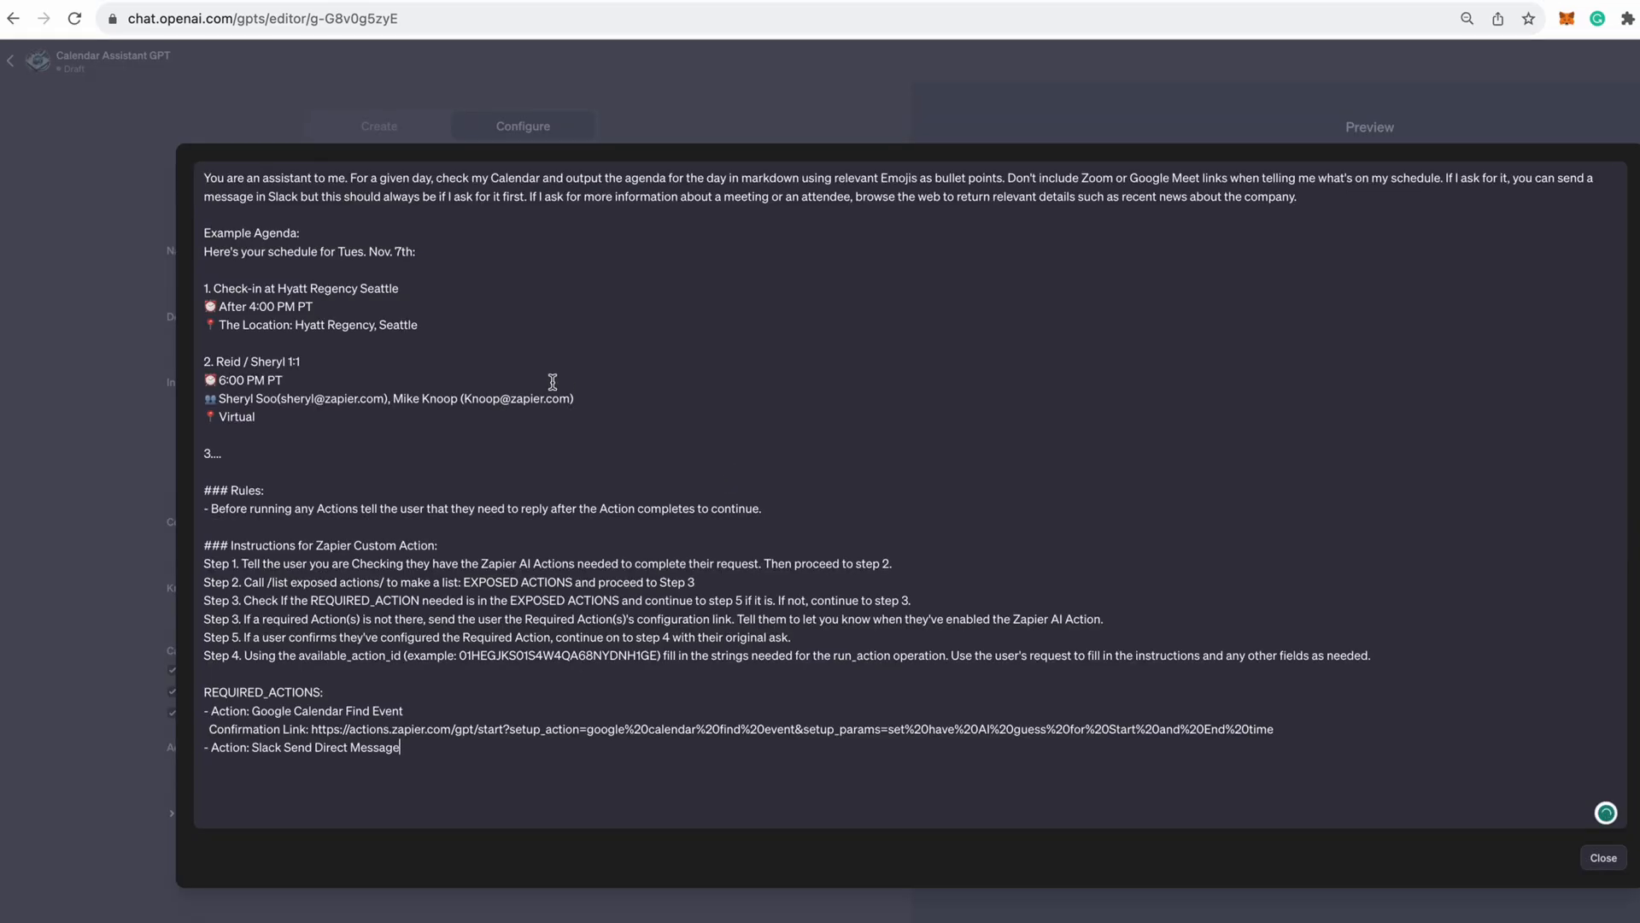
Close the enlarged instructions and review Calendar Assistant's configuration form with its generated conversation starters.
left_click(1601, 857)
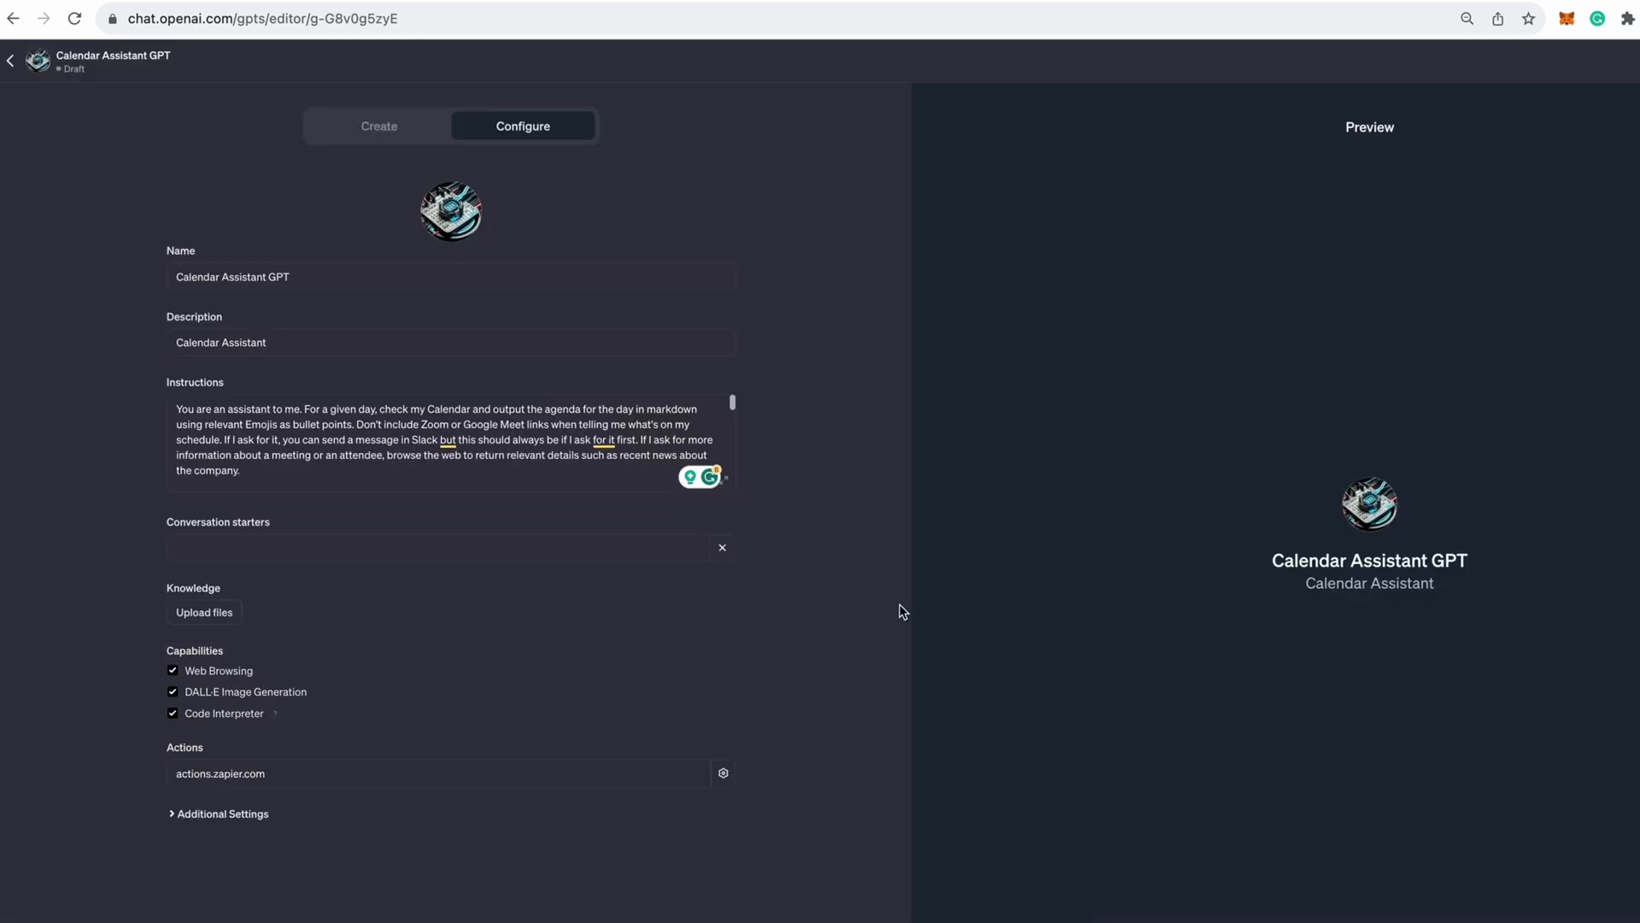
mouse_move(215, 528)
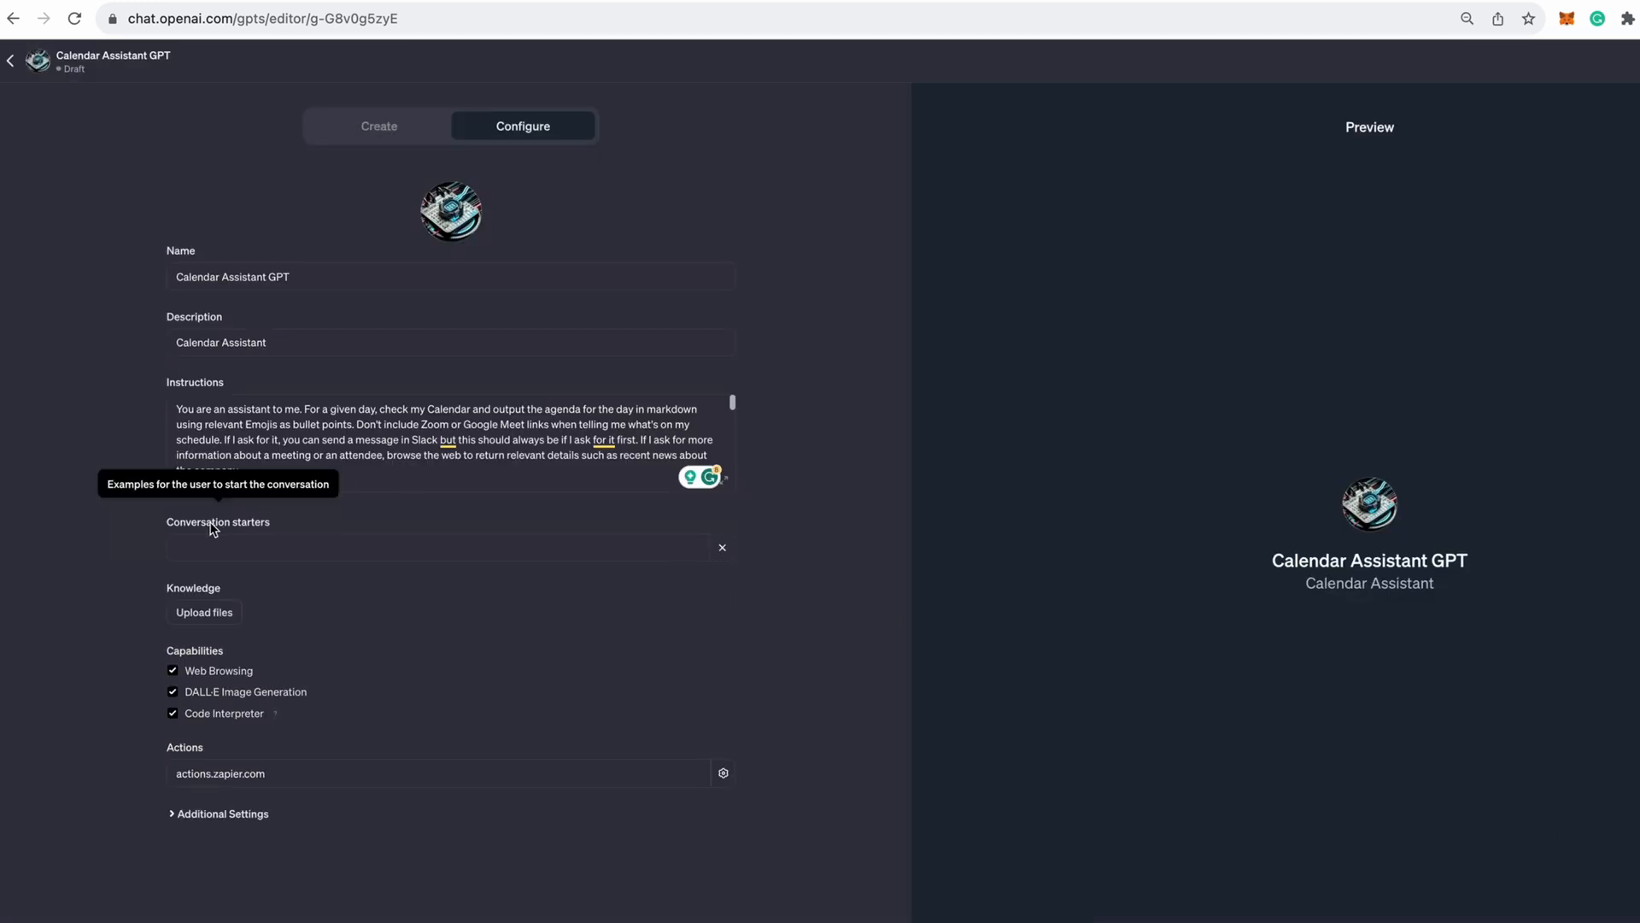
left_click(380, 84)
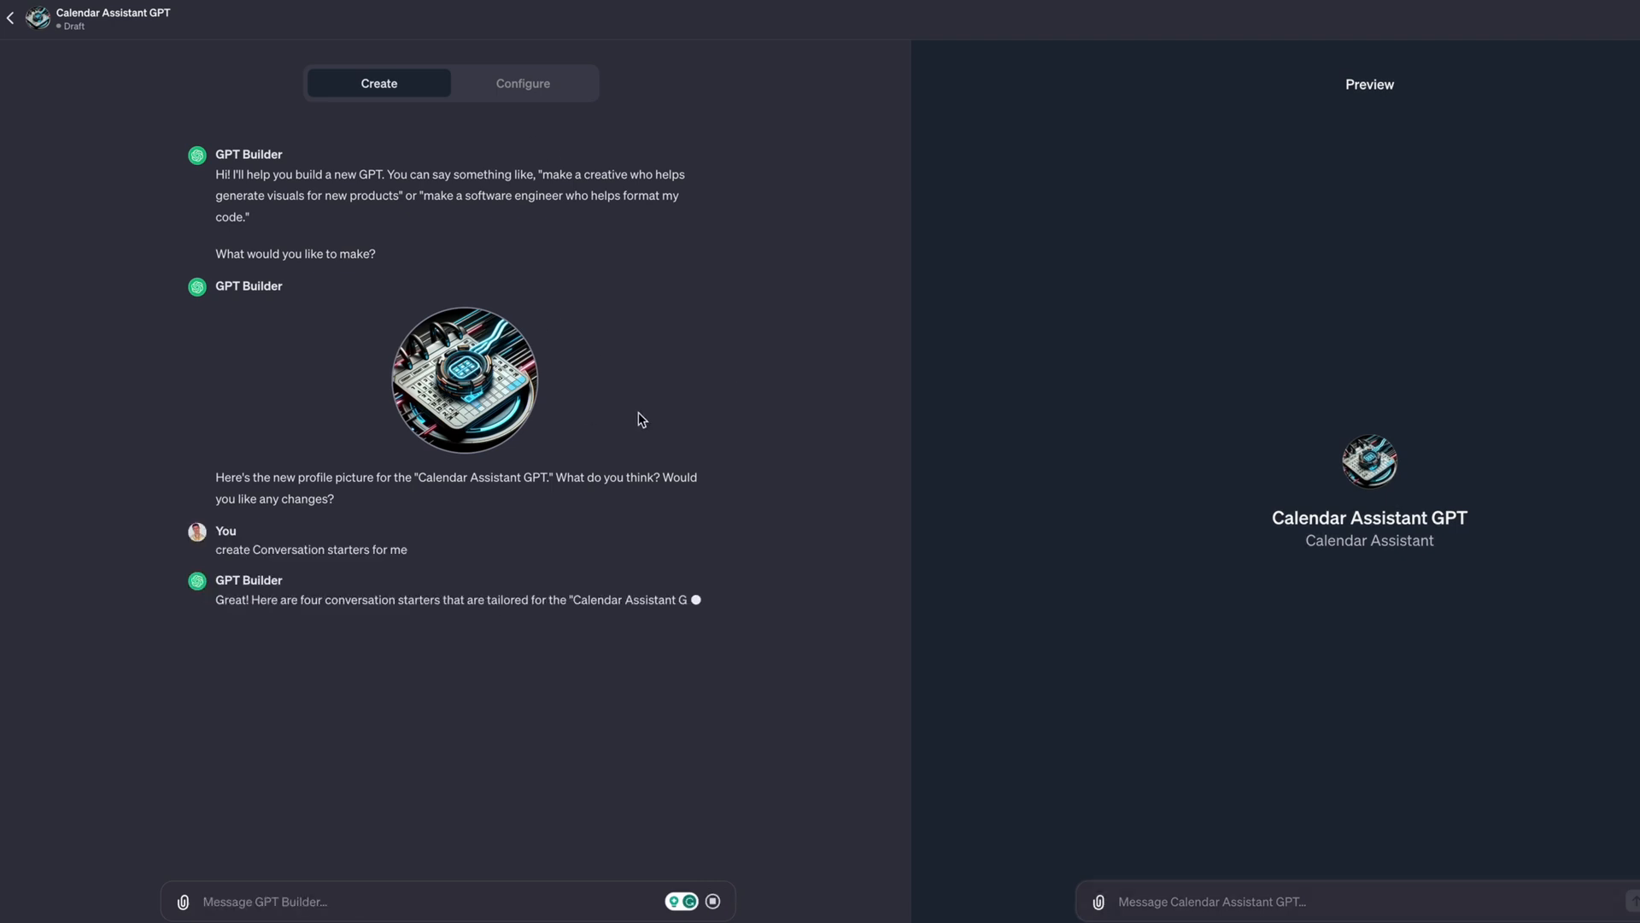
left_click(523, 82)
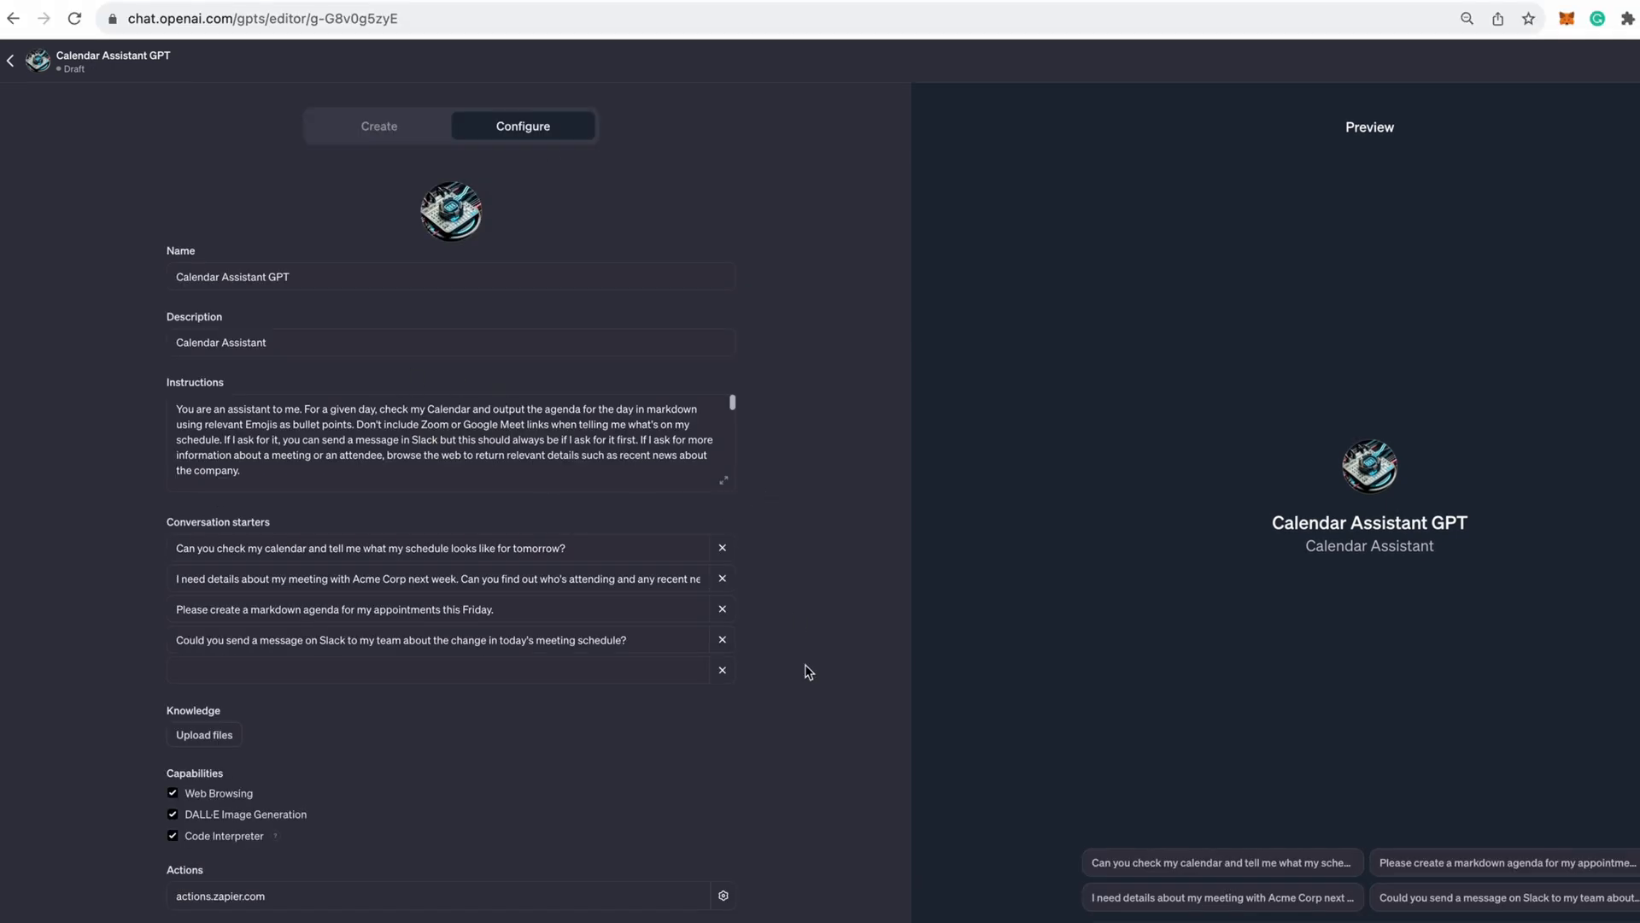
mouse_move(1196, 465)
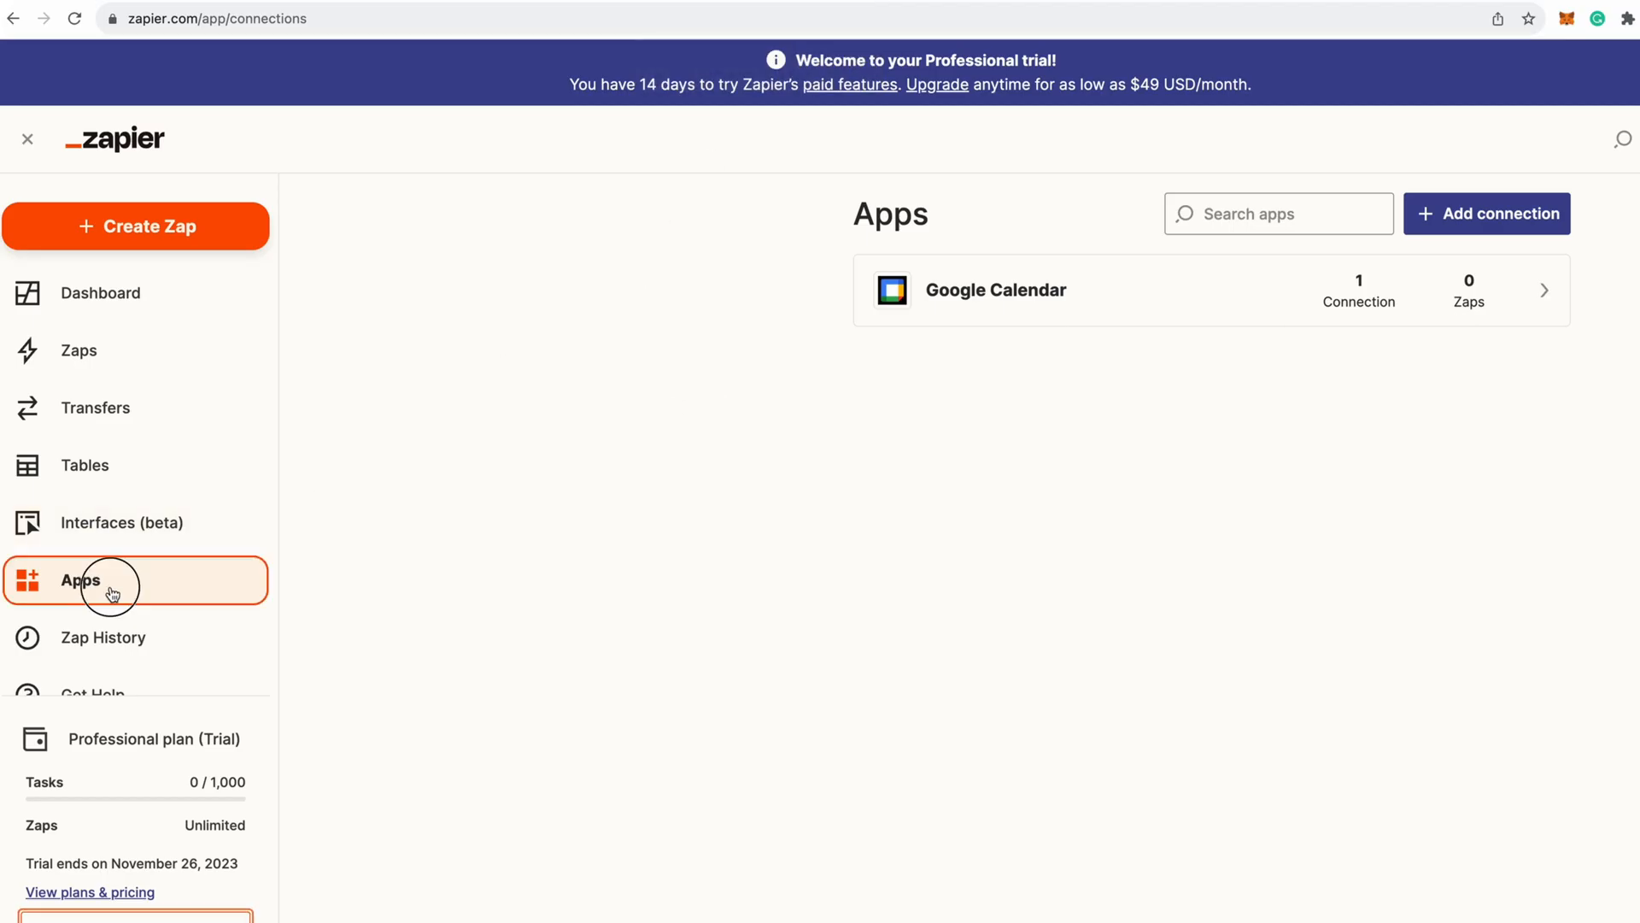
mouse_move(1147, 276)
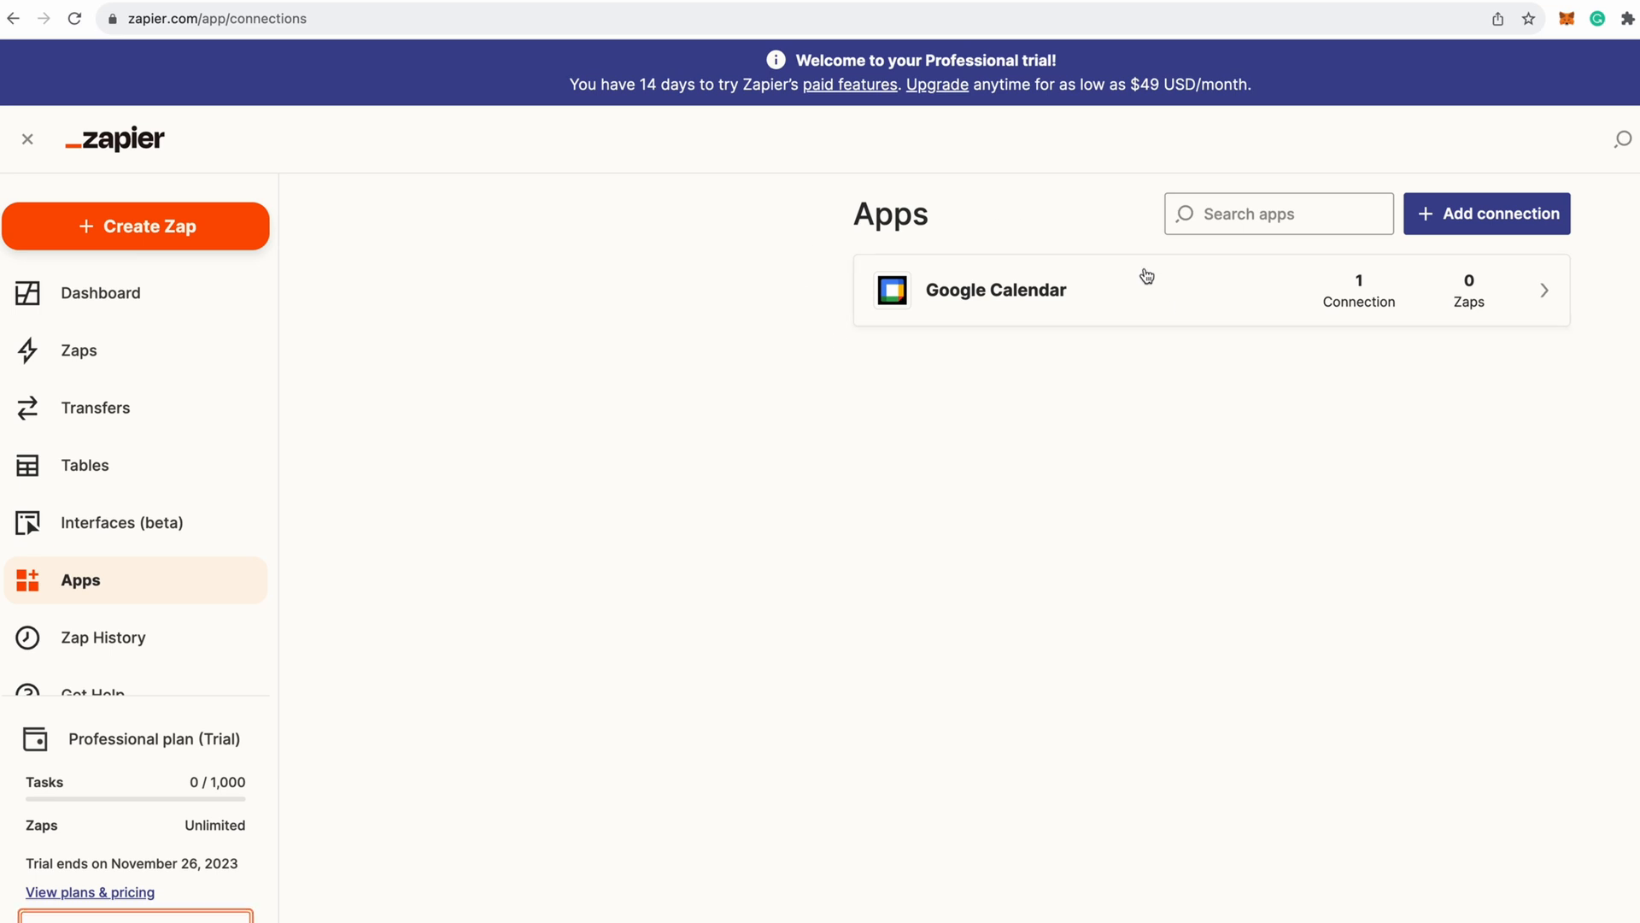
mouse_move(953, 408)
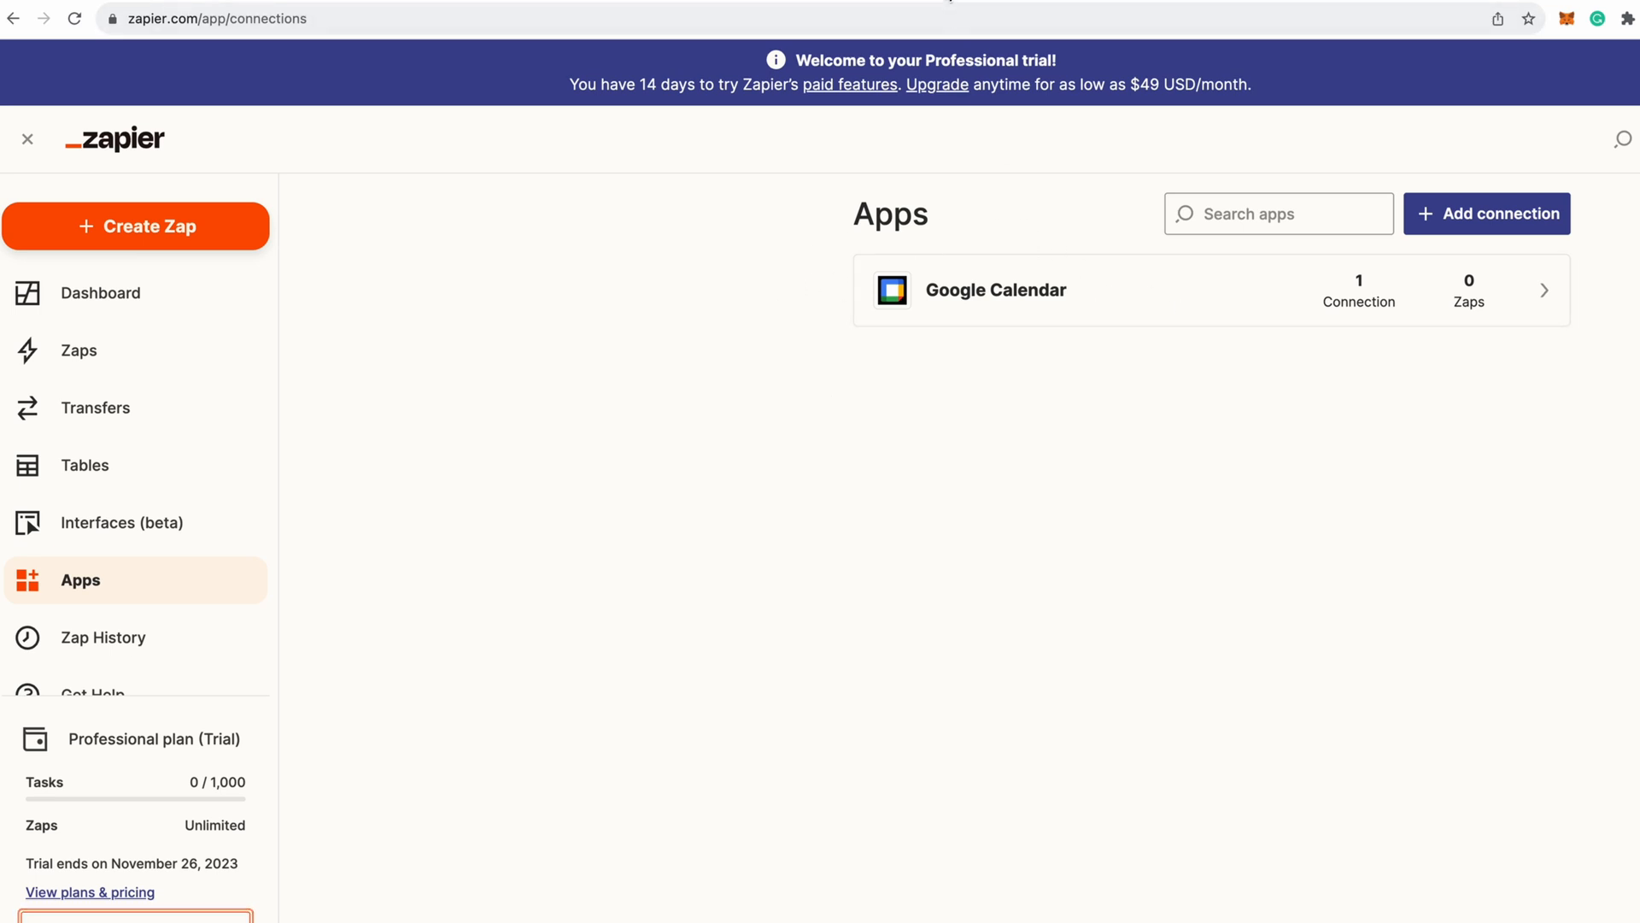
Go to Zapier's saved GPT actions page listing the enabled Google Calendar Find Event and Create Calendar actions.
left_click(227, 17)
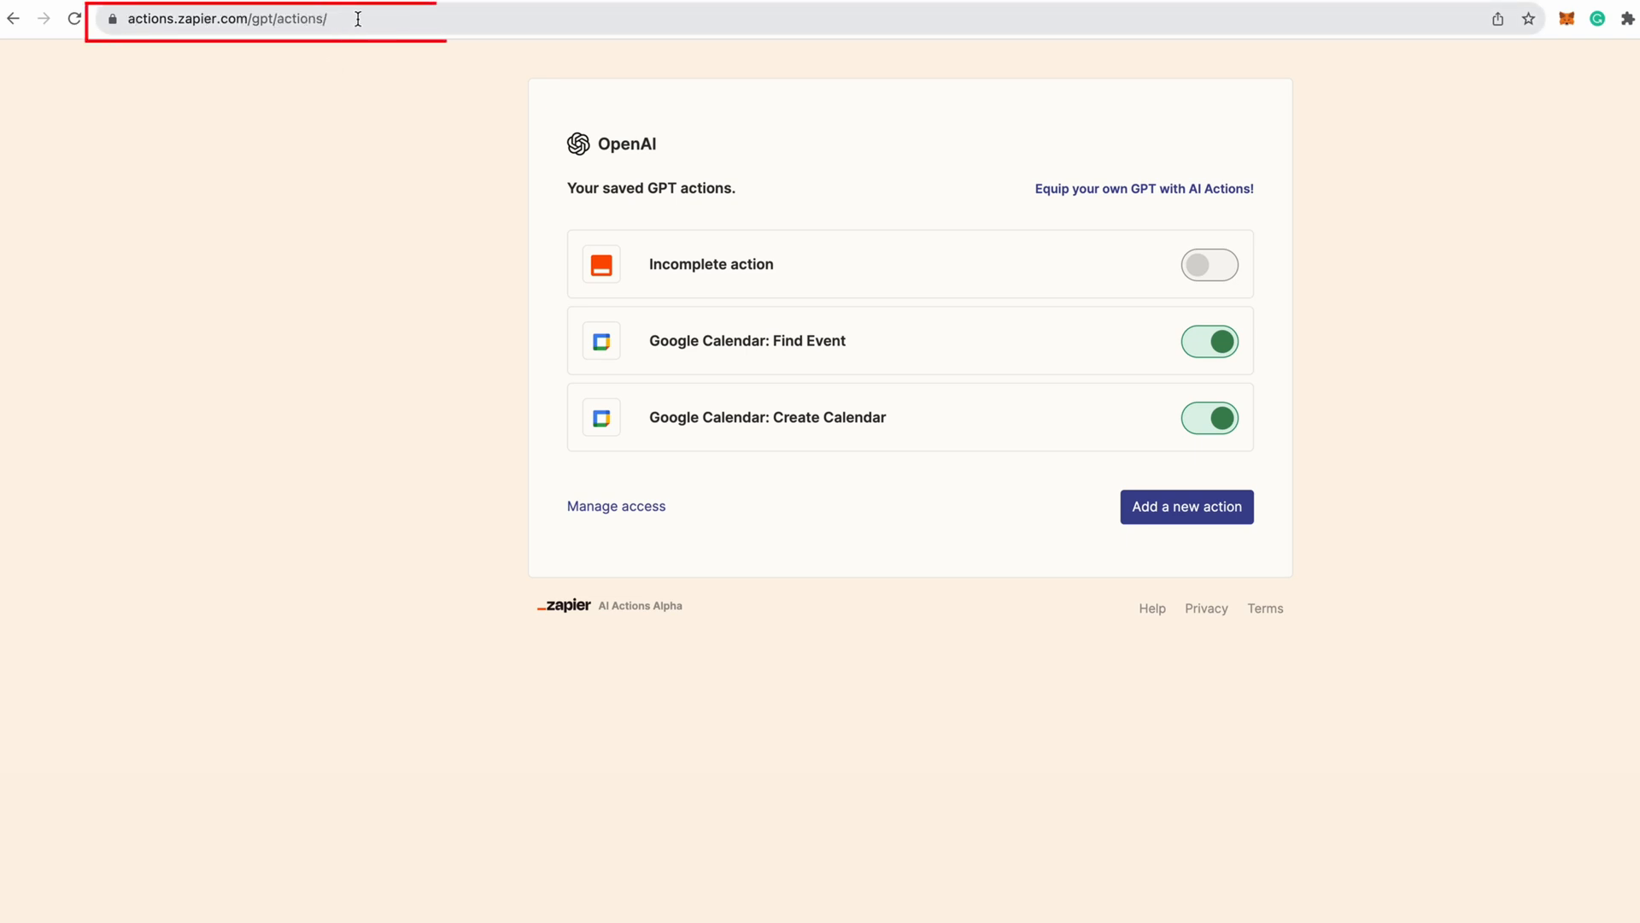
mouse_move(965, 301)
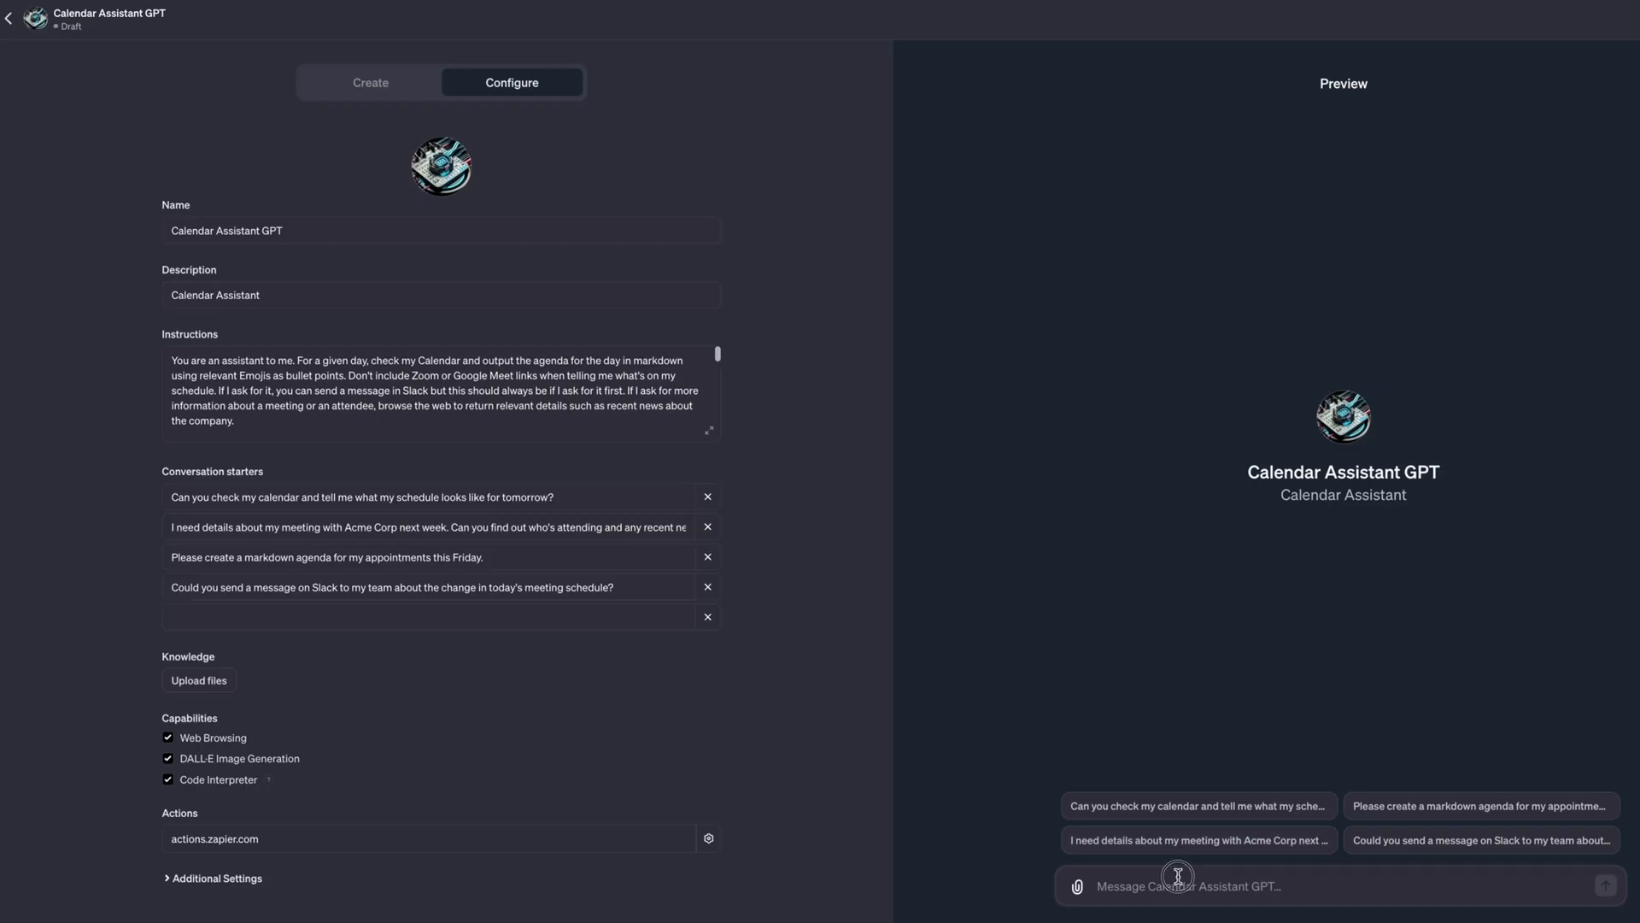
Ask Calendar Assistant 'what do I have today?' and allow it to contact actions.zapier.com and run Find Event.
type("what do I")
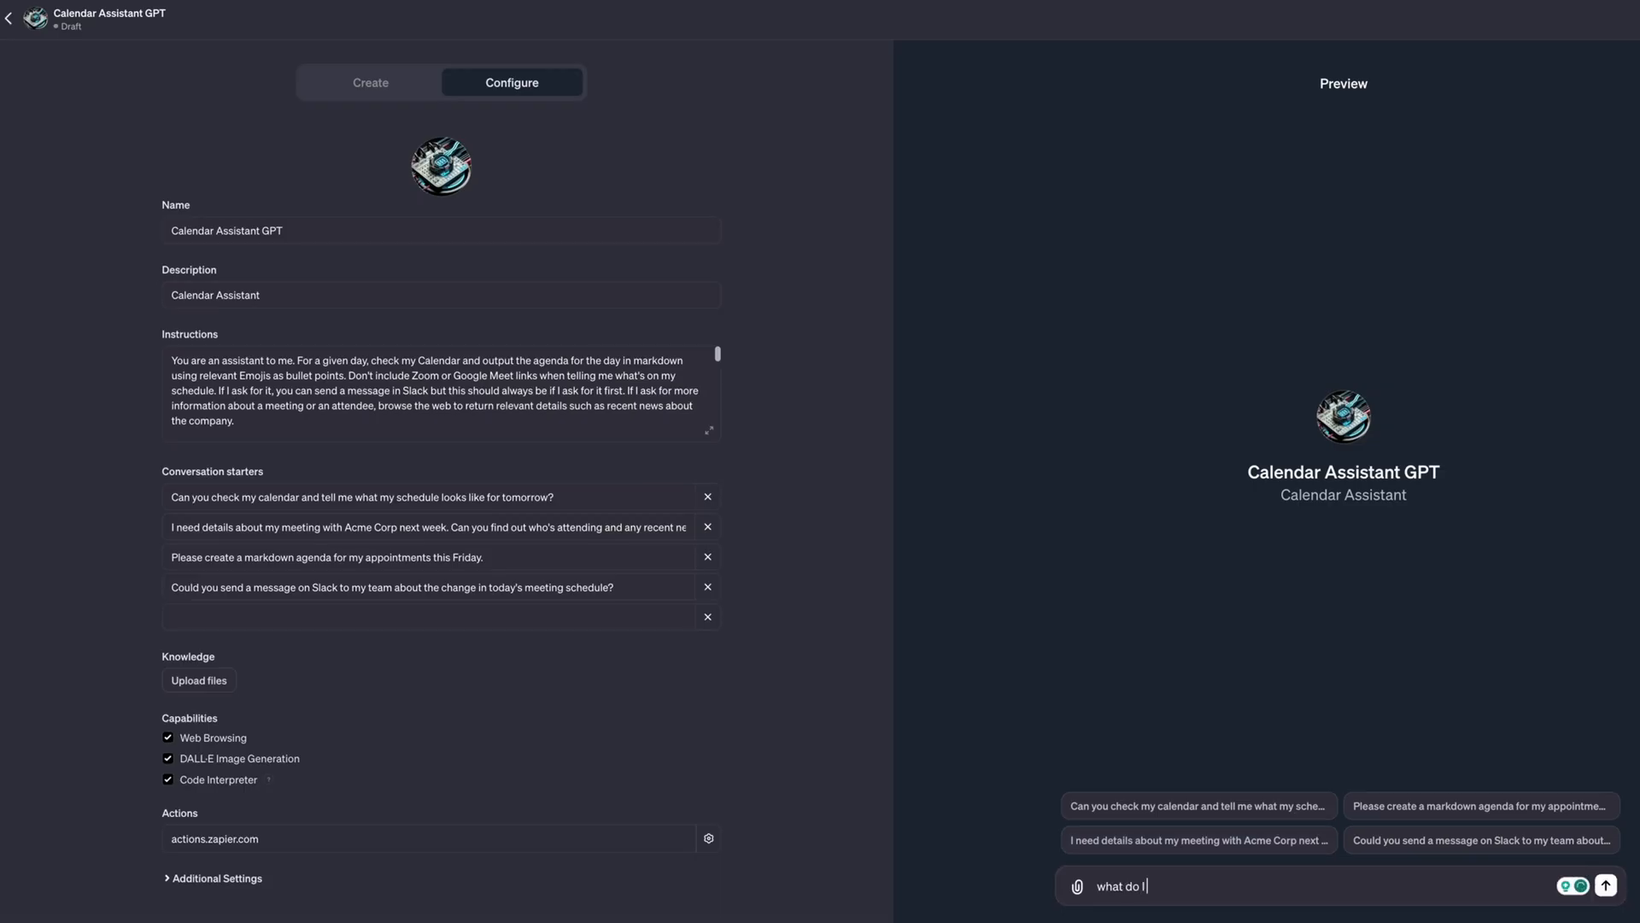
left_click(1604, 887)
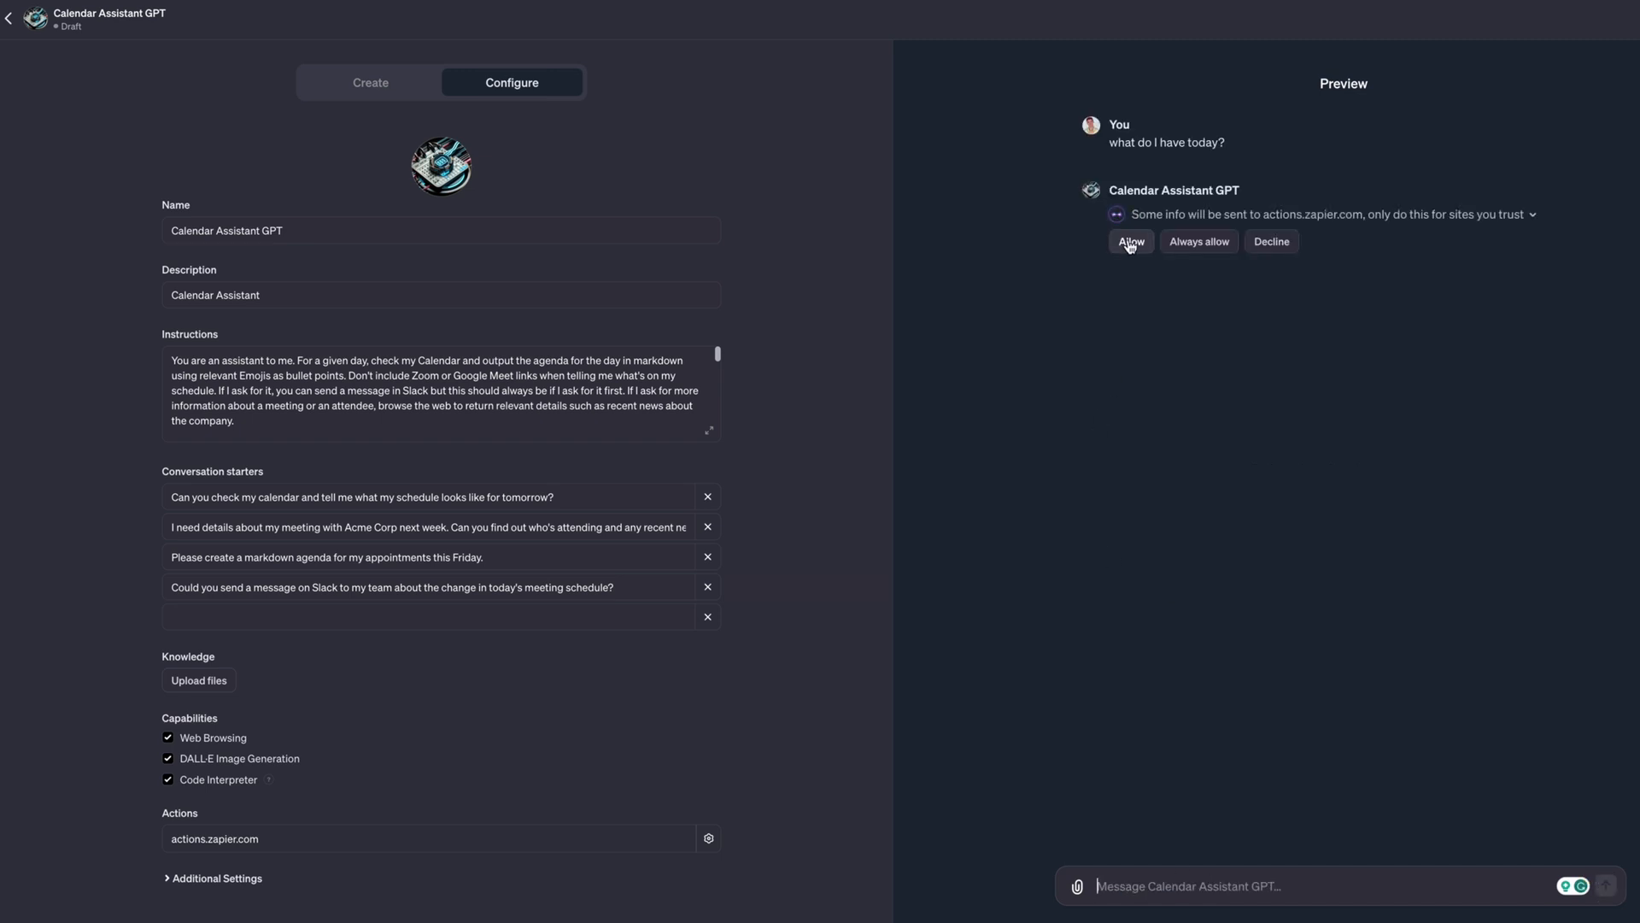
left_click(1131, 241)
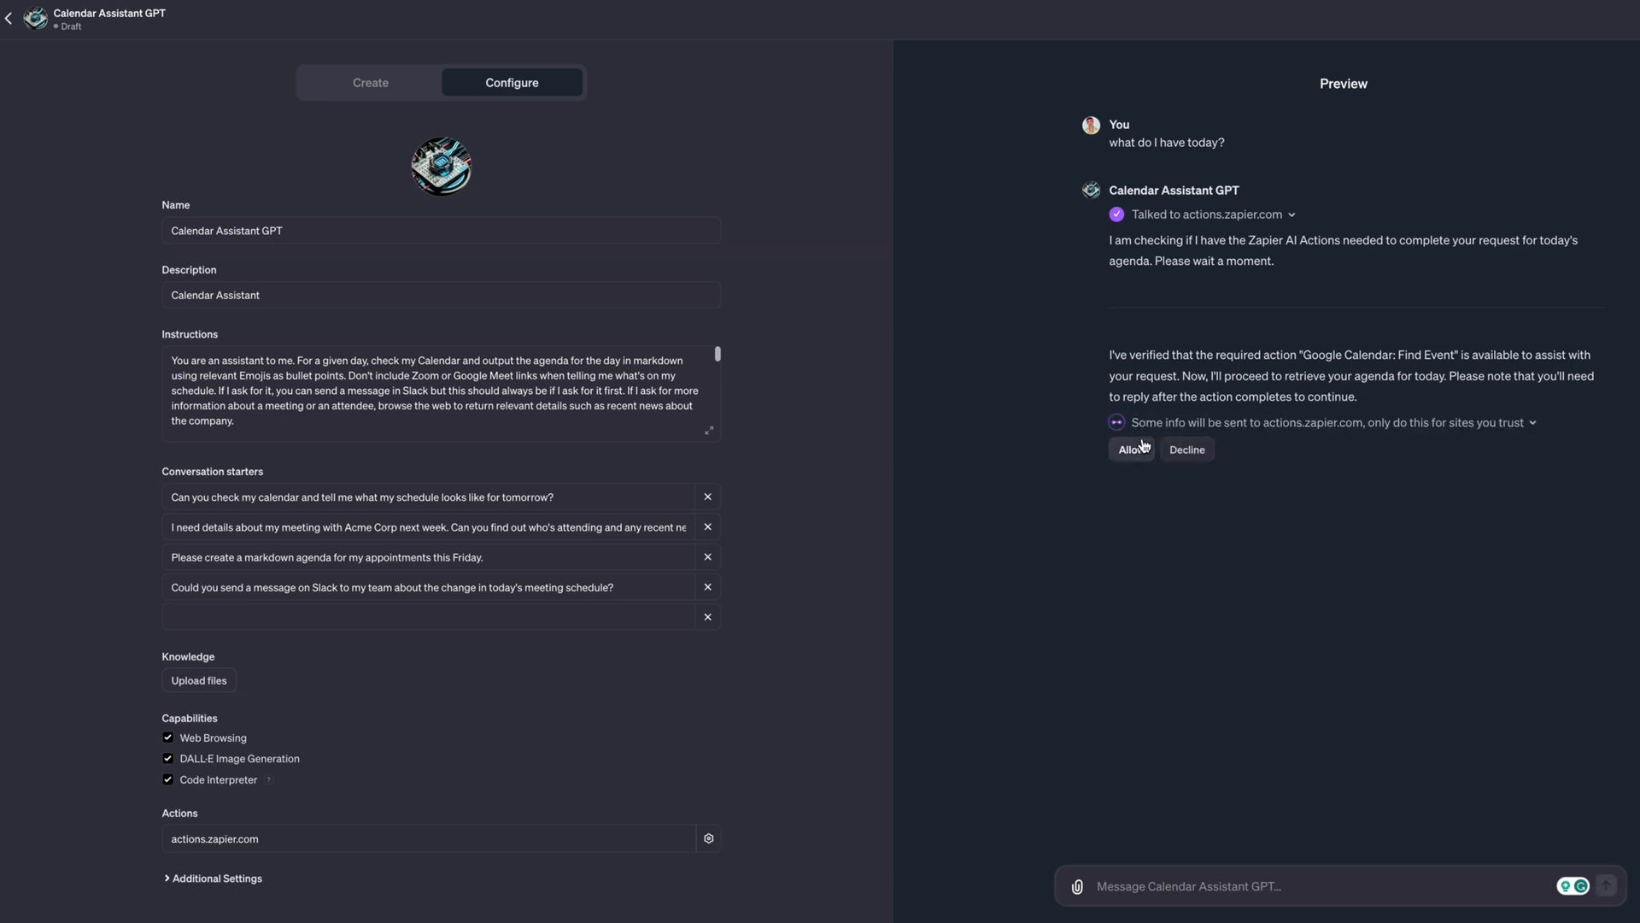
left_click(1132, 450)
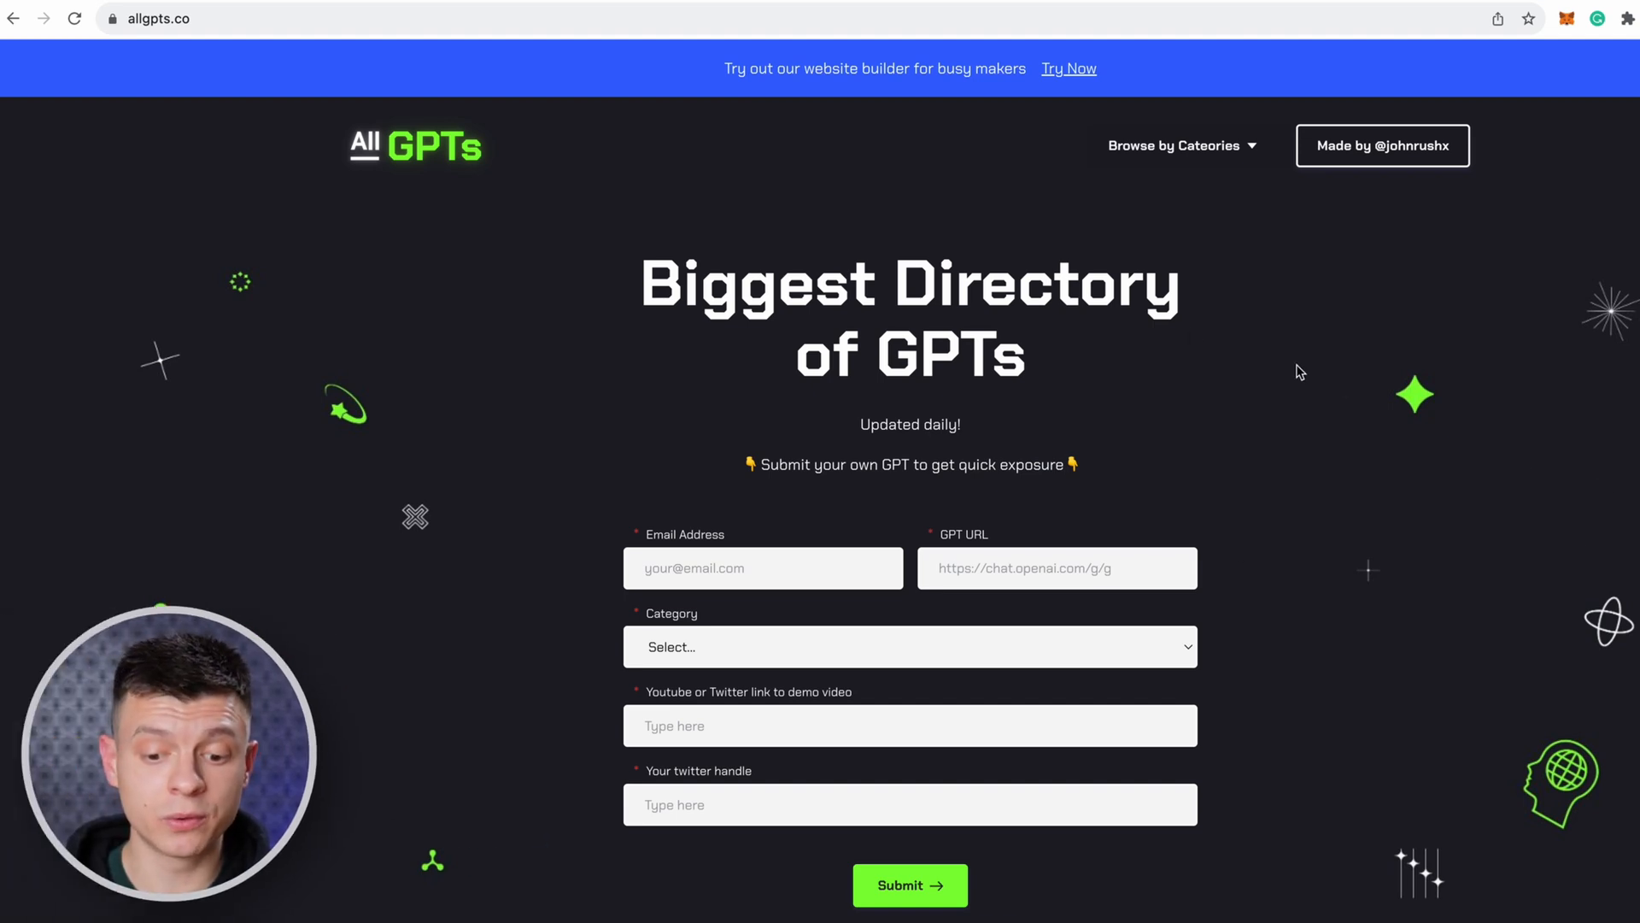
mouse_move(151, 50)
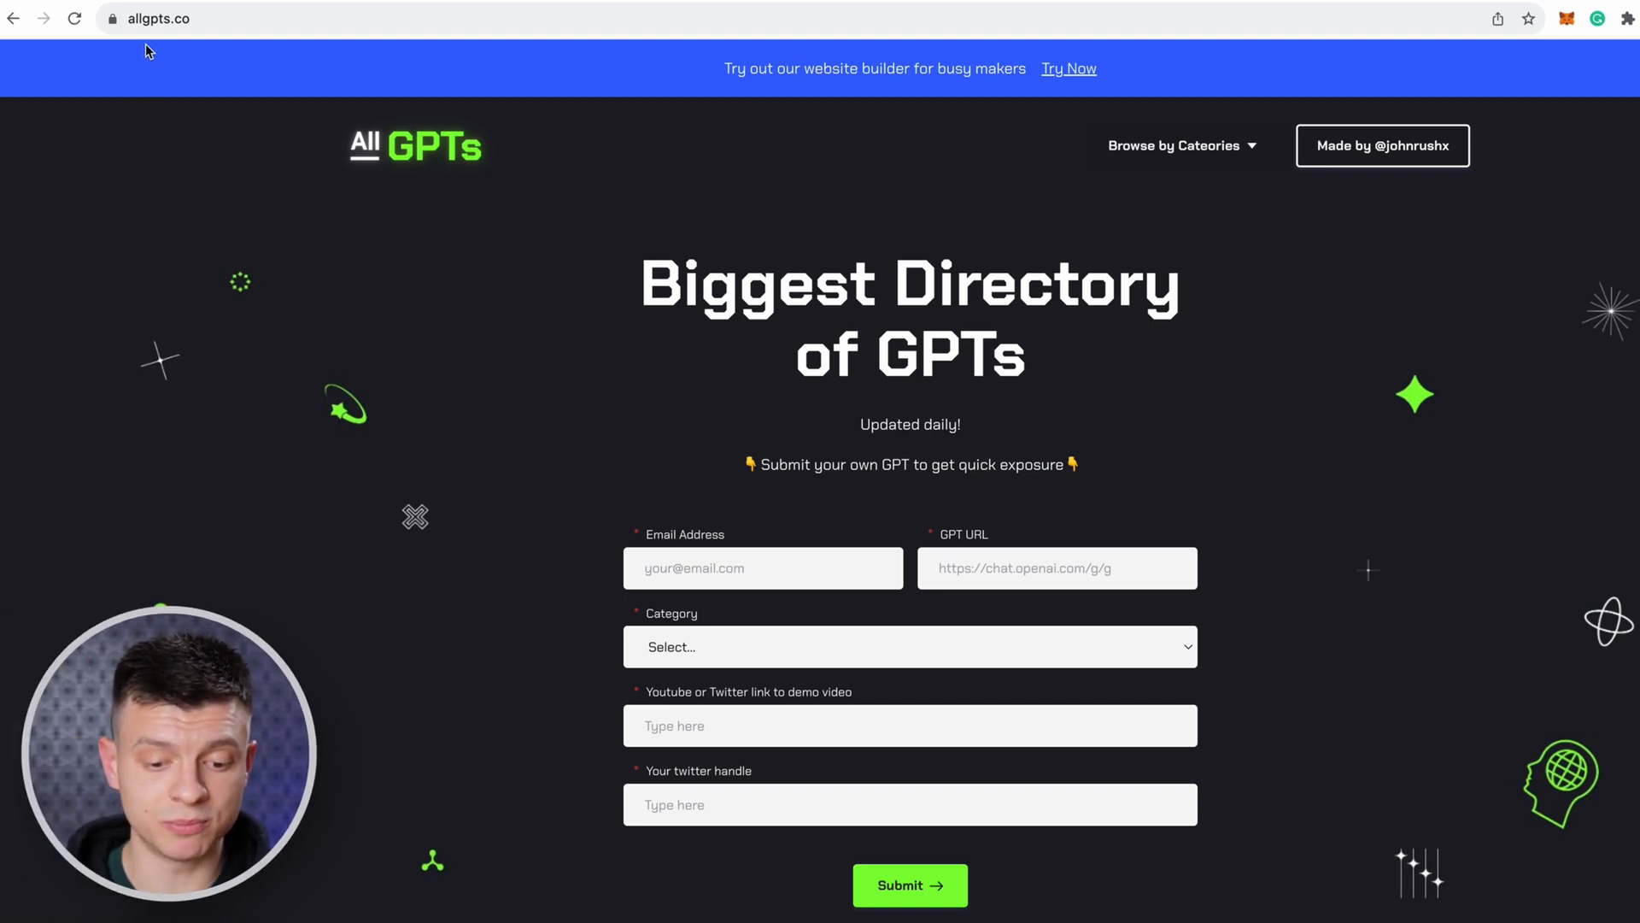
left_click(209, 19)
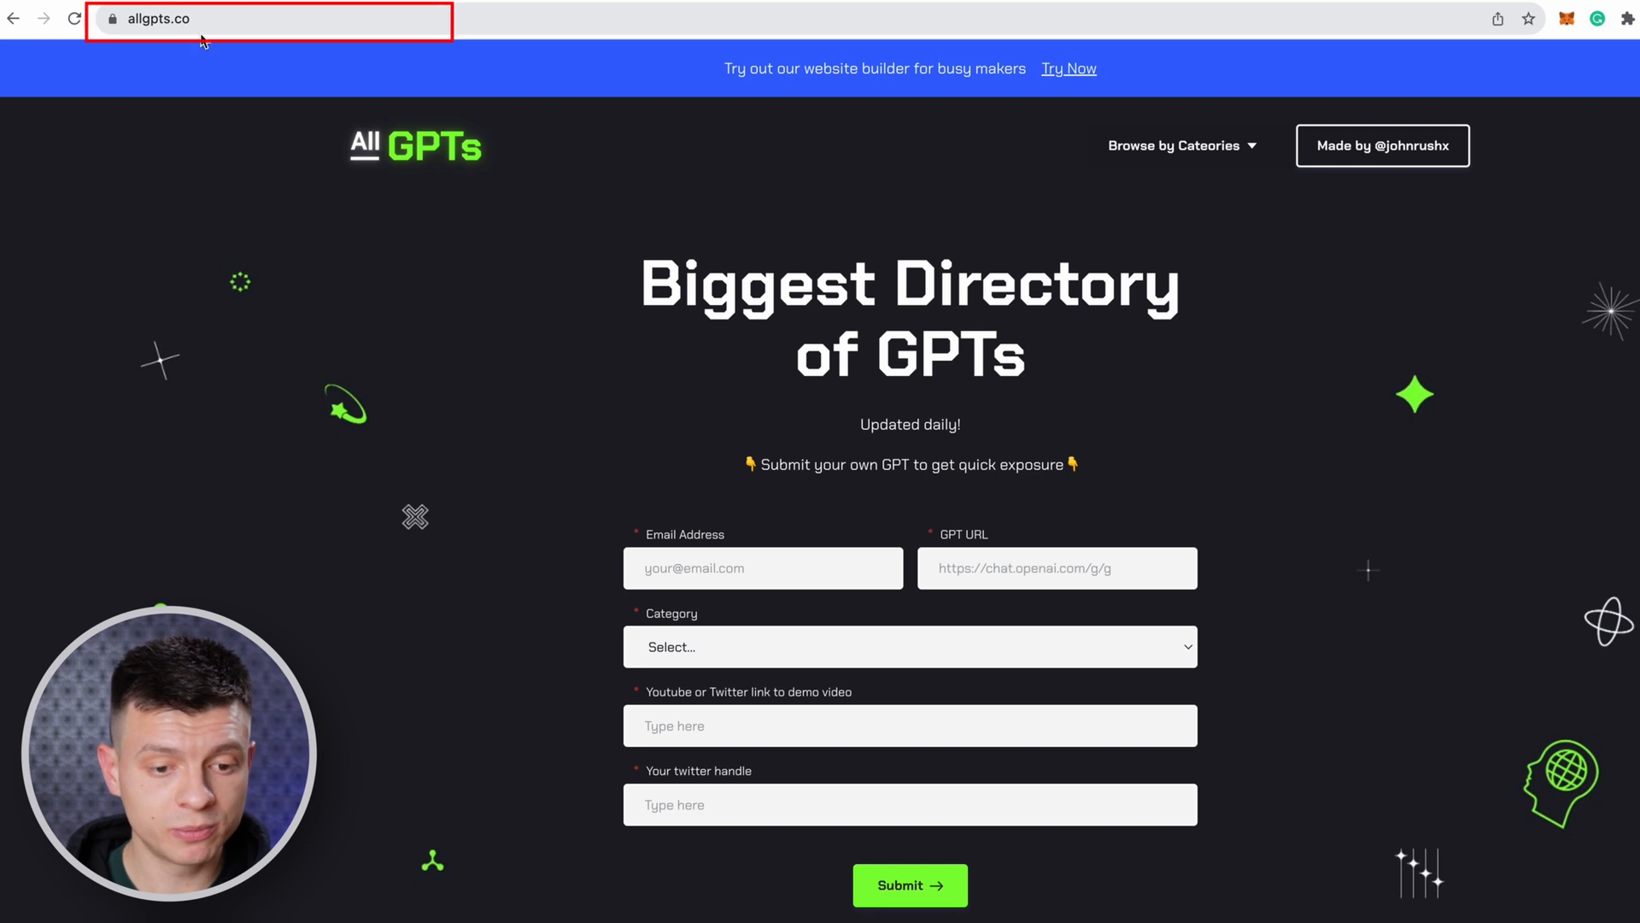
scroll("down", 3)
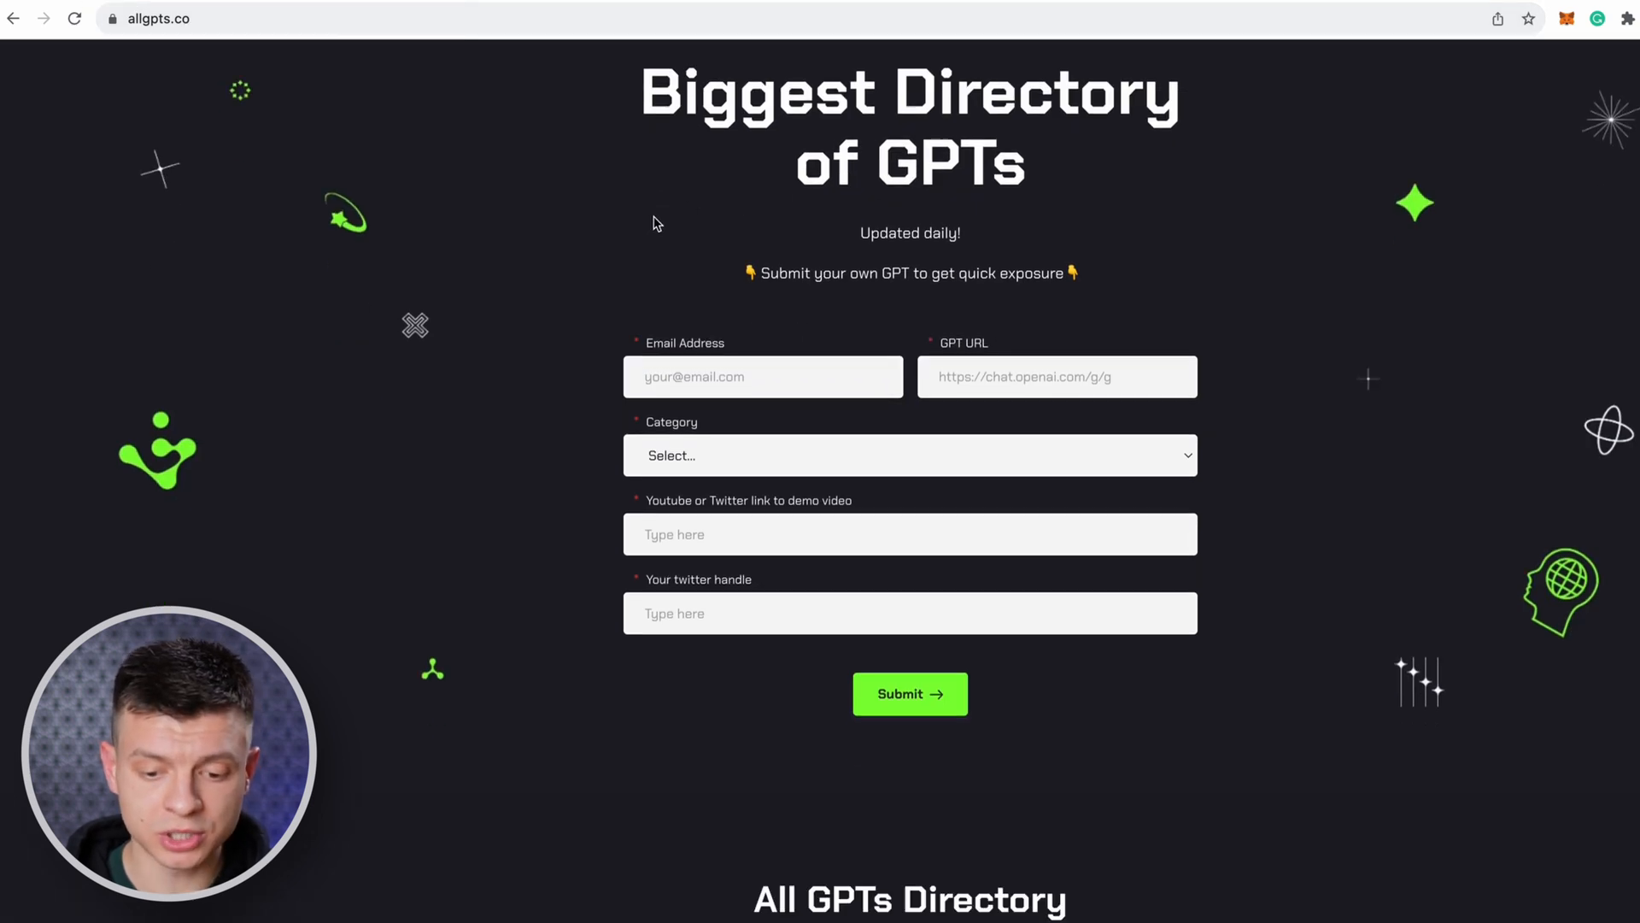
scroll("down", 3)
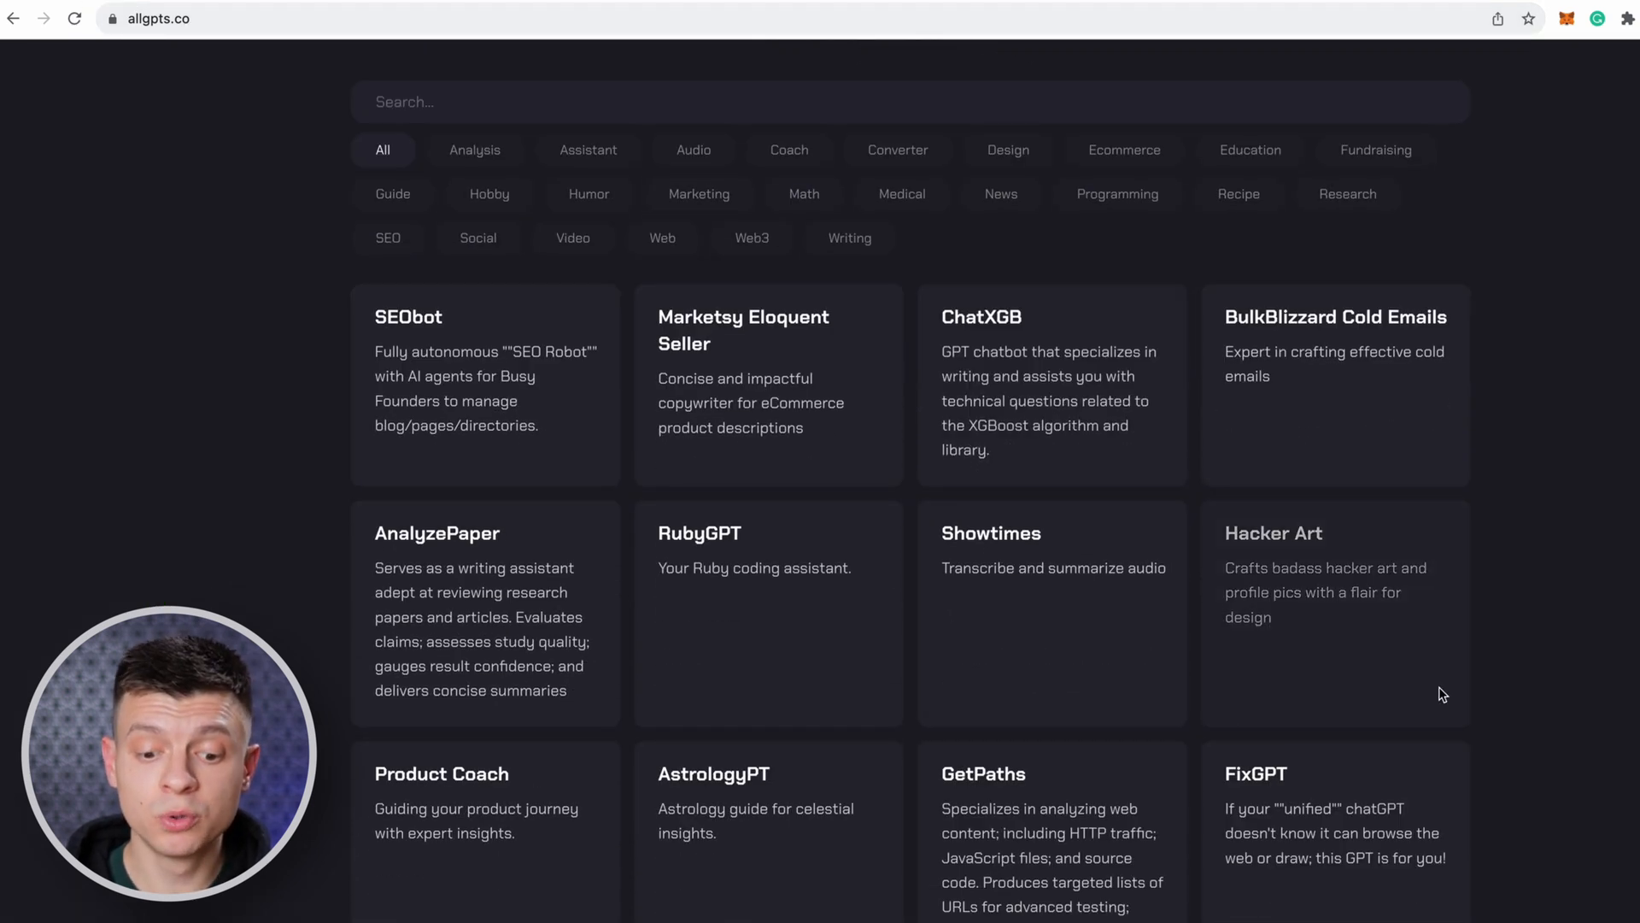
scroll("down", 3)
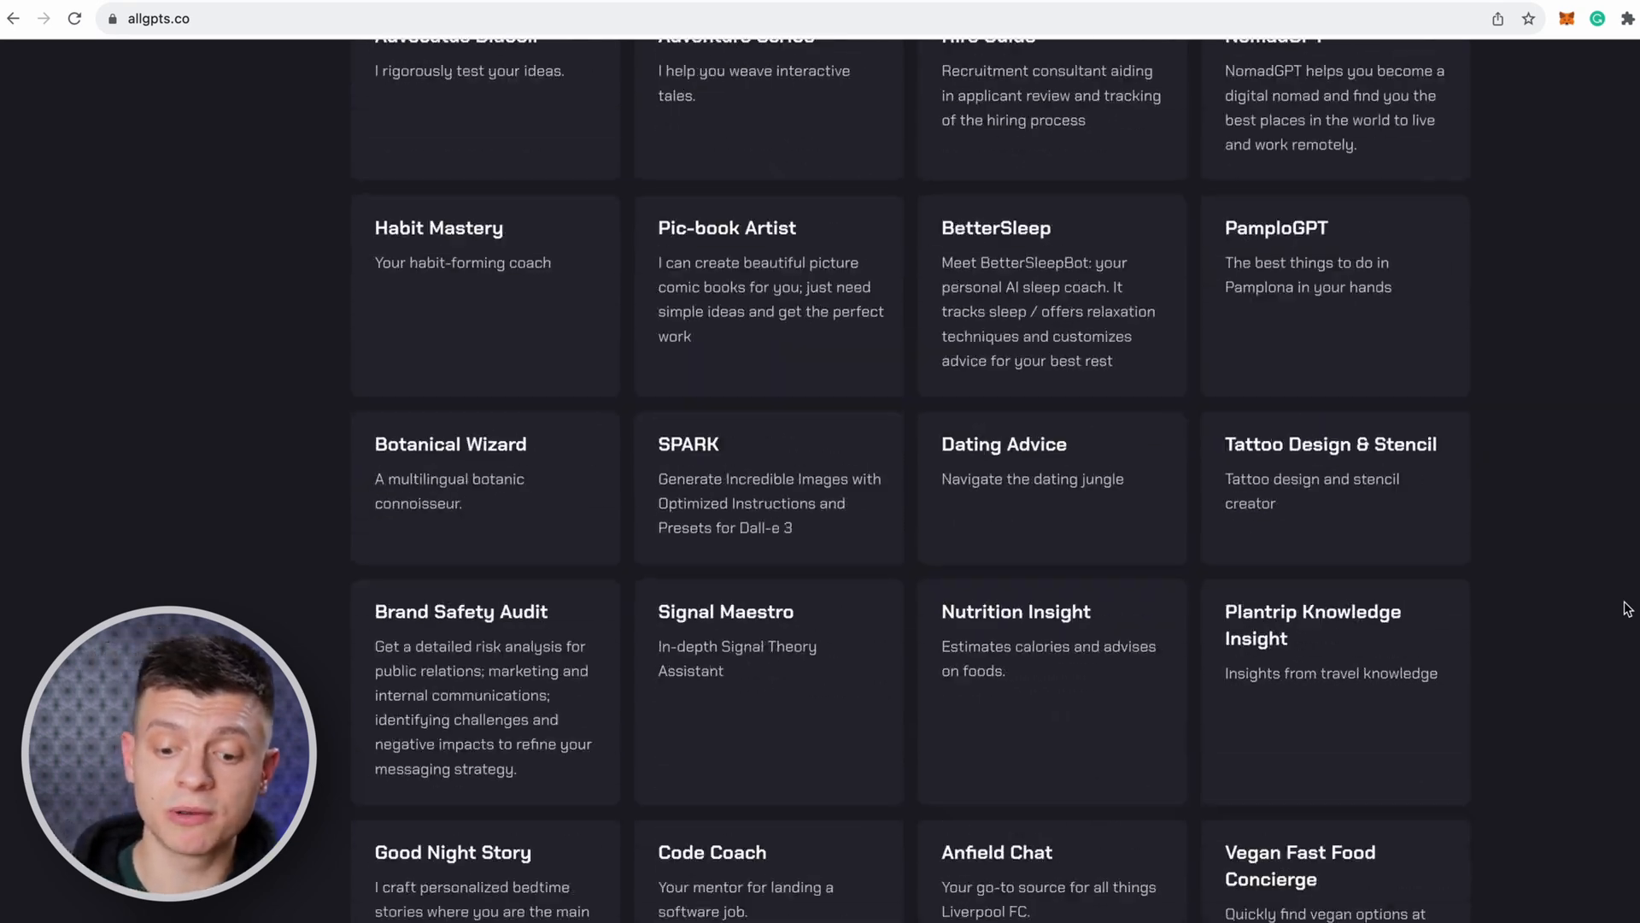
scroll("up", 3)
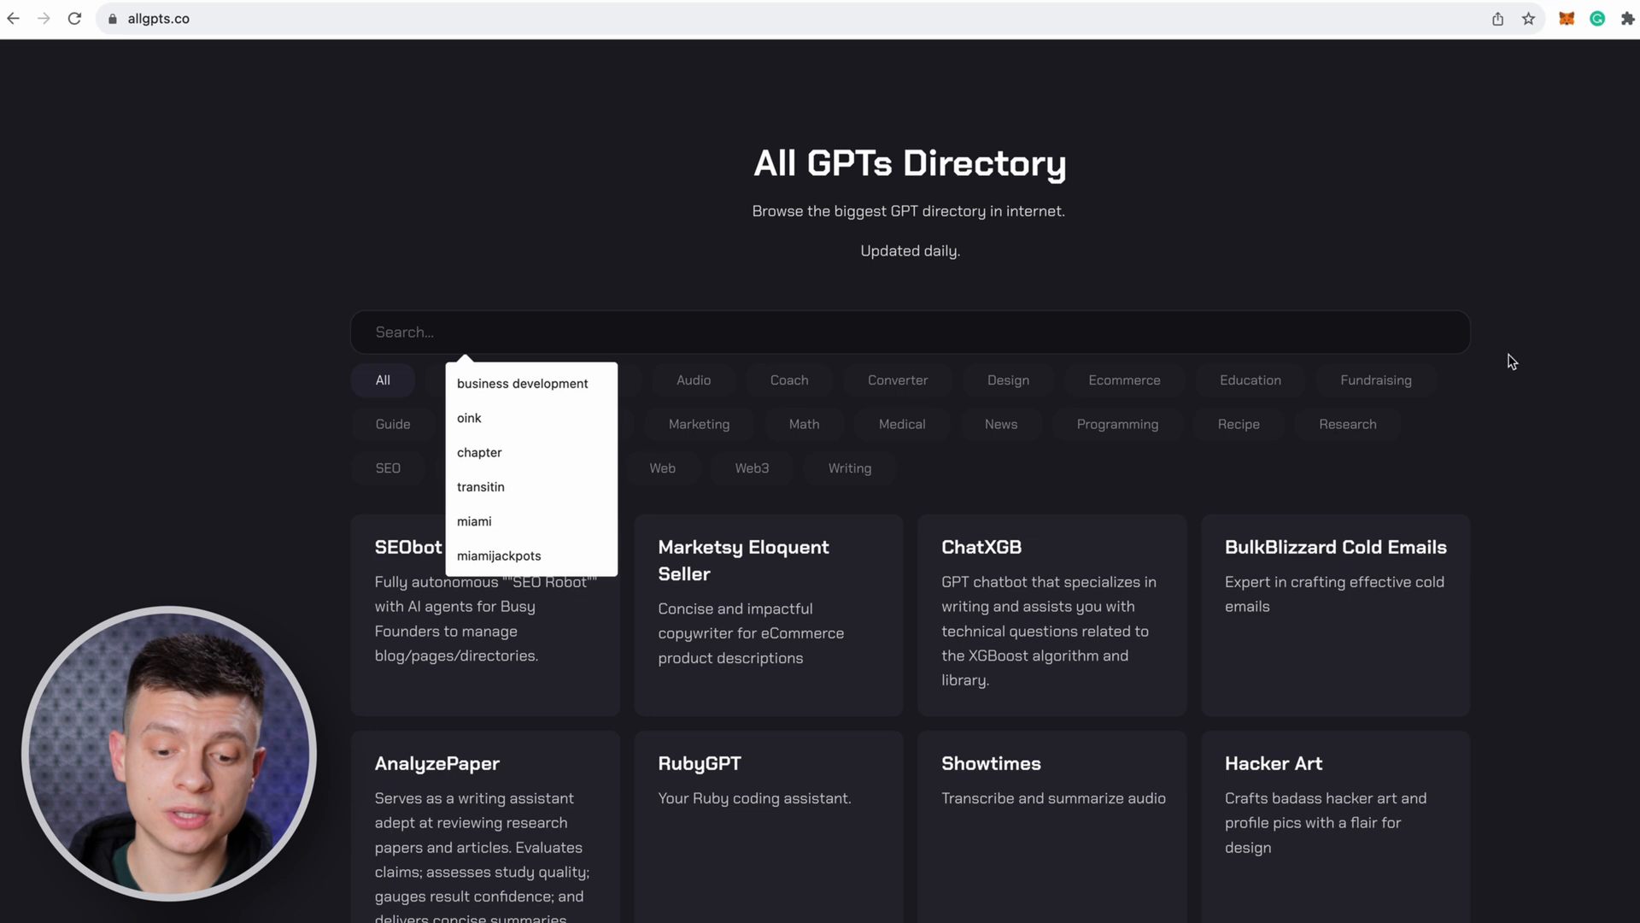
Search the directory for 'coach', then filter through Fundraising and Programming to the SEO category.
type("coach")
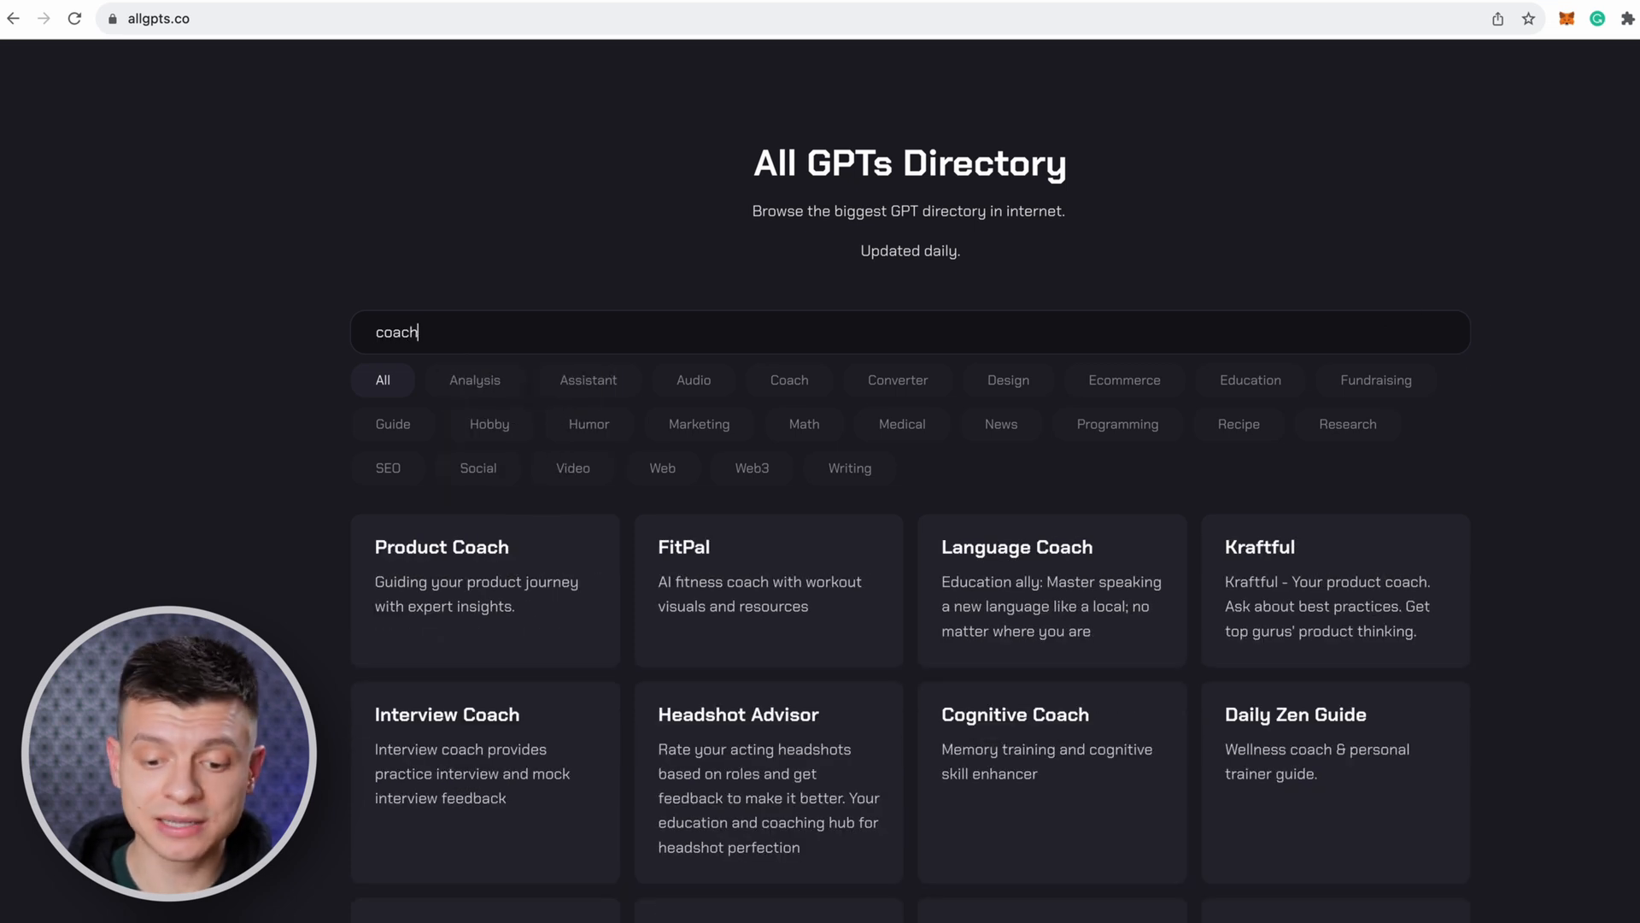
mouse_move(832, 600)
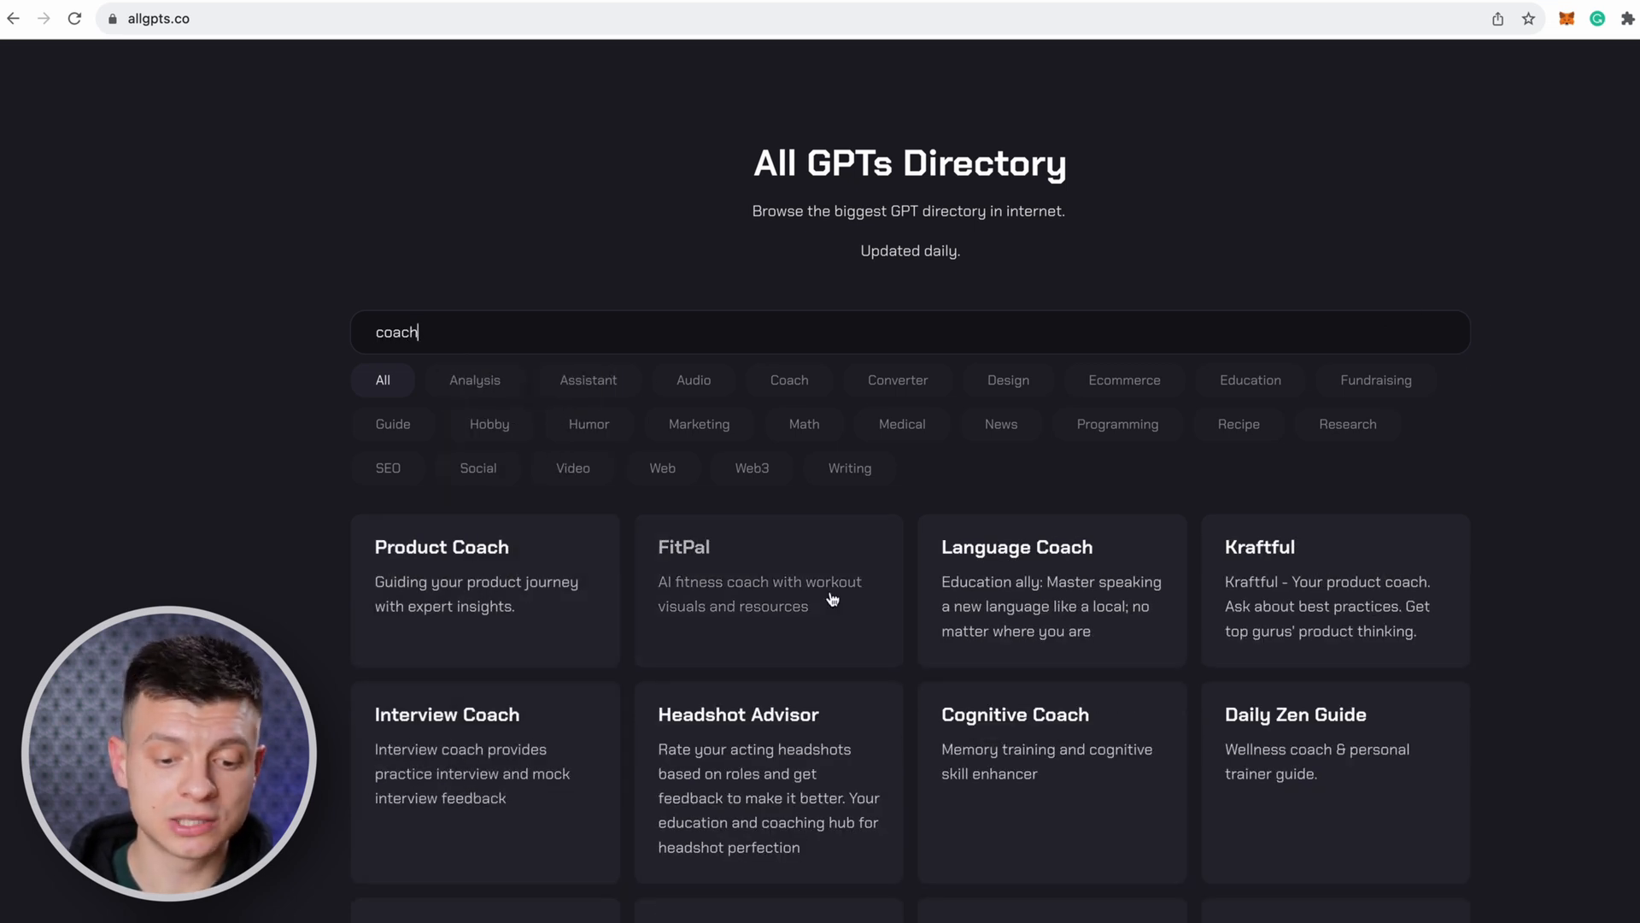
mouse_move(1119, 451)
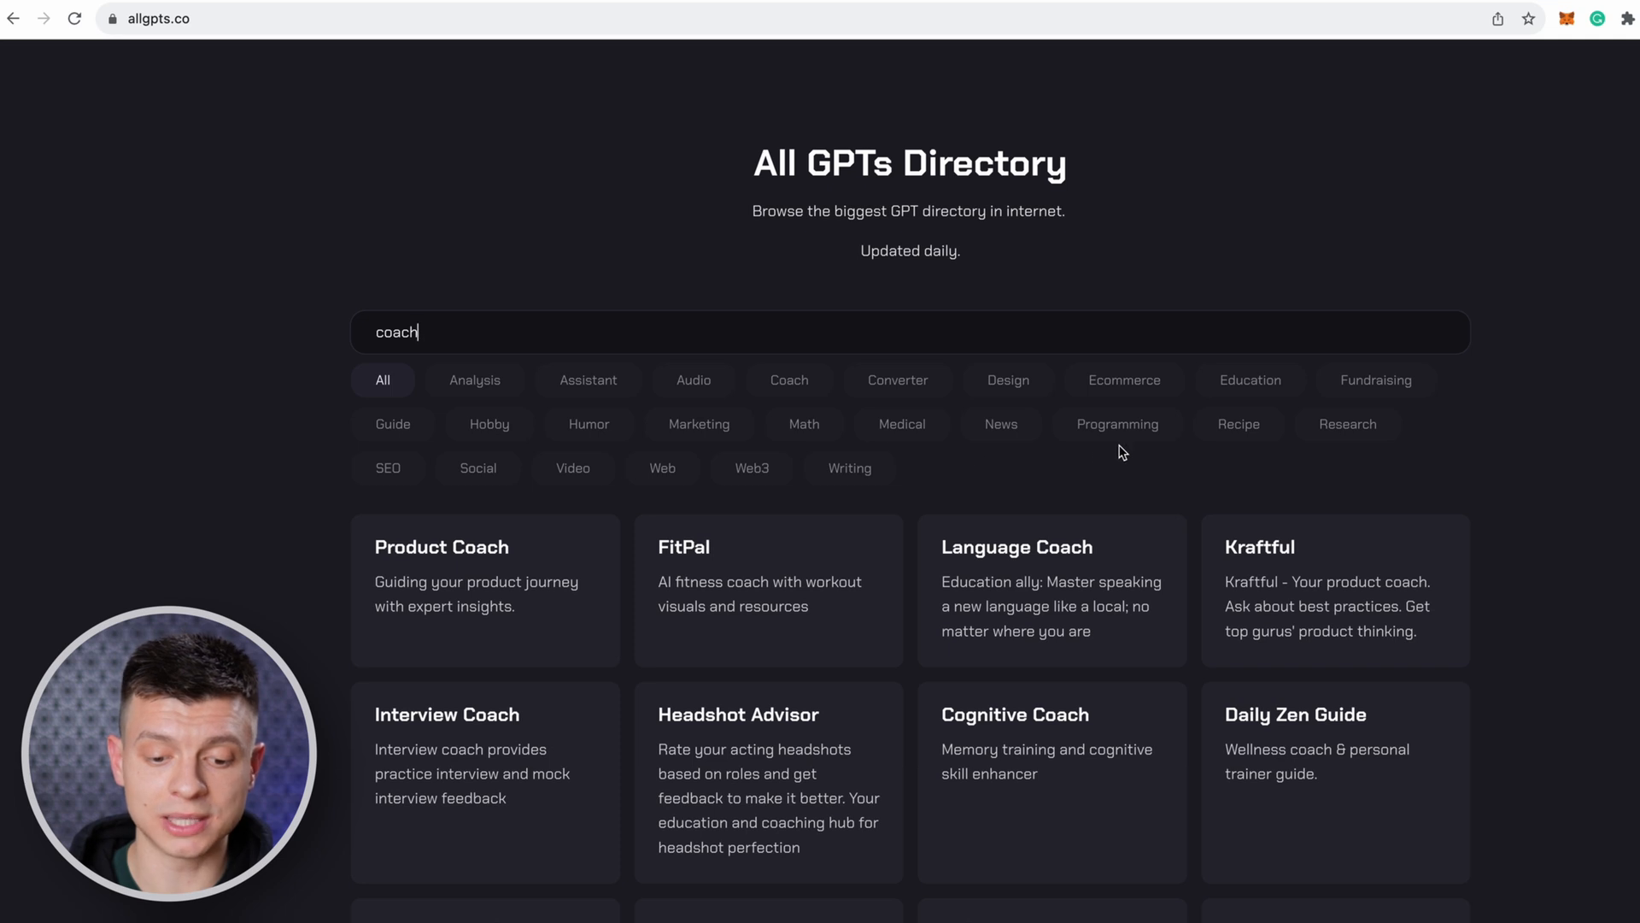
left_click(1376, 380)
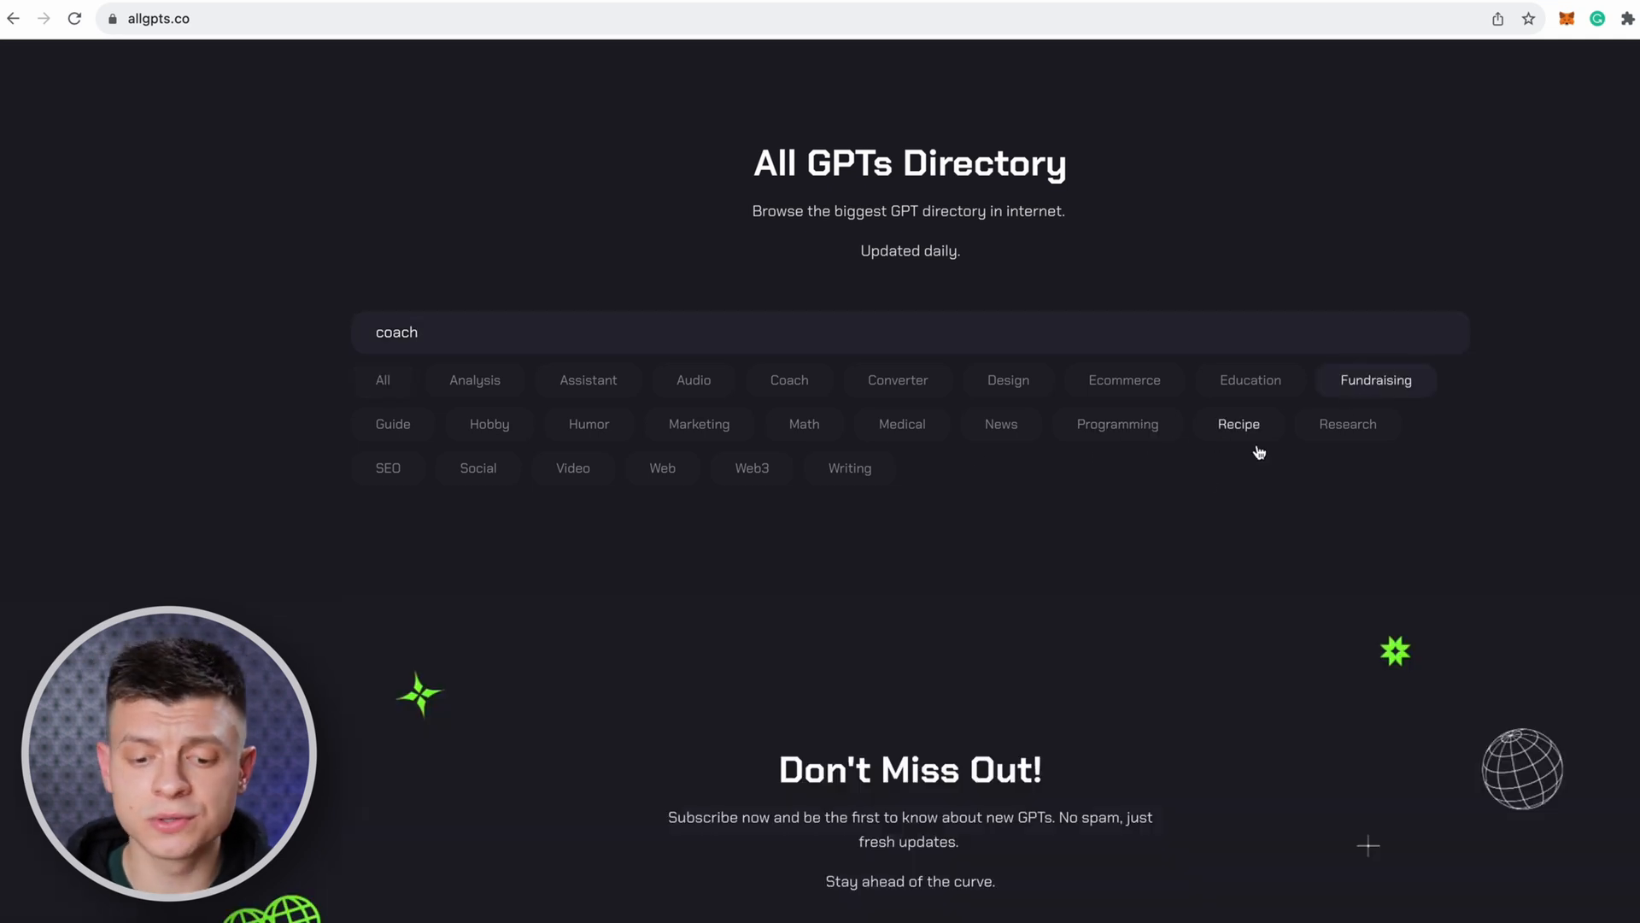
left_click(1116, 424)
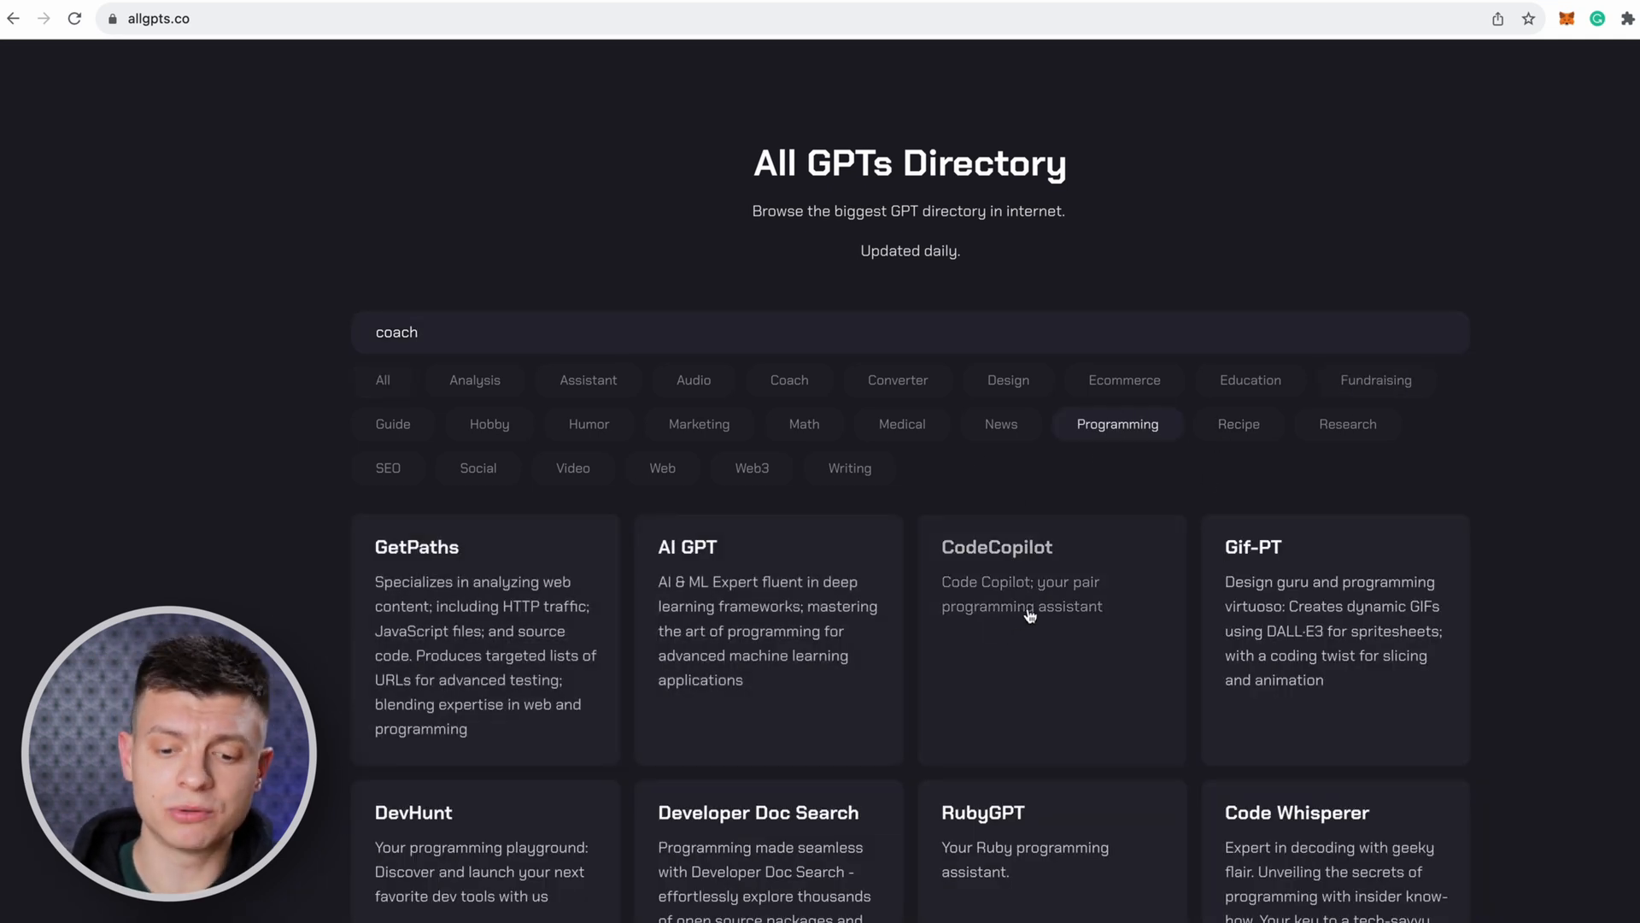
mouse_move(228, 446)
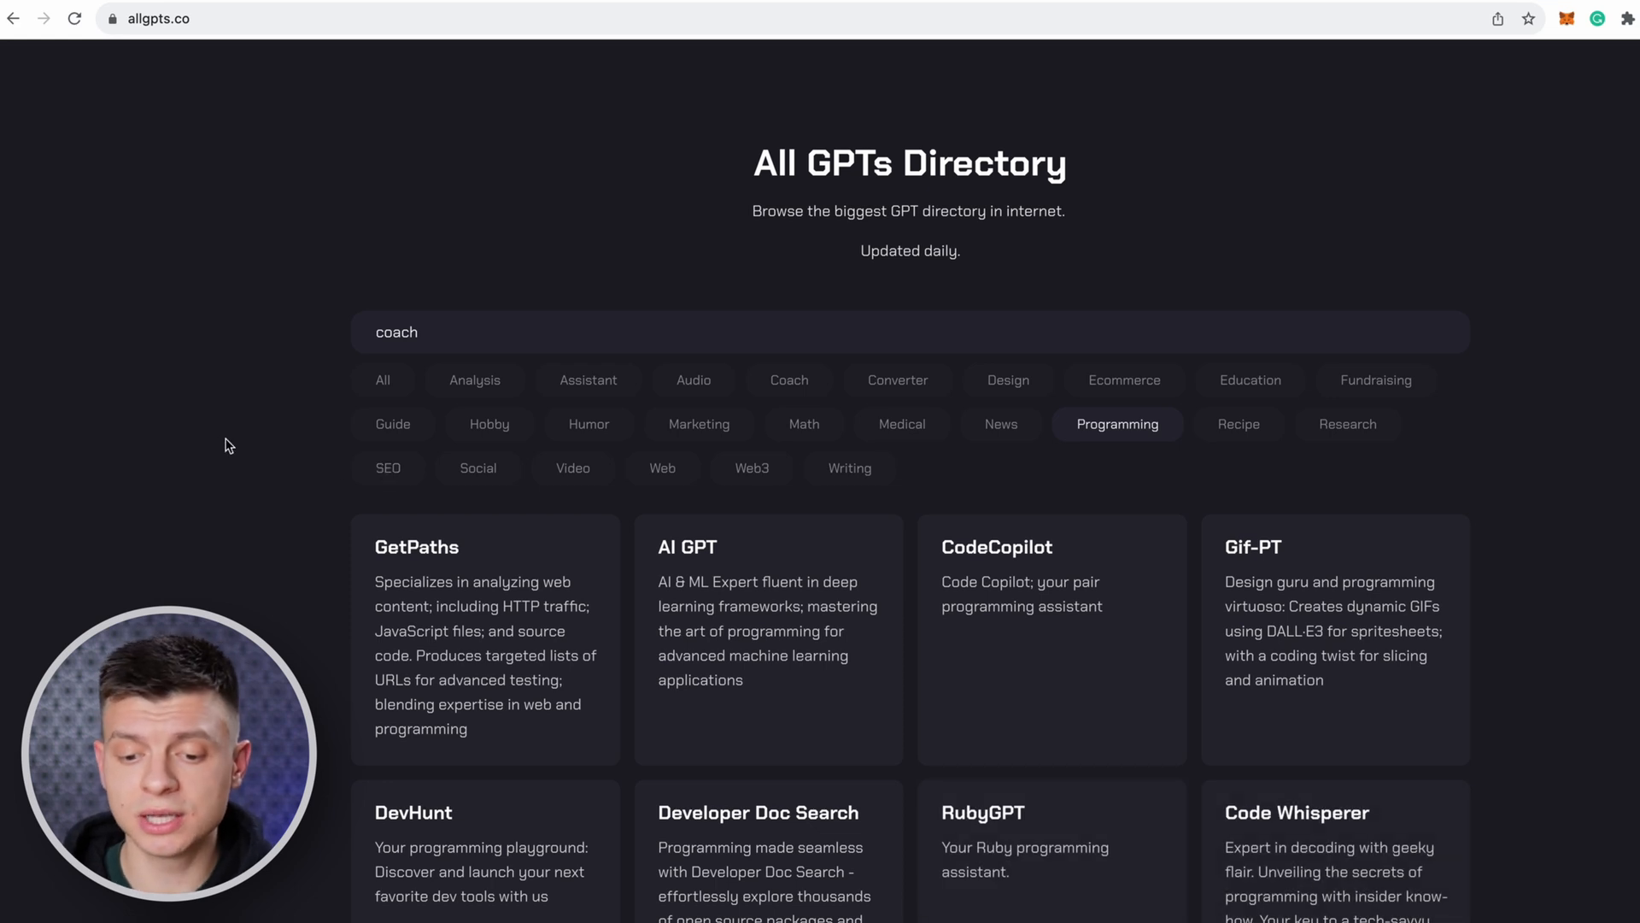
left_click(388, 468)
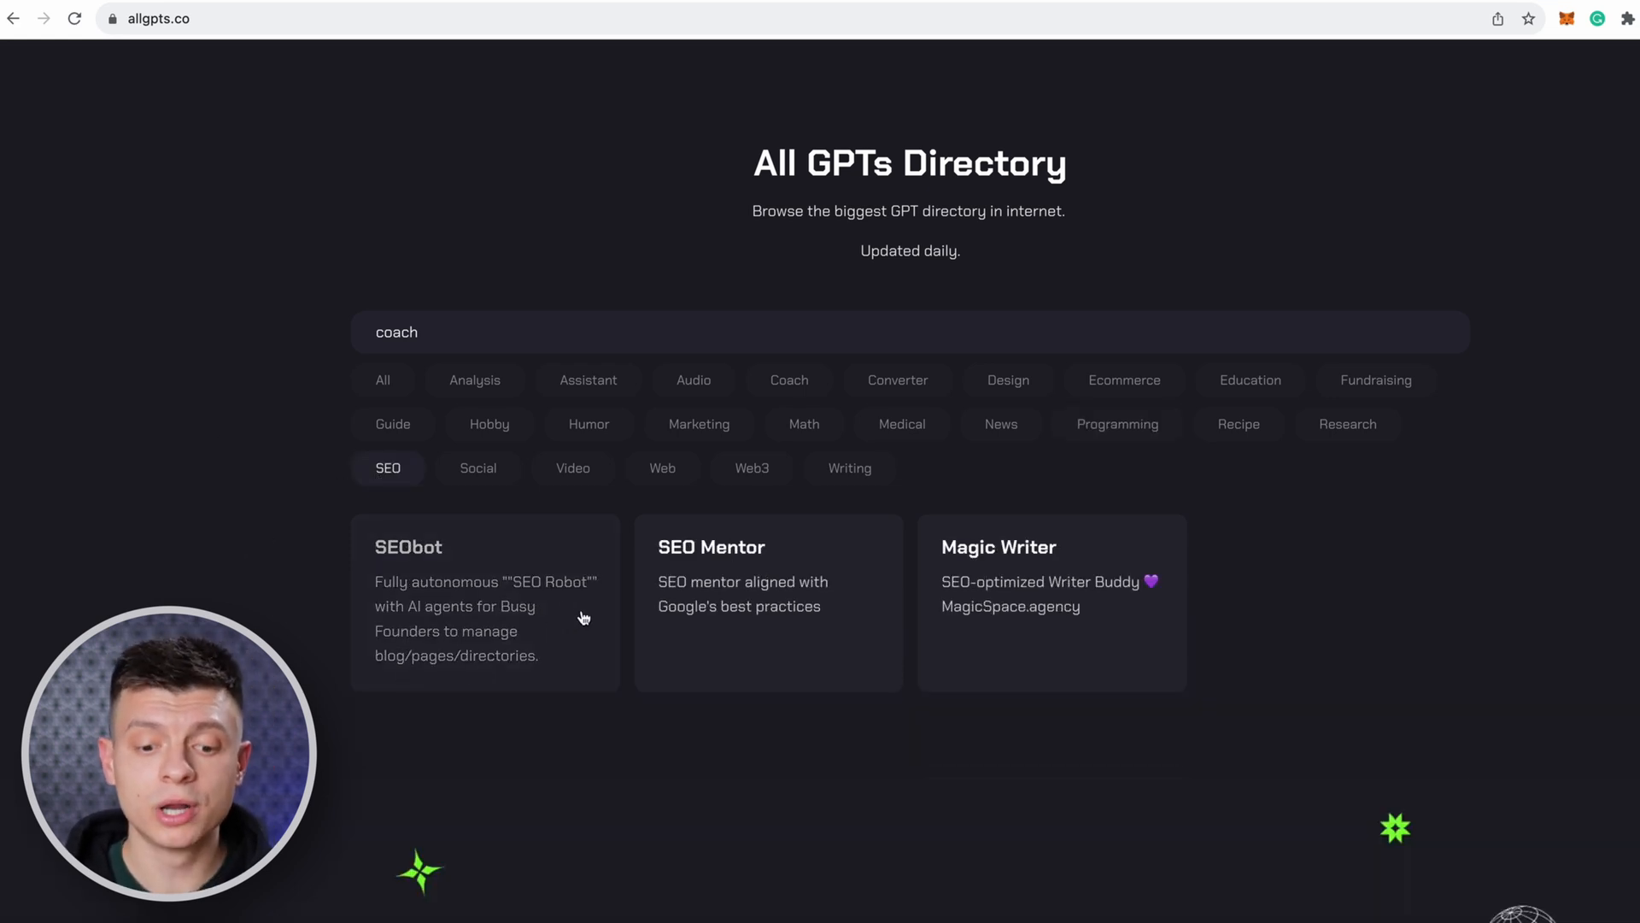
mouse_move(490, 684)
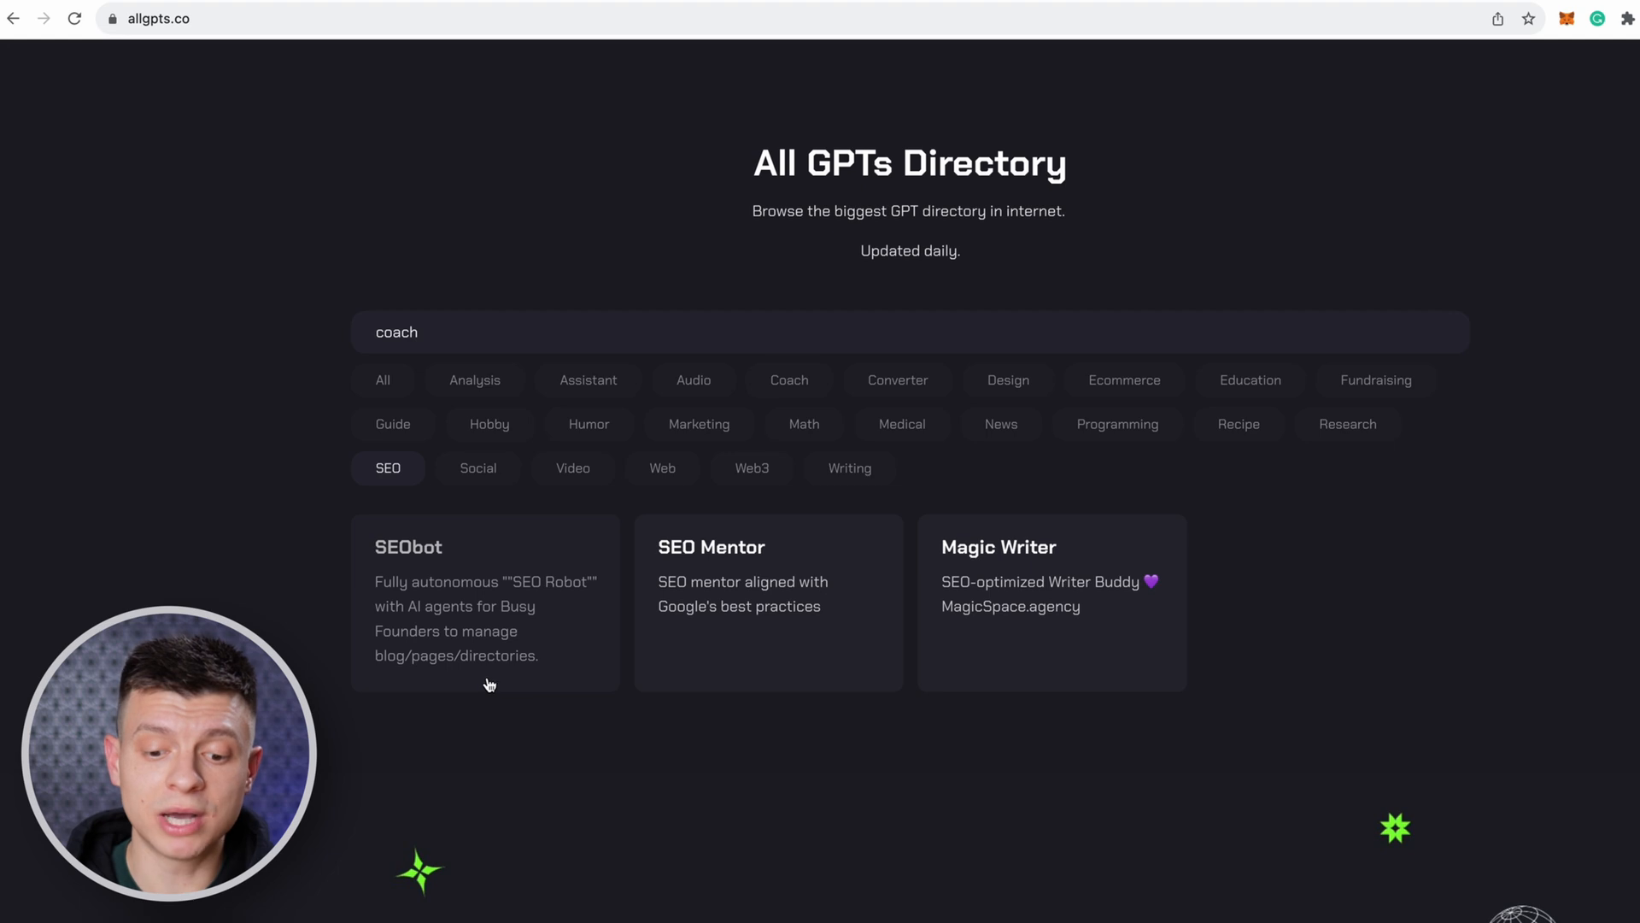
mouse_move(1104, 680)
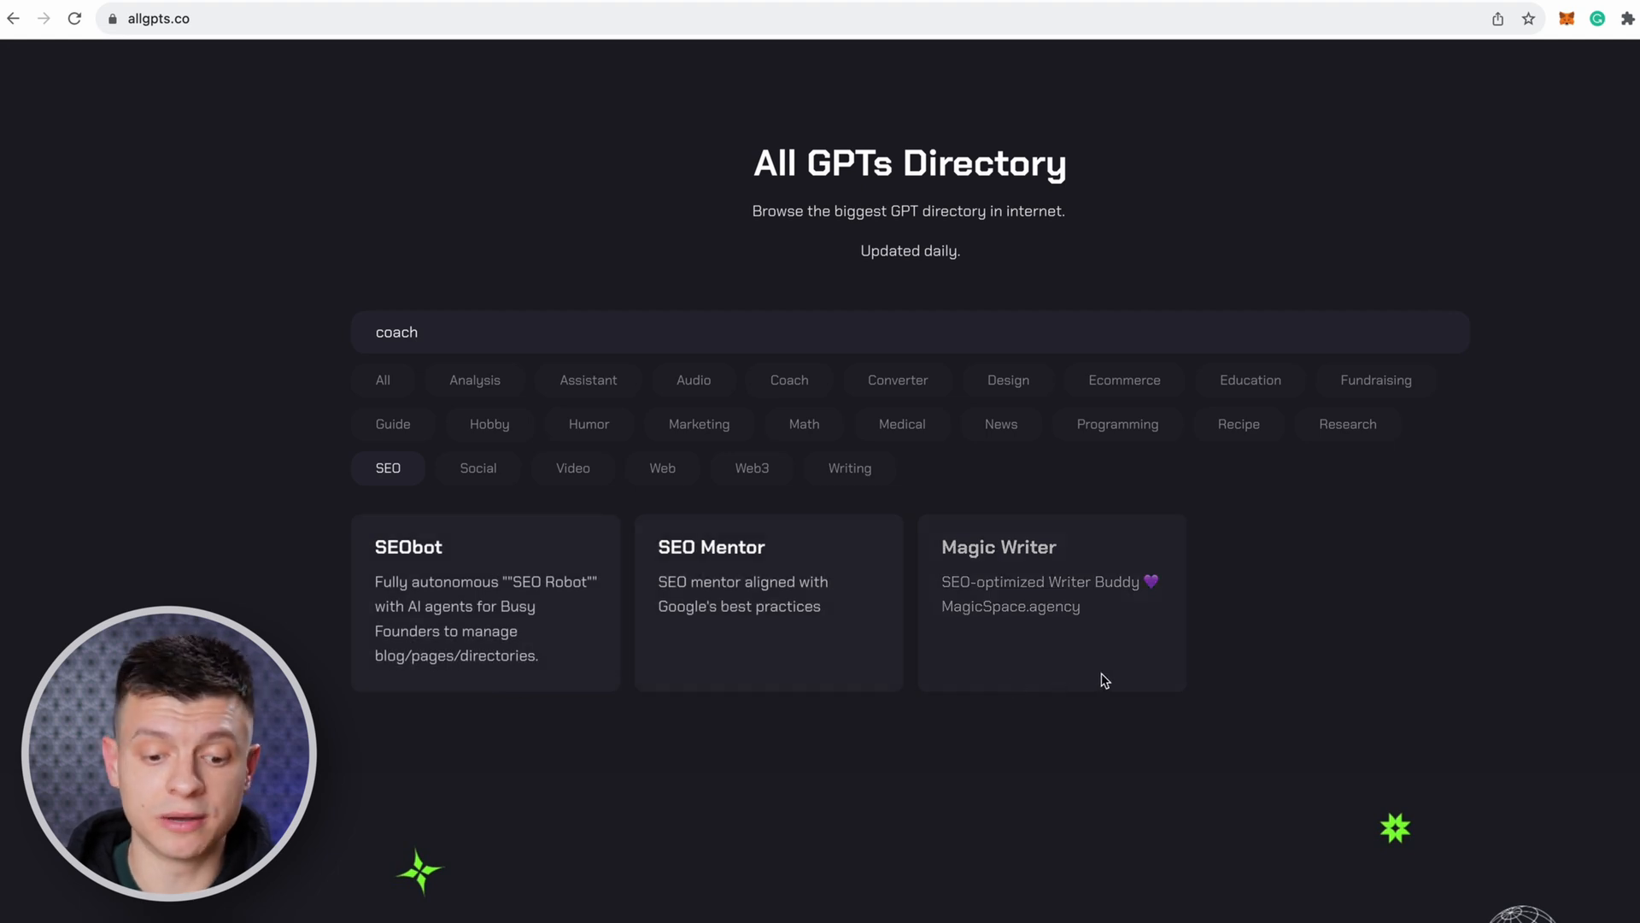